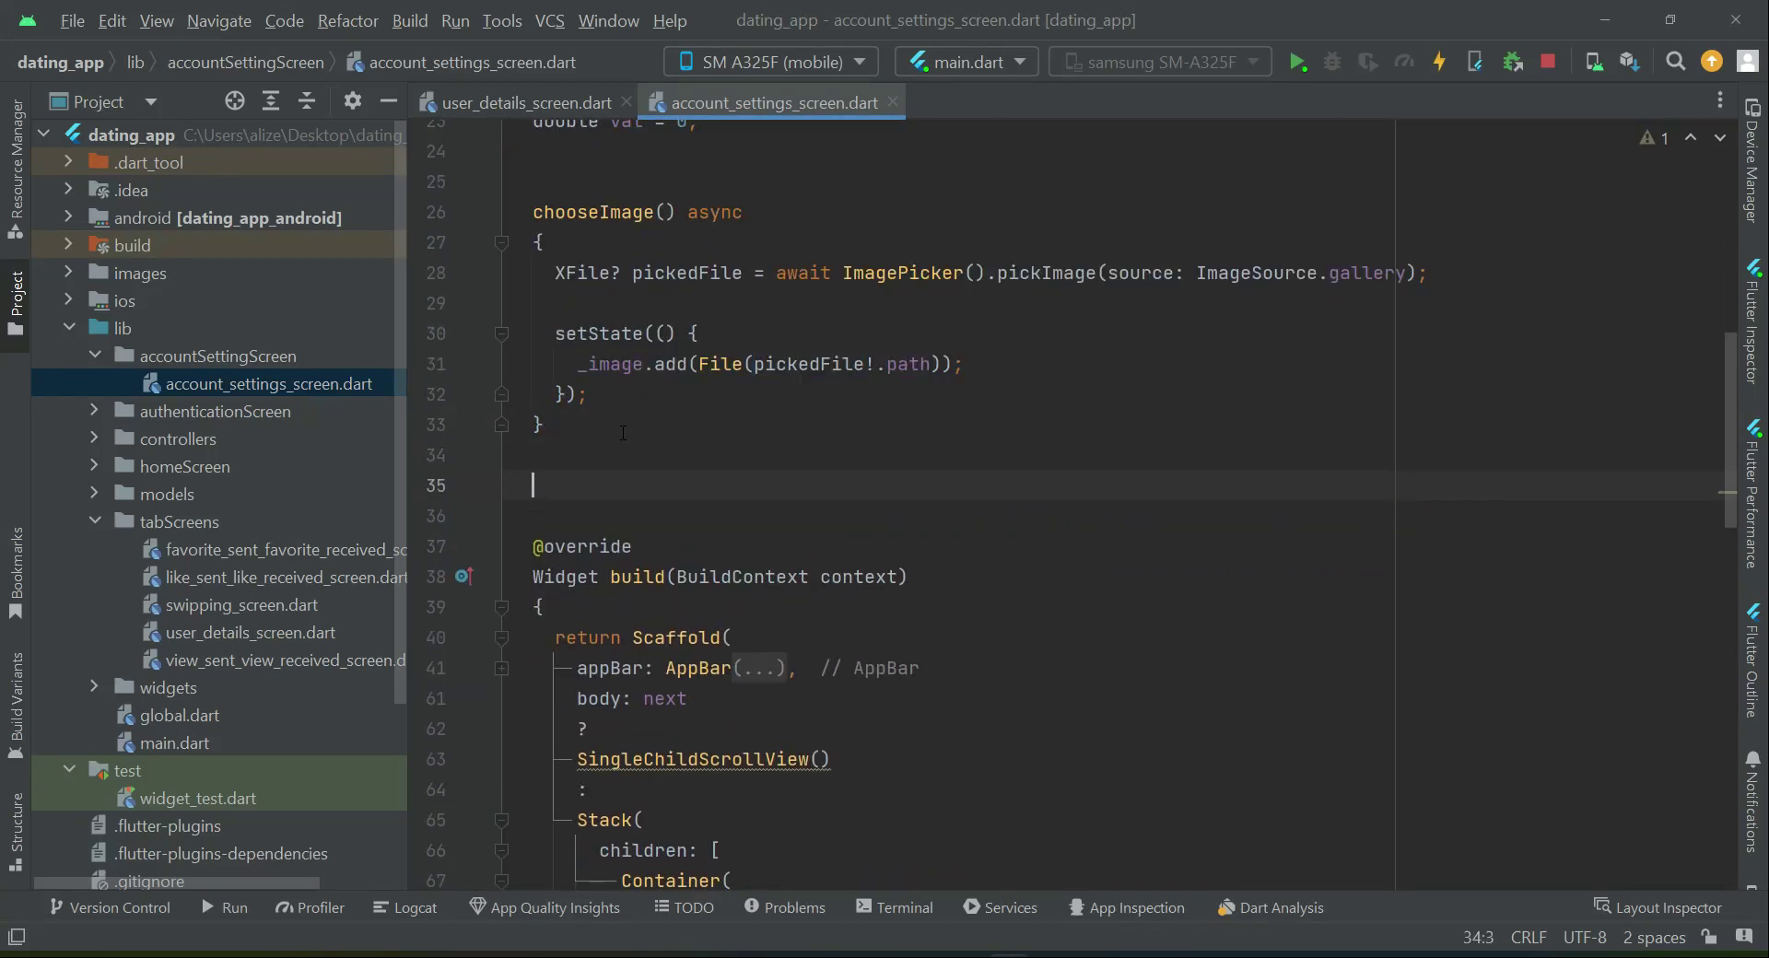
Step: Declare an async uploadImages() function with a counter int i = 1
type("upload")
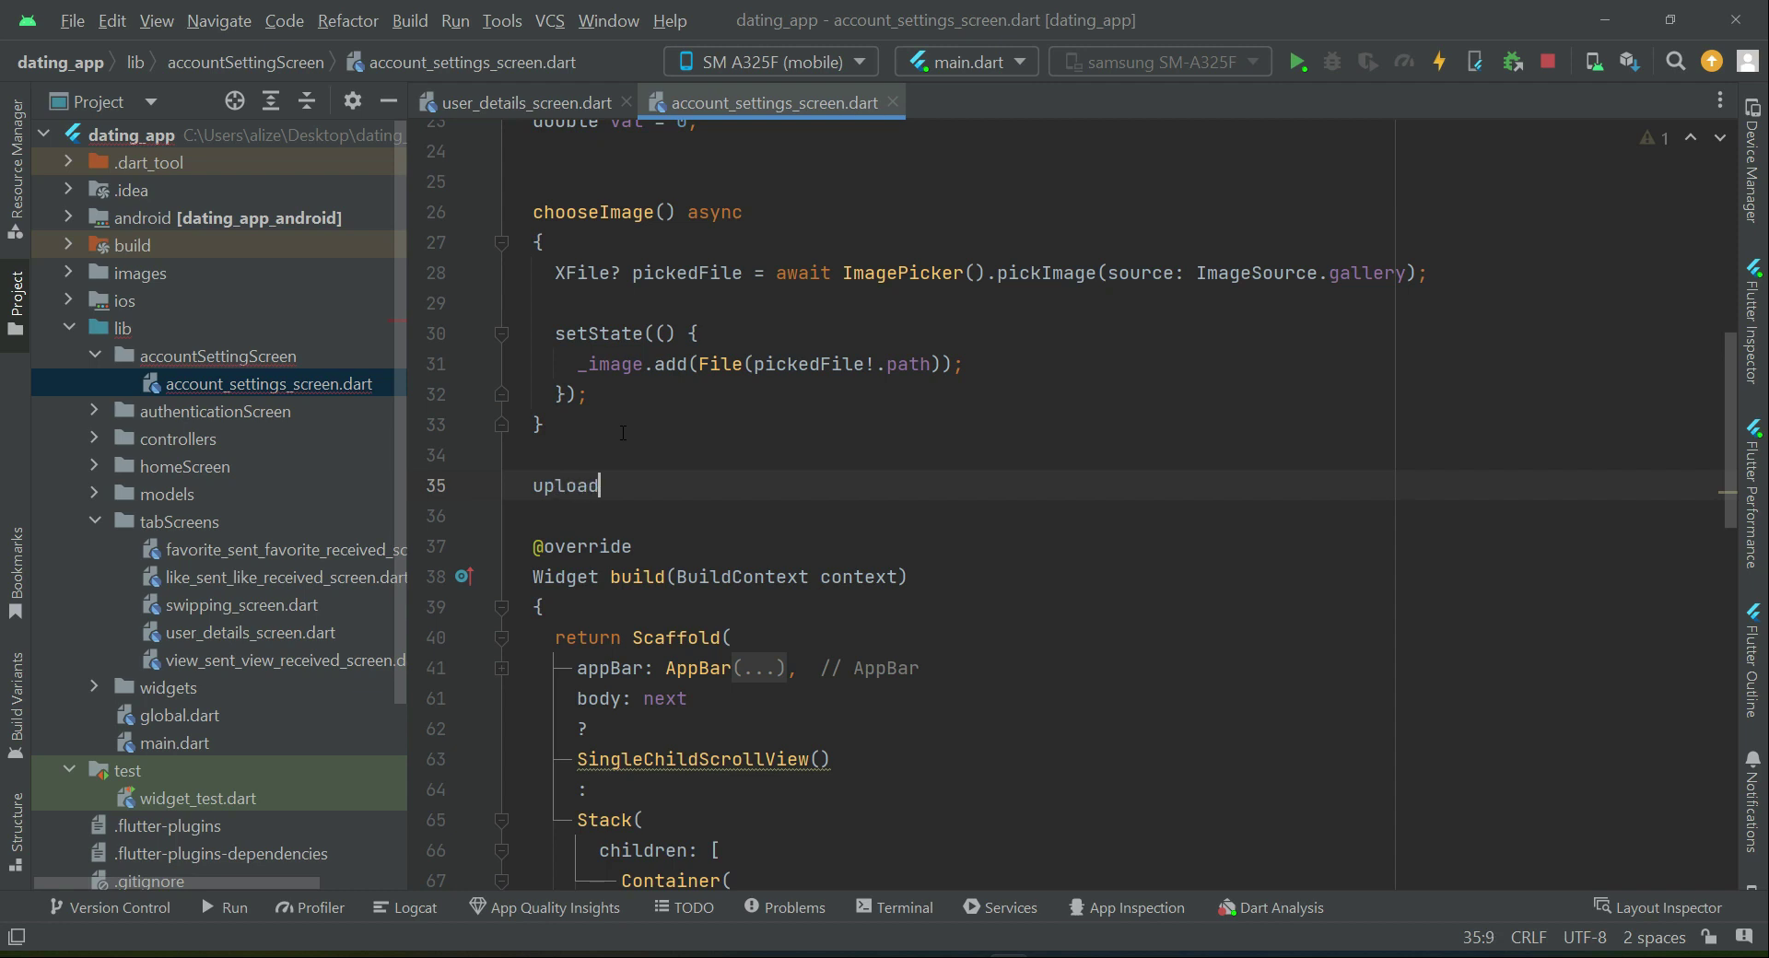
type("Images(")
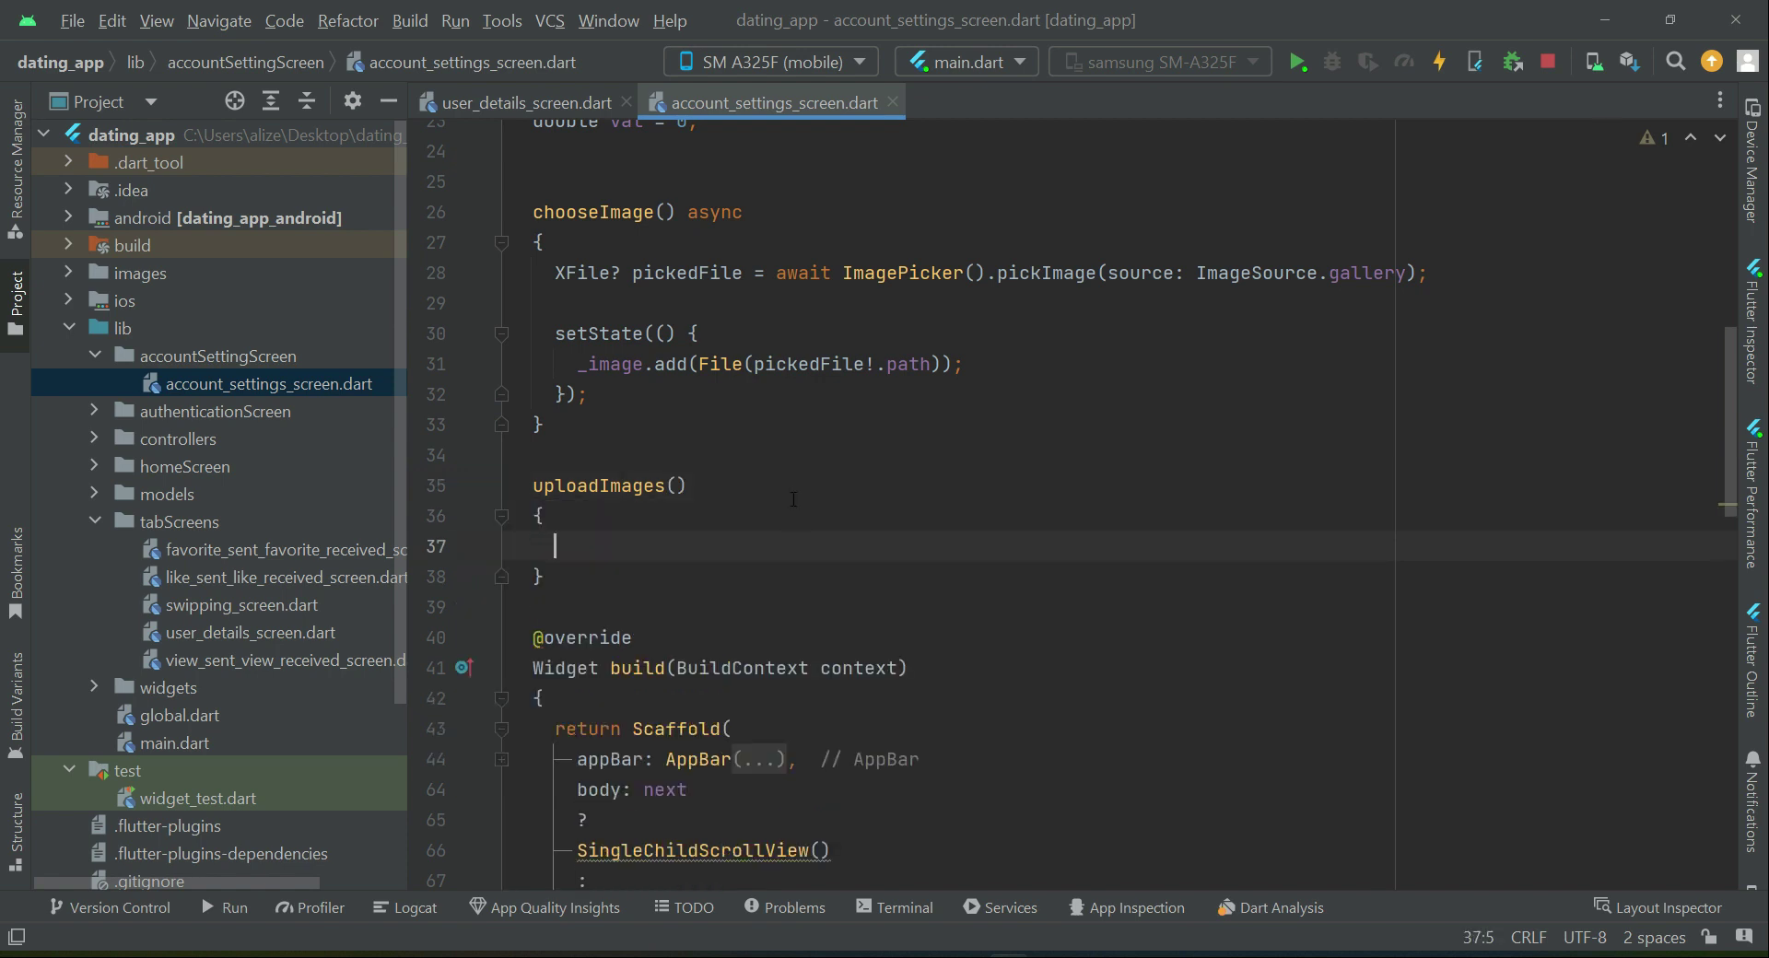
type("async")
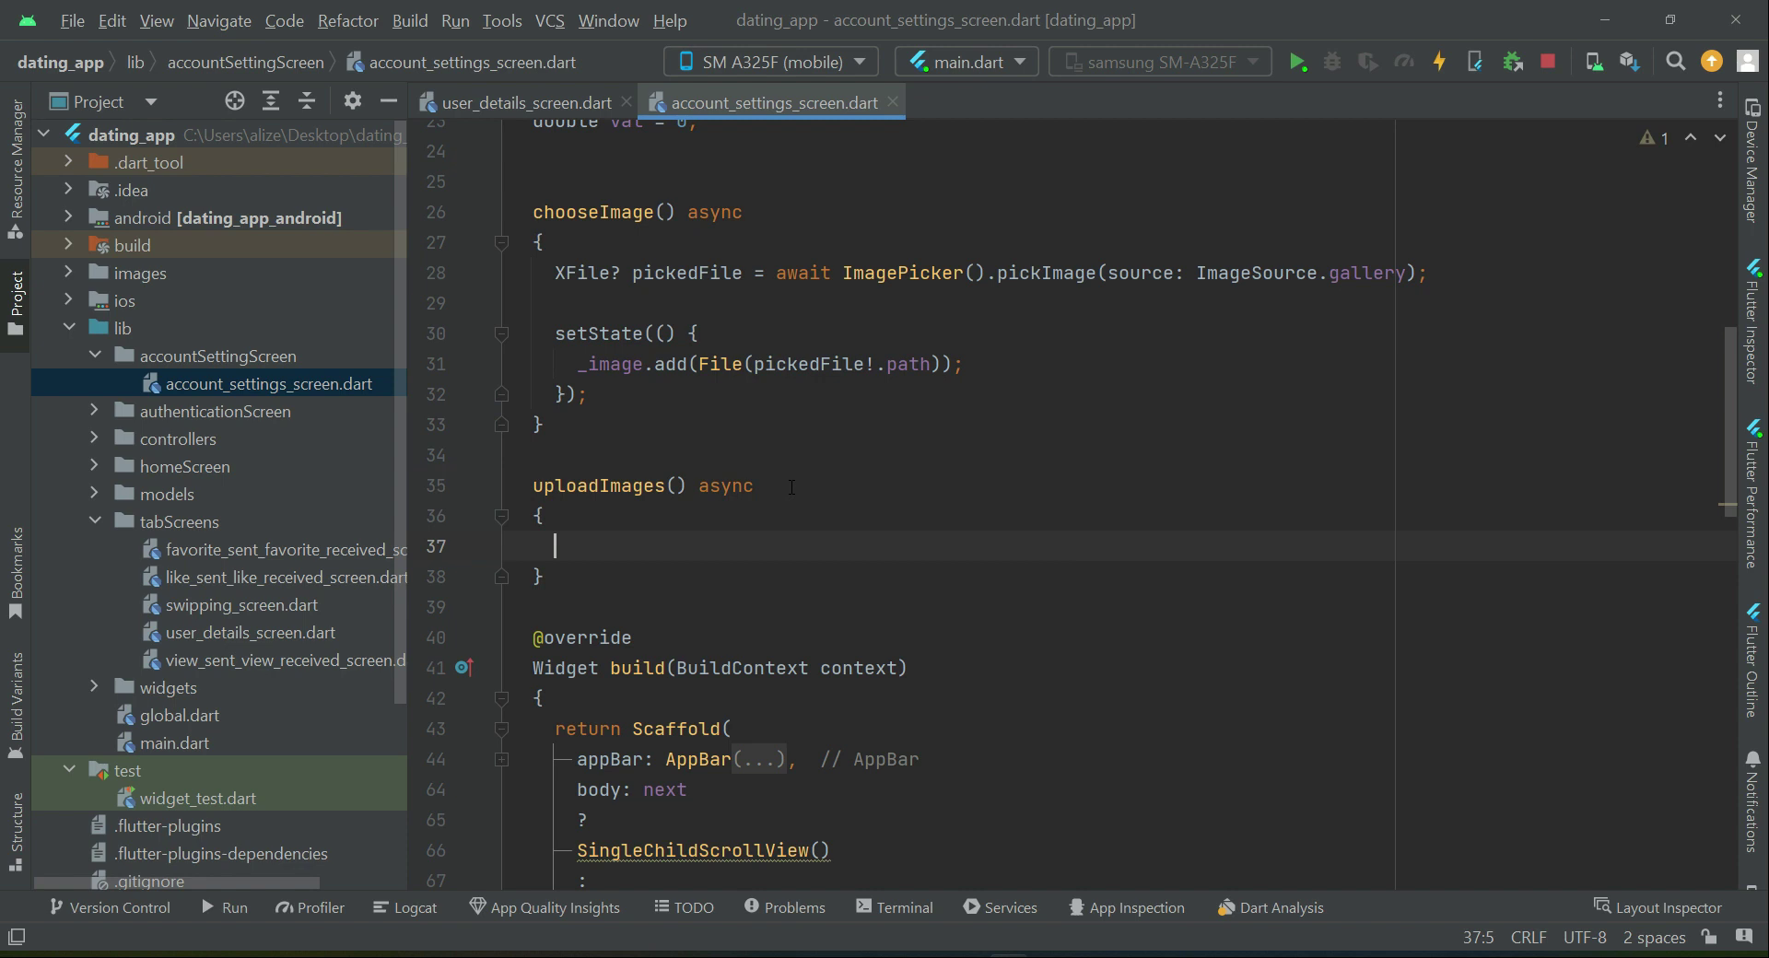
type("int")
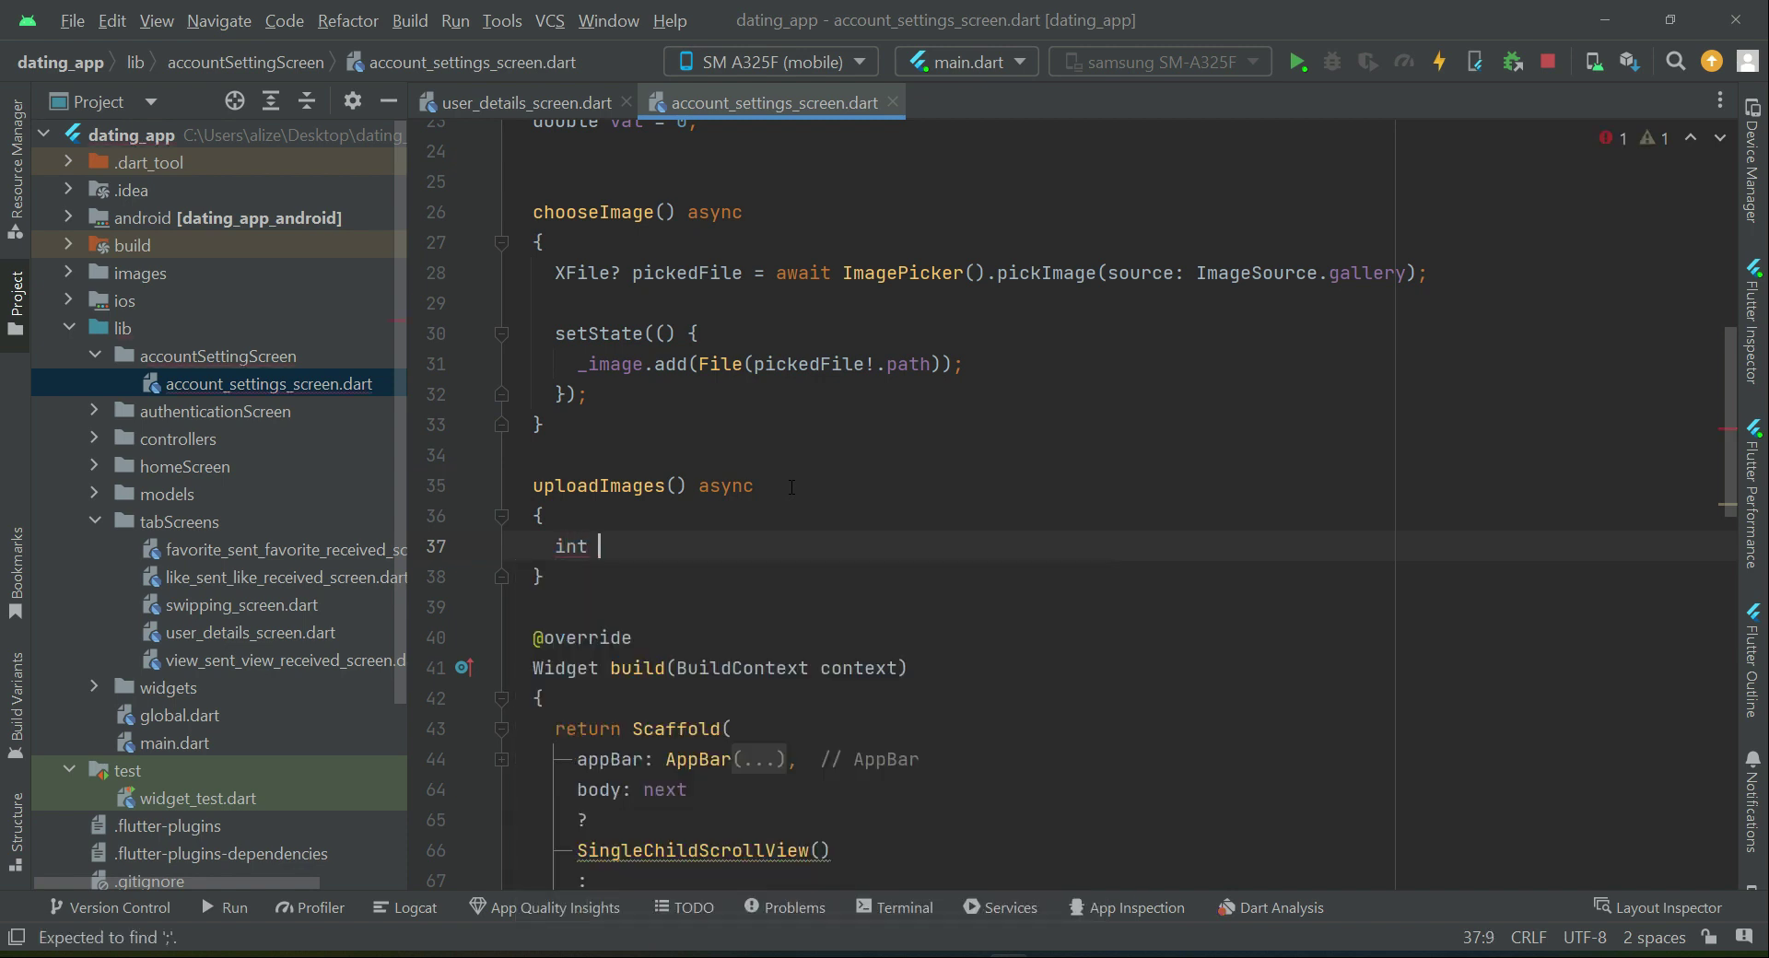
type("i")
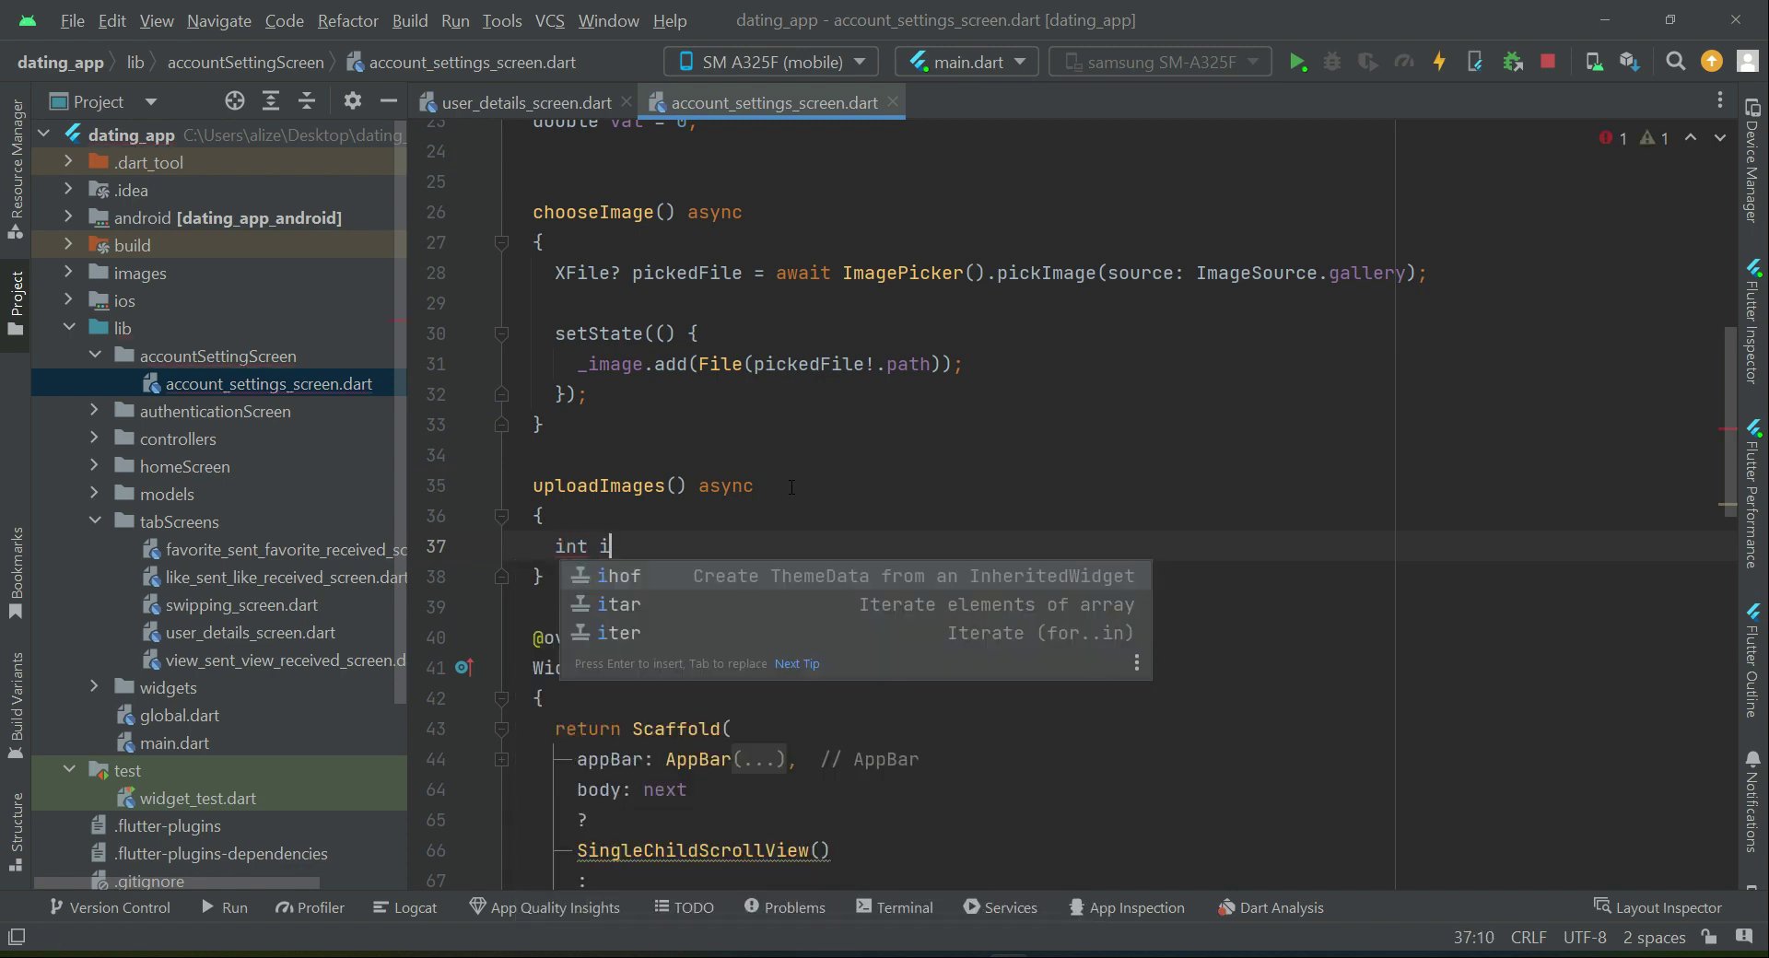
type("=")
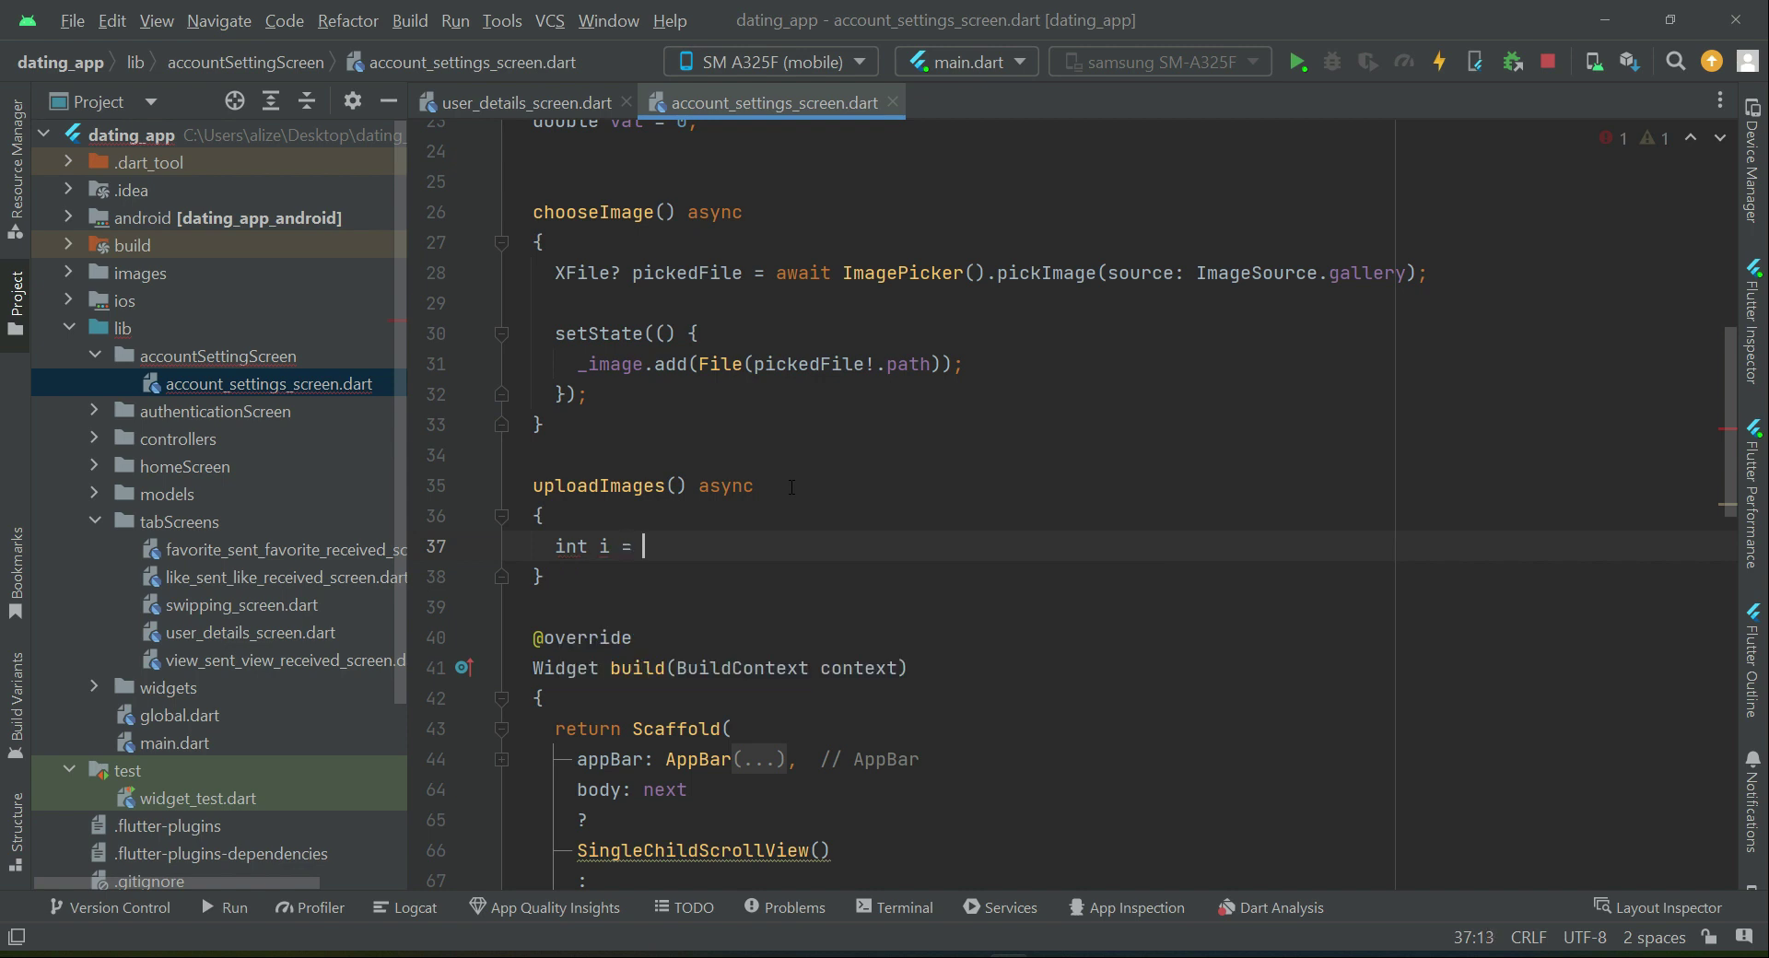
type("1;")
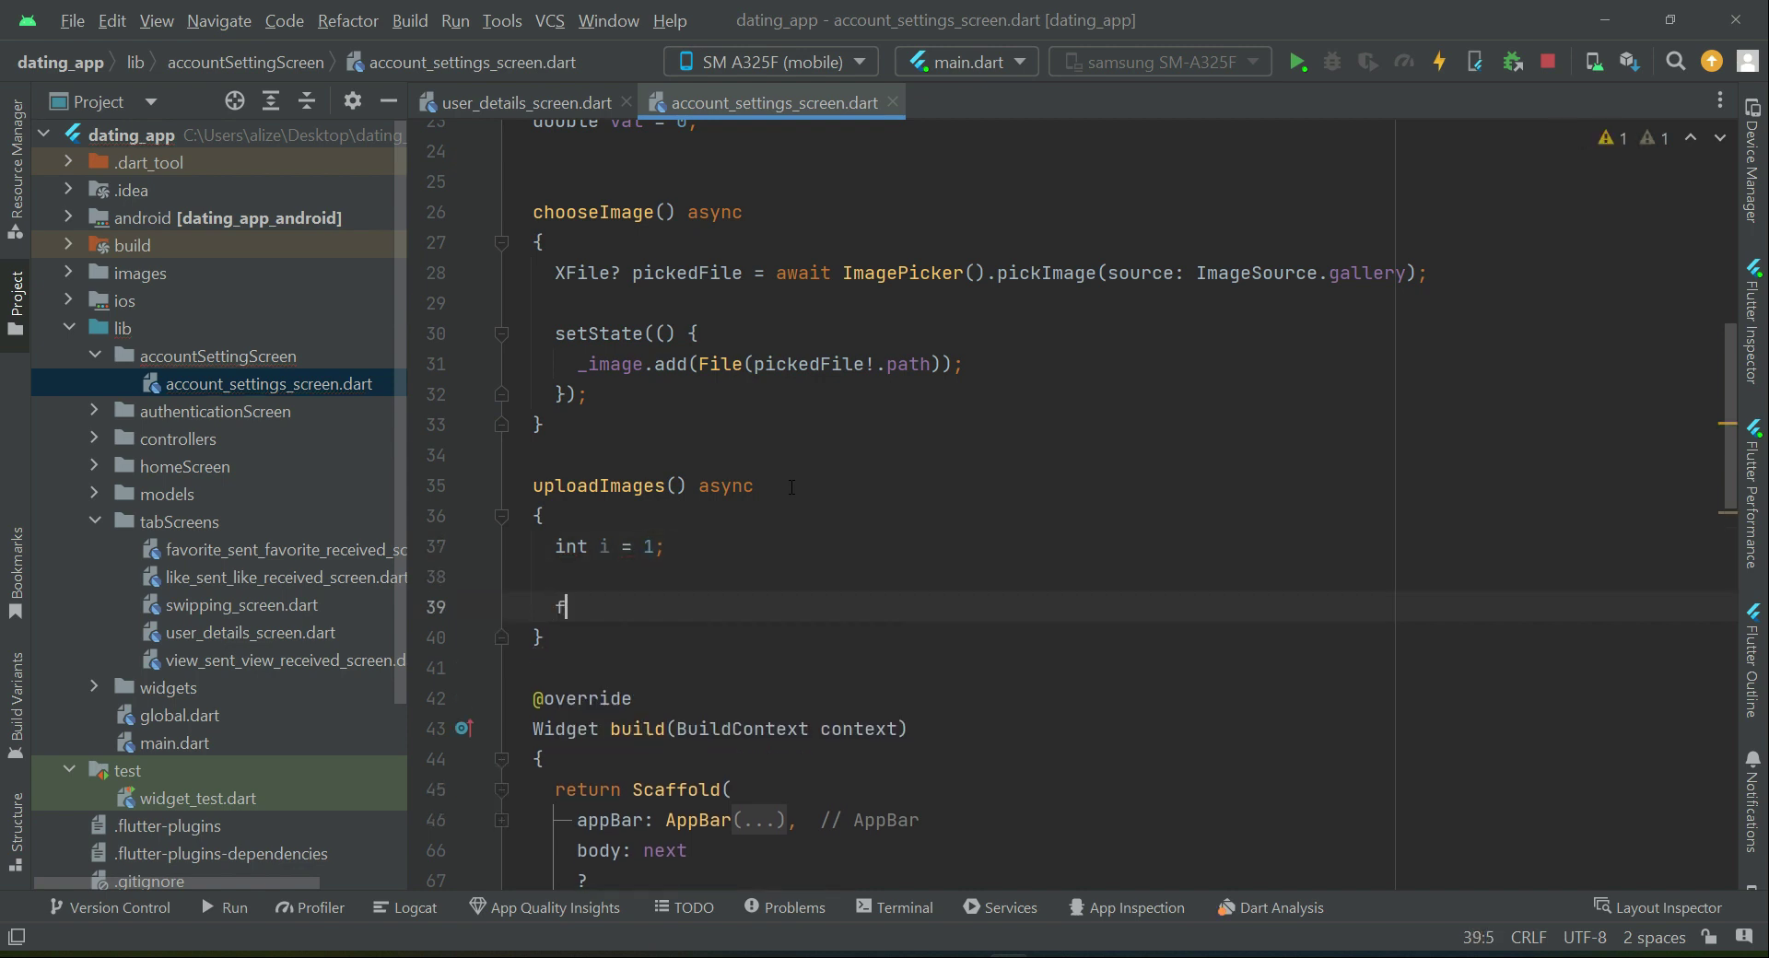
Step: Start a for loop over each img in _image
type("or(")
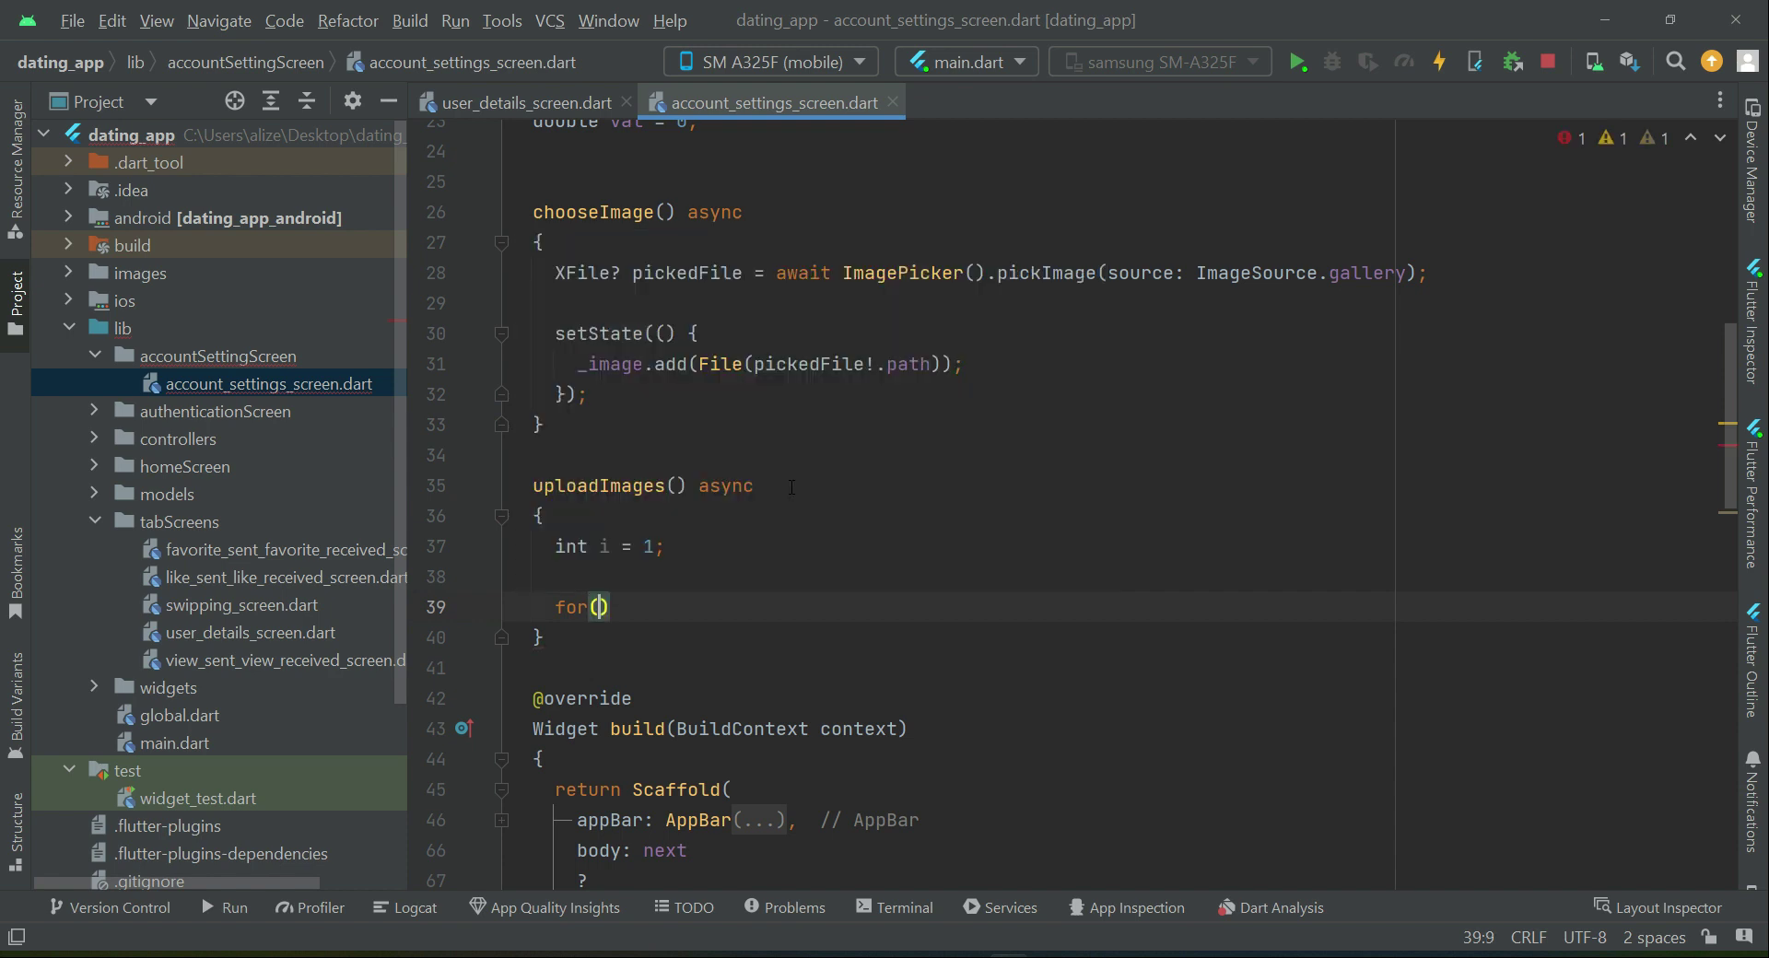
type("var")
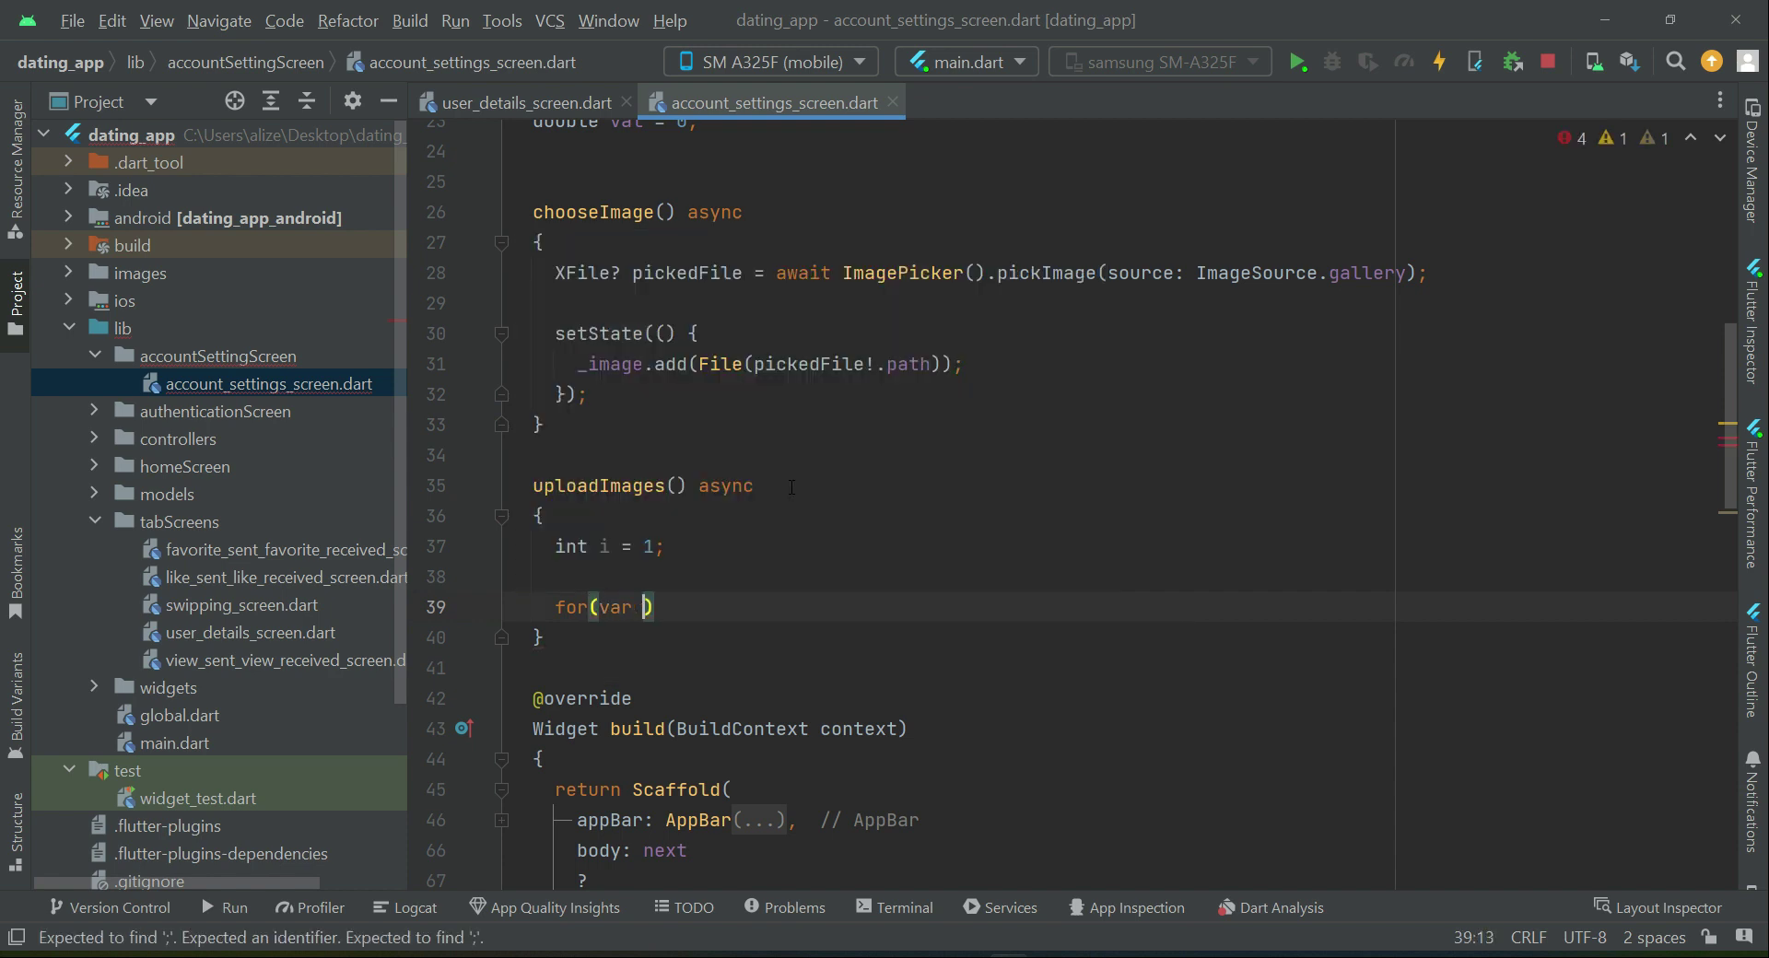
type("img")
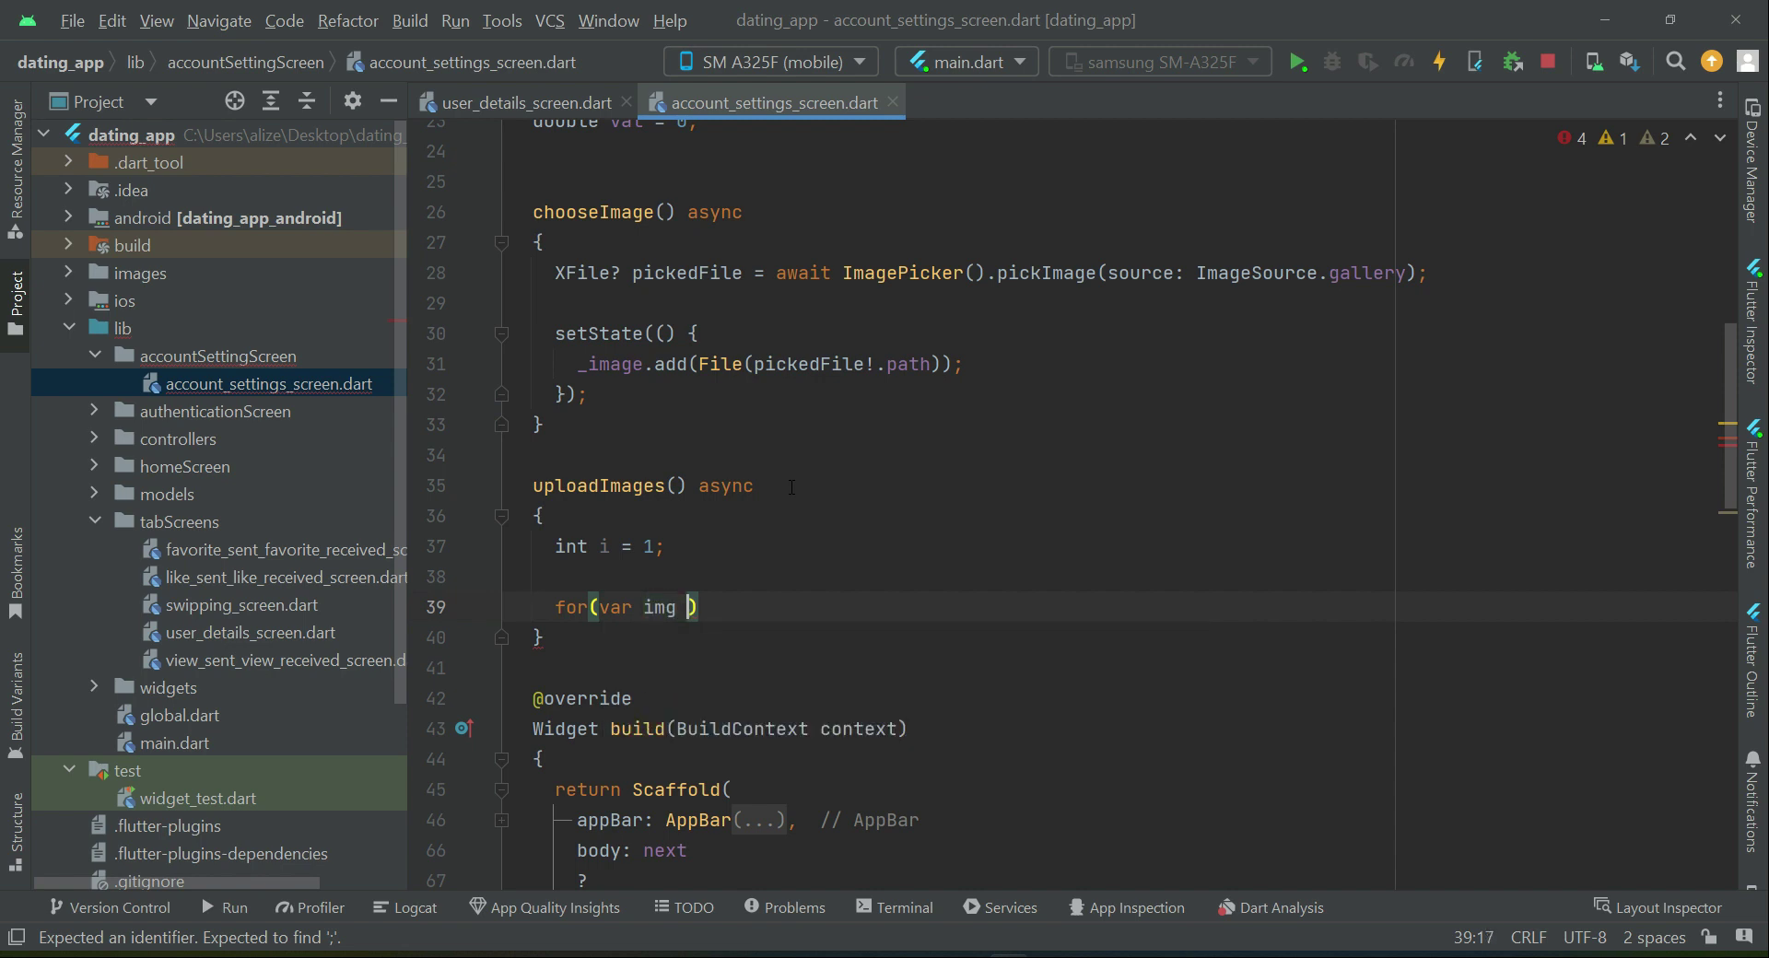
type("in")
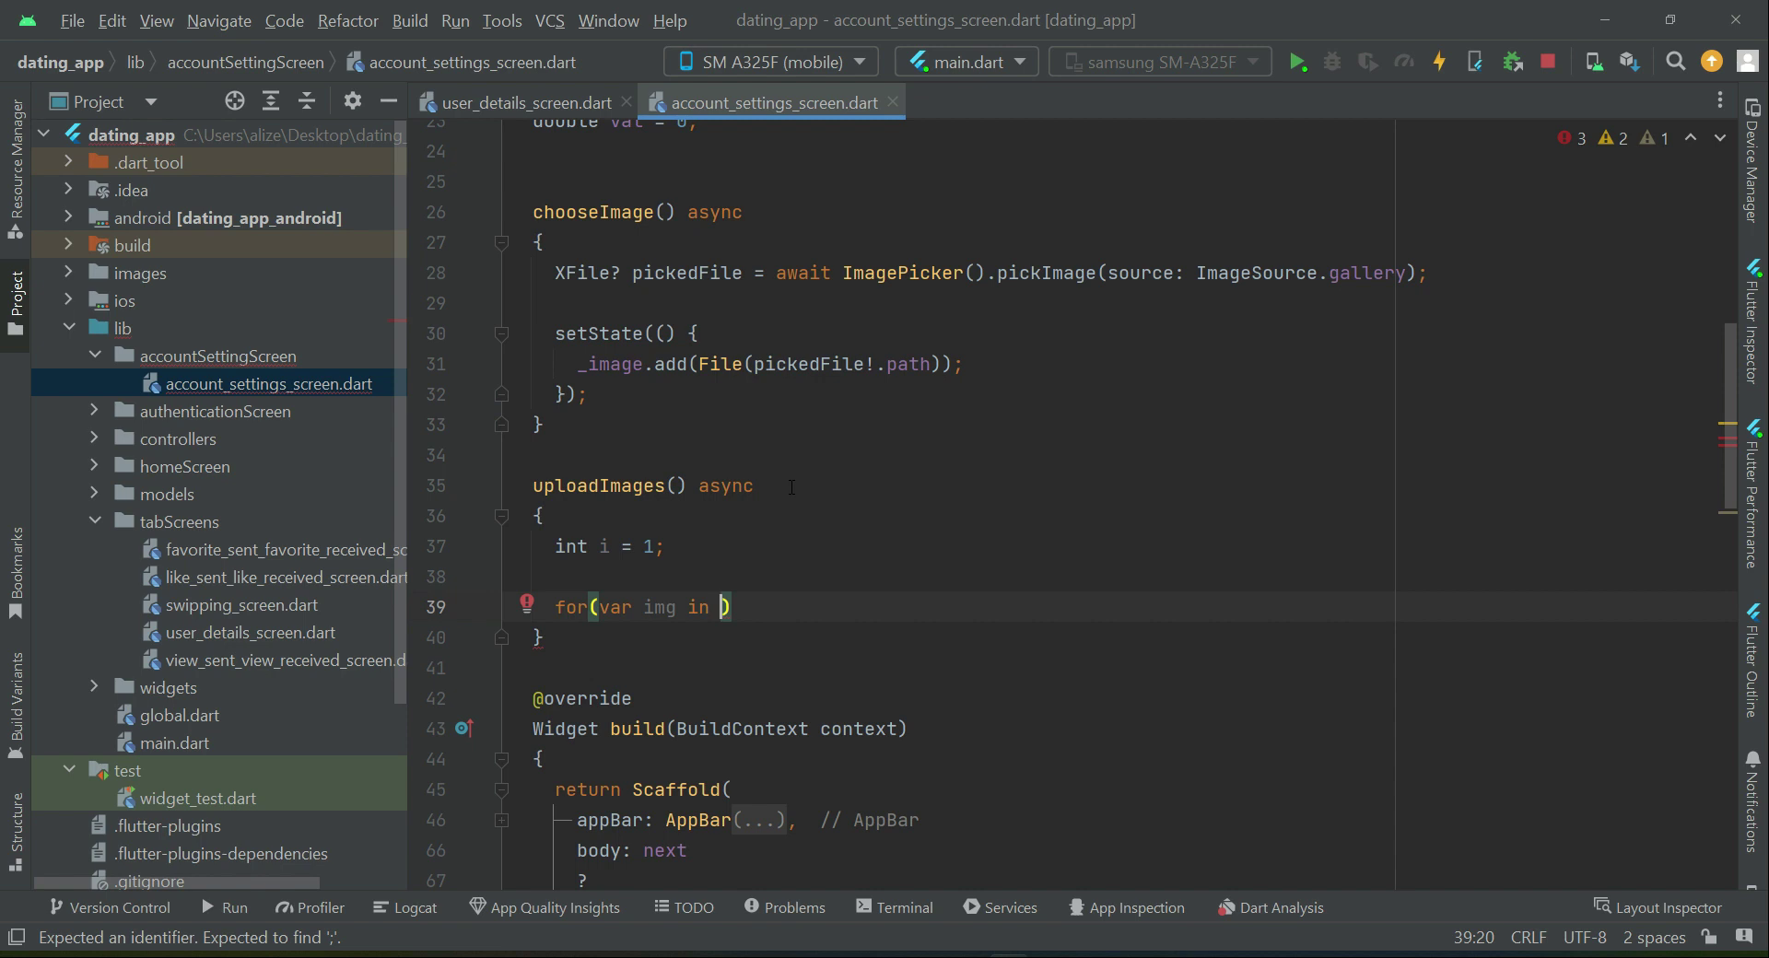
type("_image")
type("{")
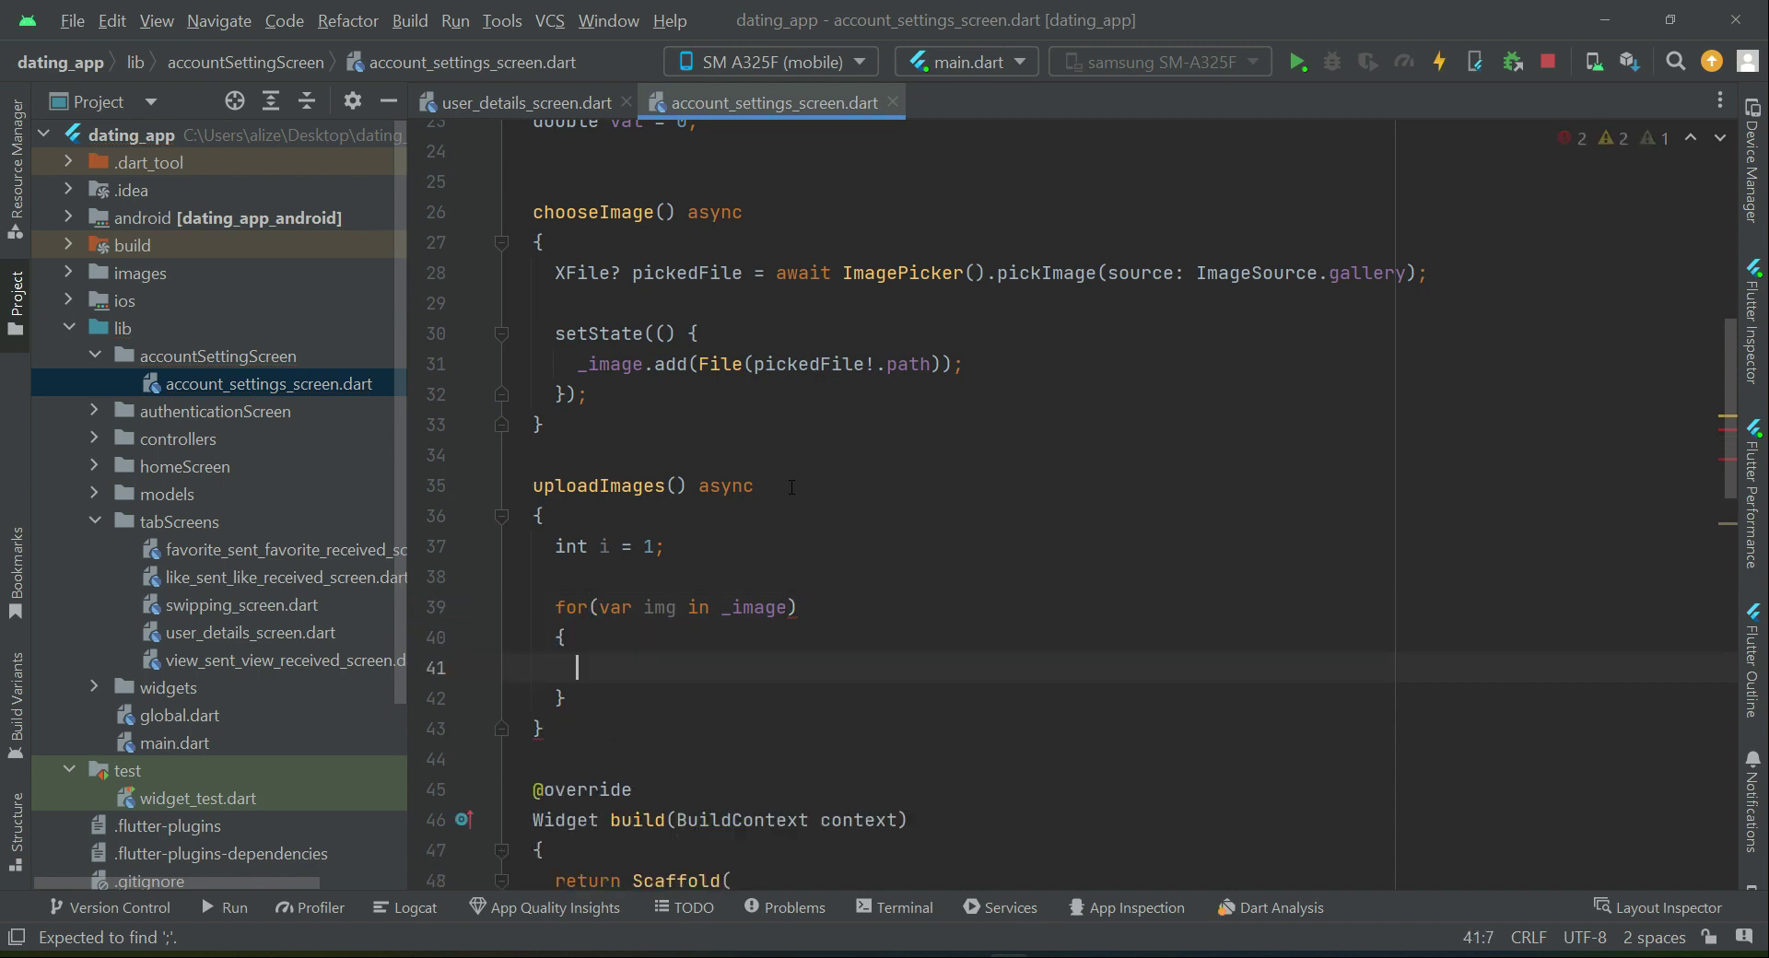
Step: Inside the loop, add setState assigning val = i / _image.length
type("setState(() {")
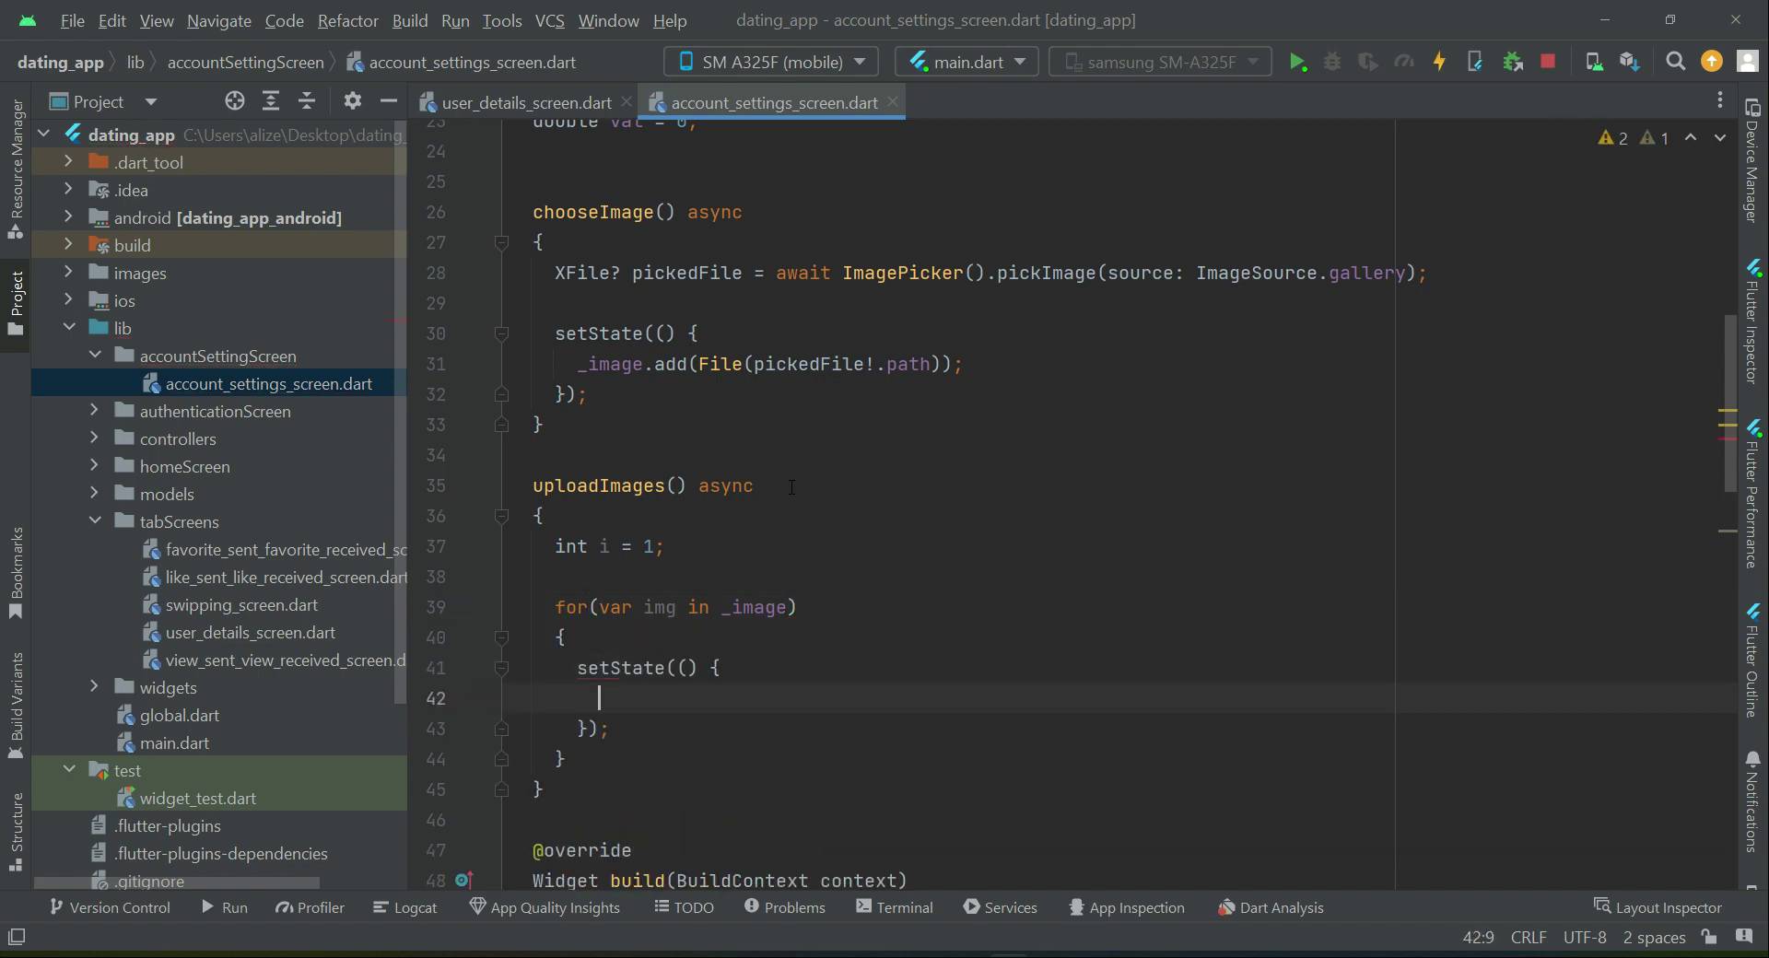
type("val")
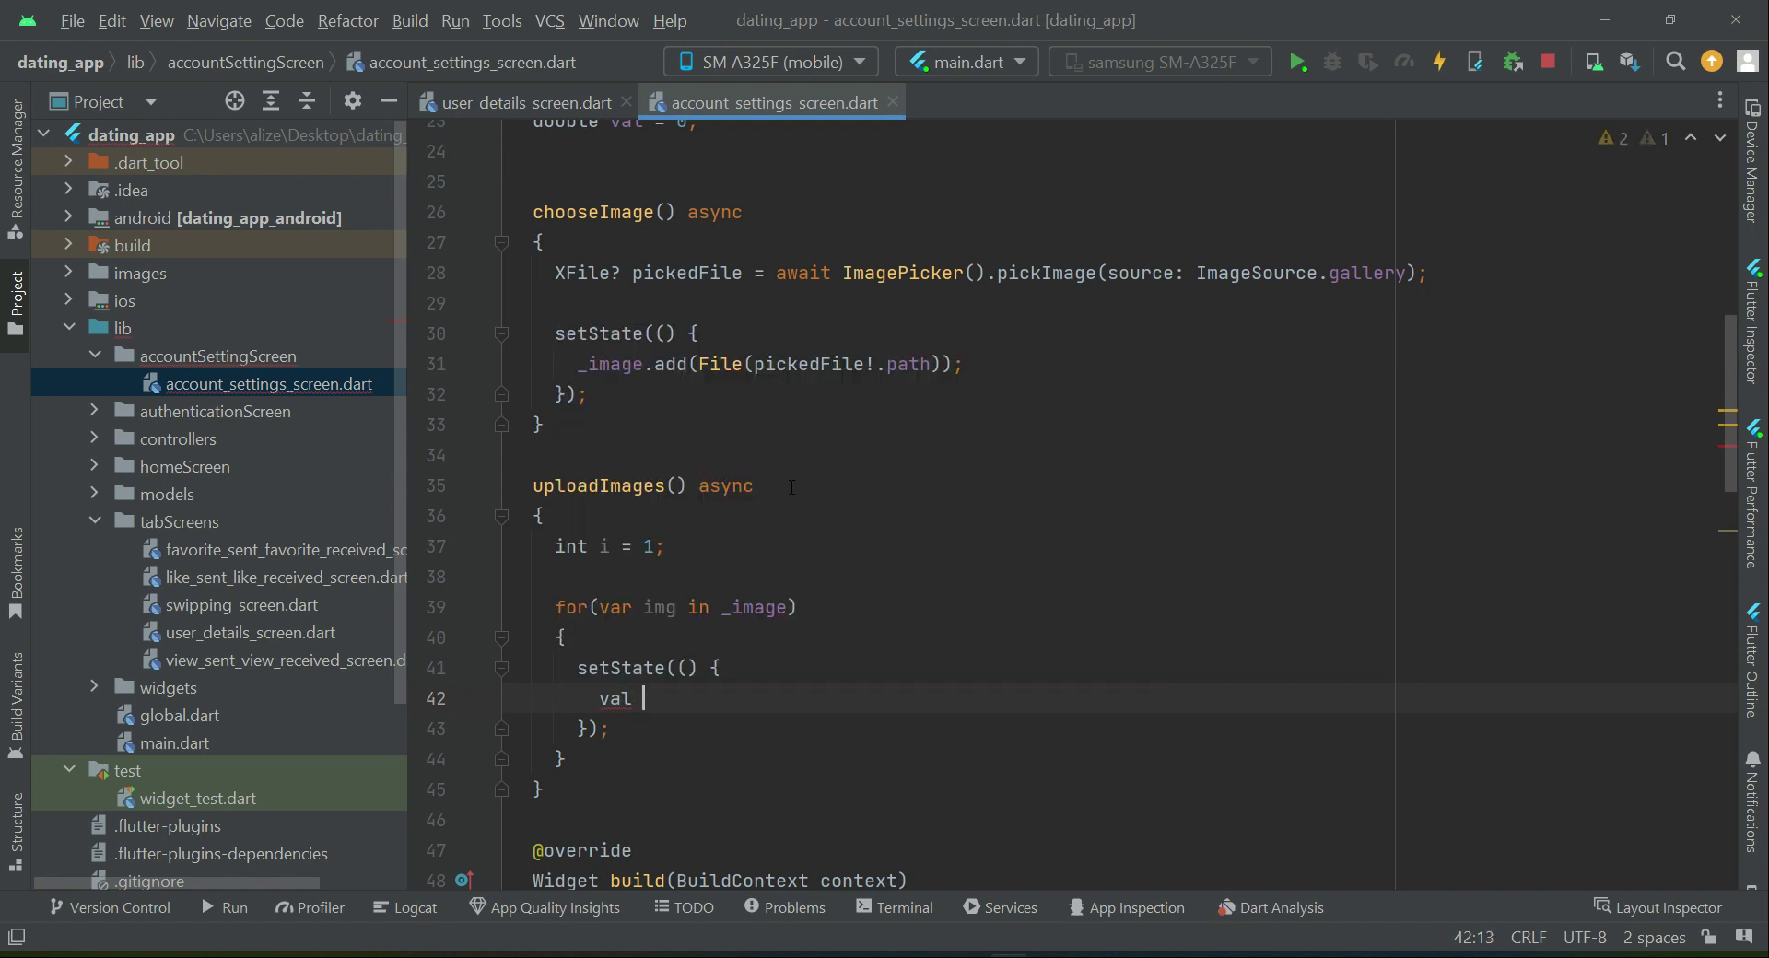
type("= i")
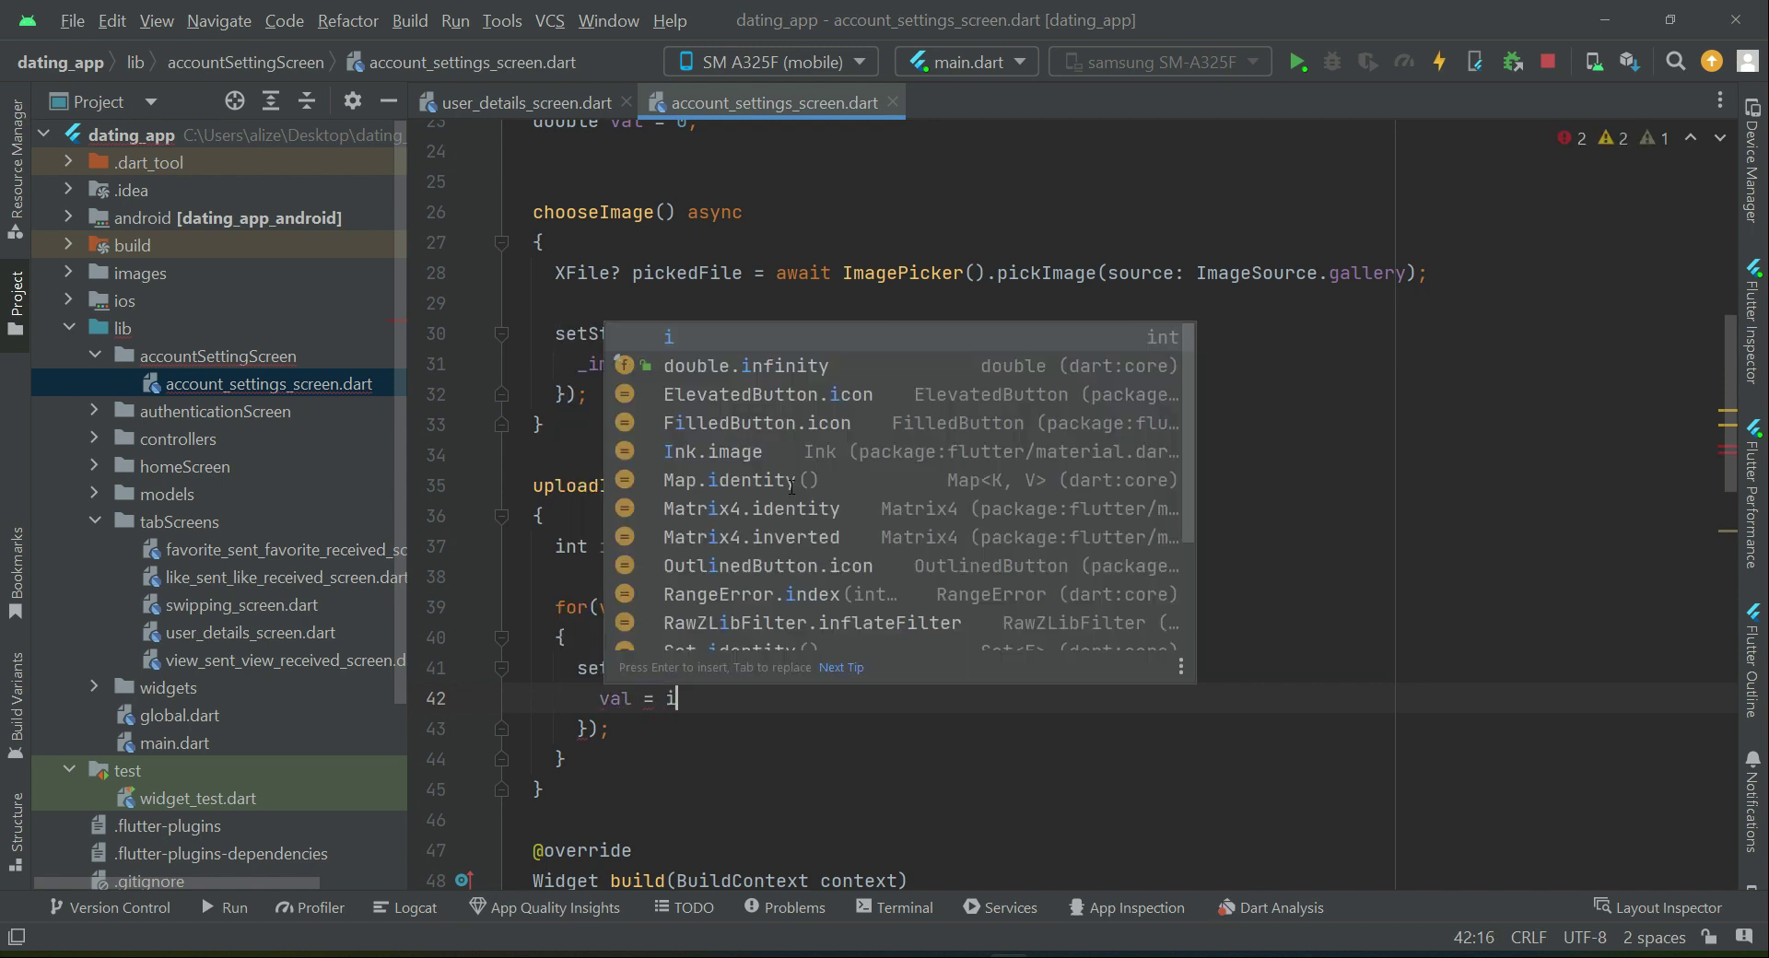
type("/")
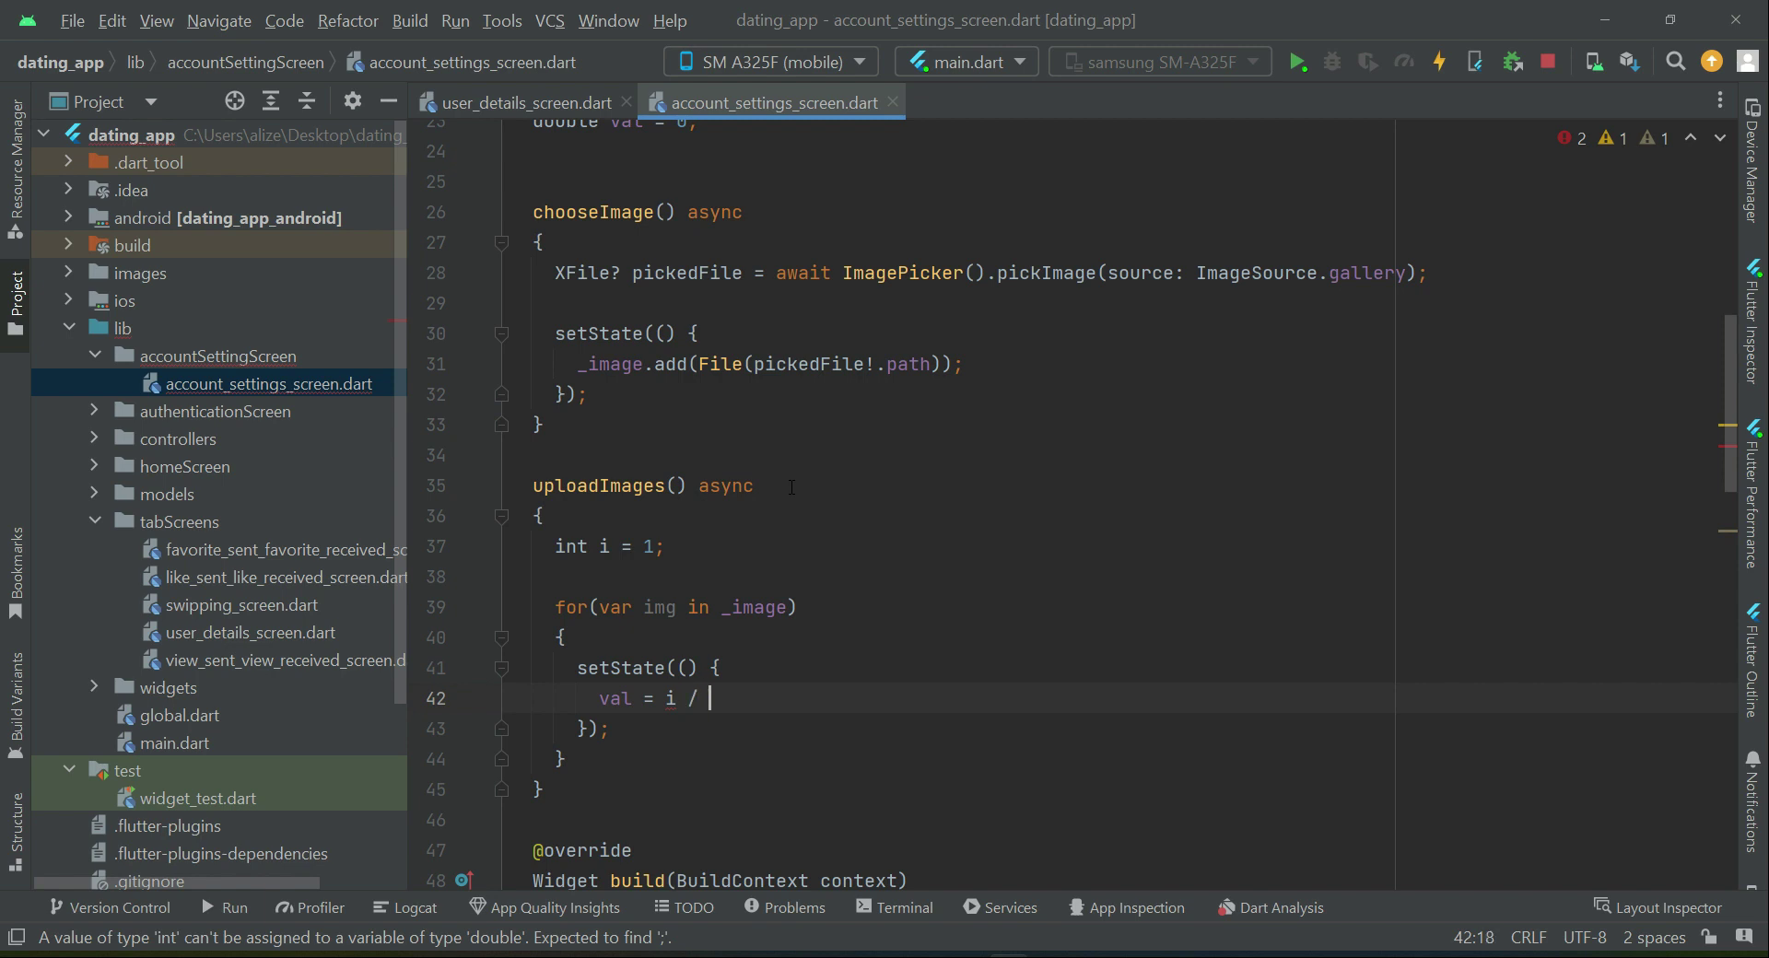
type("_image.l")
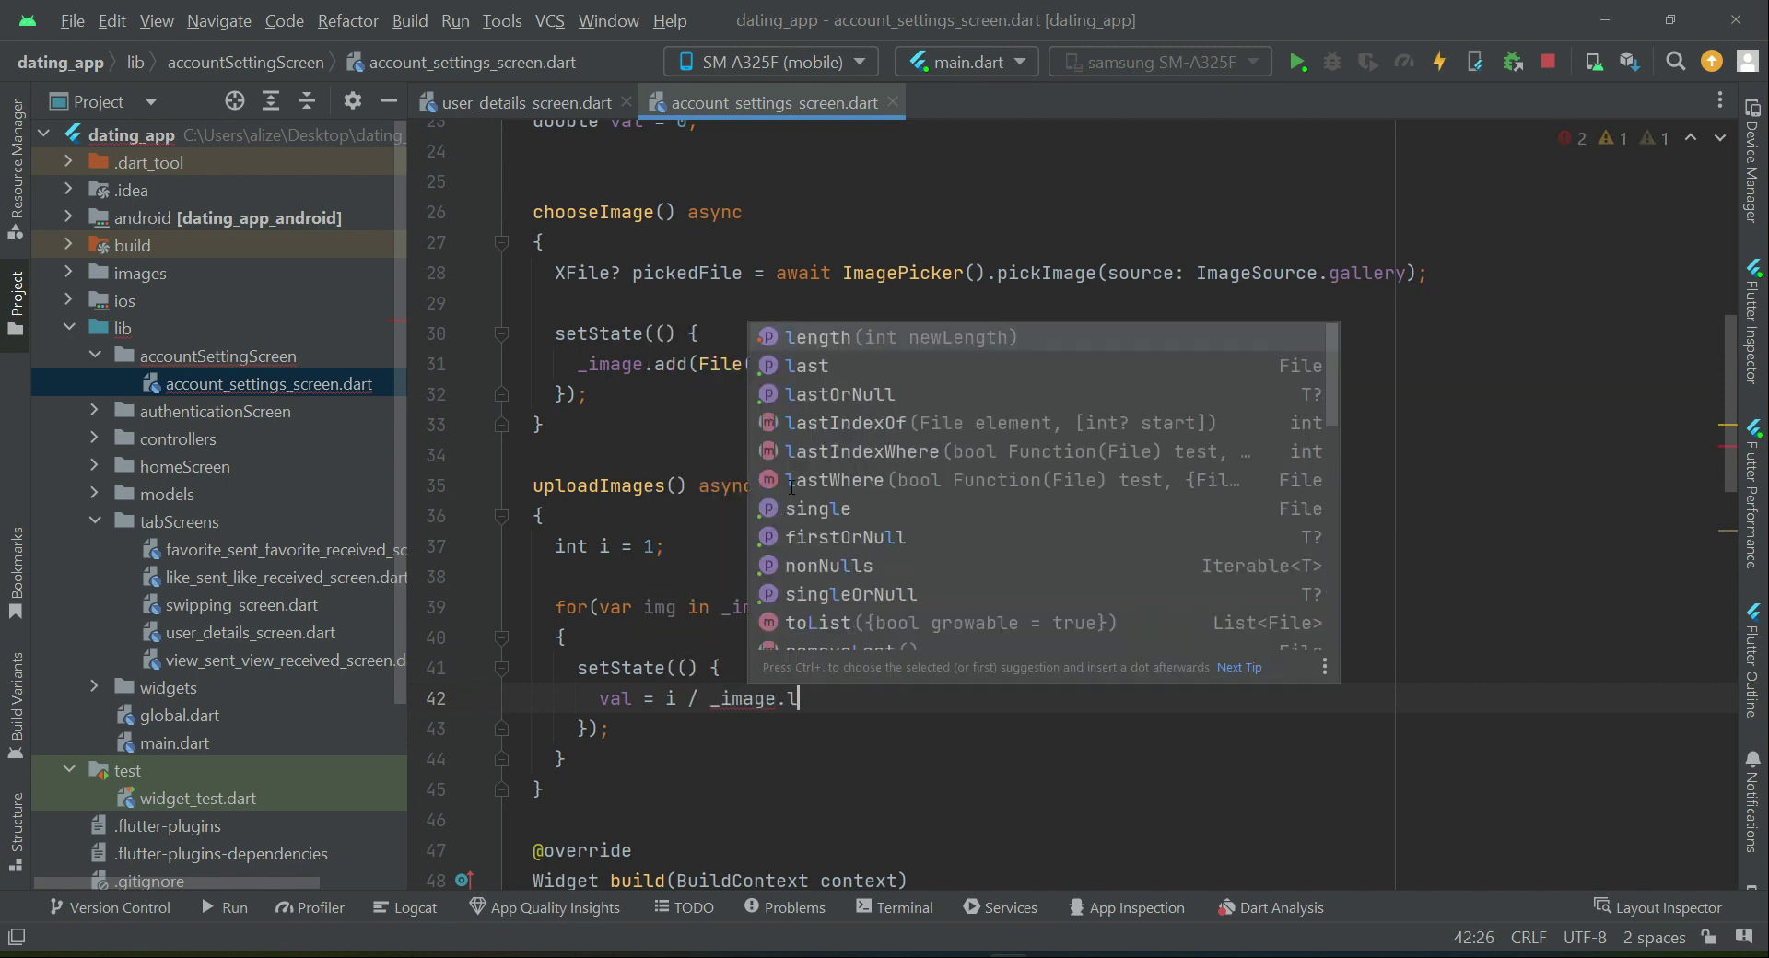
type("ength;")
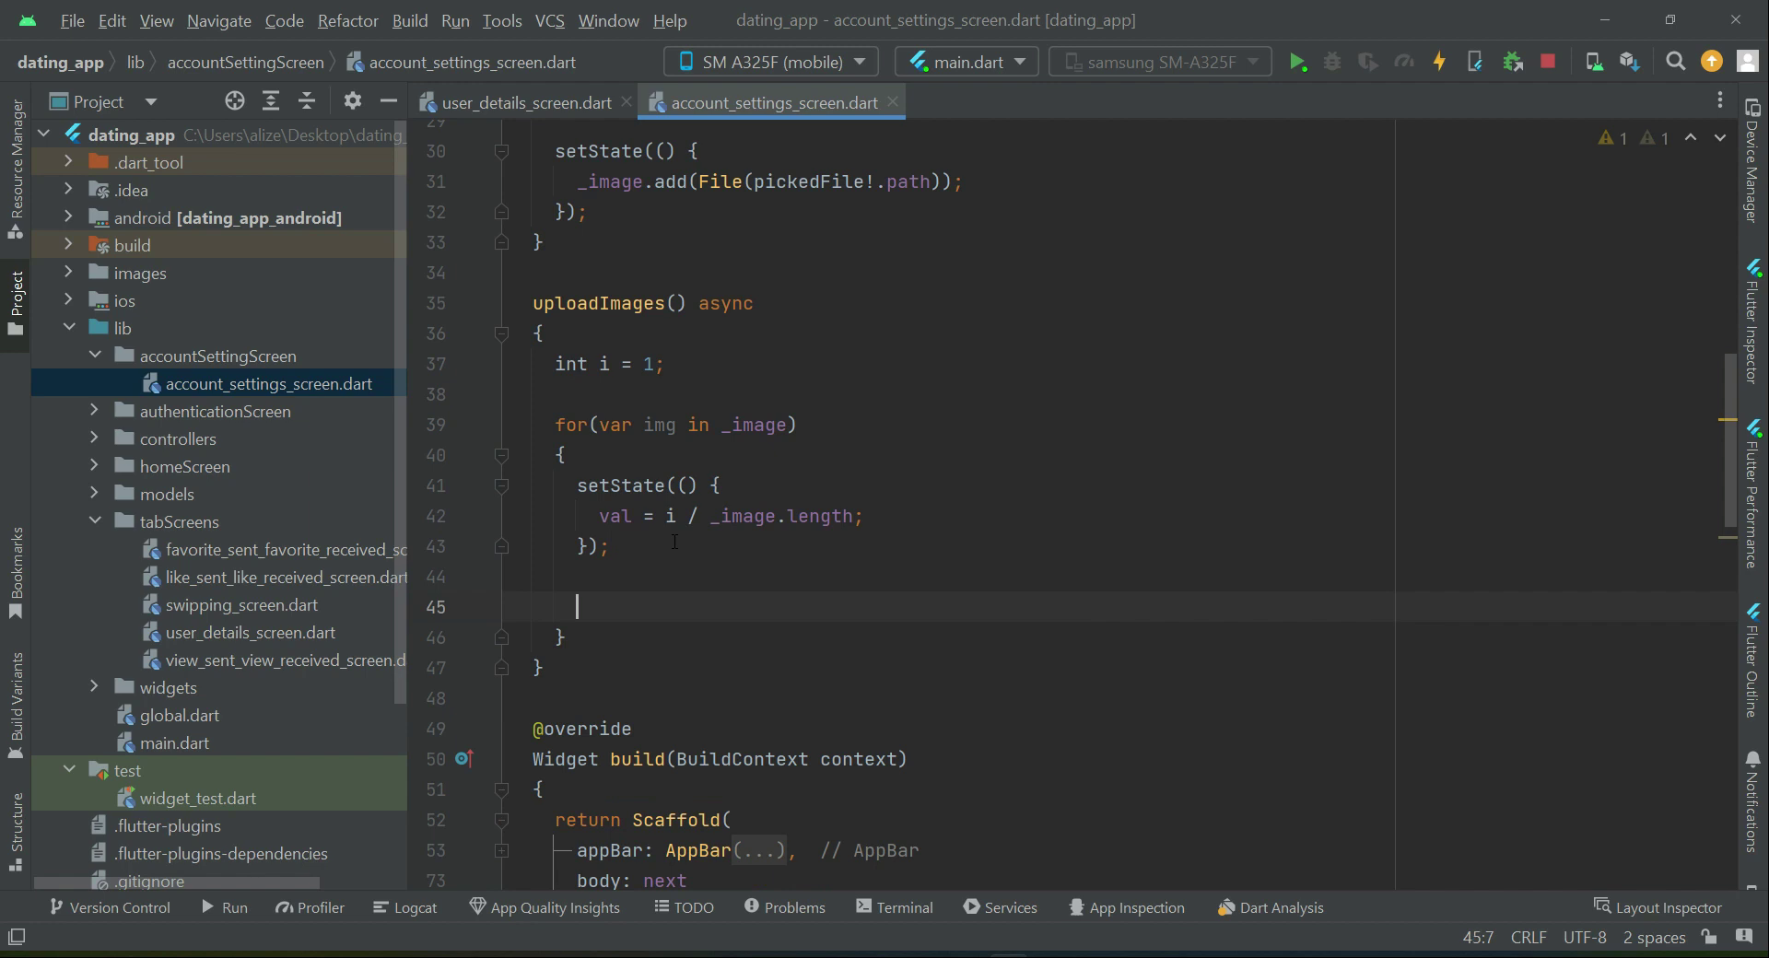
Step: Declare var refImages = FirebaseStorage.instance.ref().child(...) in the loop
type("var")
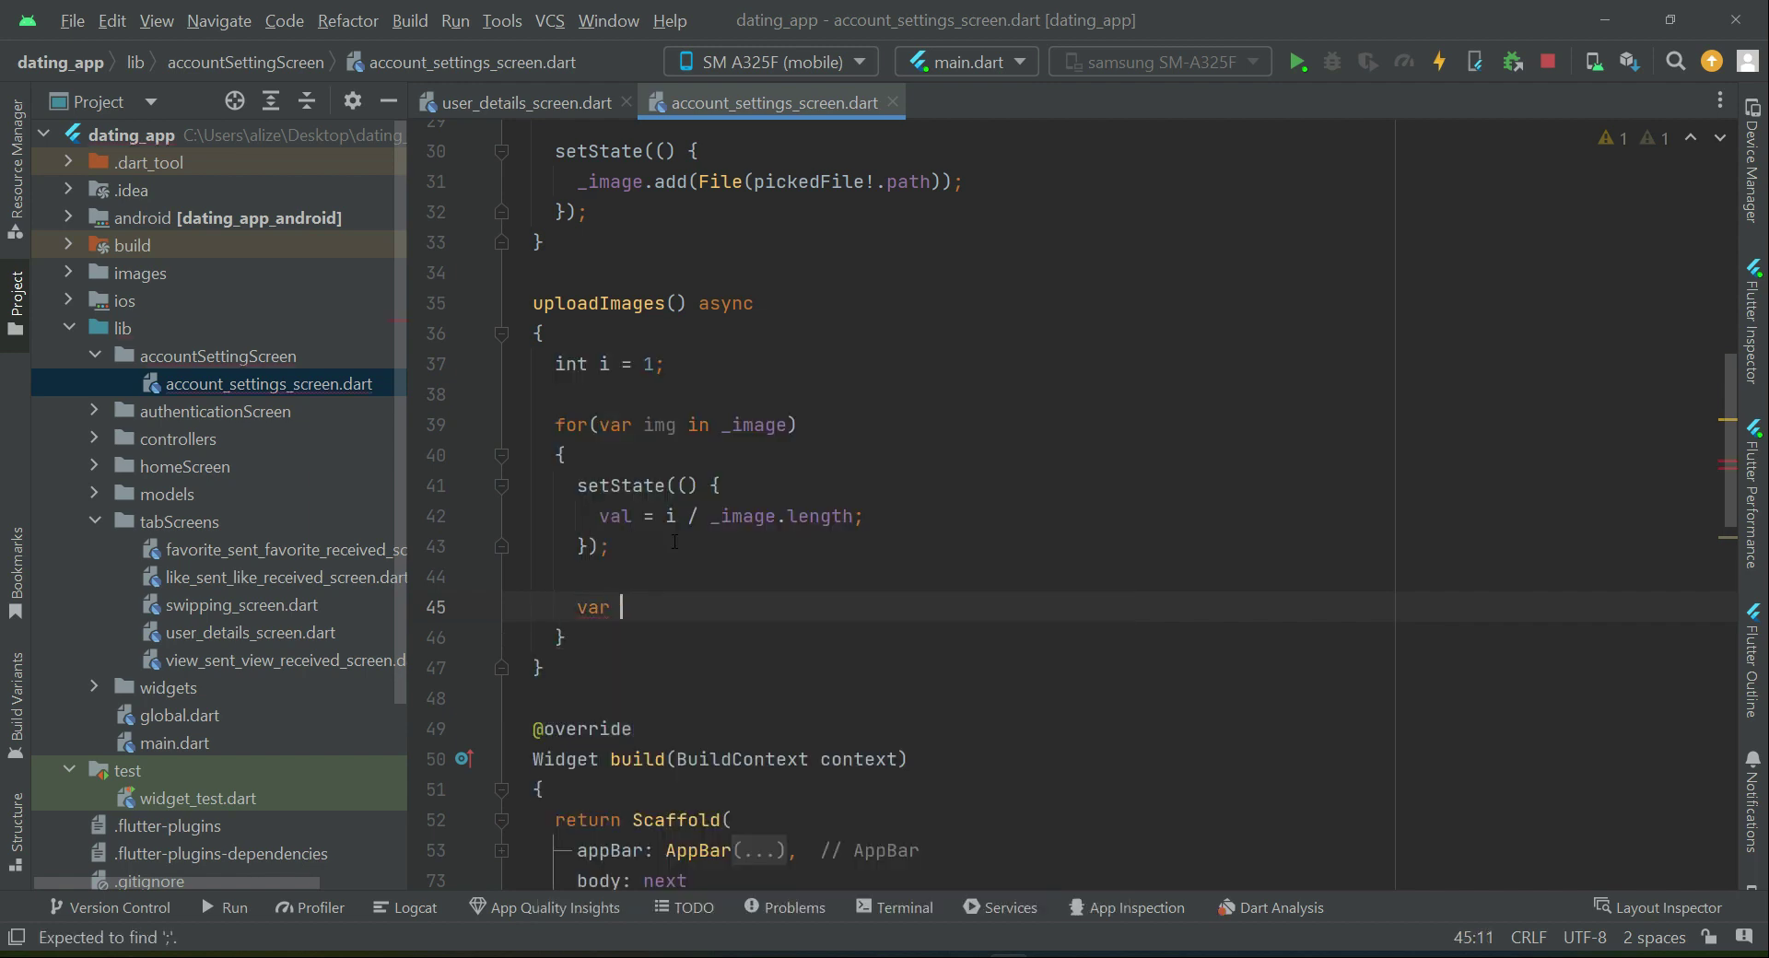
type("ref")
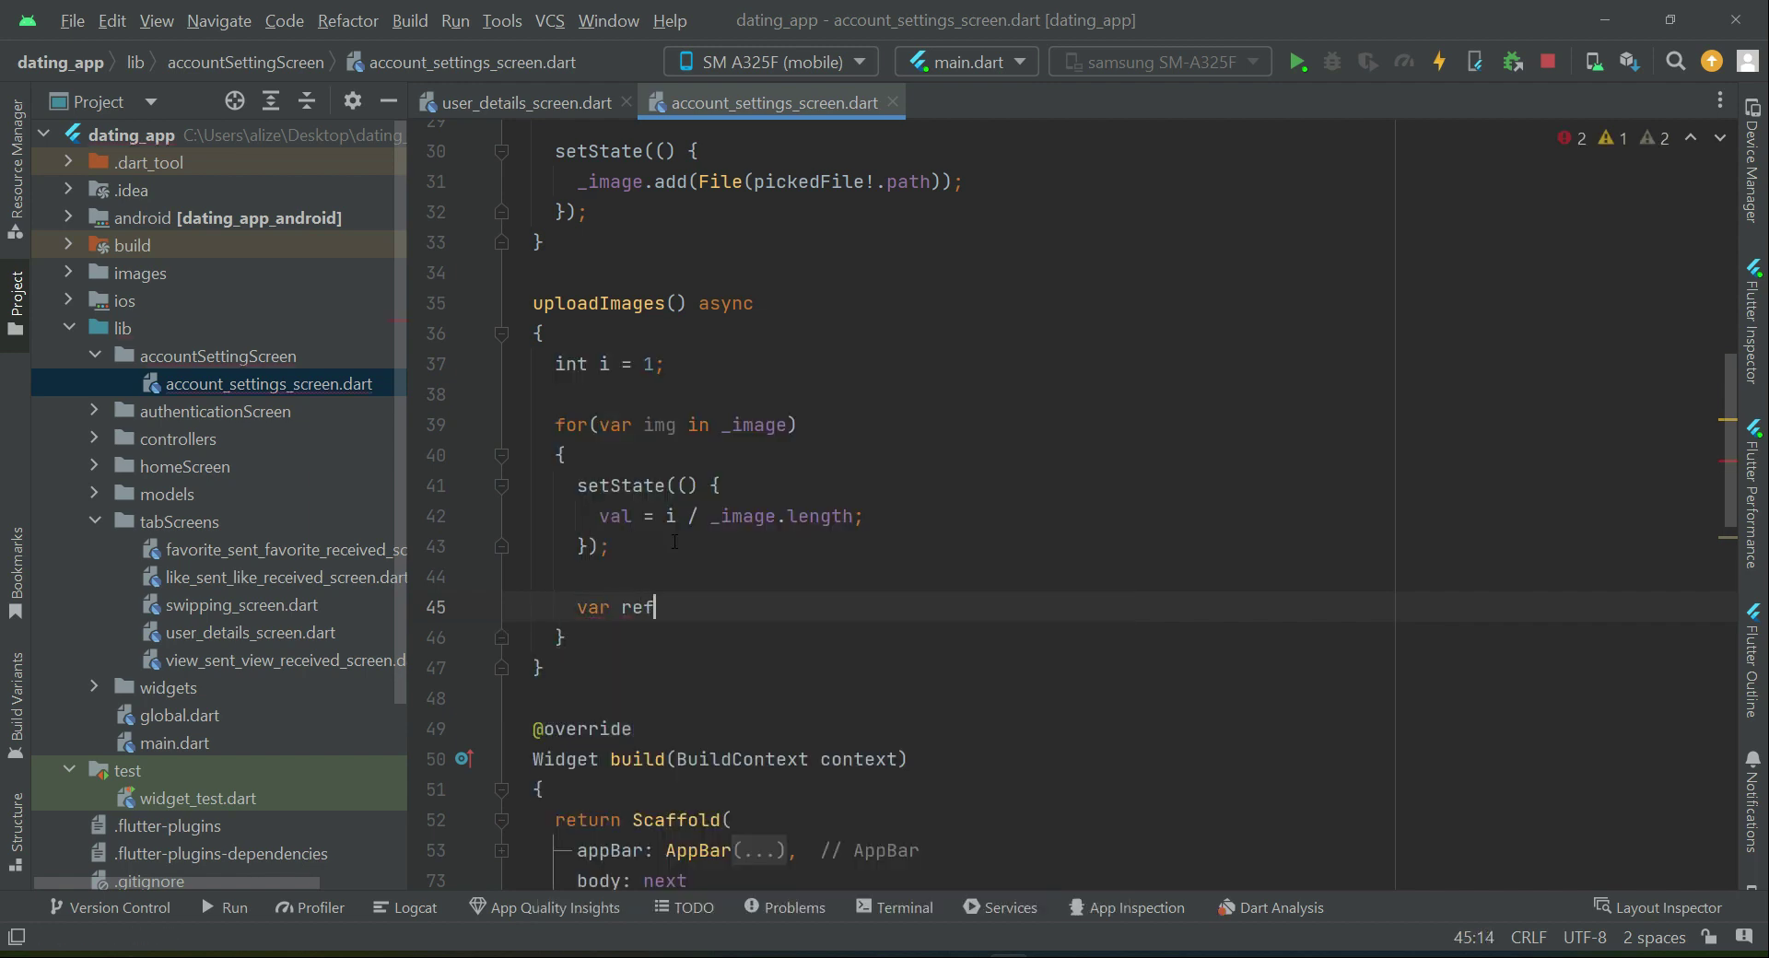
type("Imag")
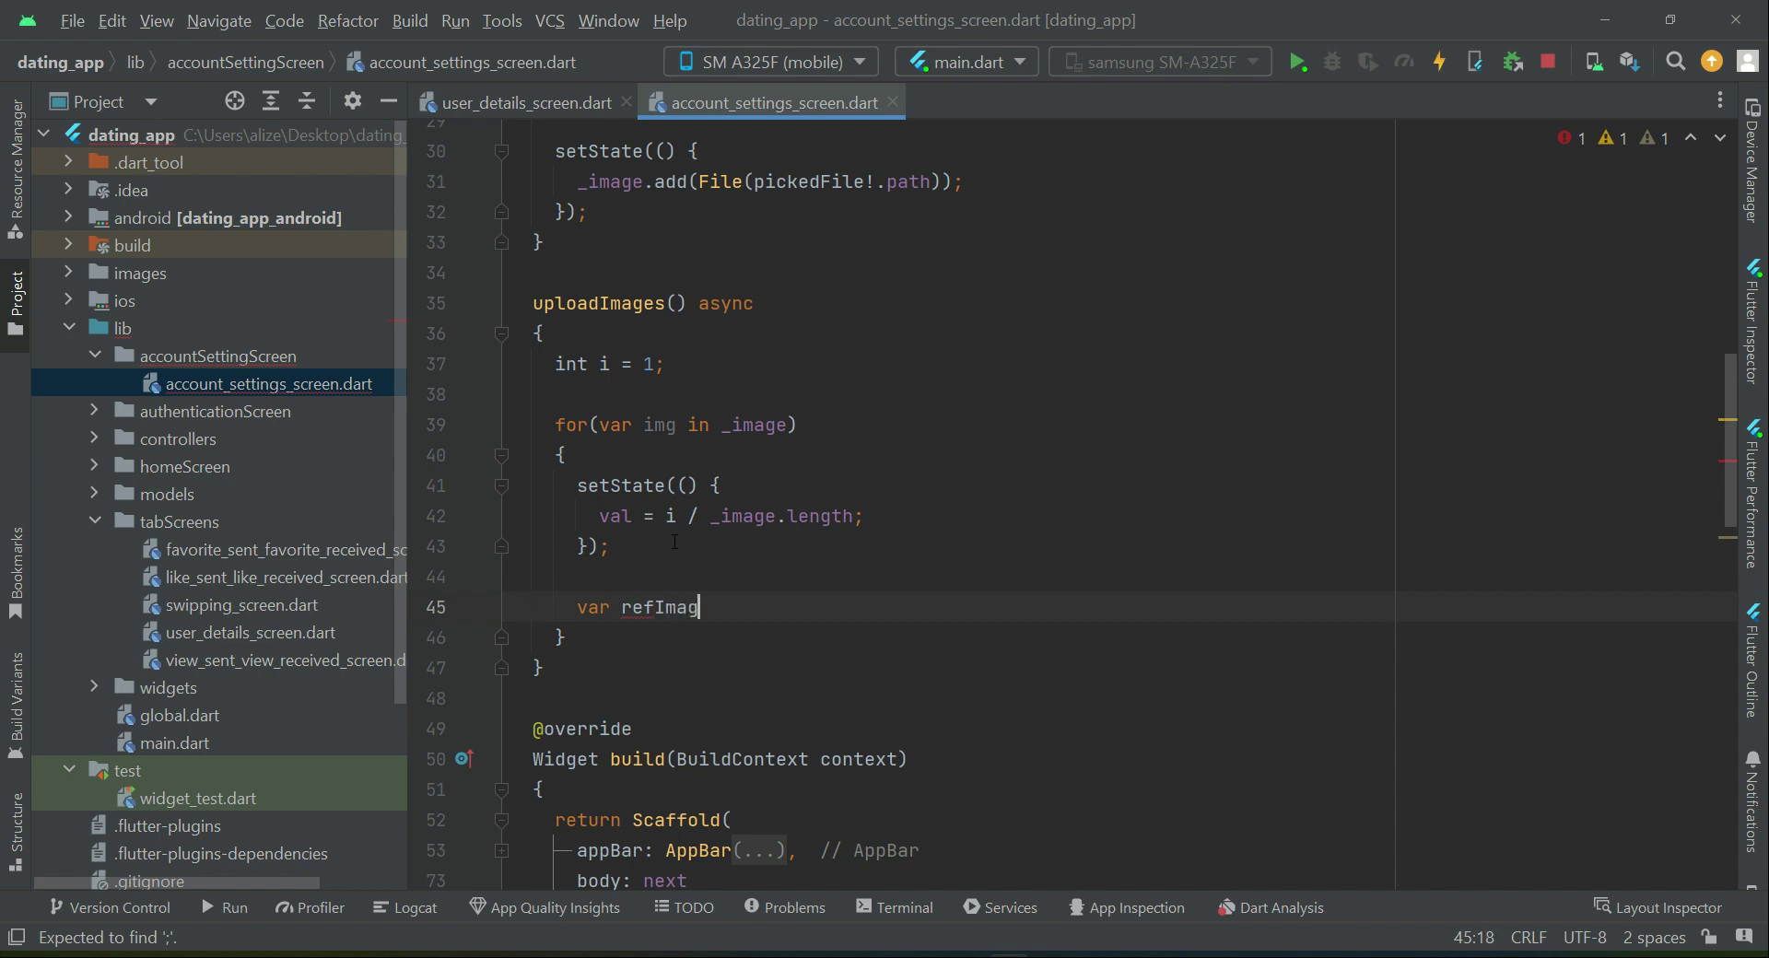
type("es =")
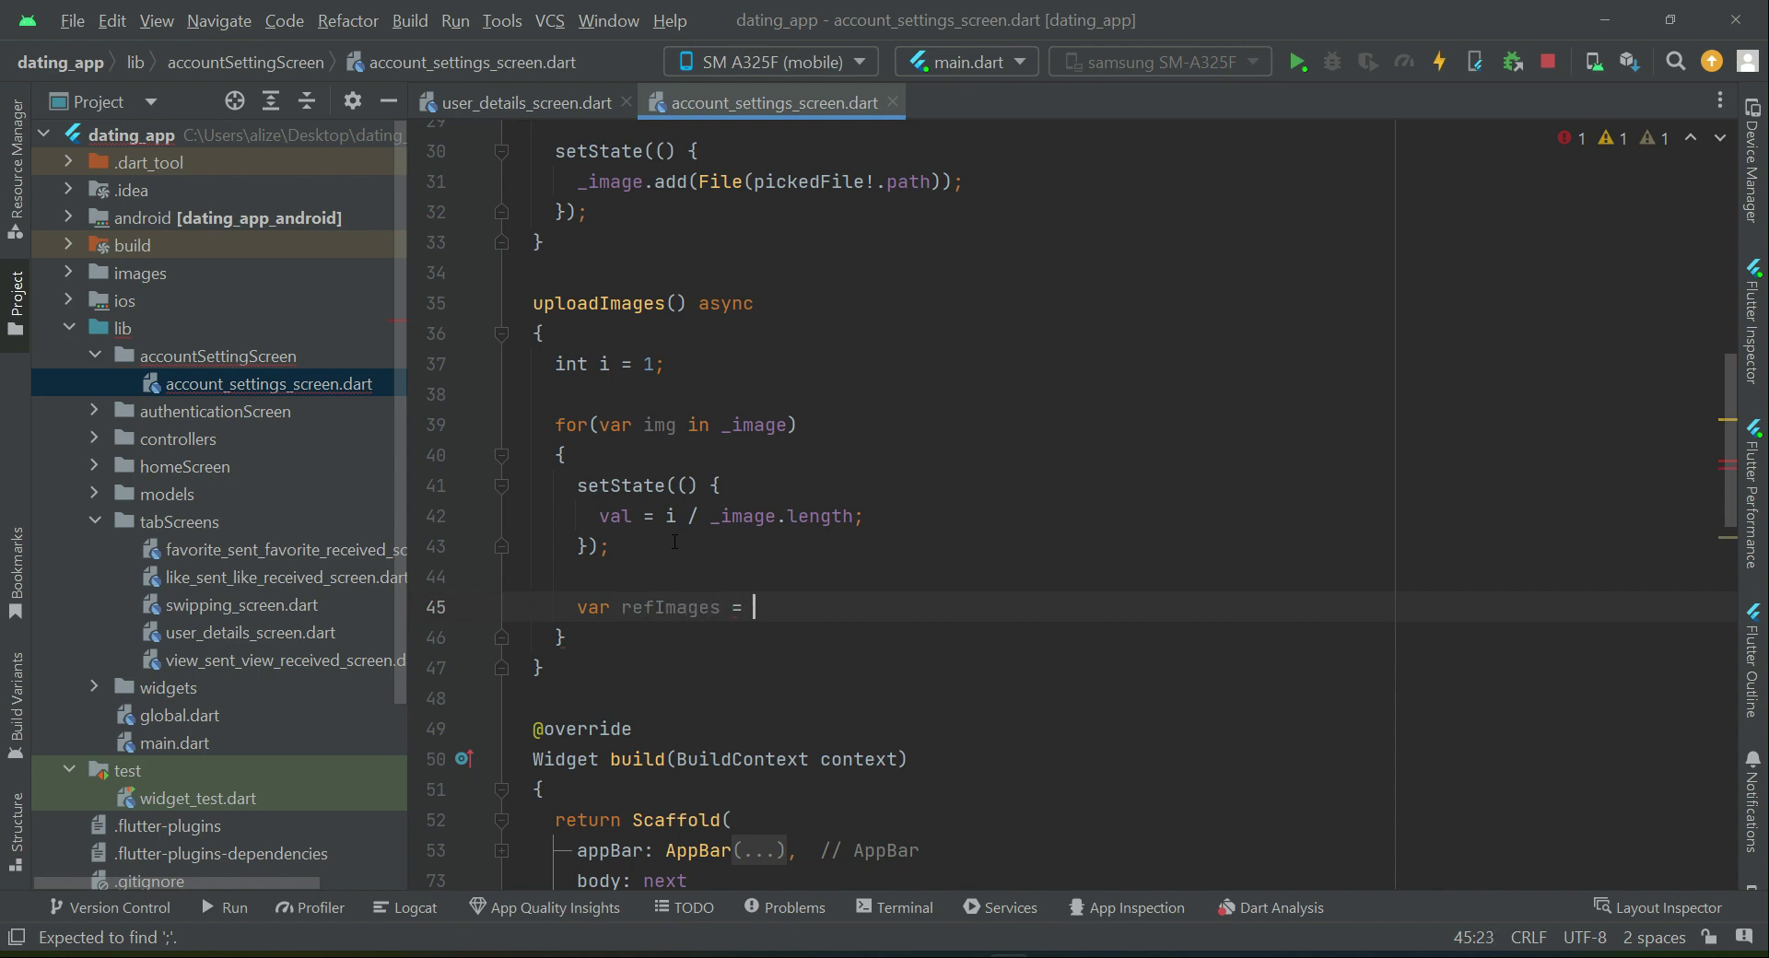
type("FirebaseStorage.")
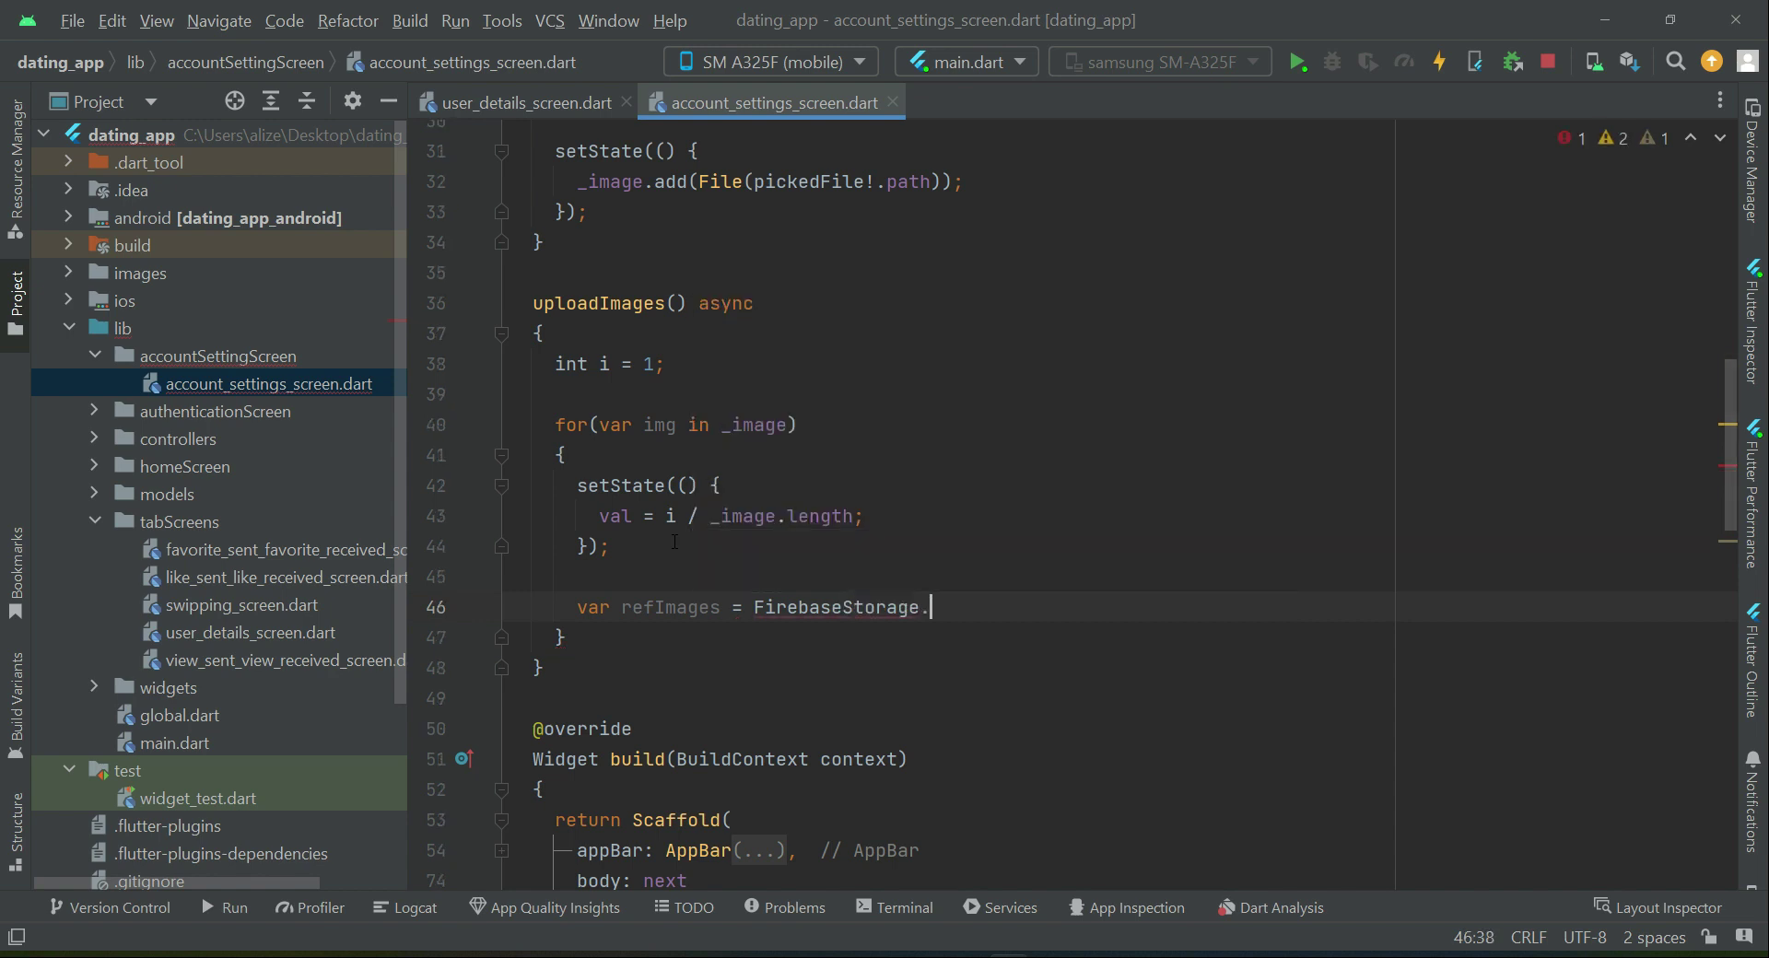
type("instance.ref(")
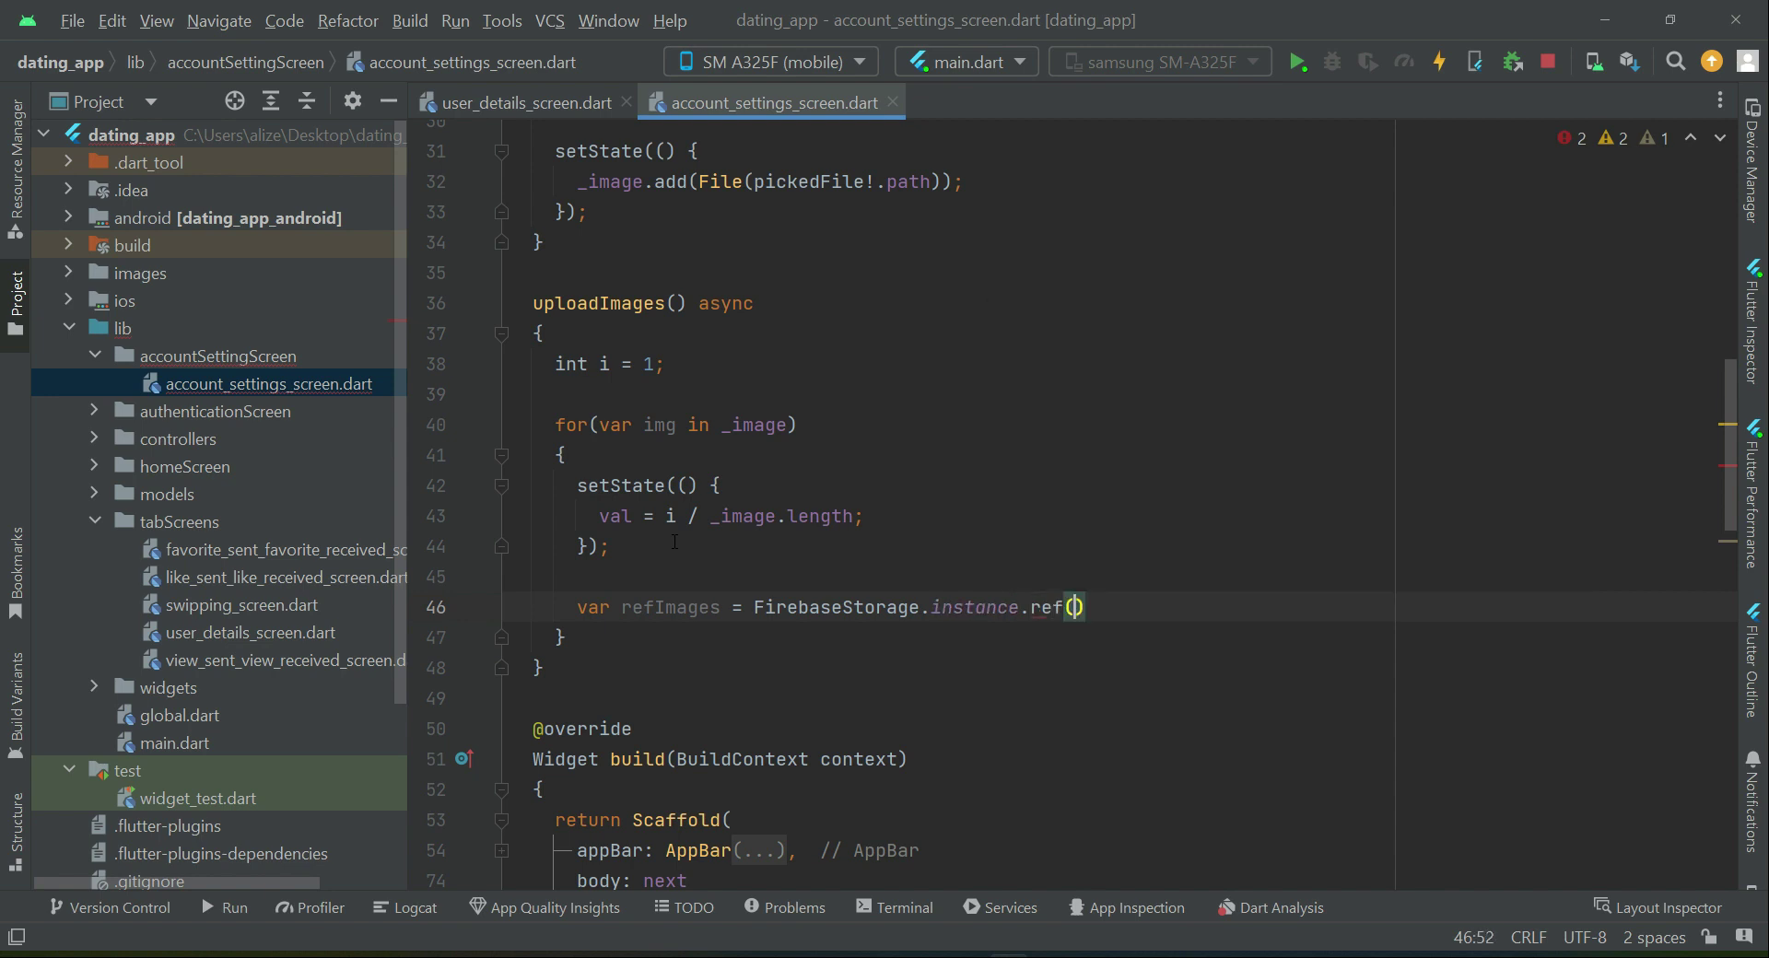
type(".child(\"")
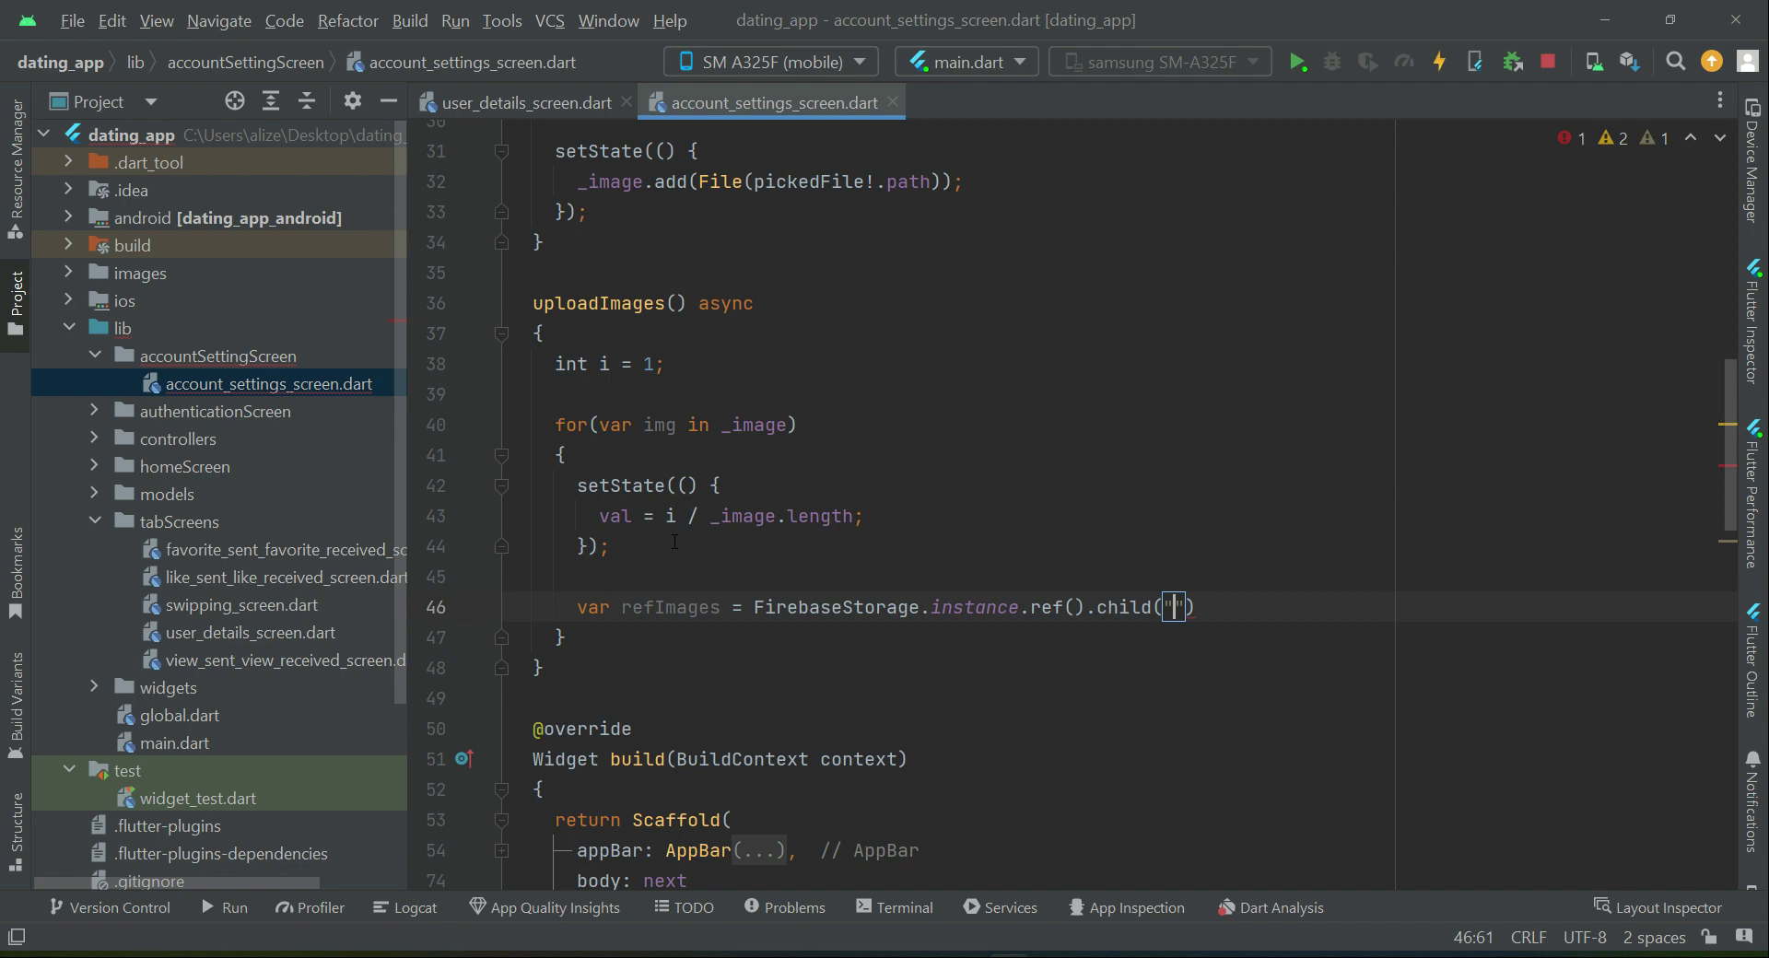
Step: Begin the child path "images/${DateTime.now...}" using autocomplete
type("image")
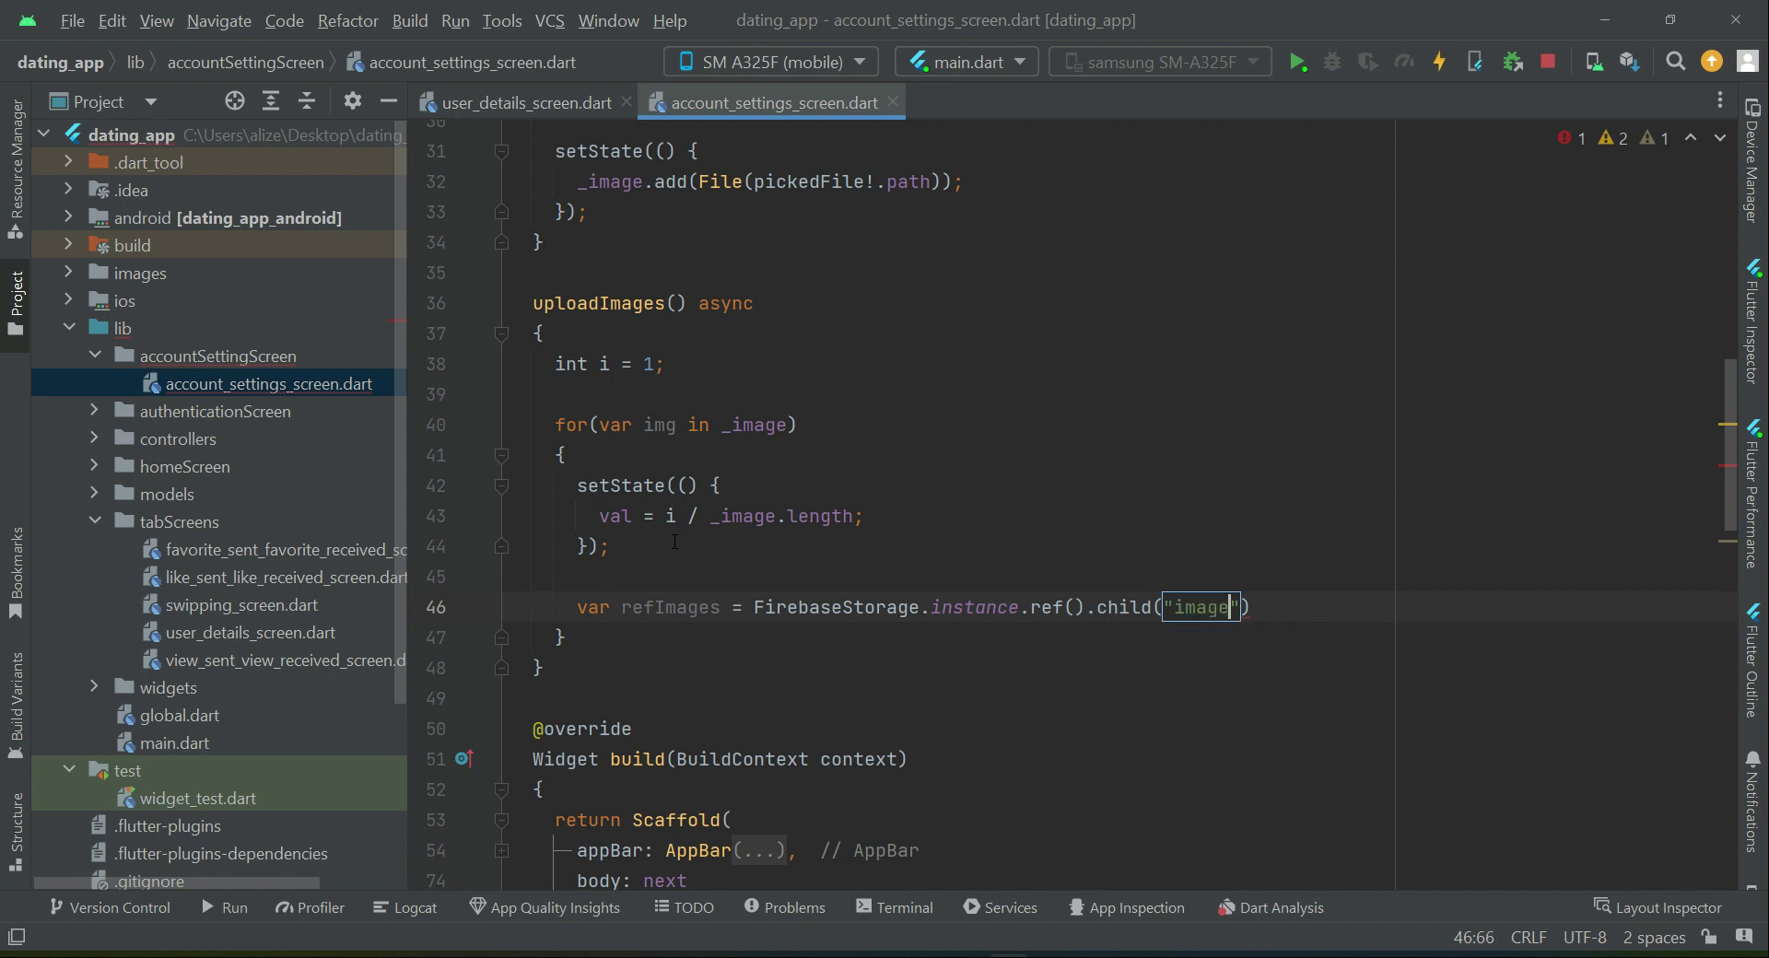
type("s")
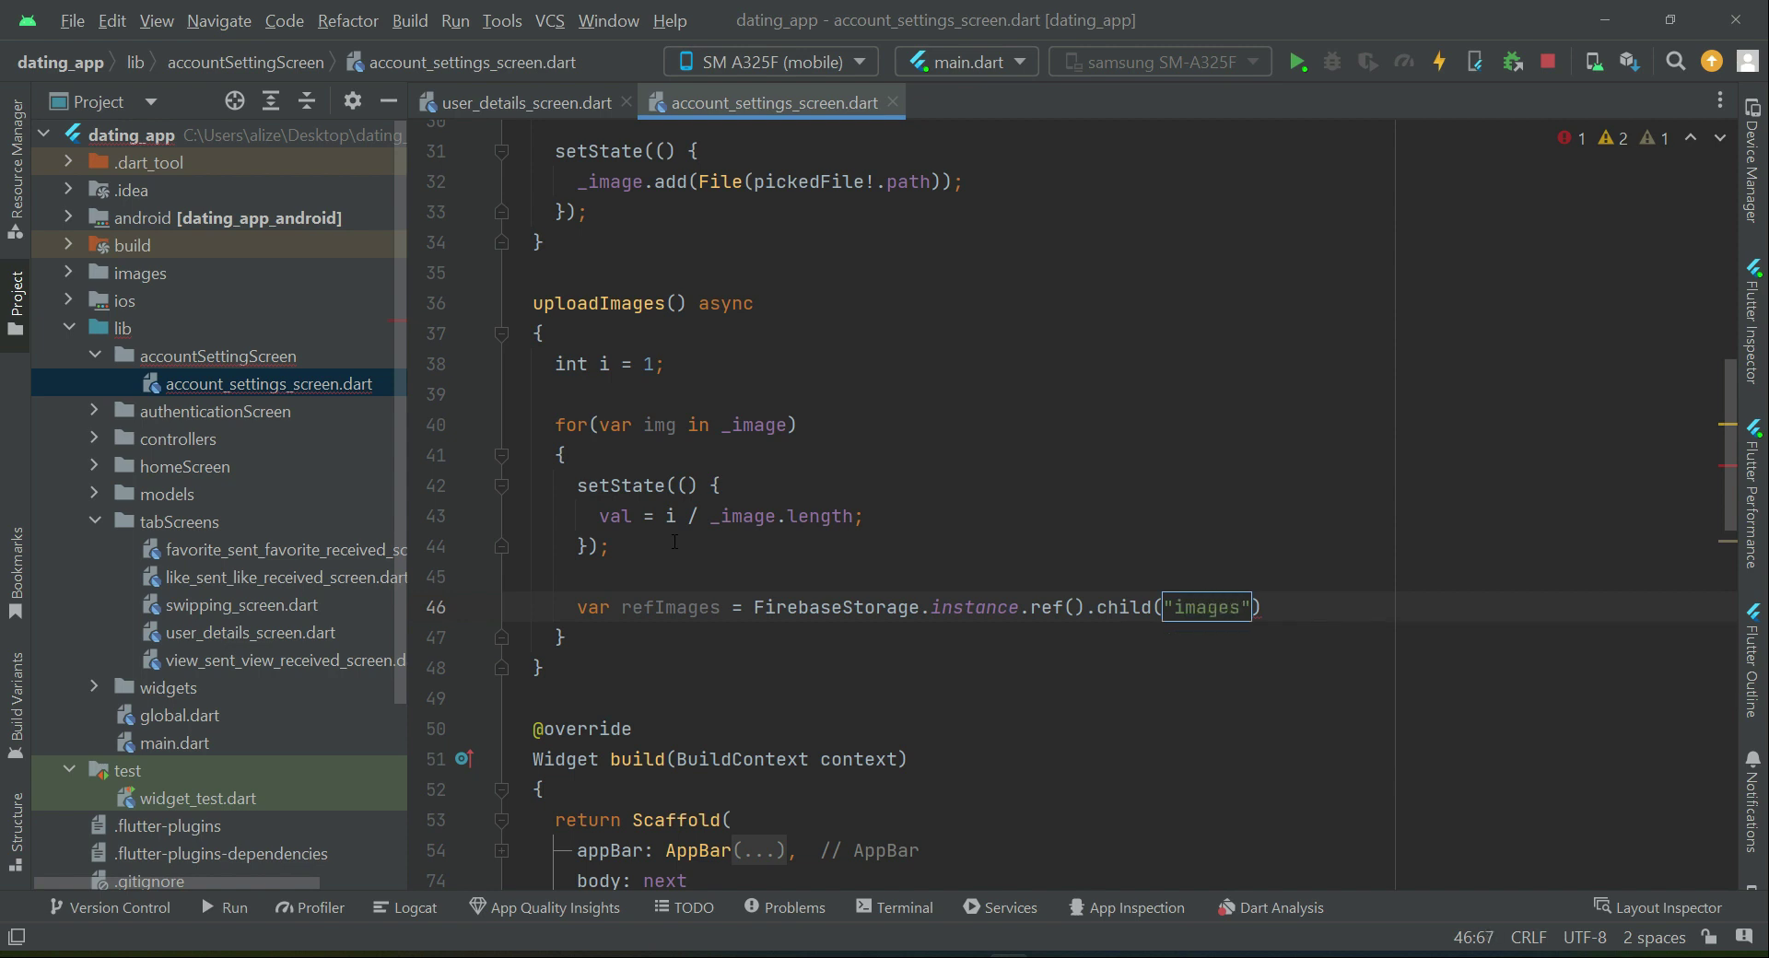
type("/")
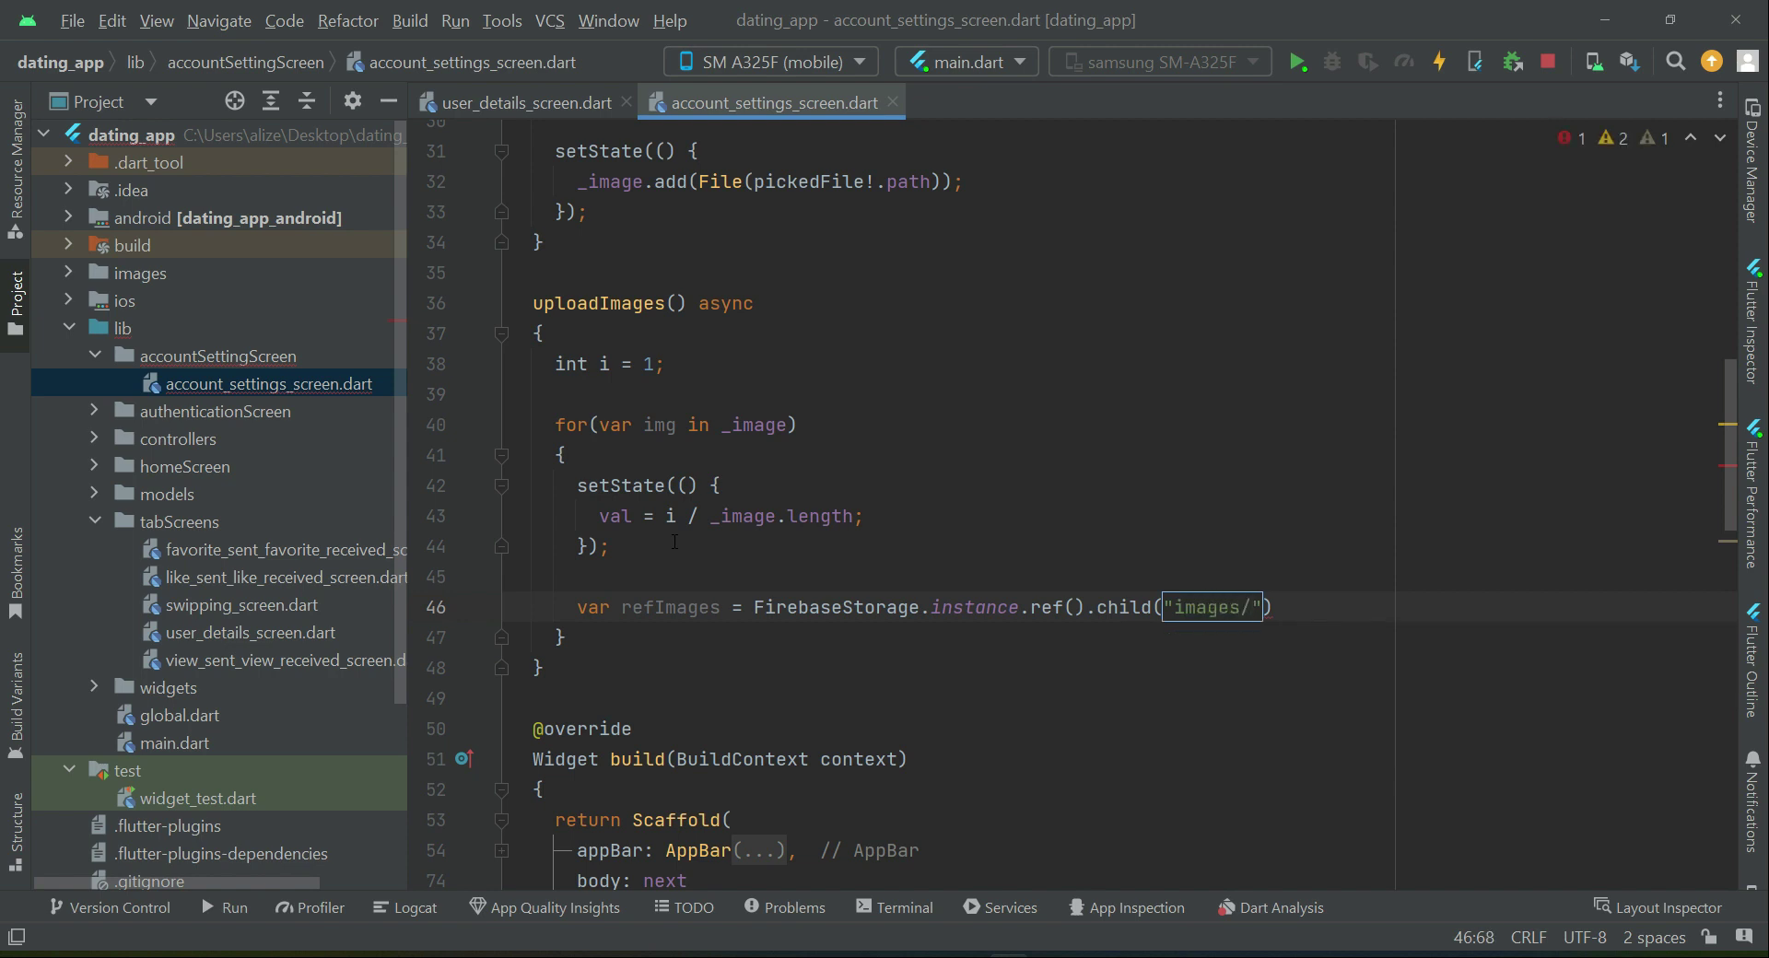
type("{}")
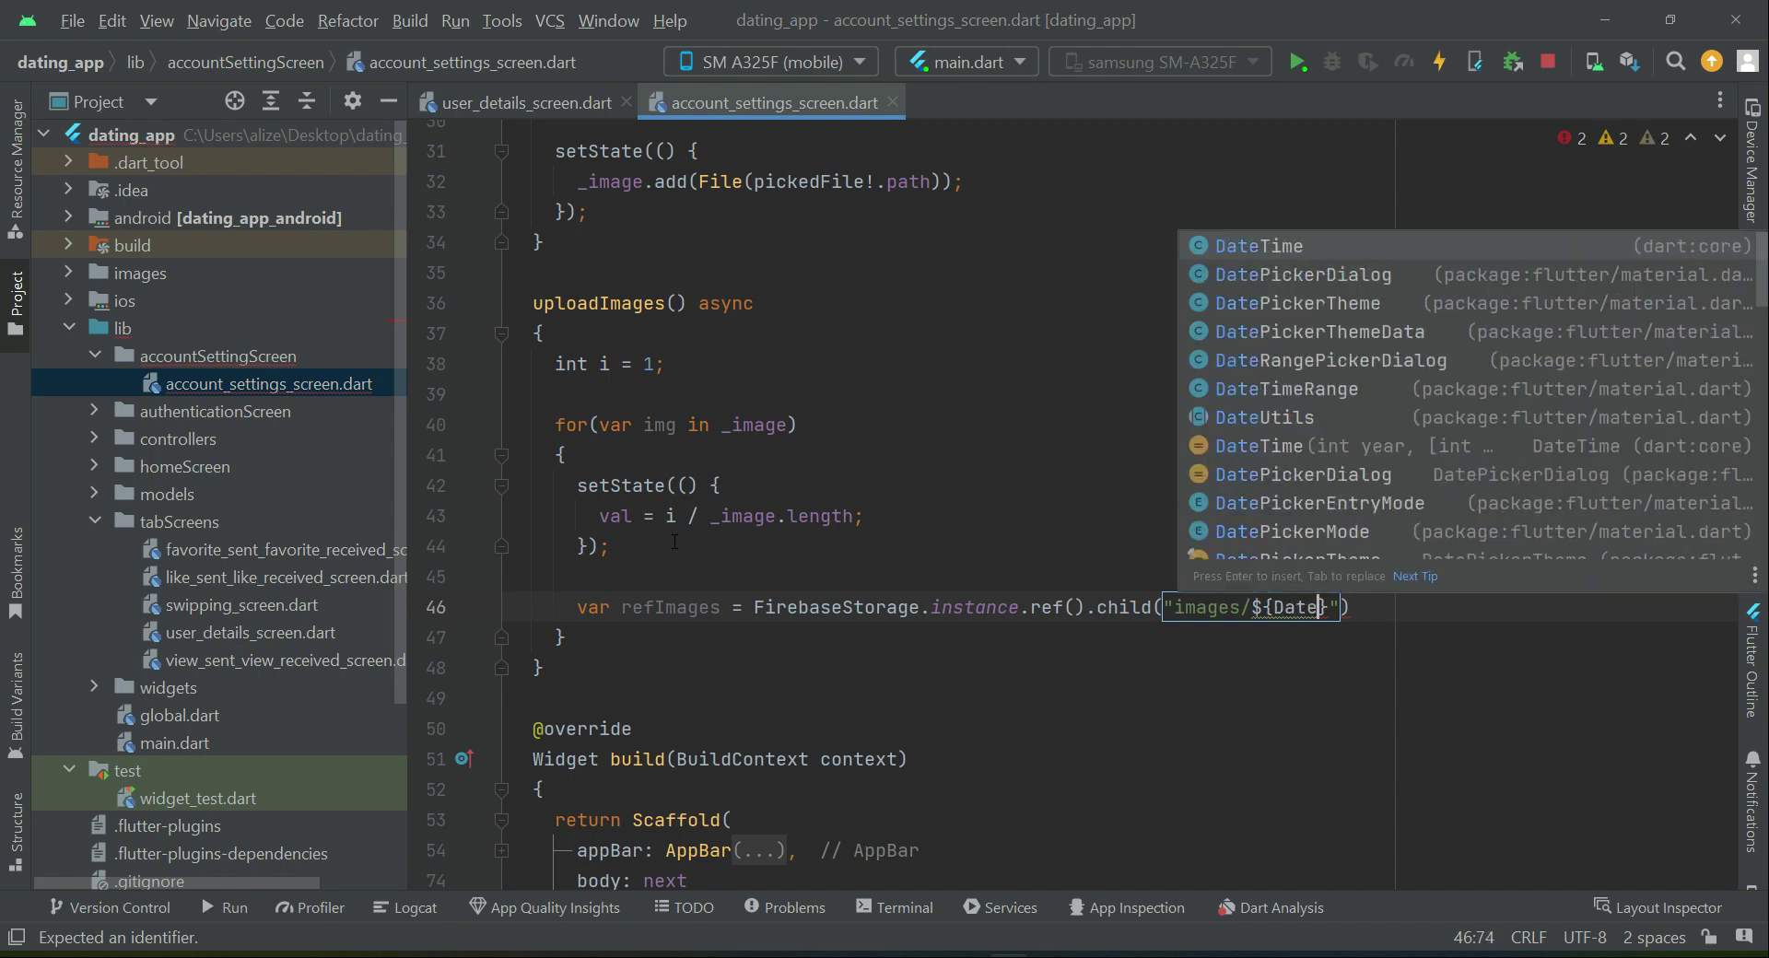
type("DateTime.")
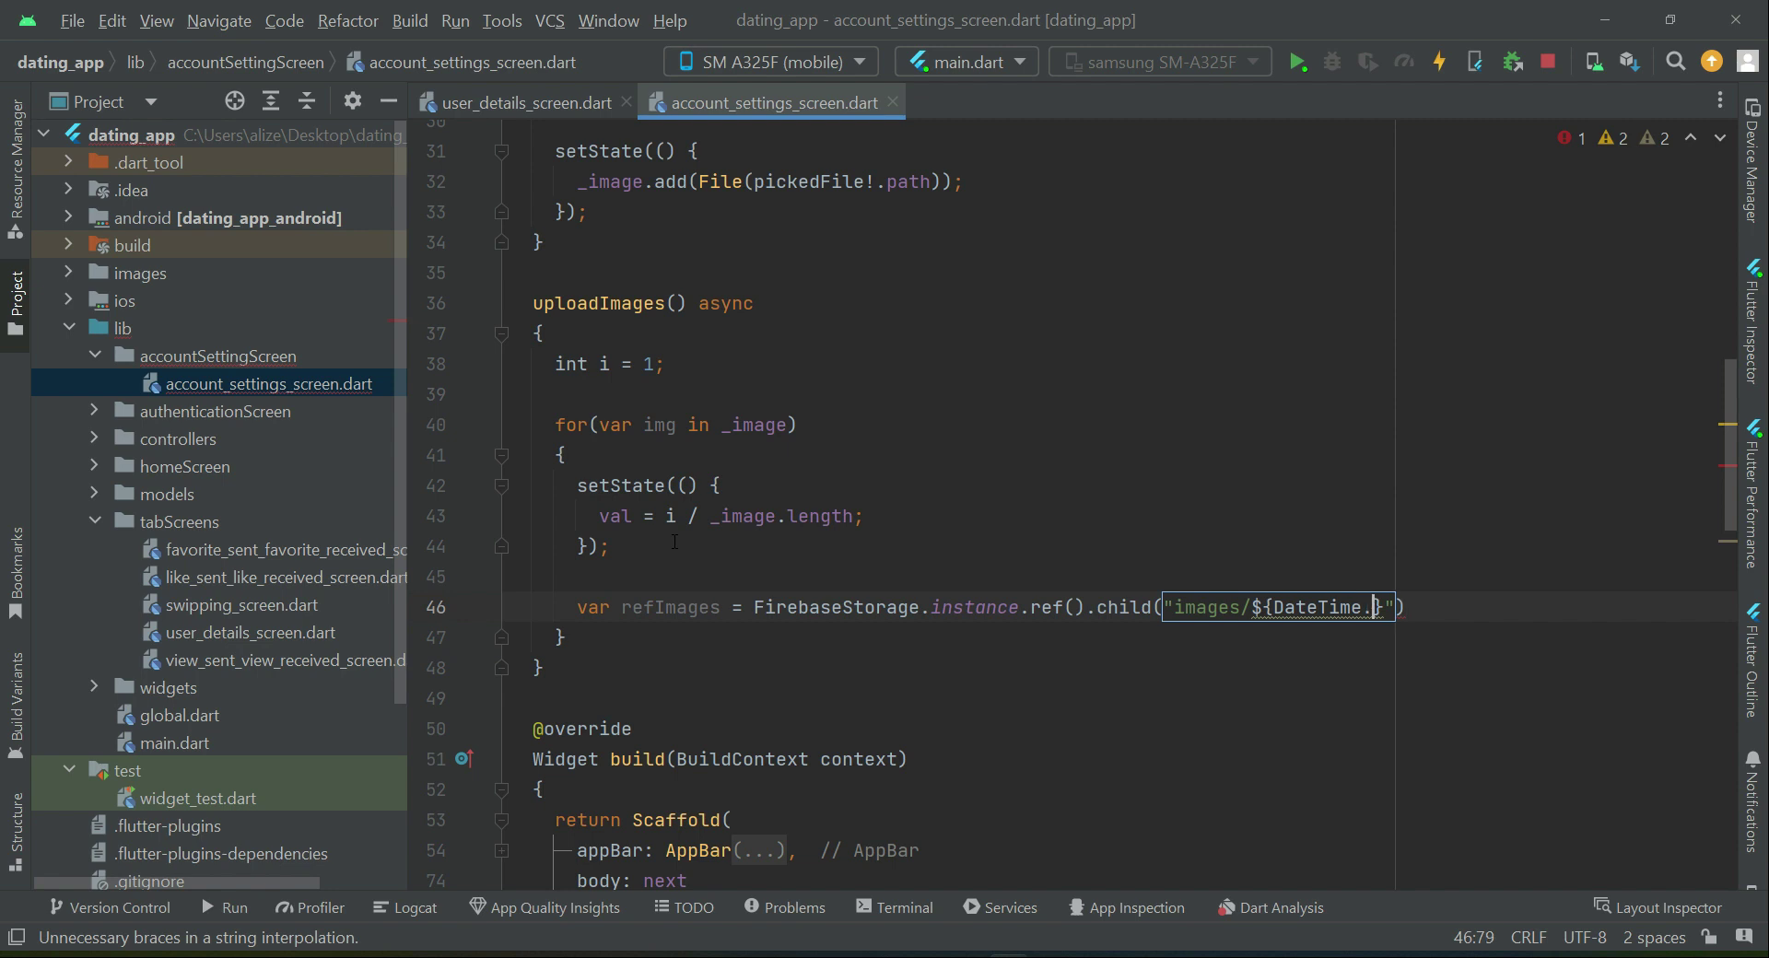
type("no")
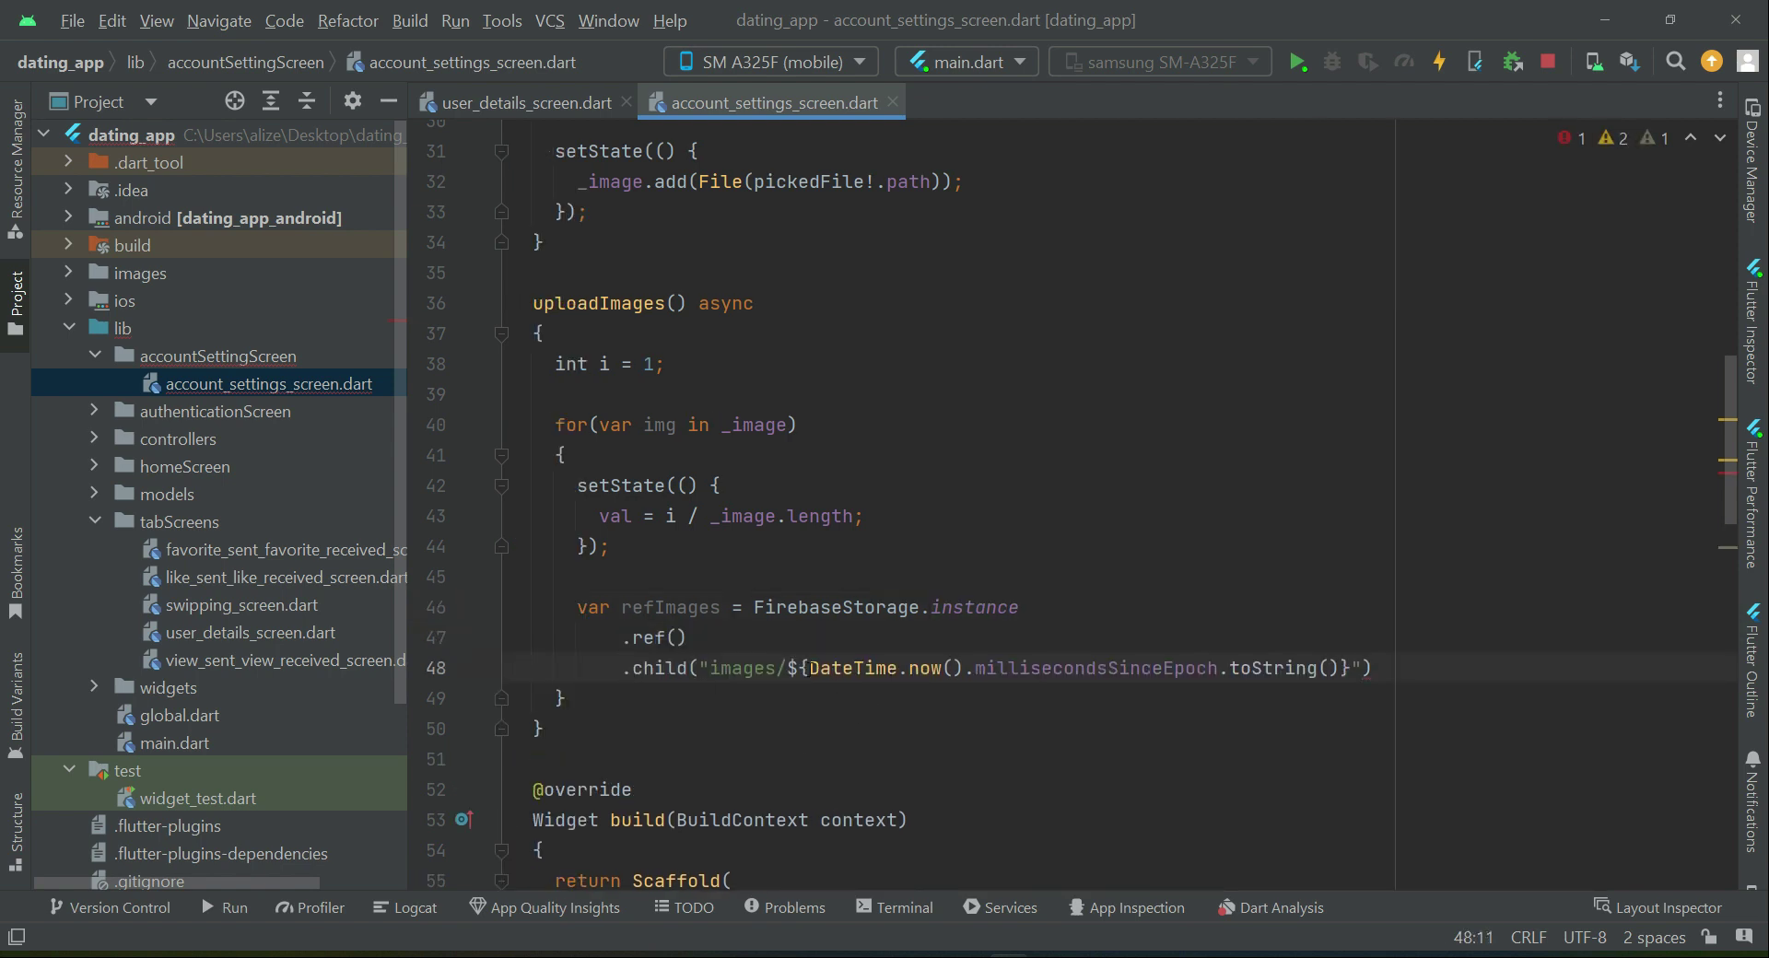
Step: Finish the path with millisecondsSinceEpoch and .jpg, closing the refImages statement
left_click_drag(810, 667, 1342, 667)
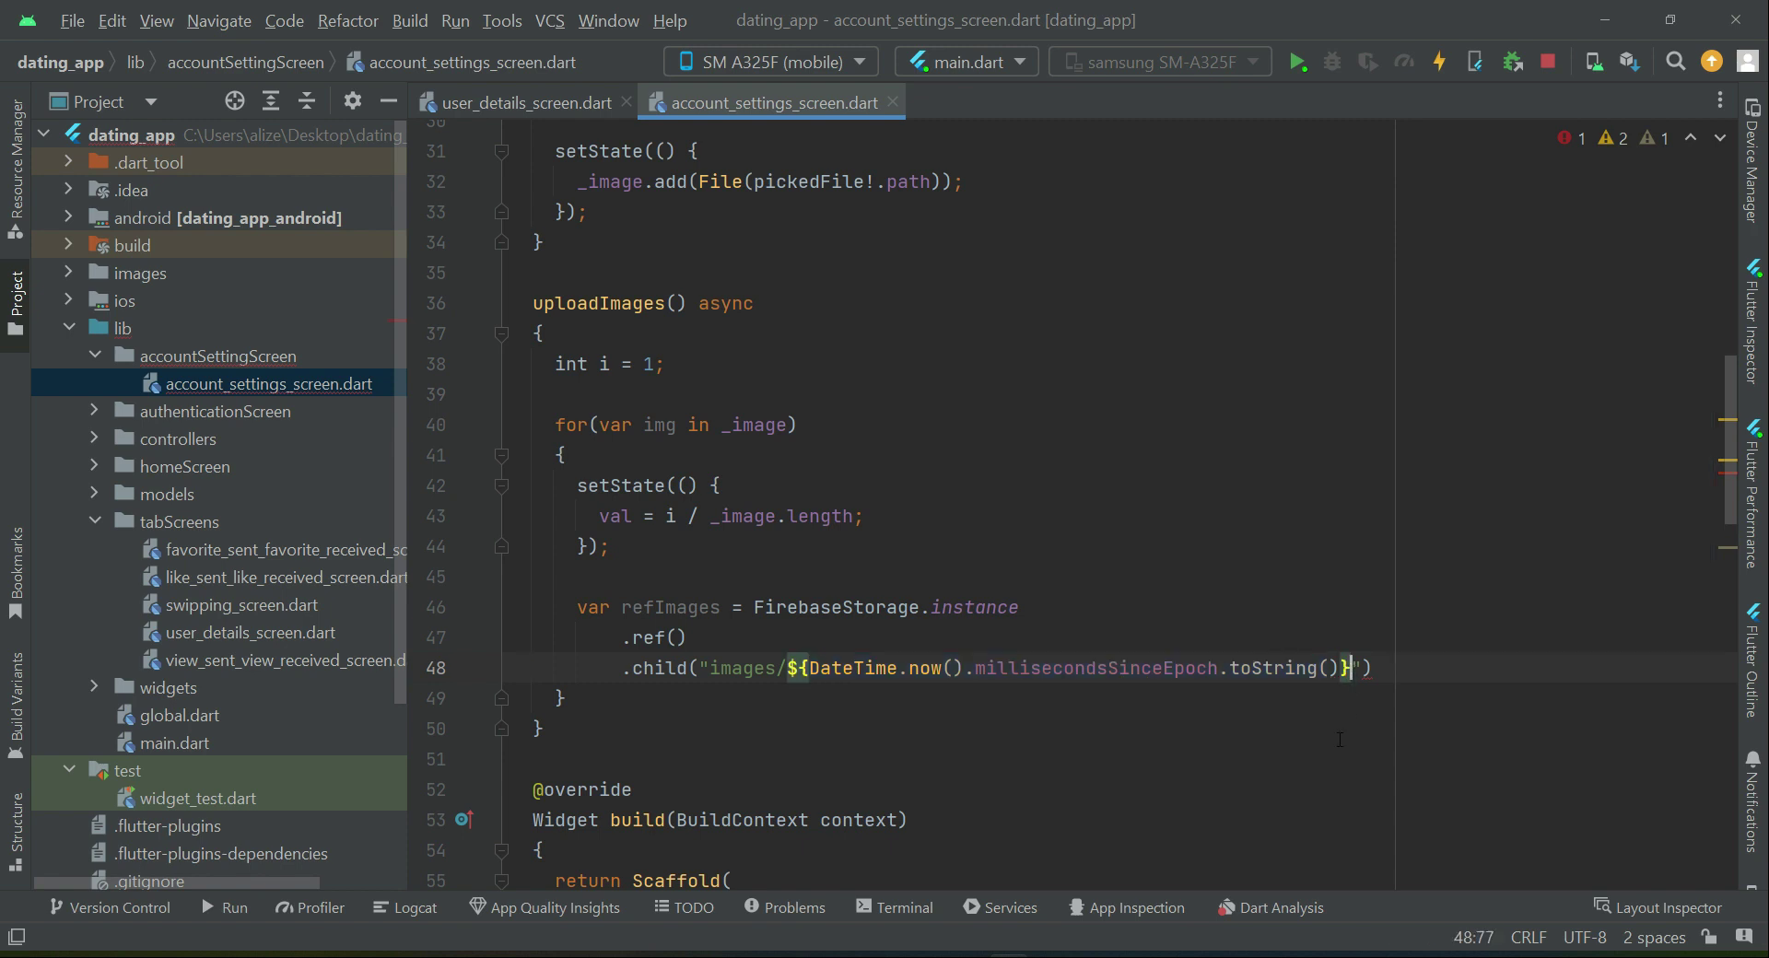
type(".jpg")
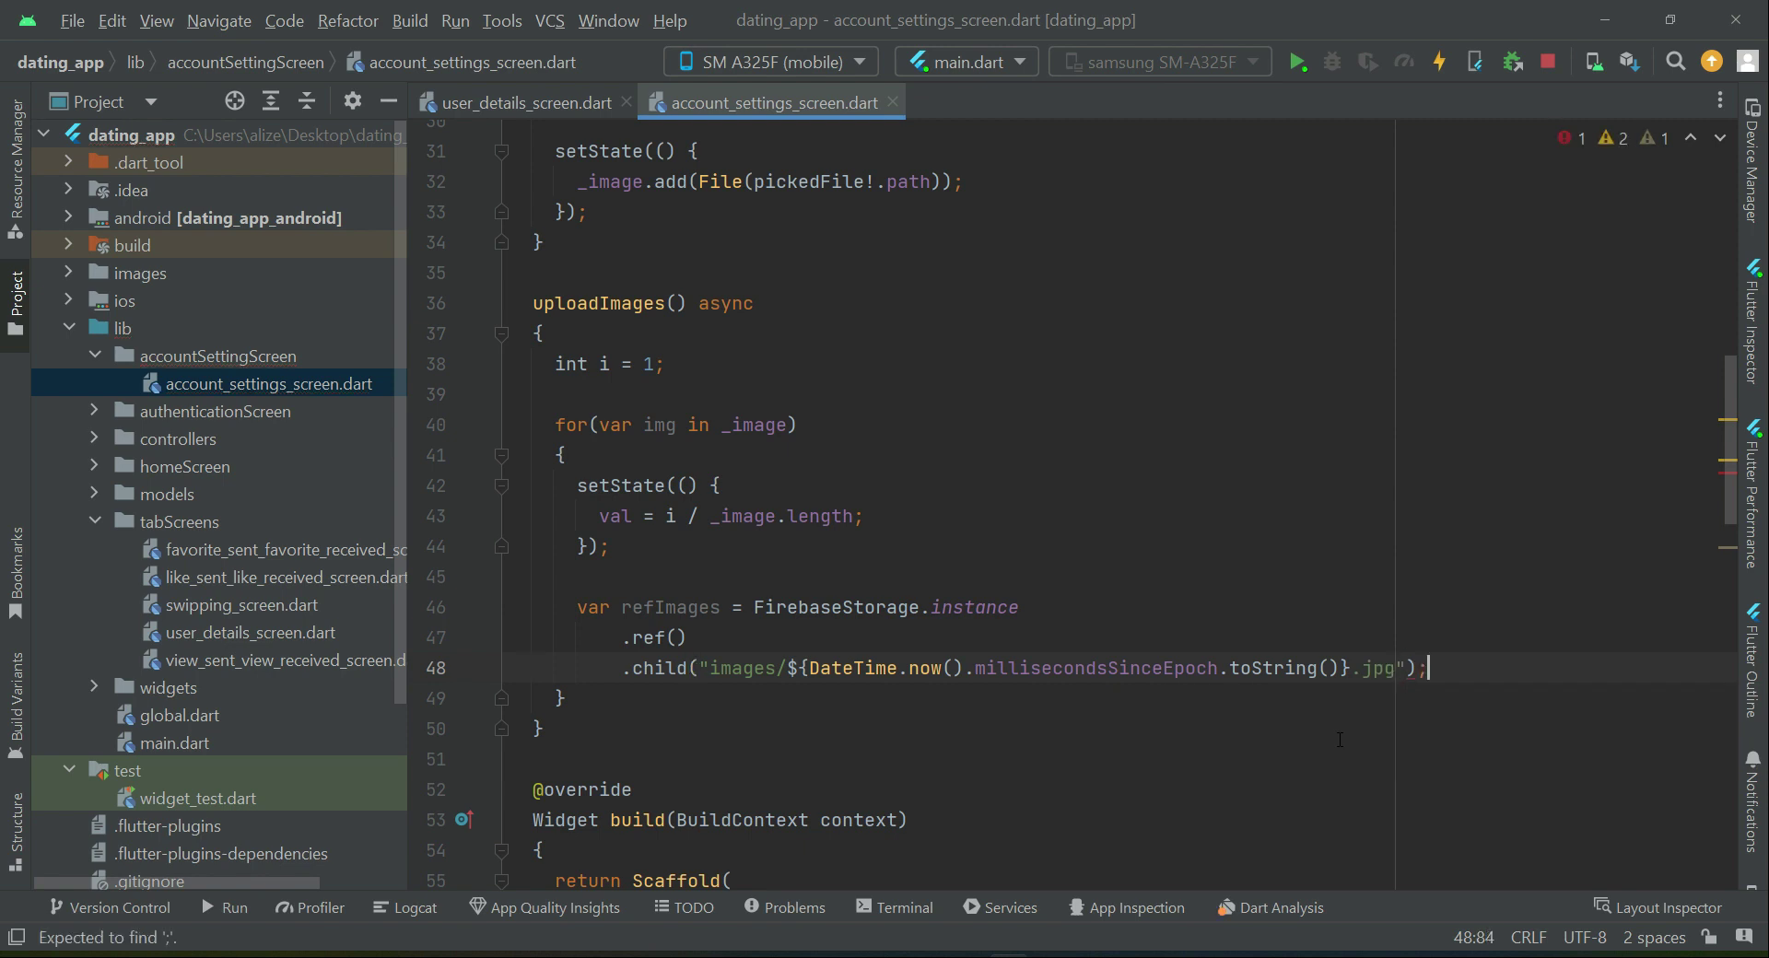
key("enter")
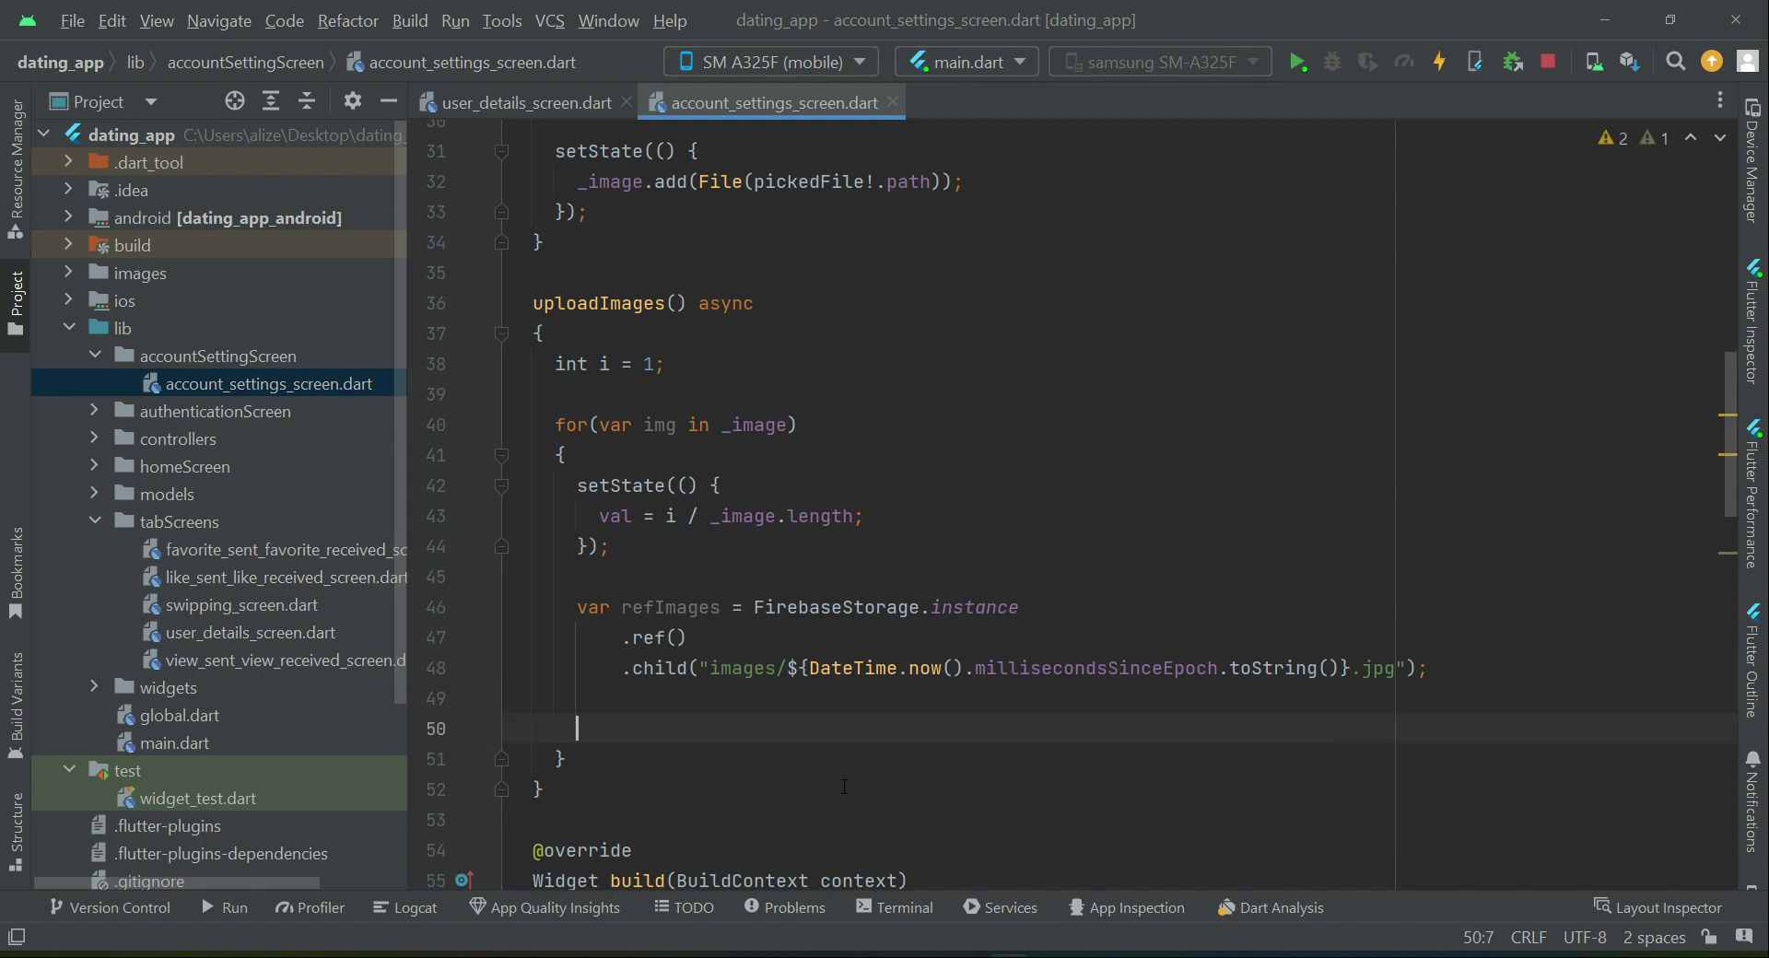
Step: Upload each image with await refImages.putFile(img).whenComplete(() async { })
type("await r")
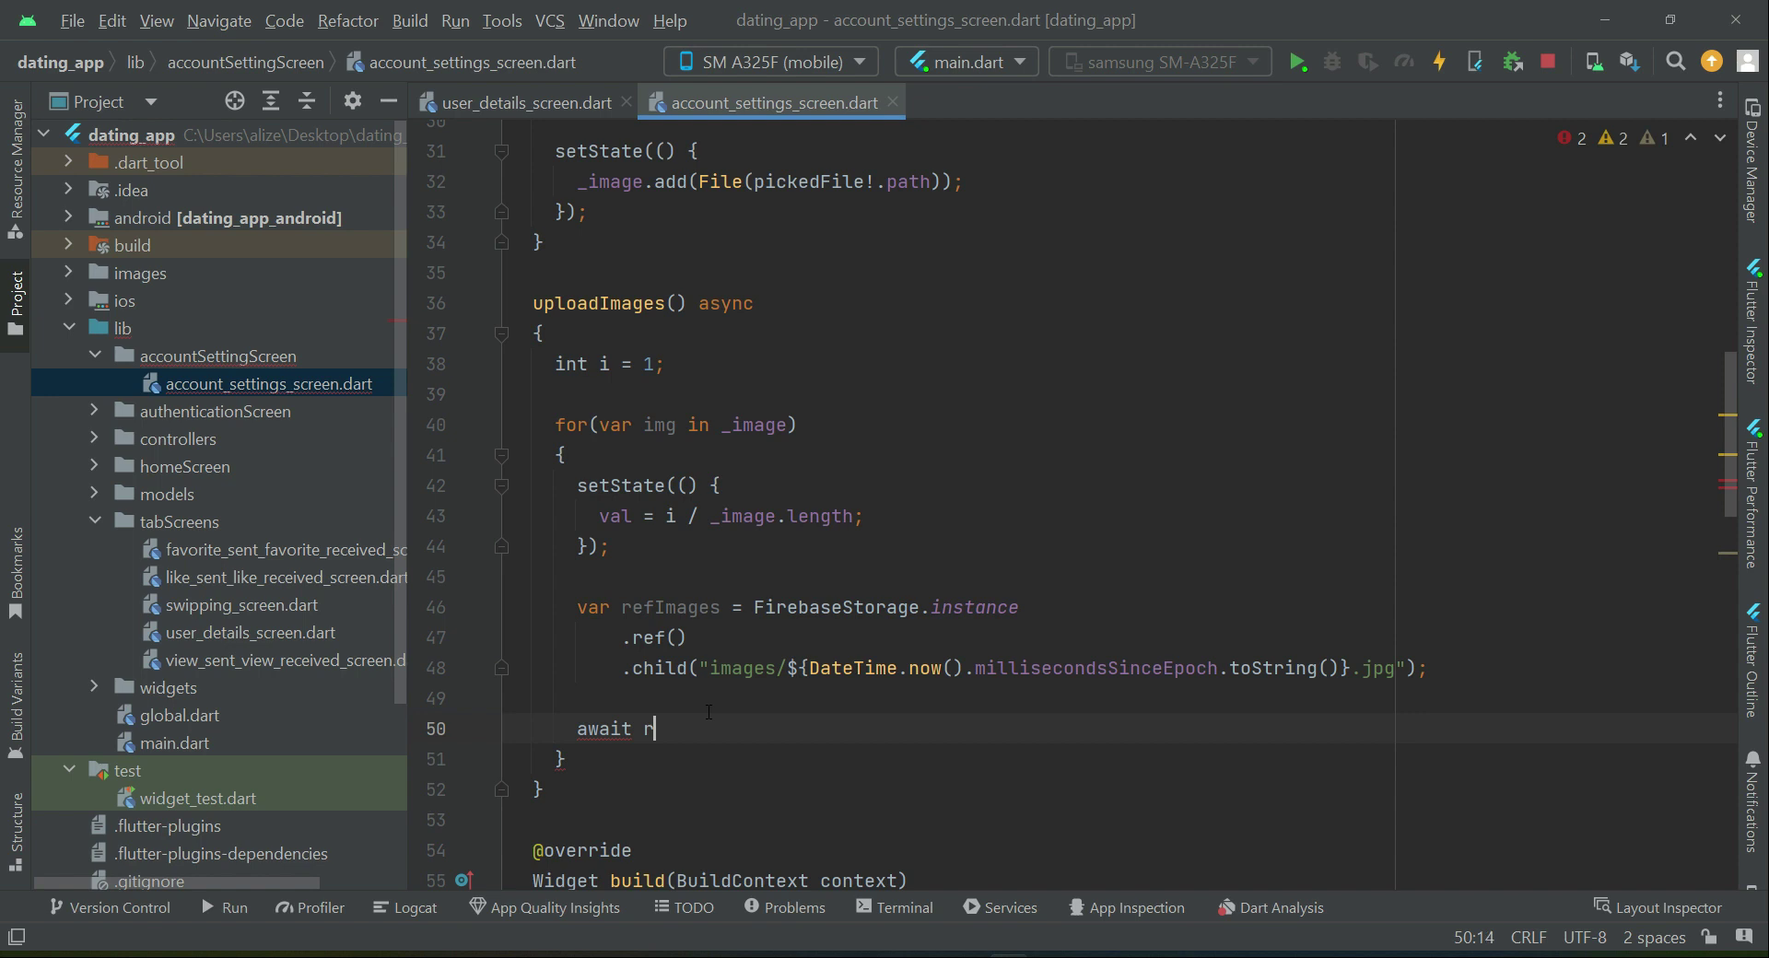
type("efImages.")
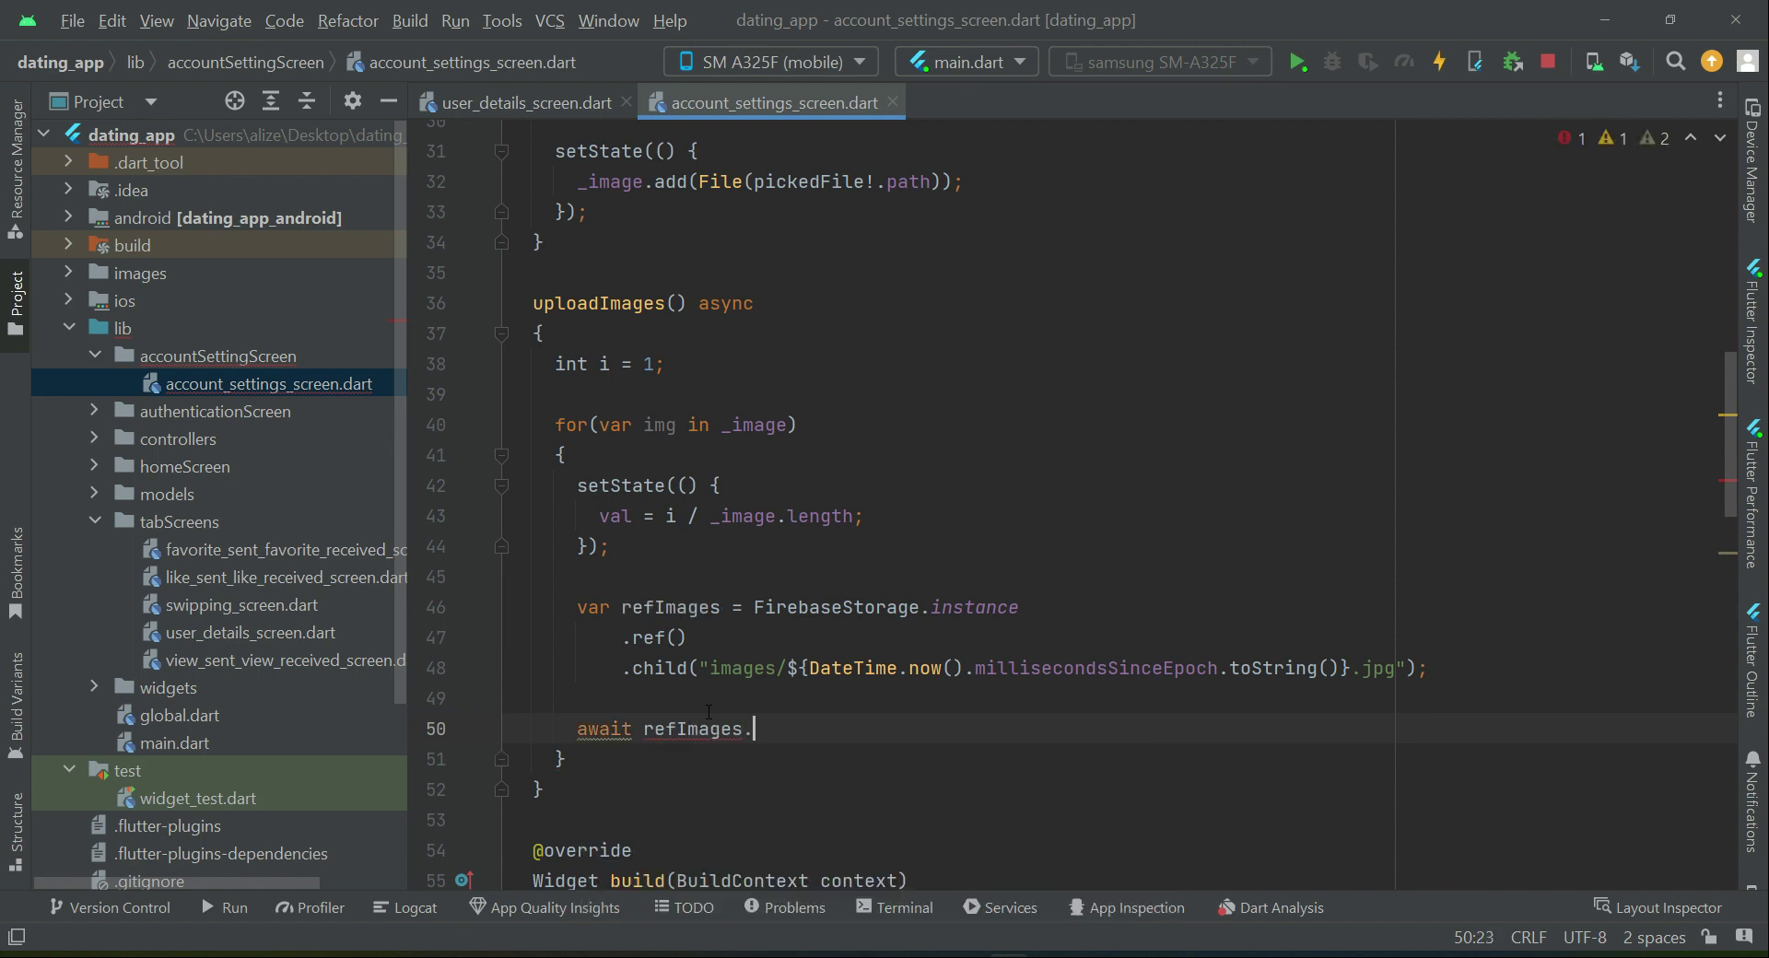
type("pu")
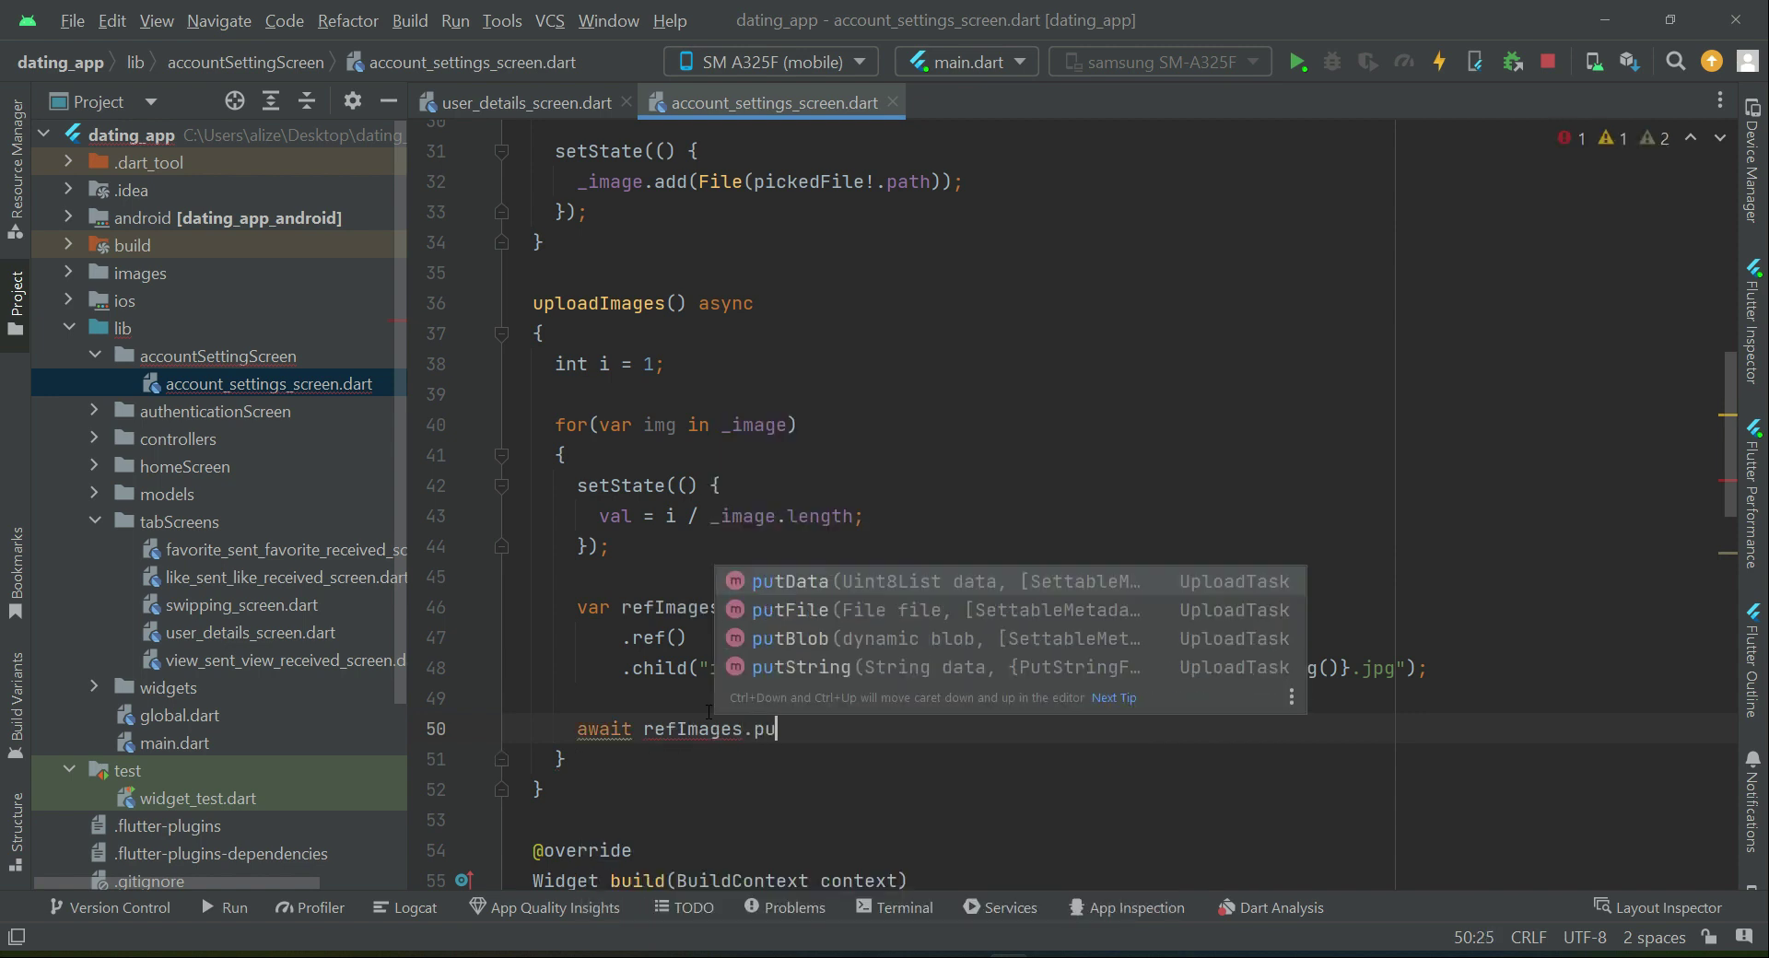
key("Escape")
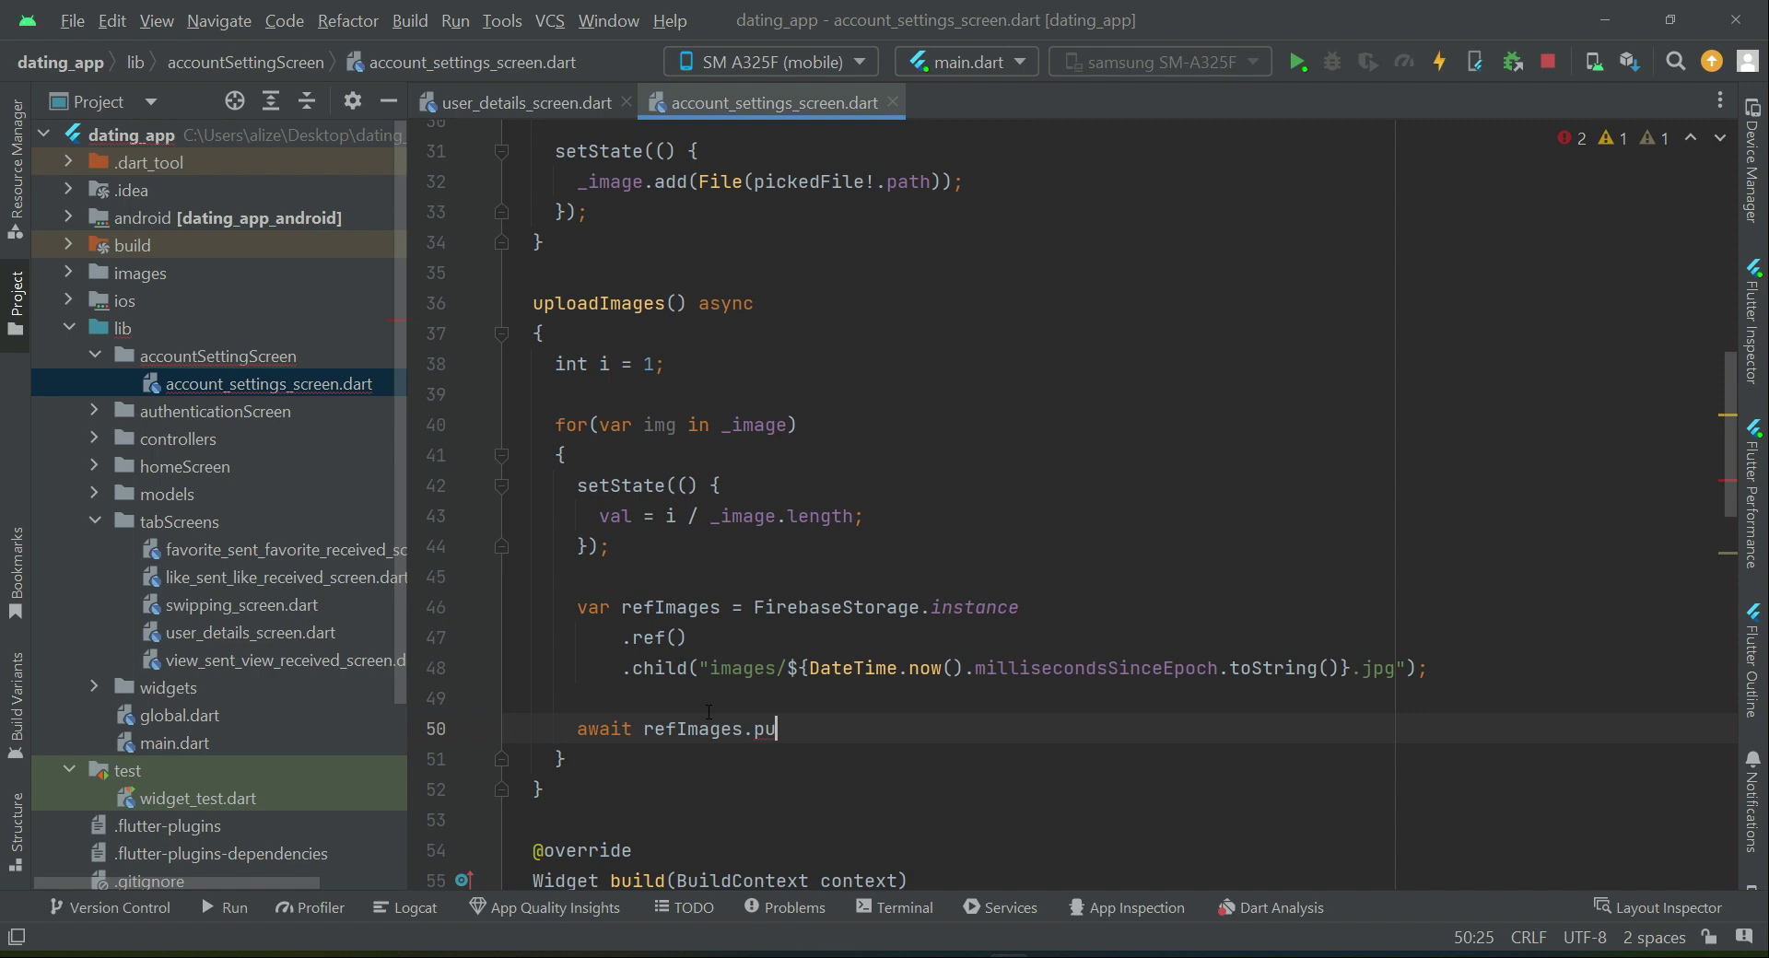
type("tFile()")
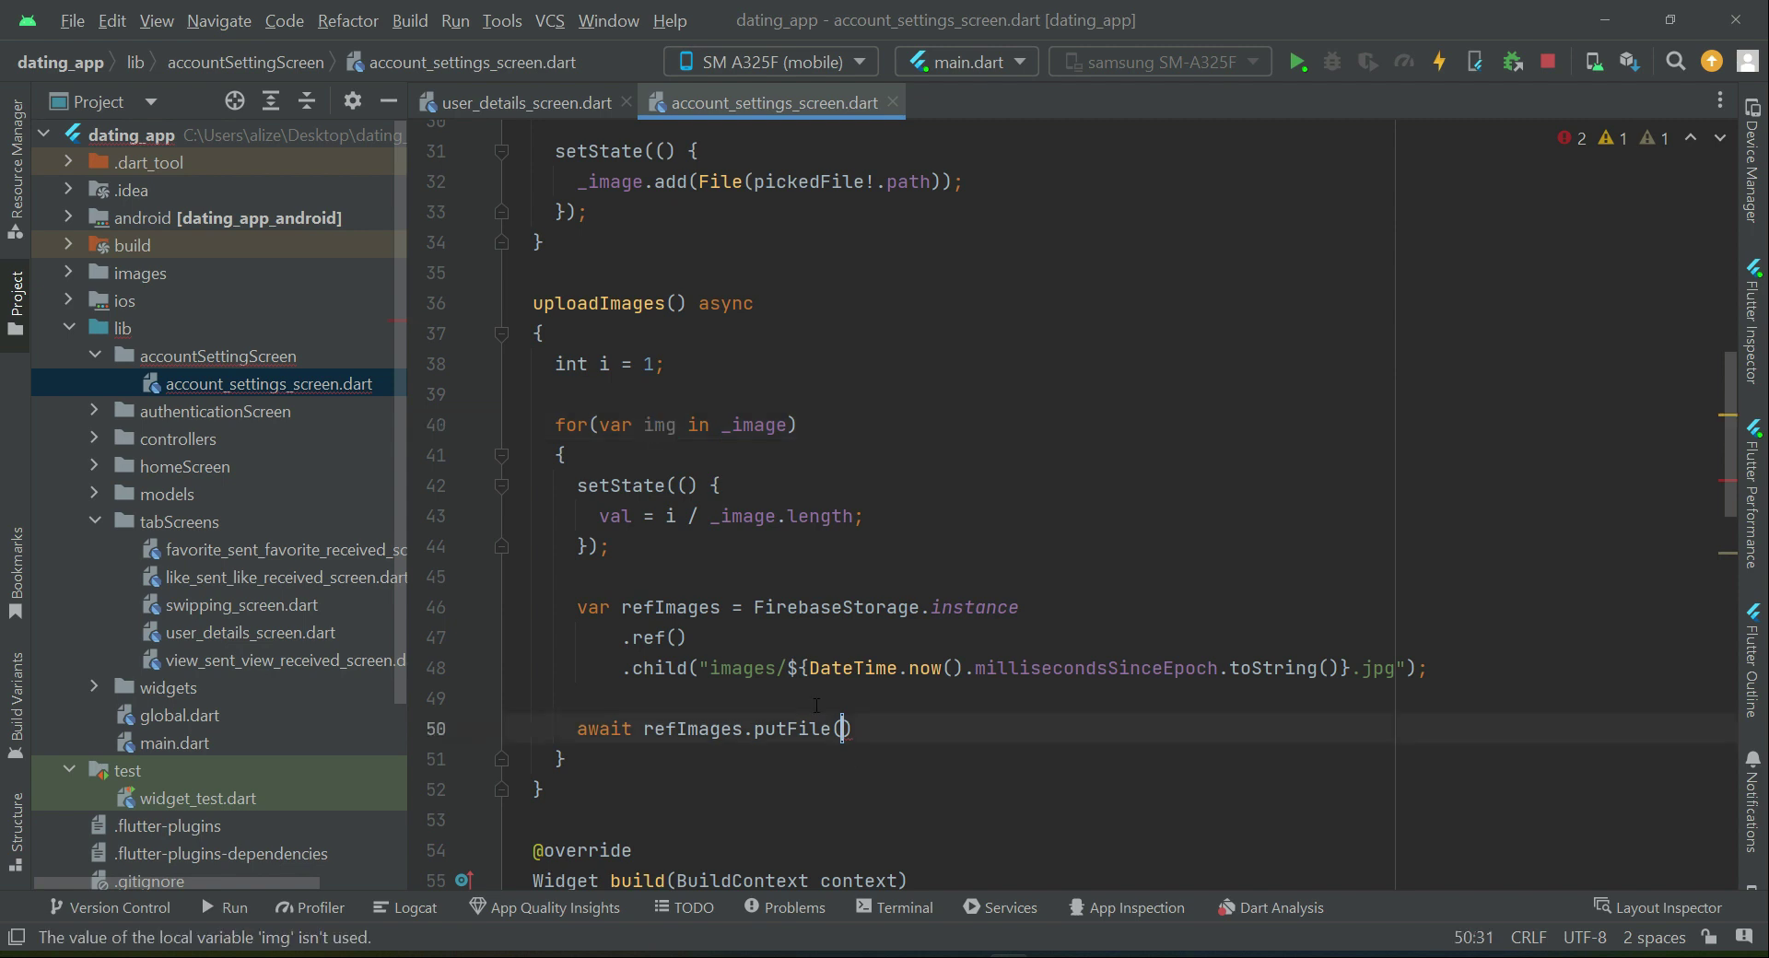
type("img")
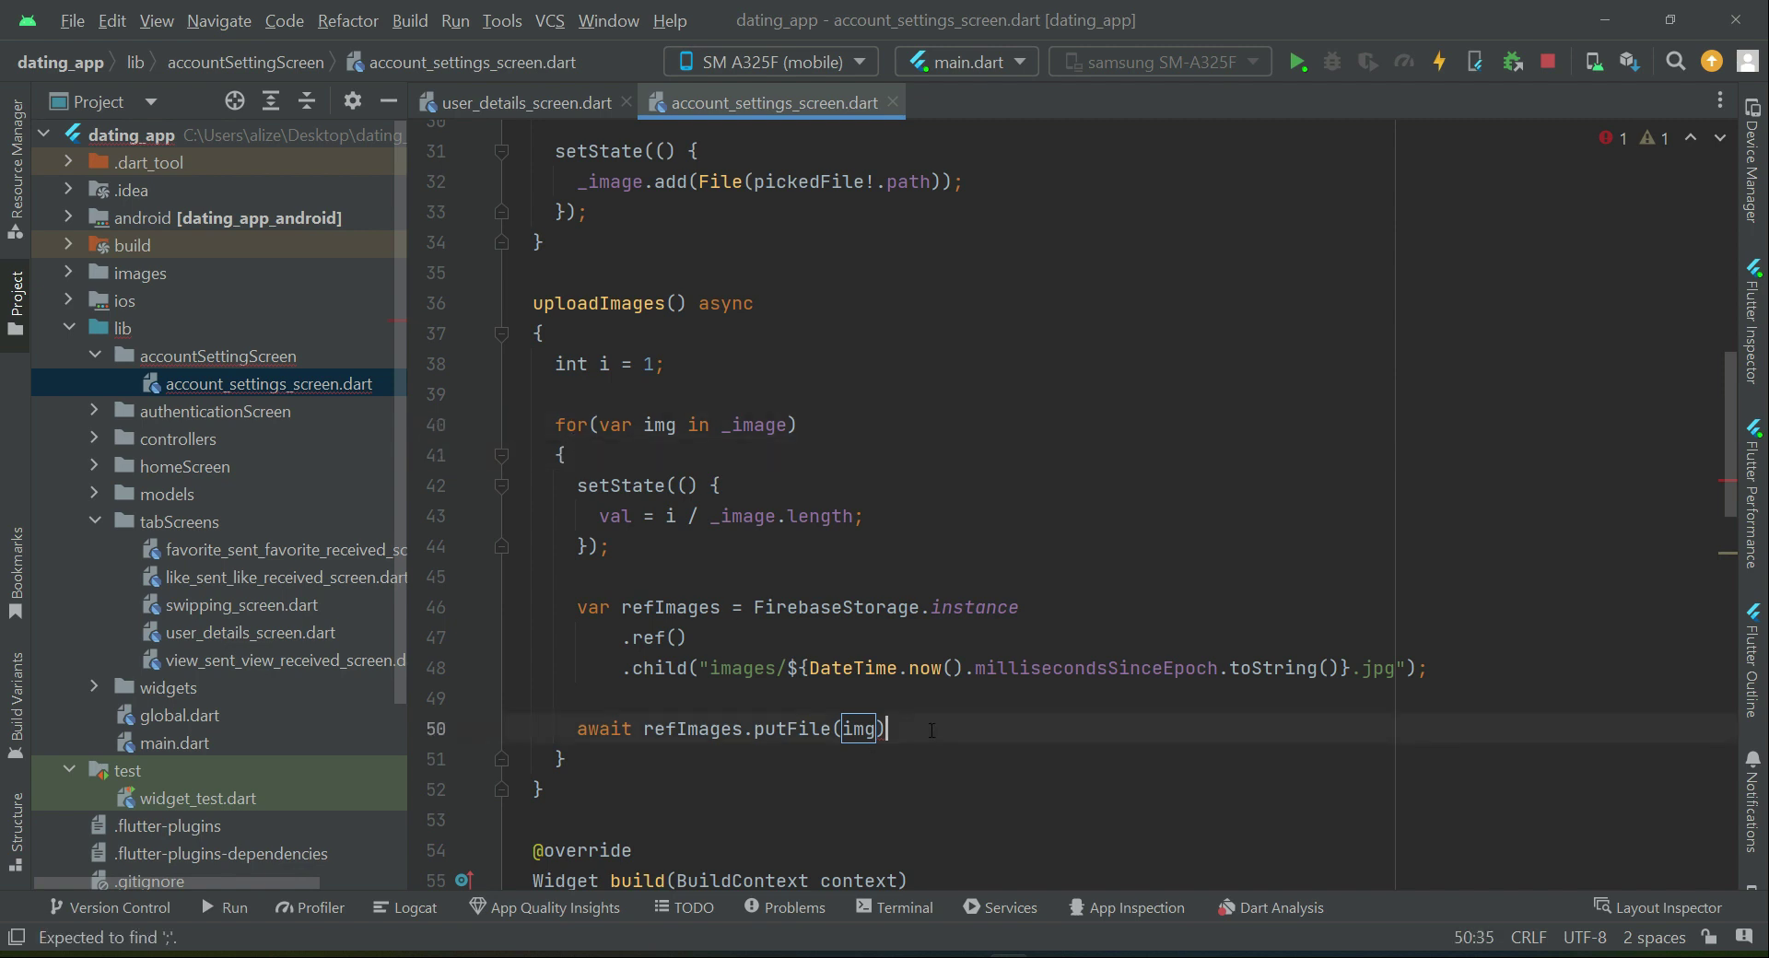
type(".whenComplete(() =")
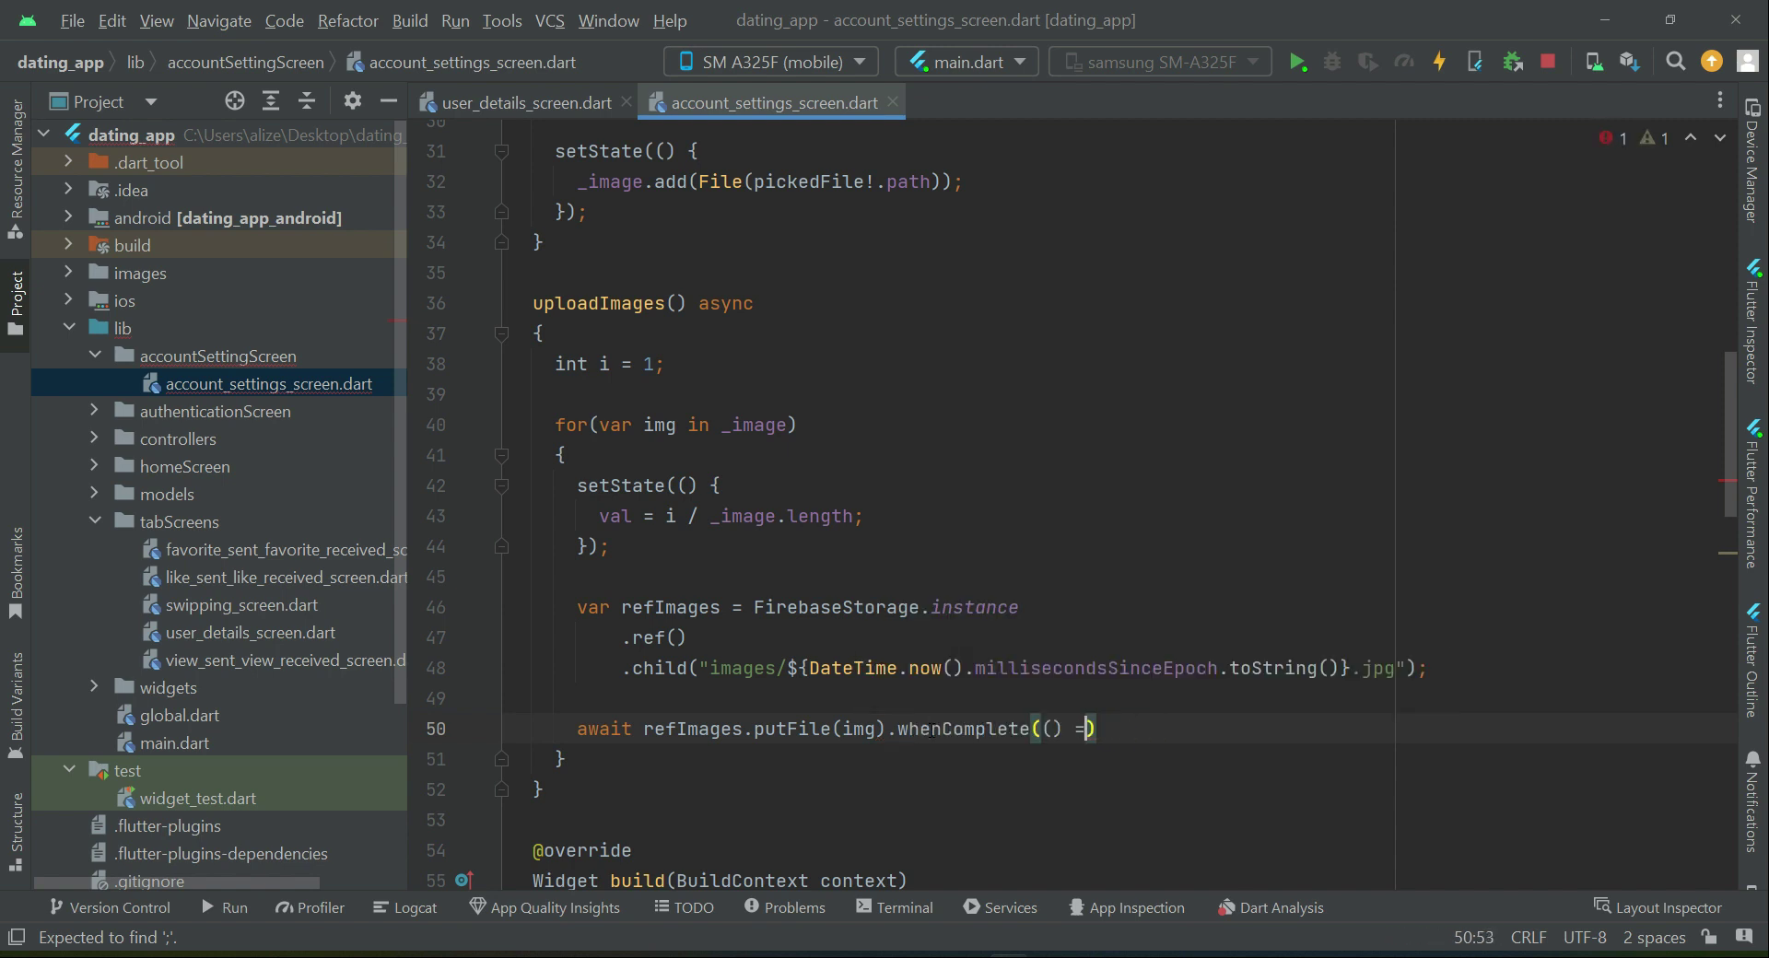
type("{")
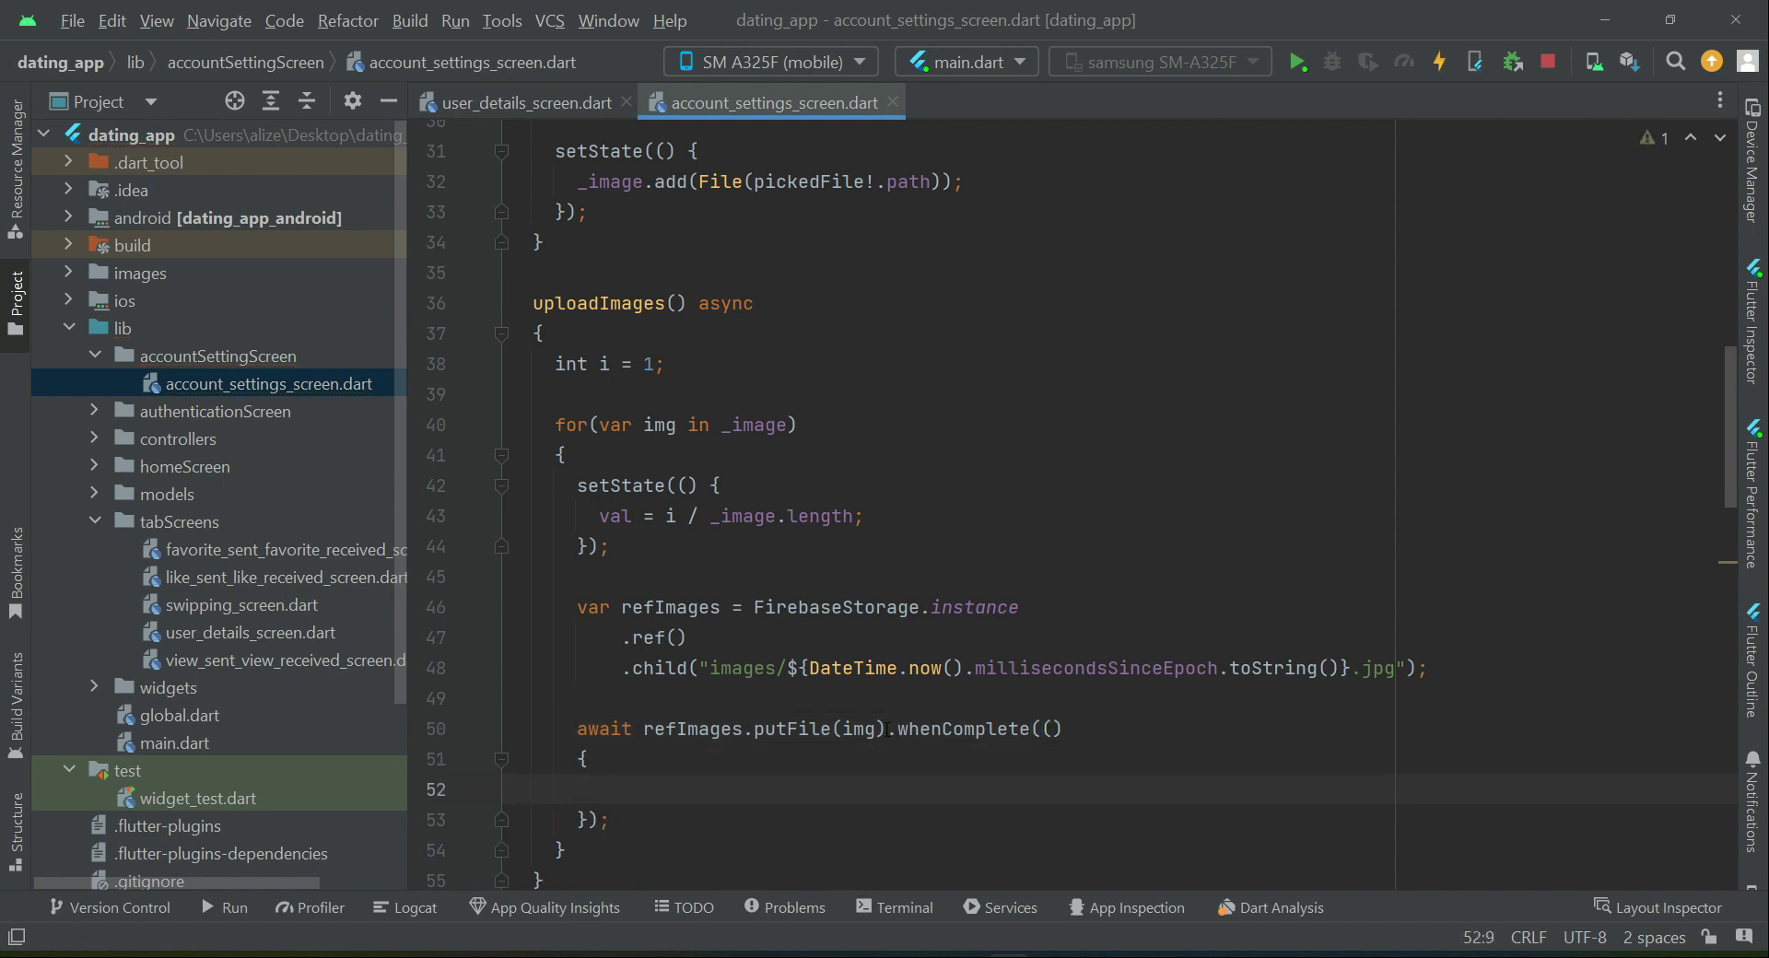
Step: Inside the callback, await refImages.getDownloadURL()
type("a")
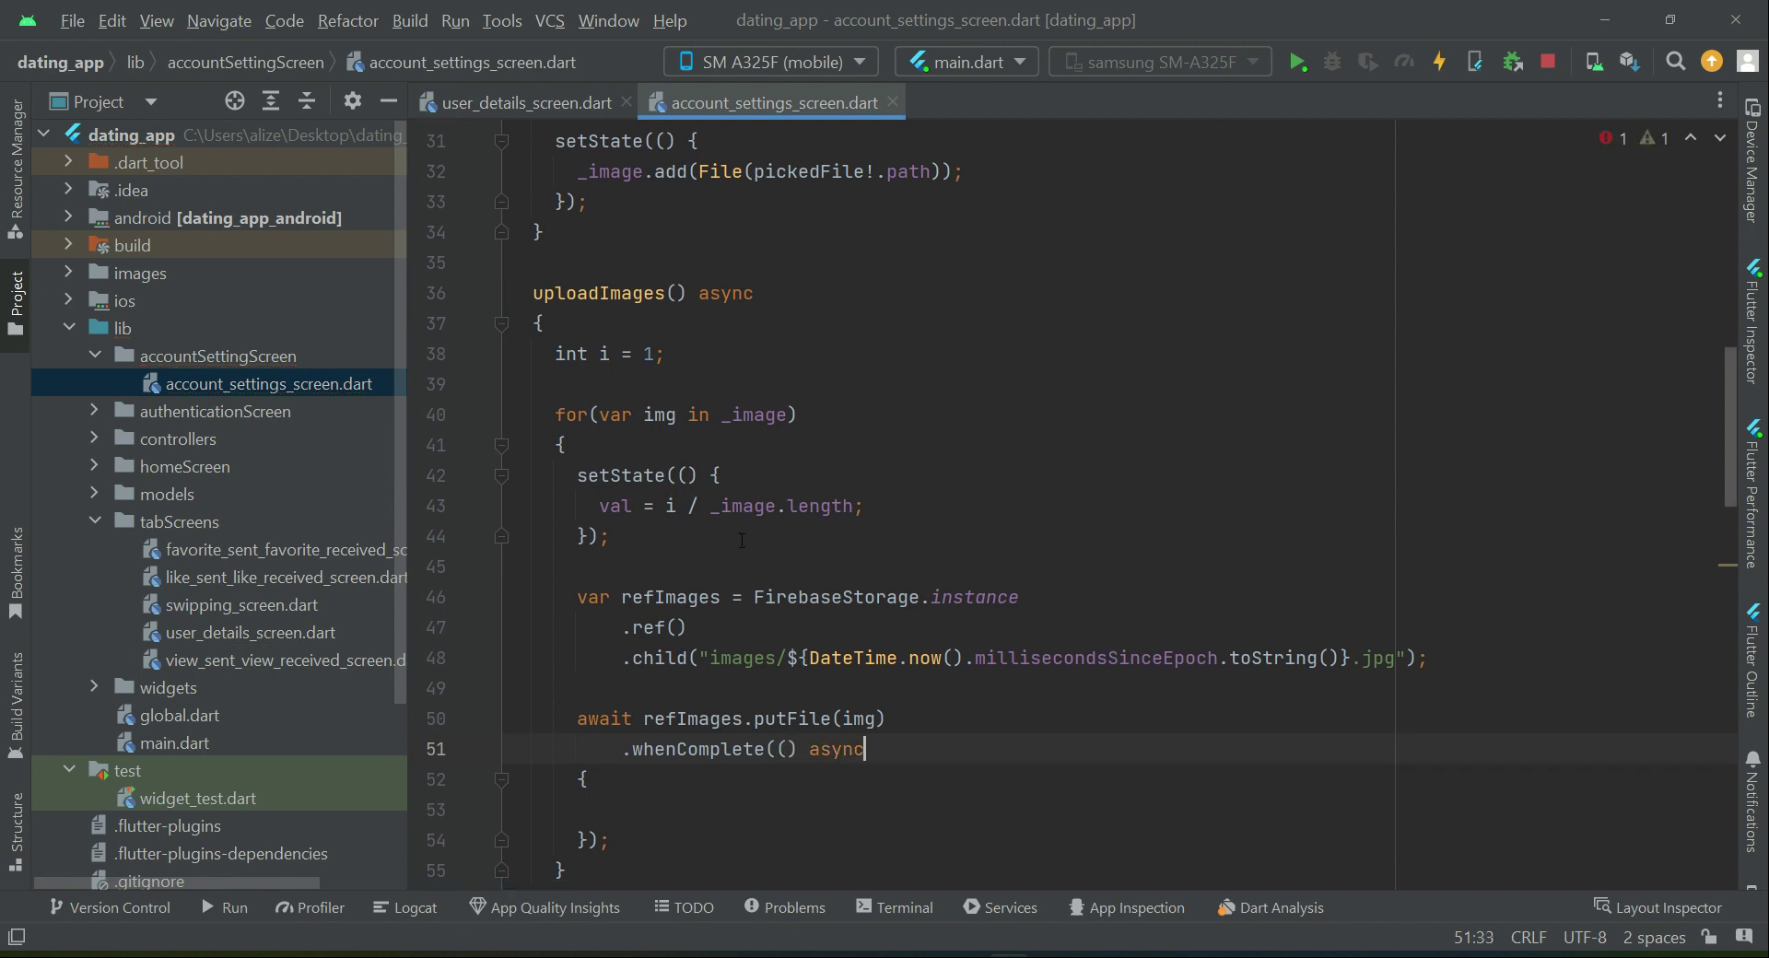
type("a")
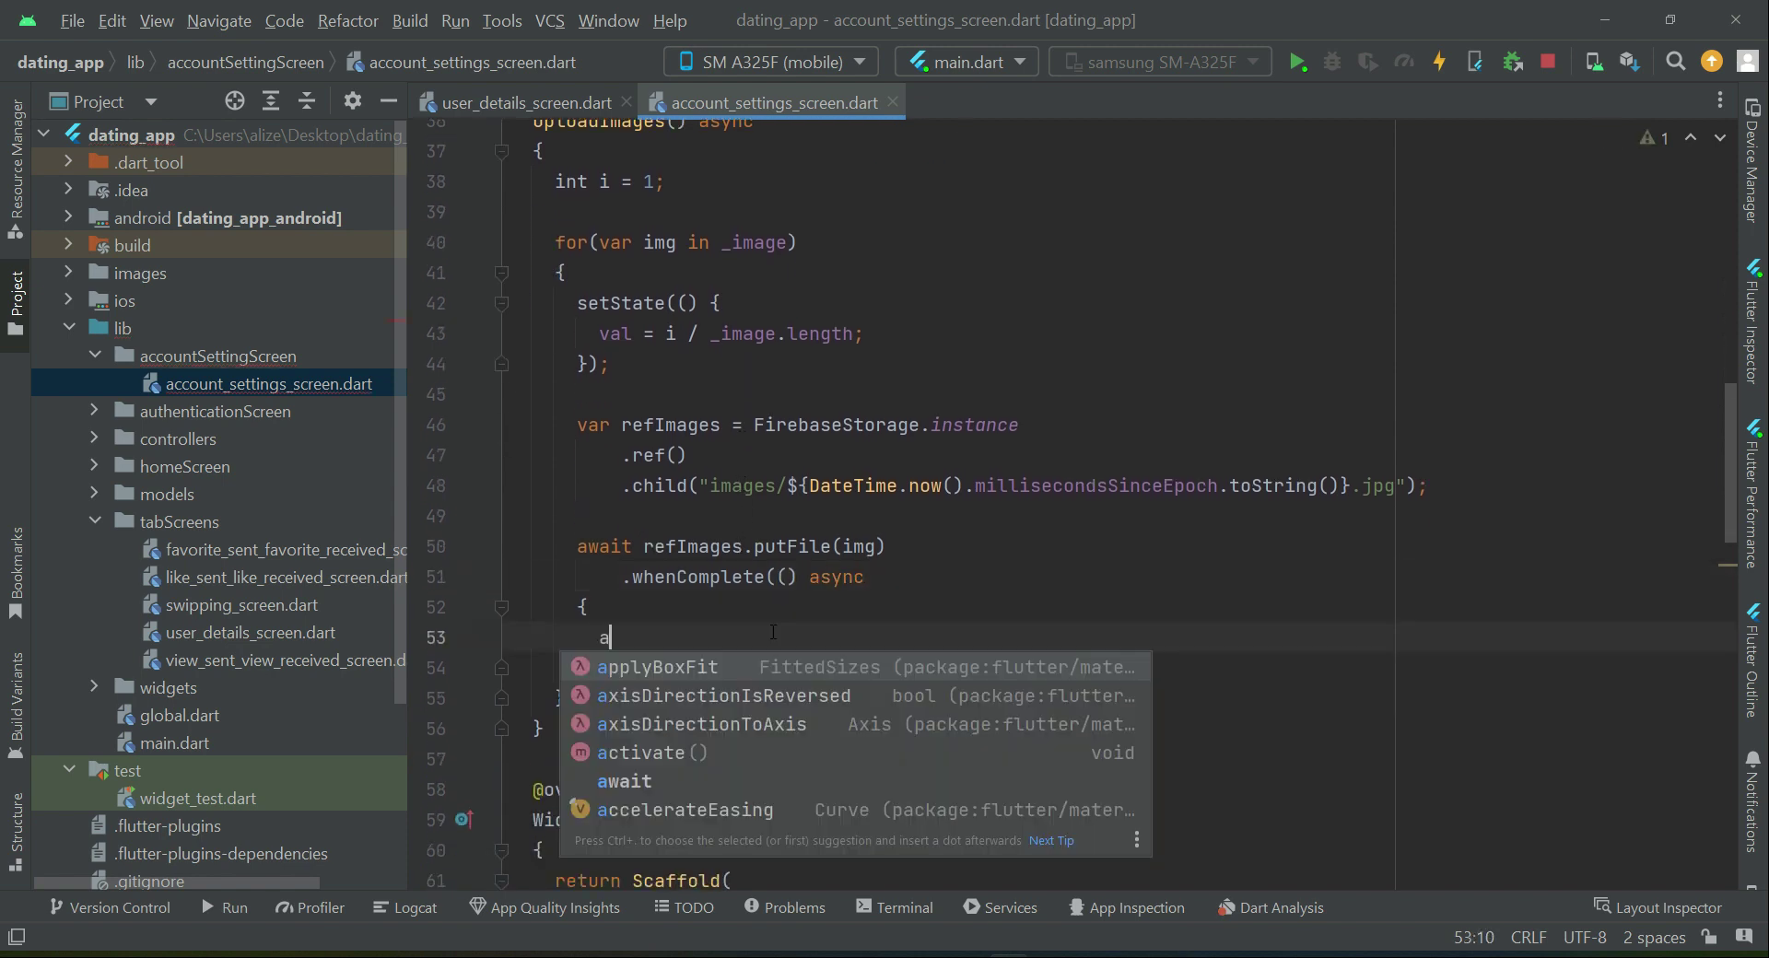
type("wait")
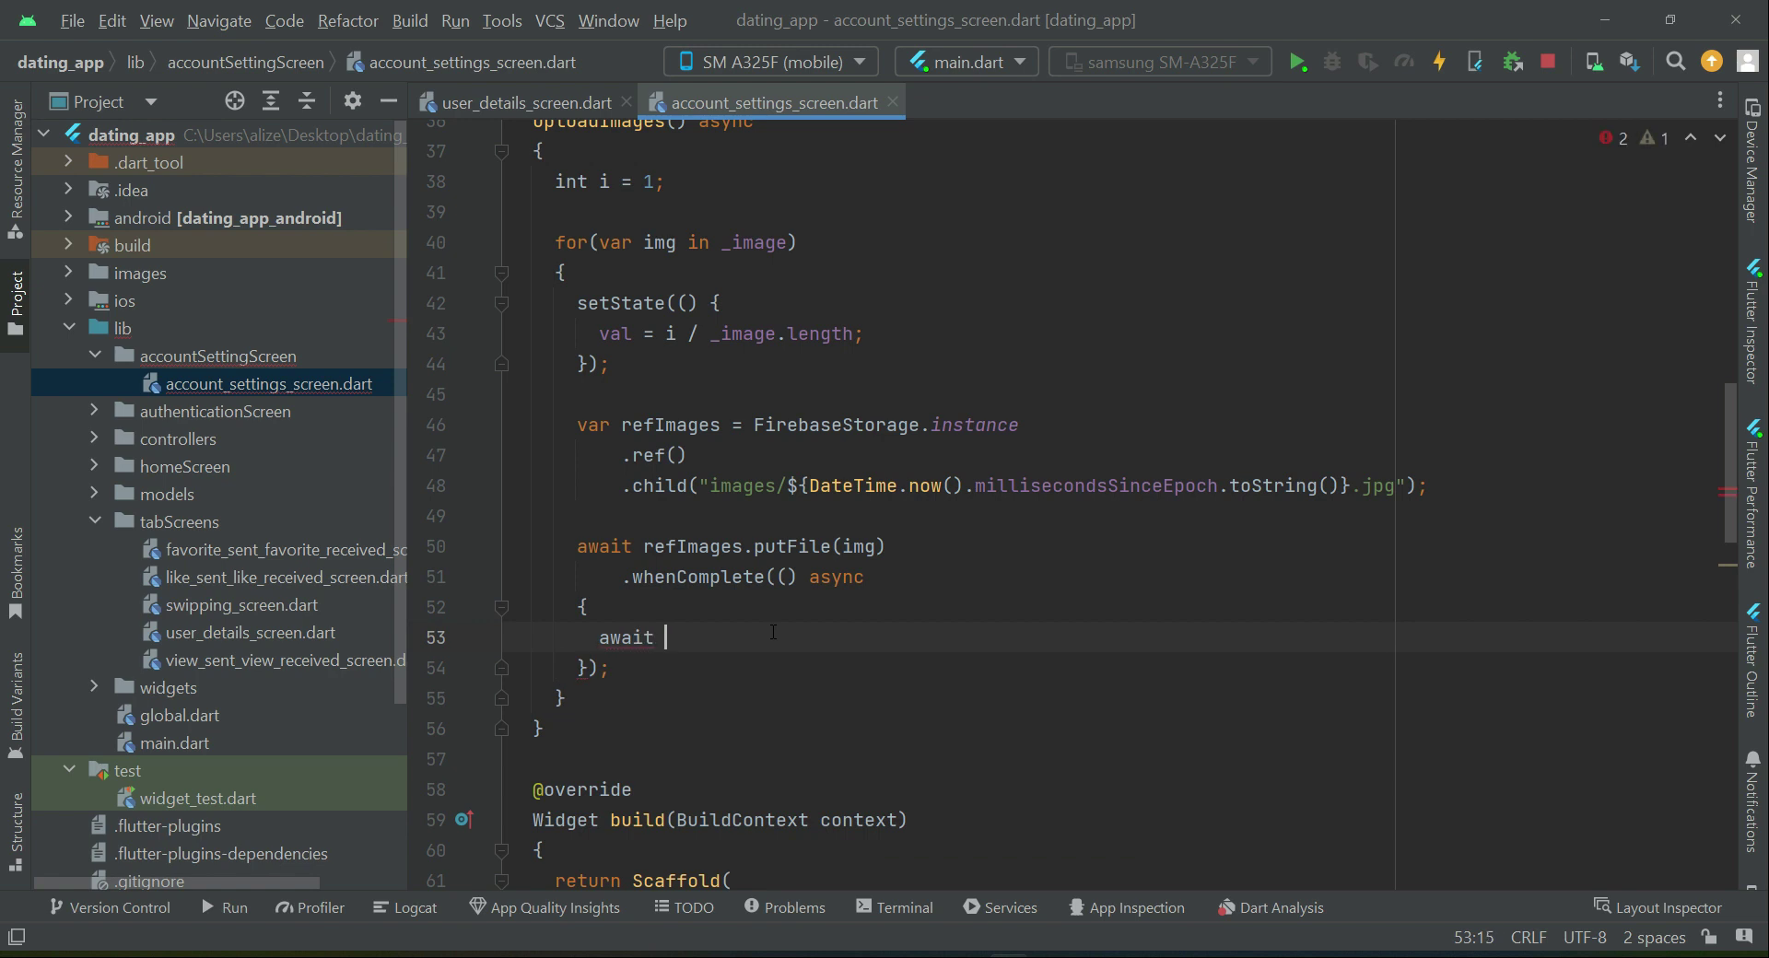
type("refImages")
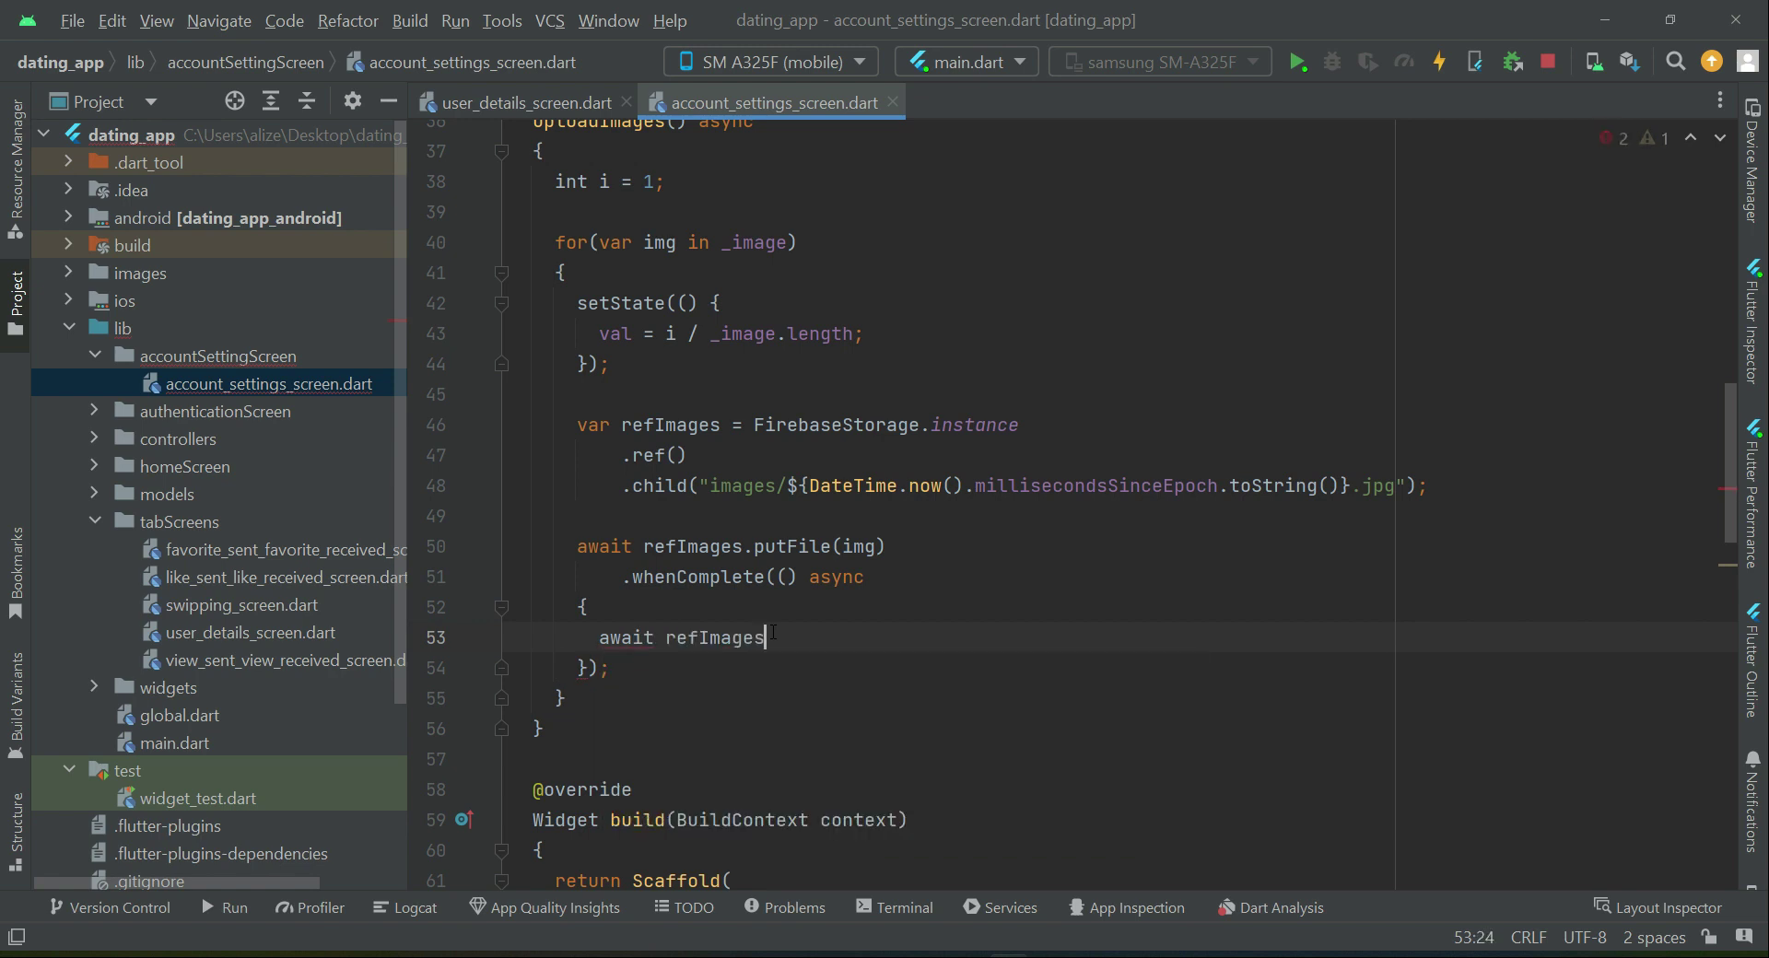
type(".get")
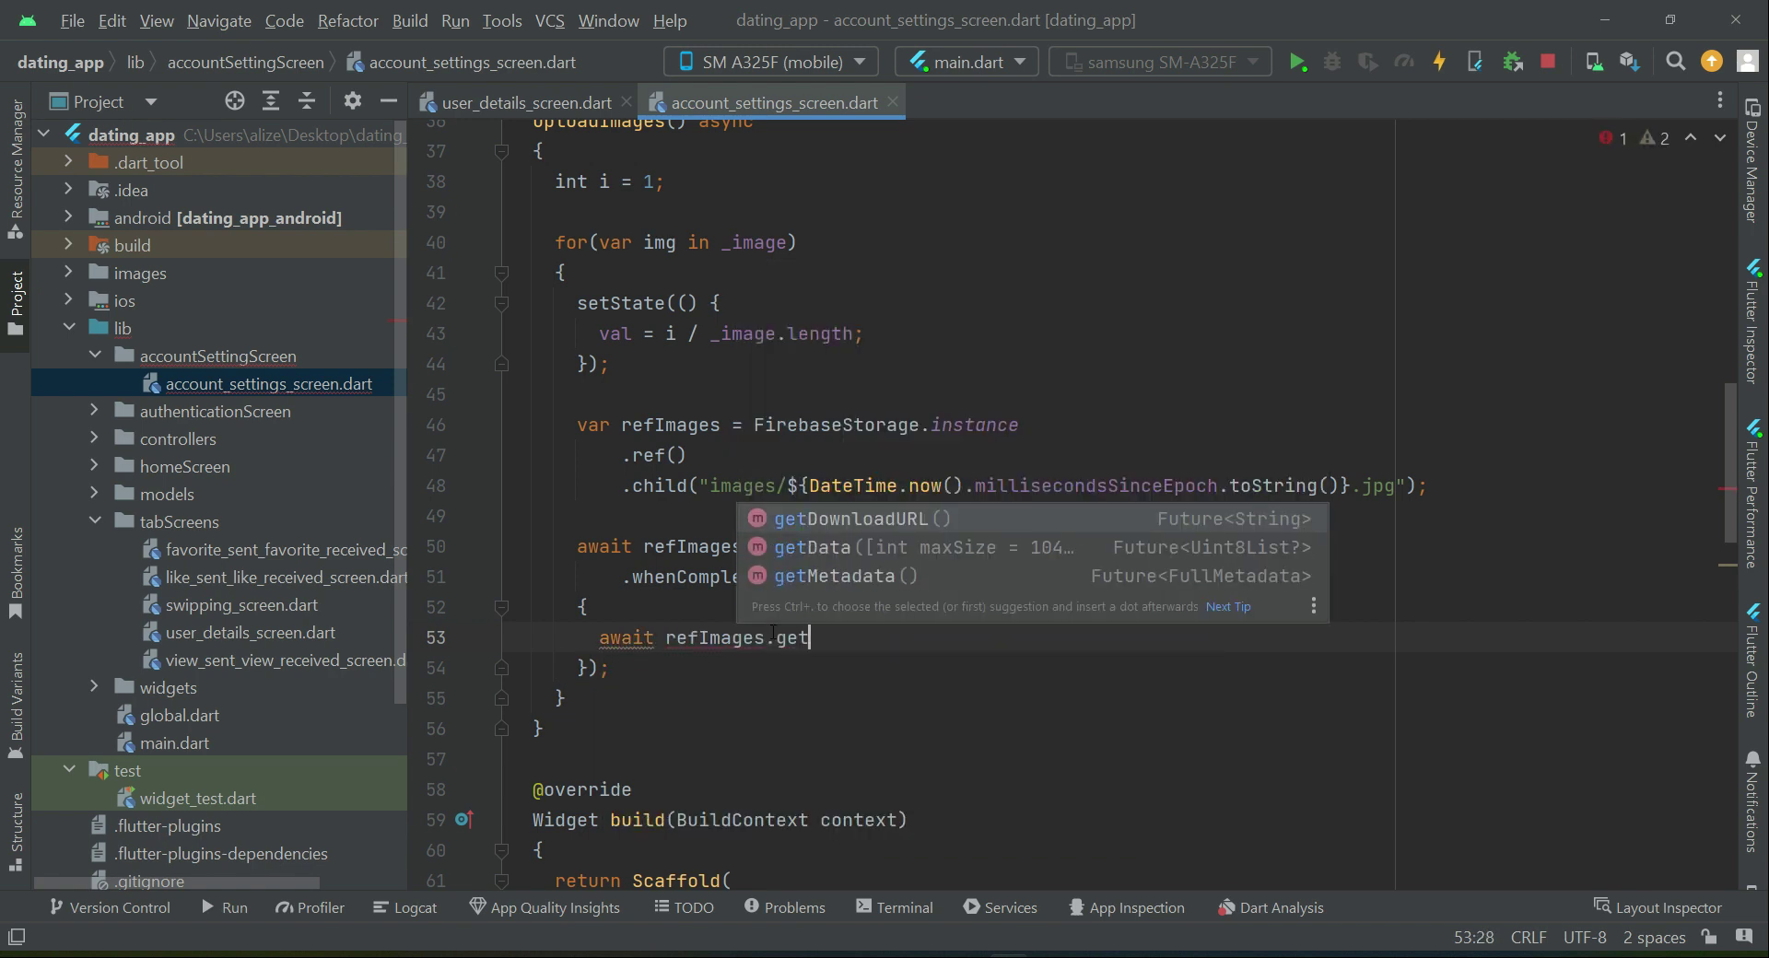
left_click(854, 518)
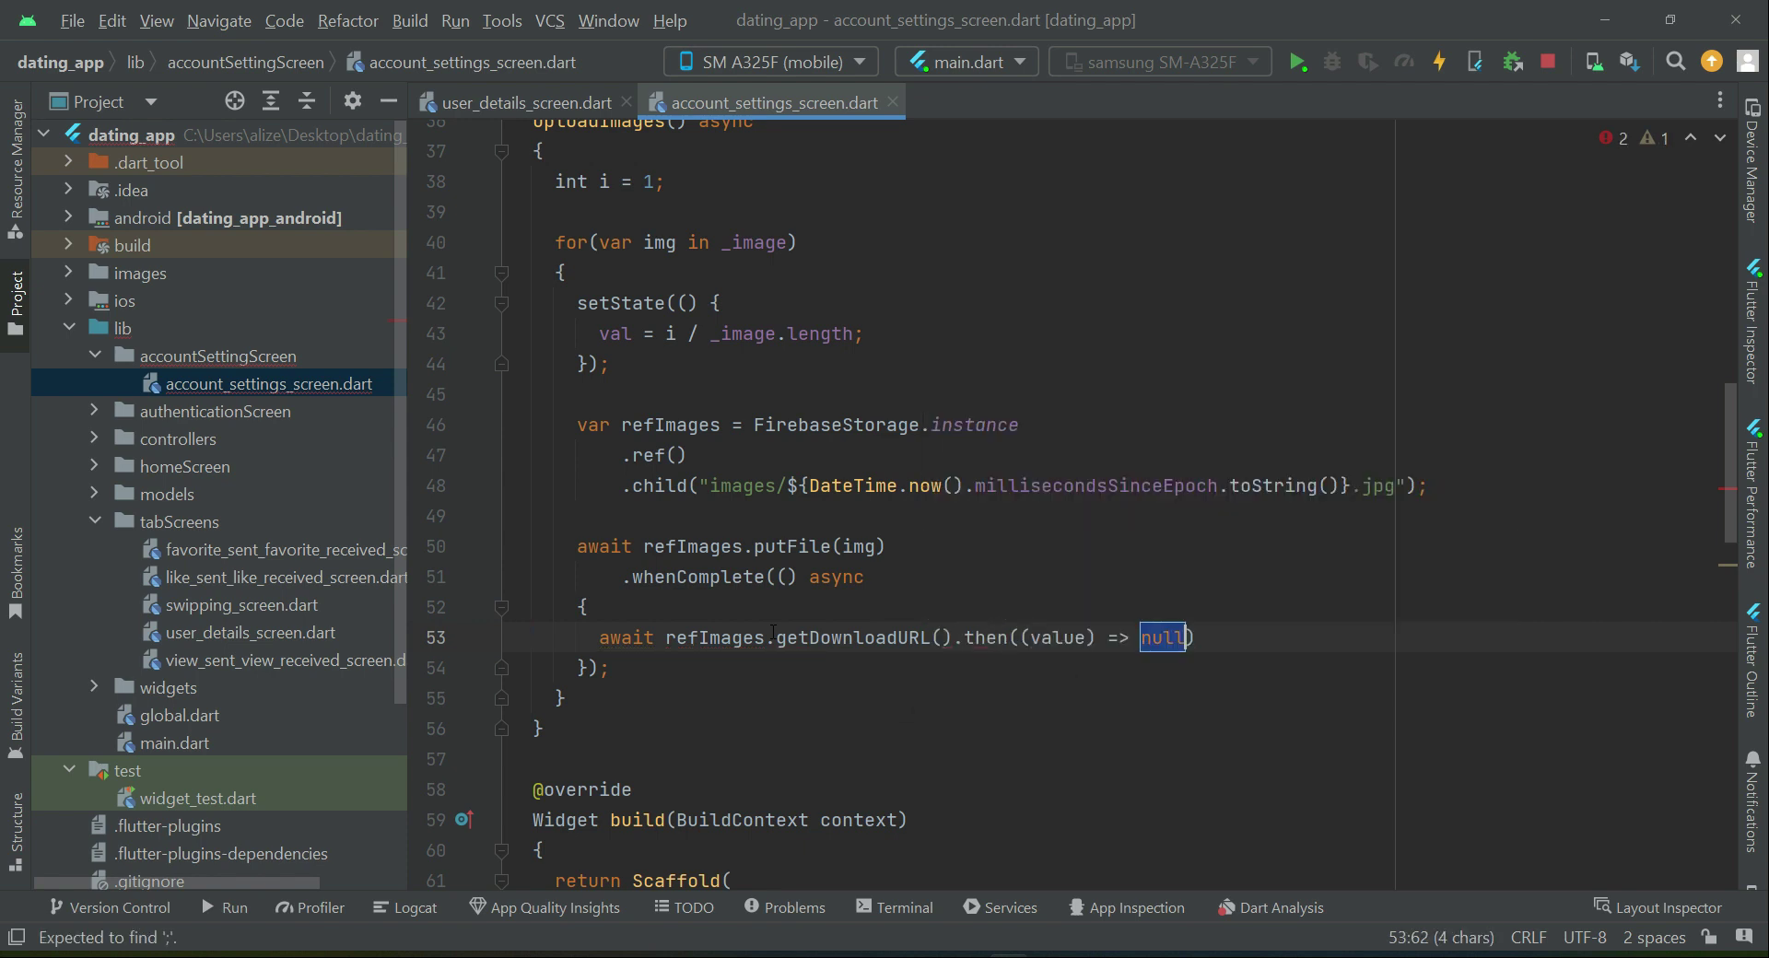
Step: Add a then((urlImage) {...}) callback that adds urlImage to urlsList
type("{")
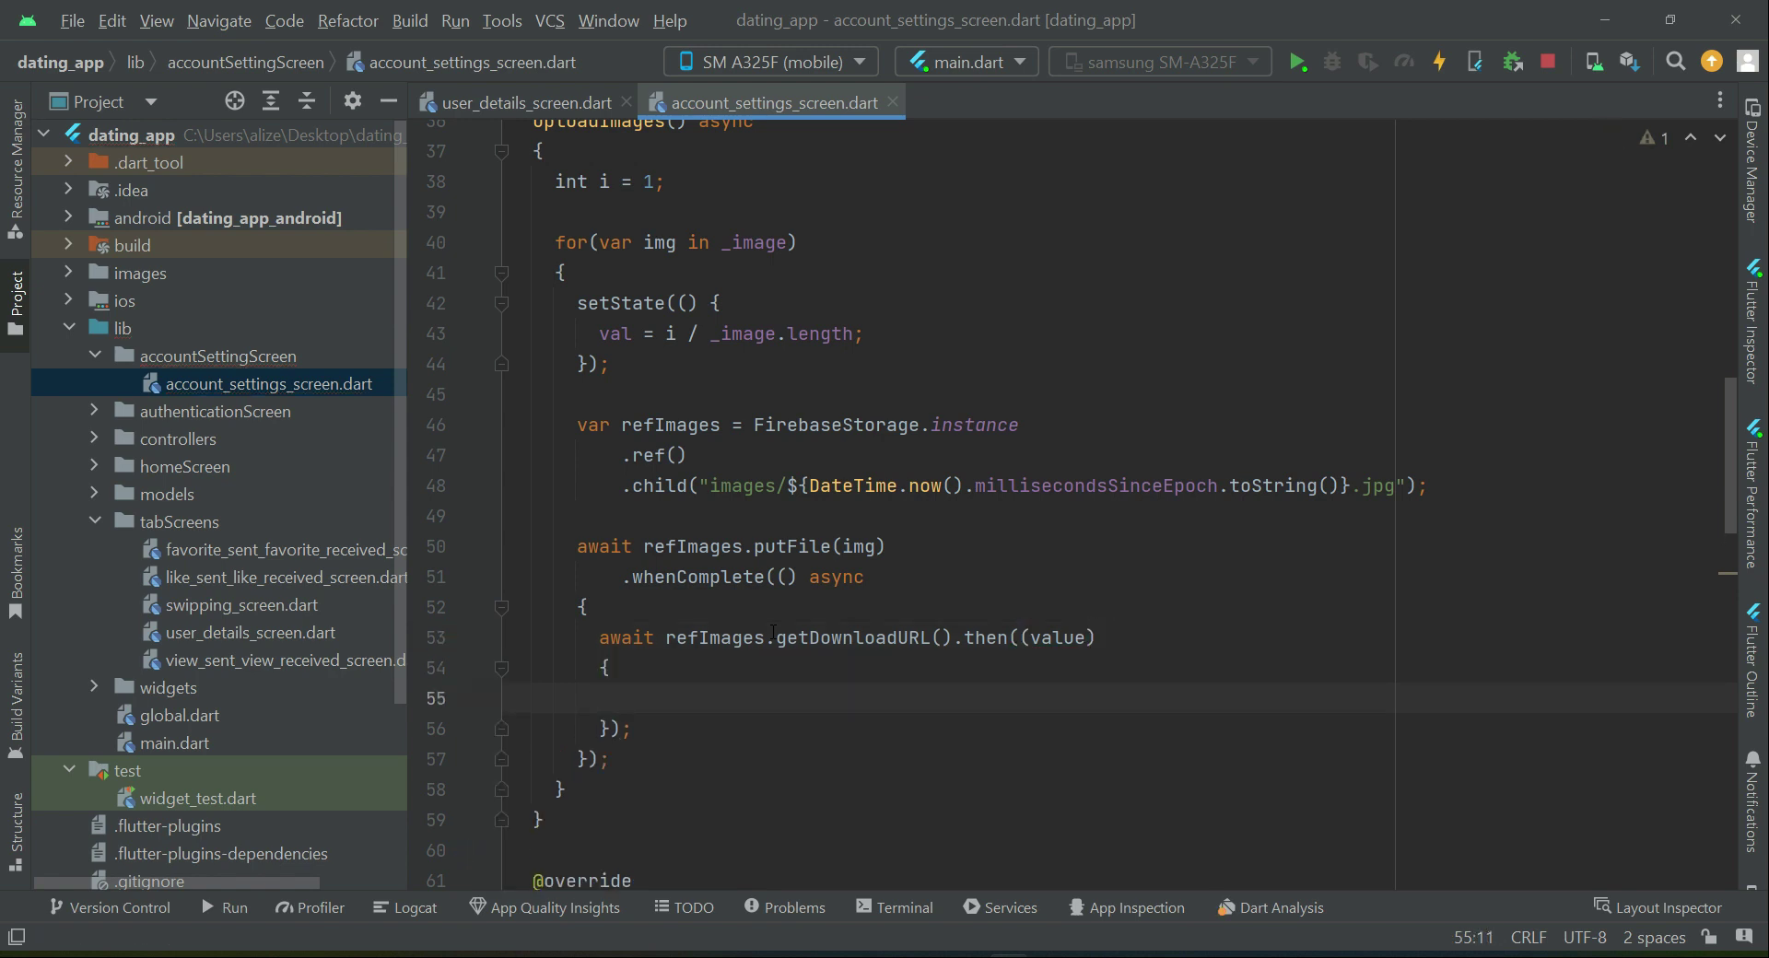
double_click(1059, 636)
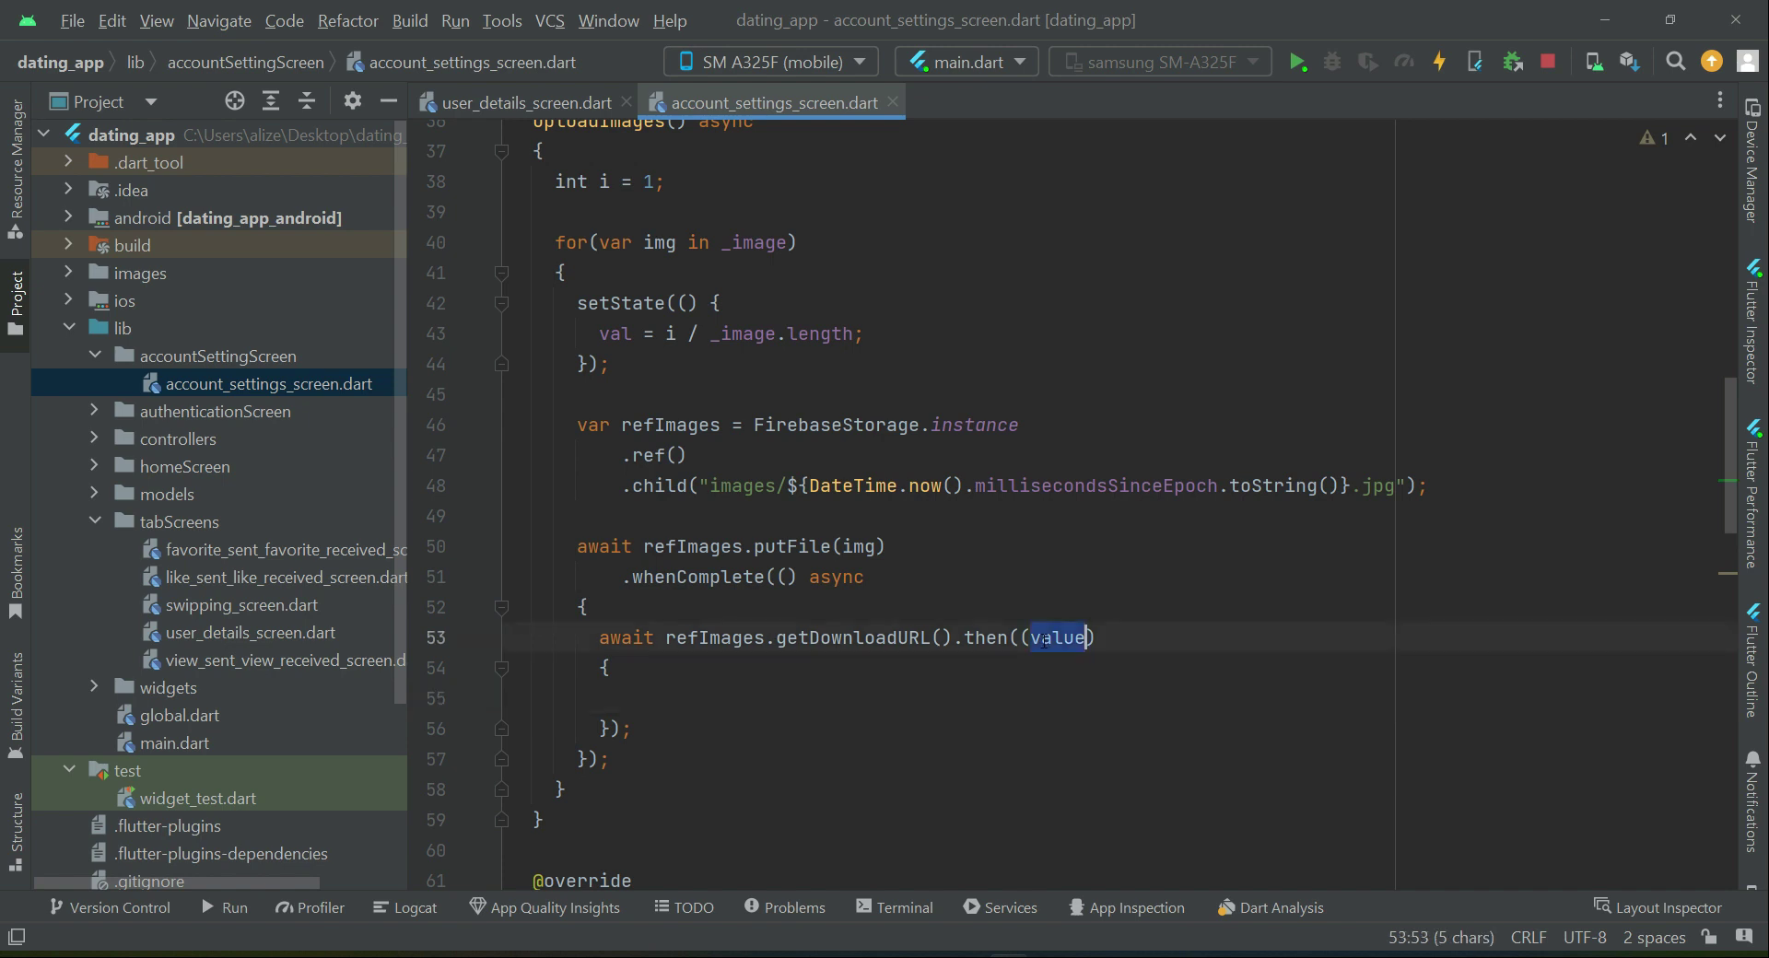
type("urlImage)")
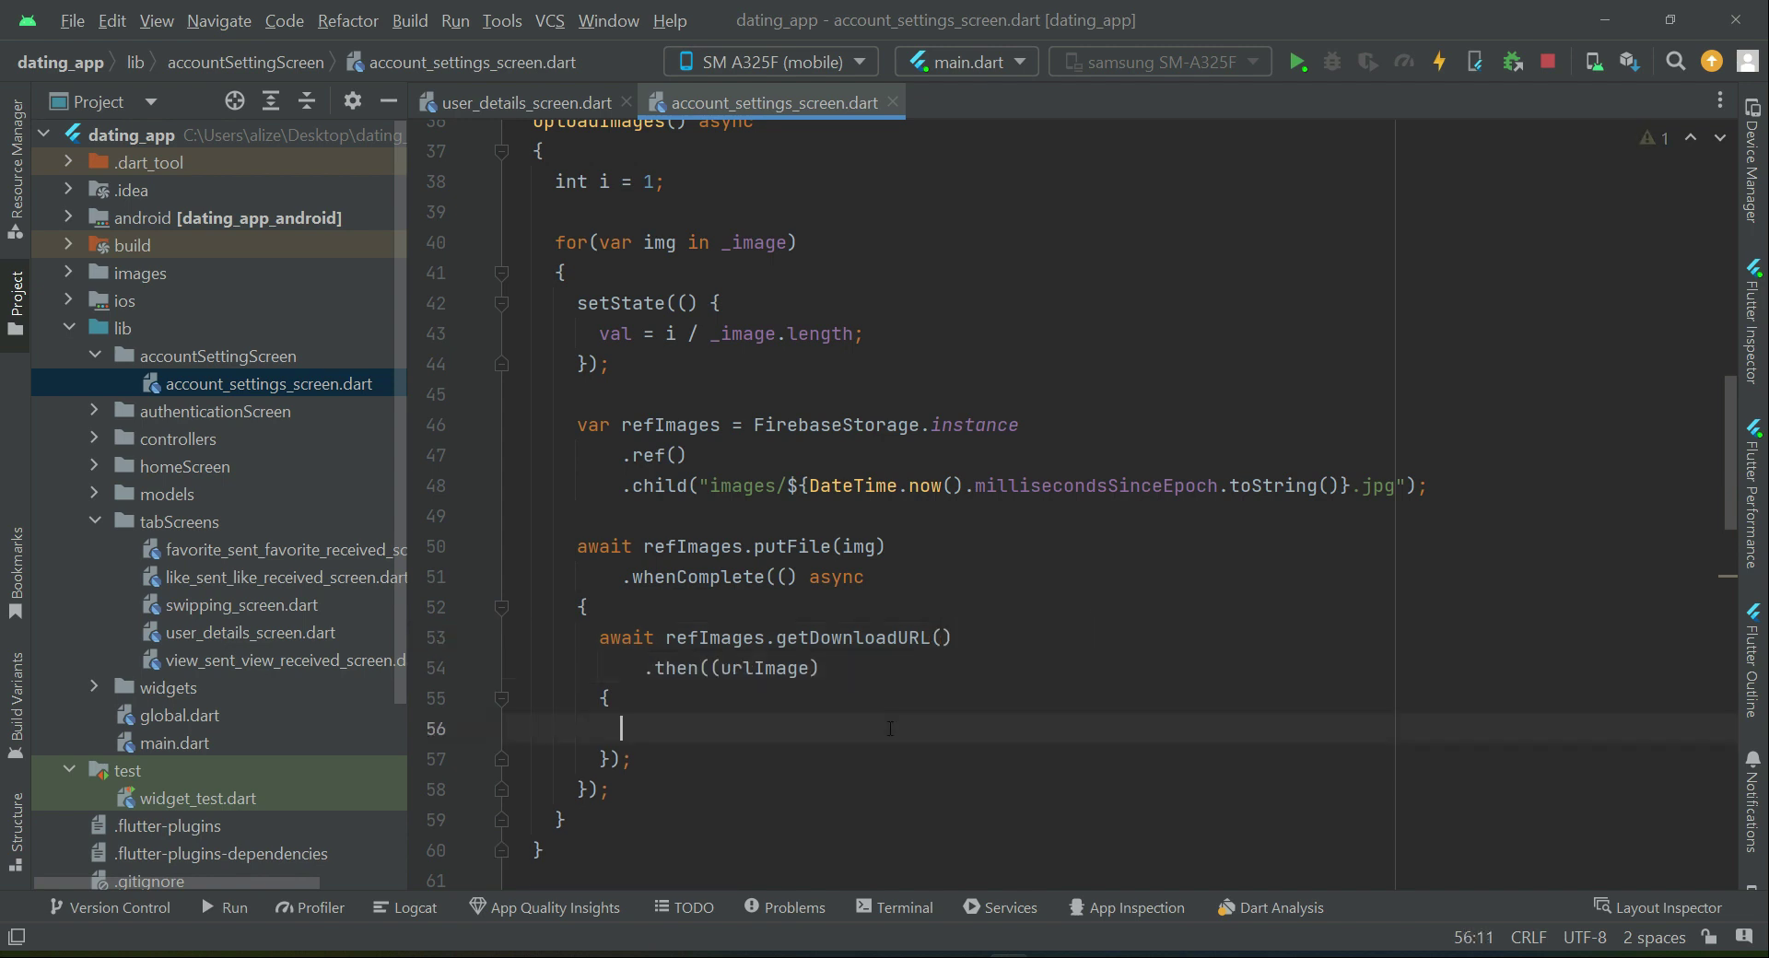
type("urlsList.a")
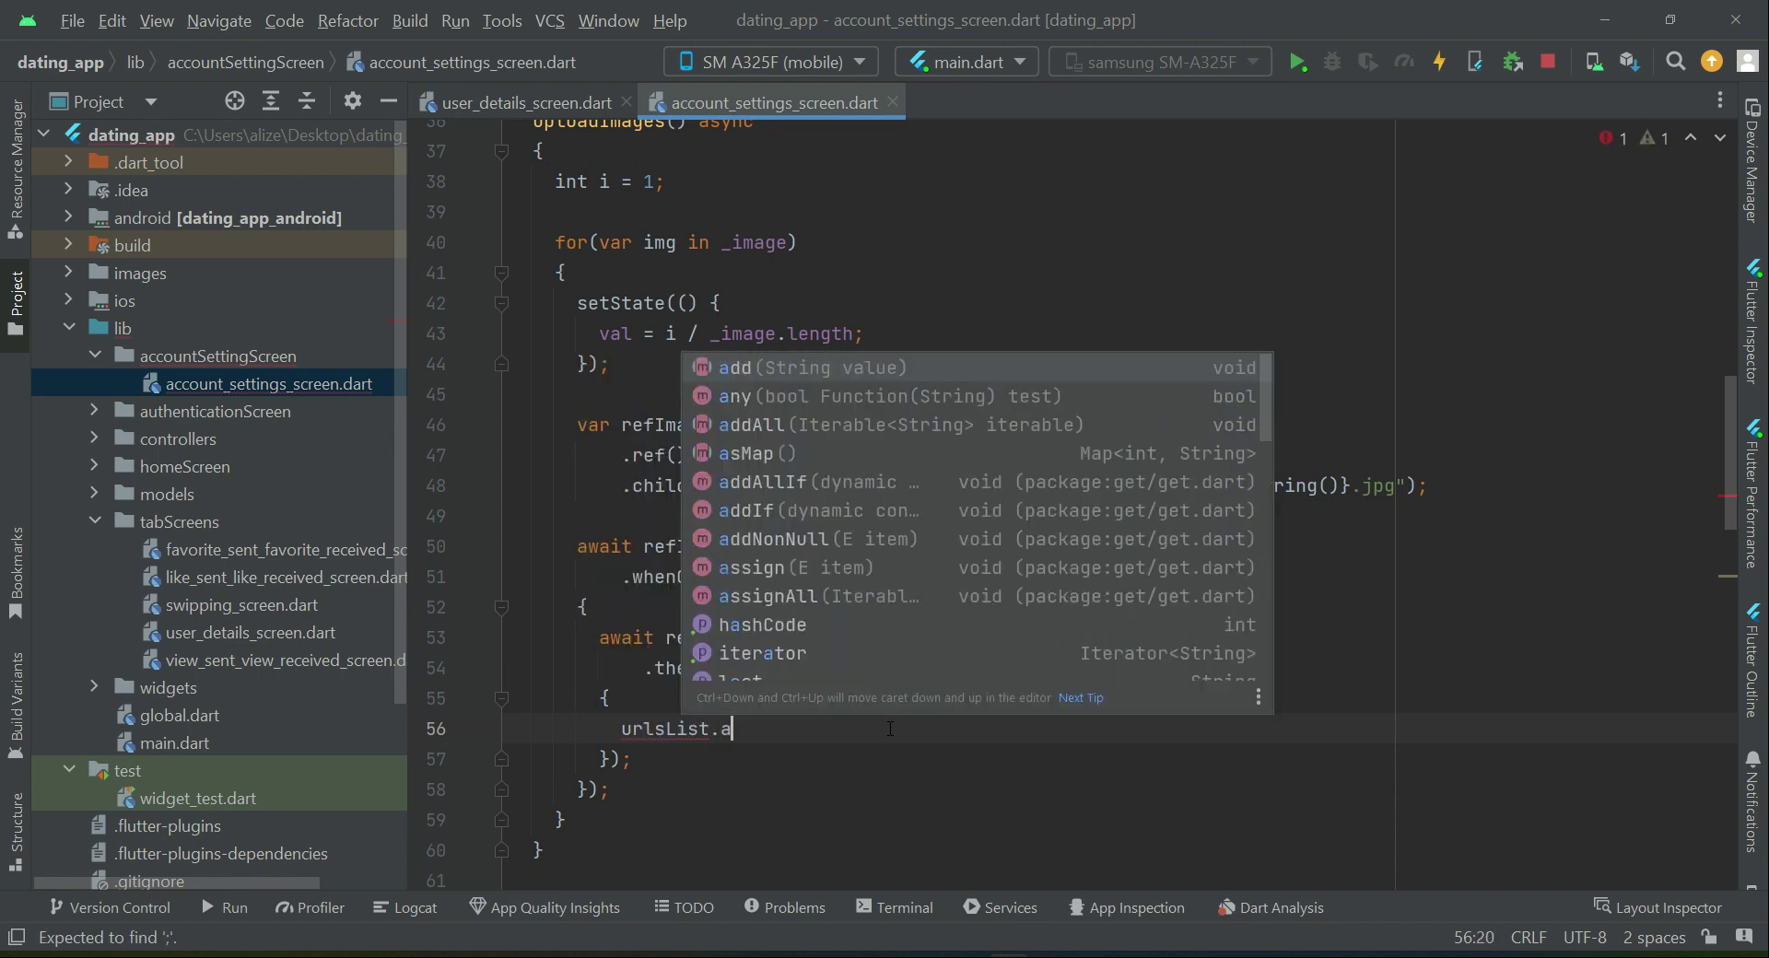
type("dd(")
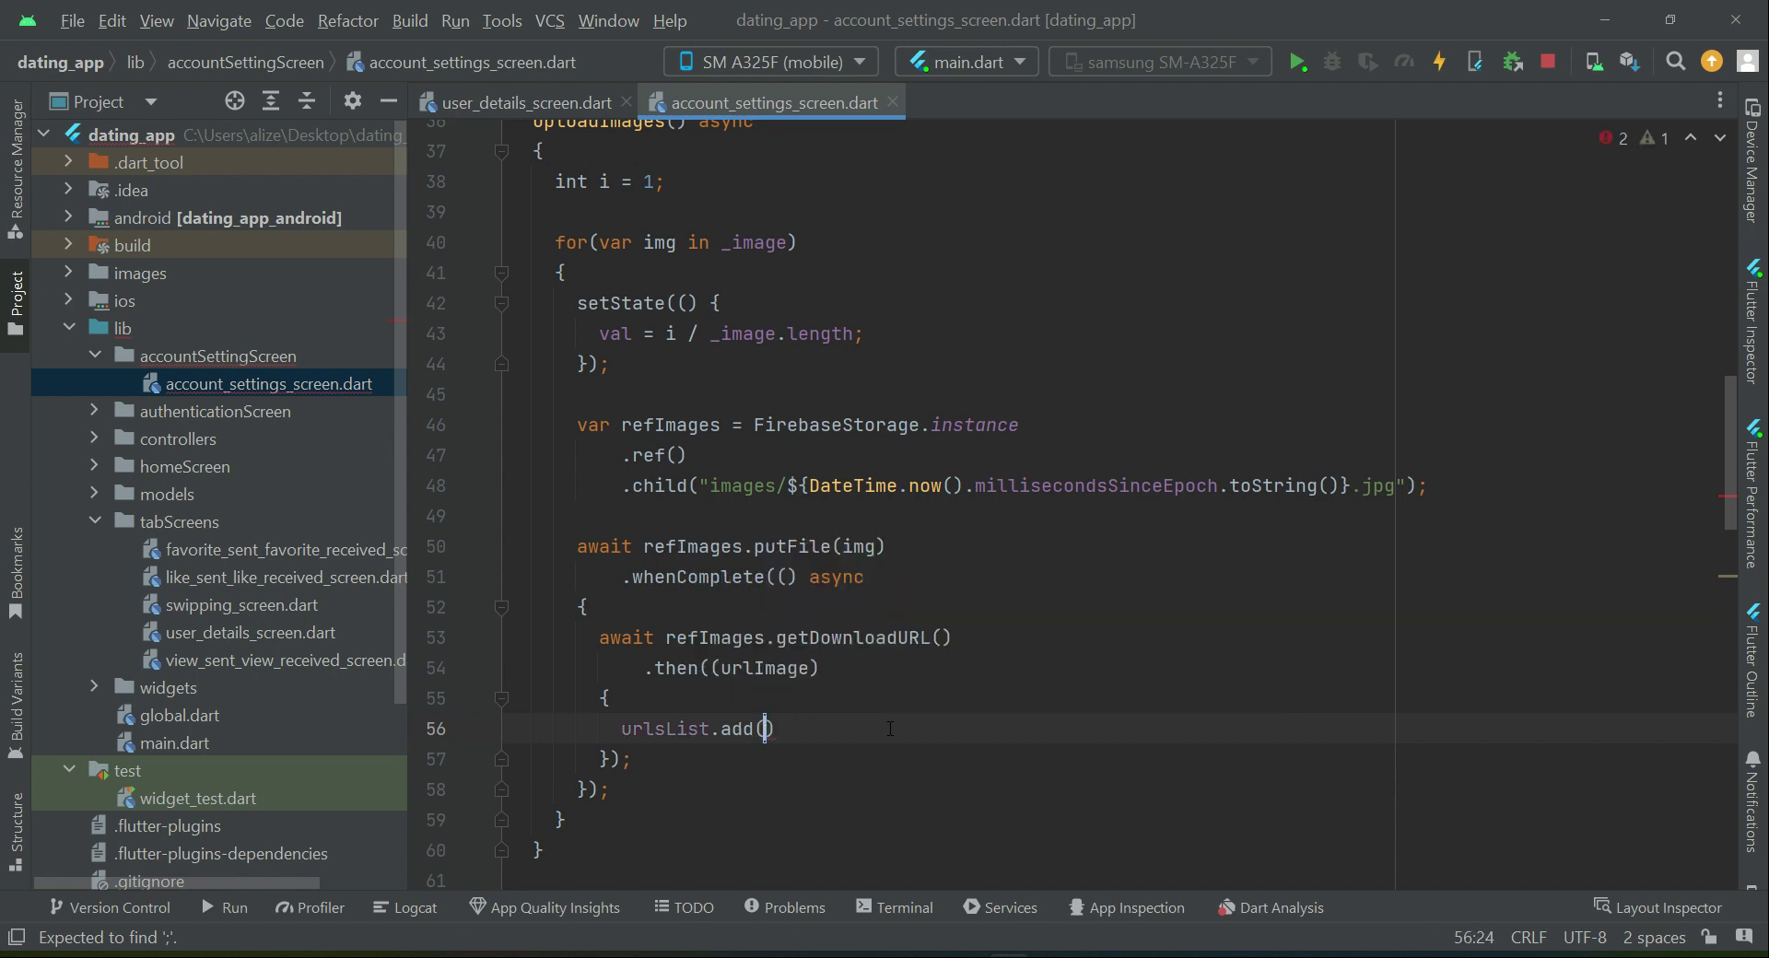
type("urlImage")
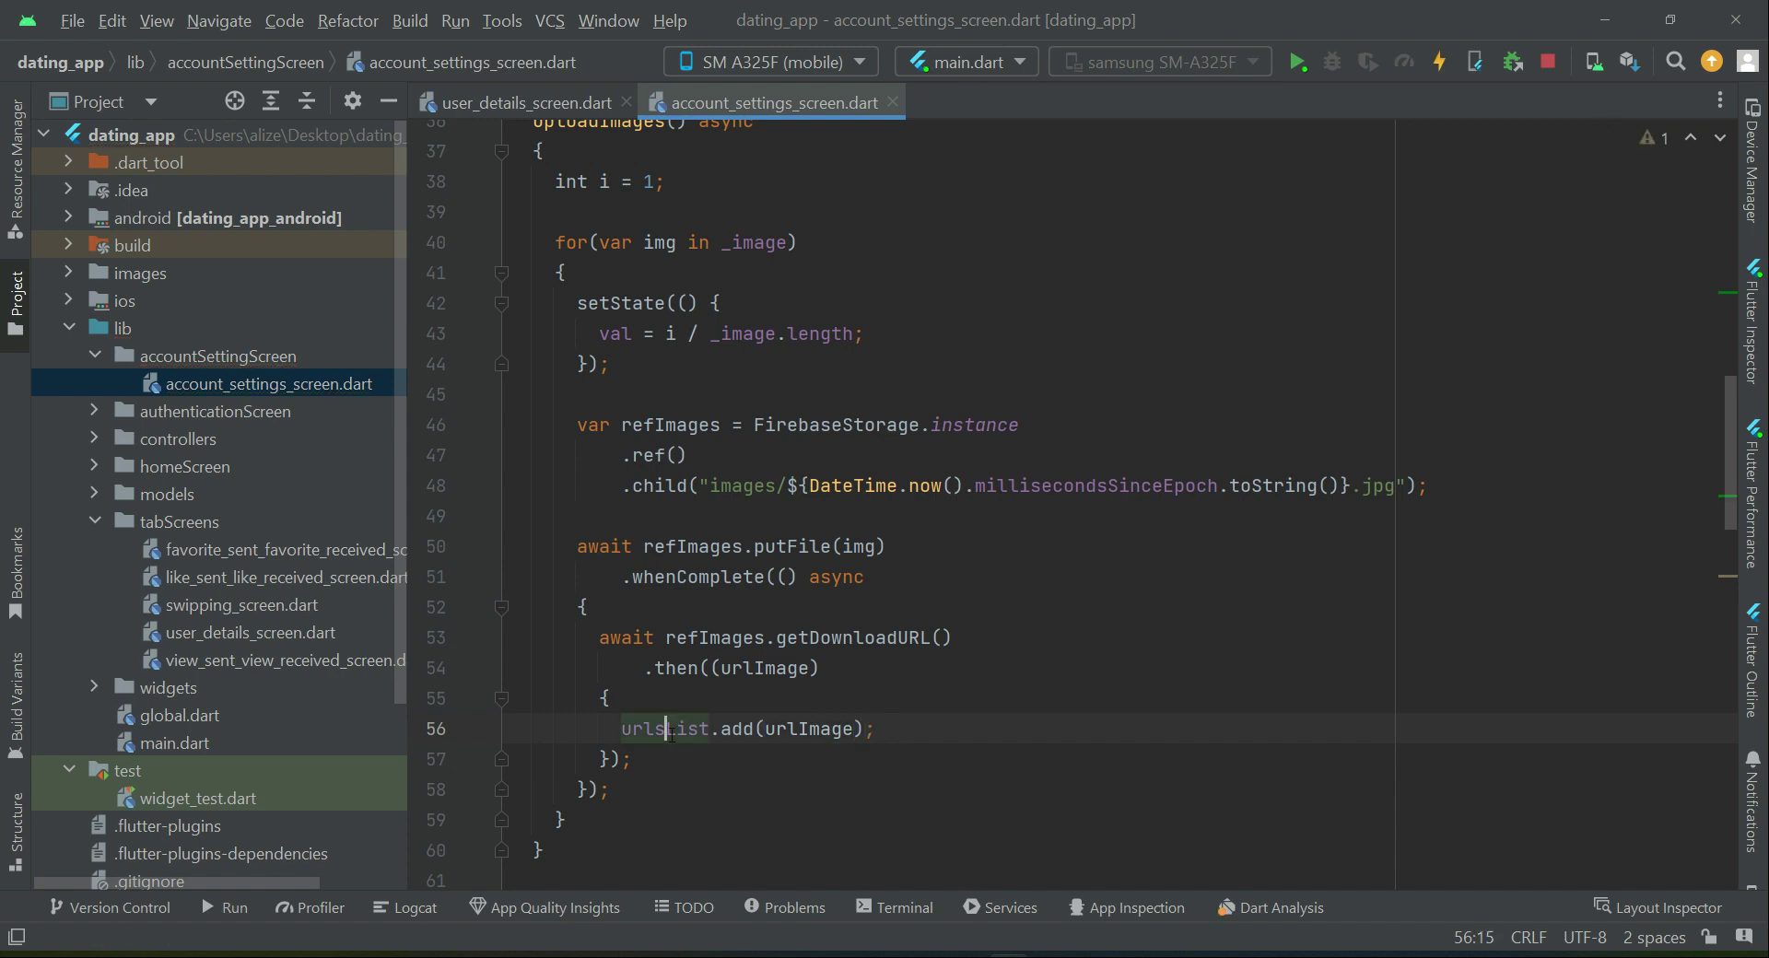
Step: Add i++ after urlsList.add(urlImage) to increment the counter
left_click(575, 241)
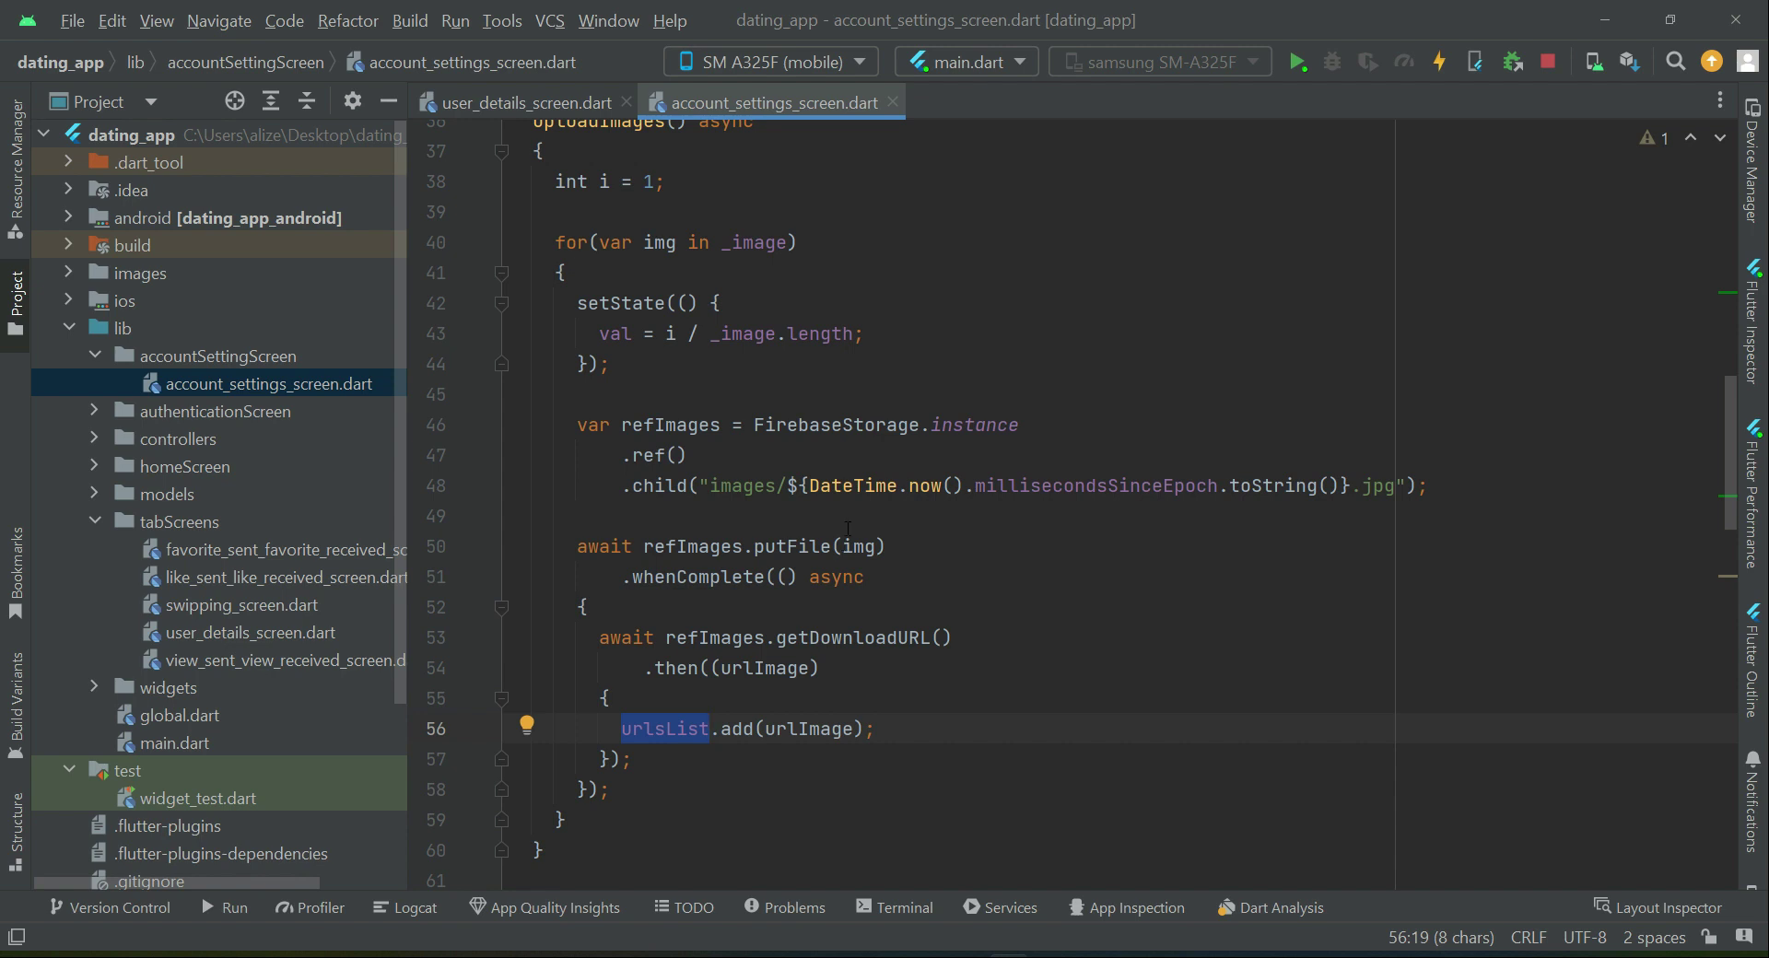
left_click(566, 241)
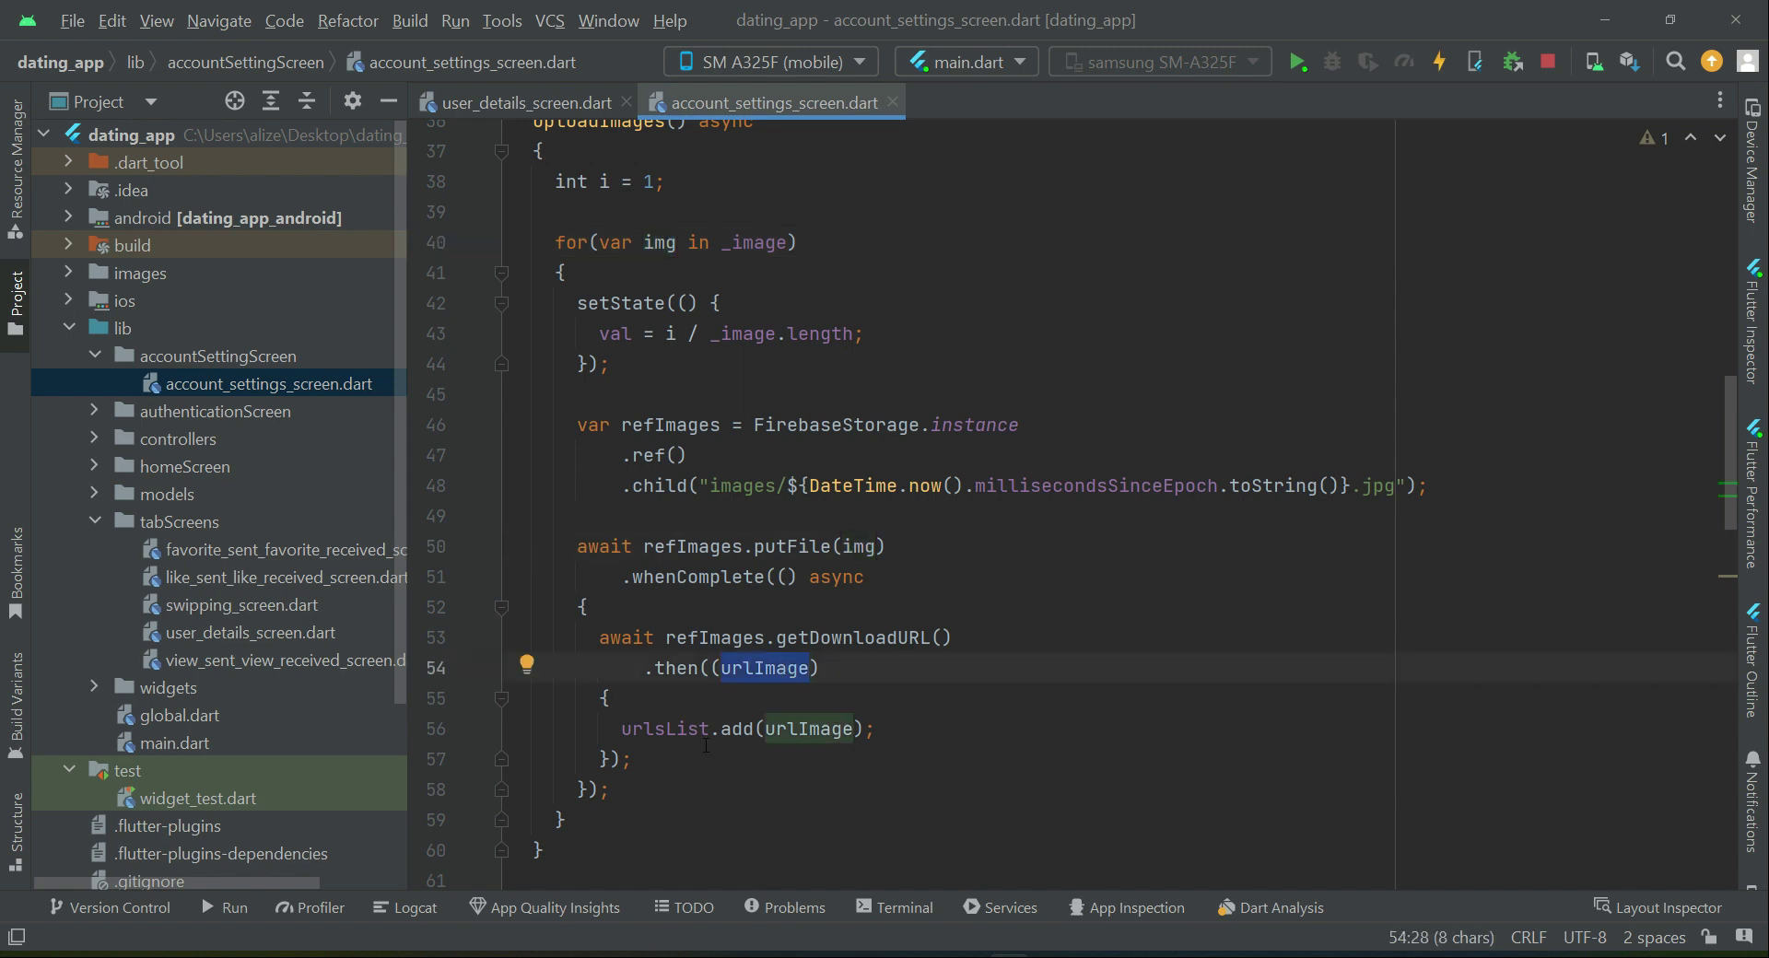
left_click(569, 242)
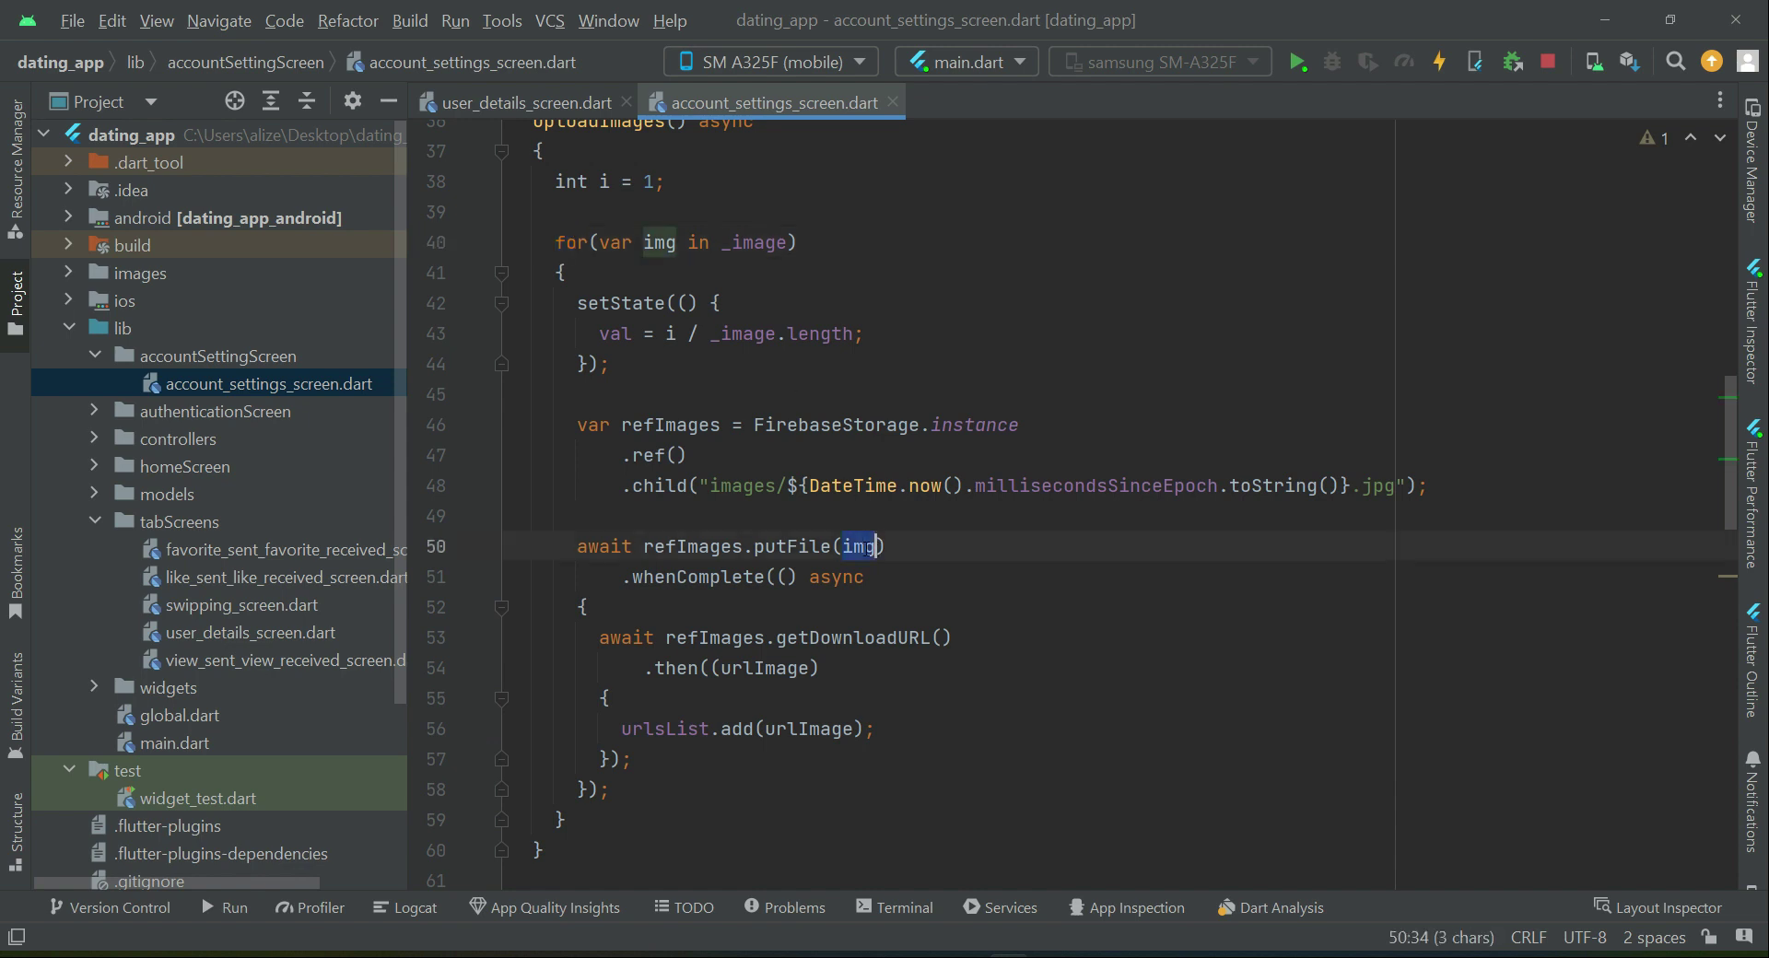
left_click(861, 547)
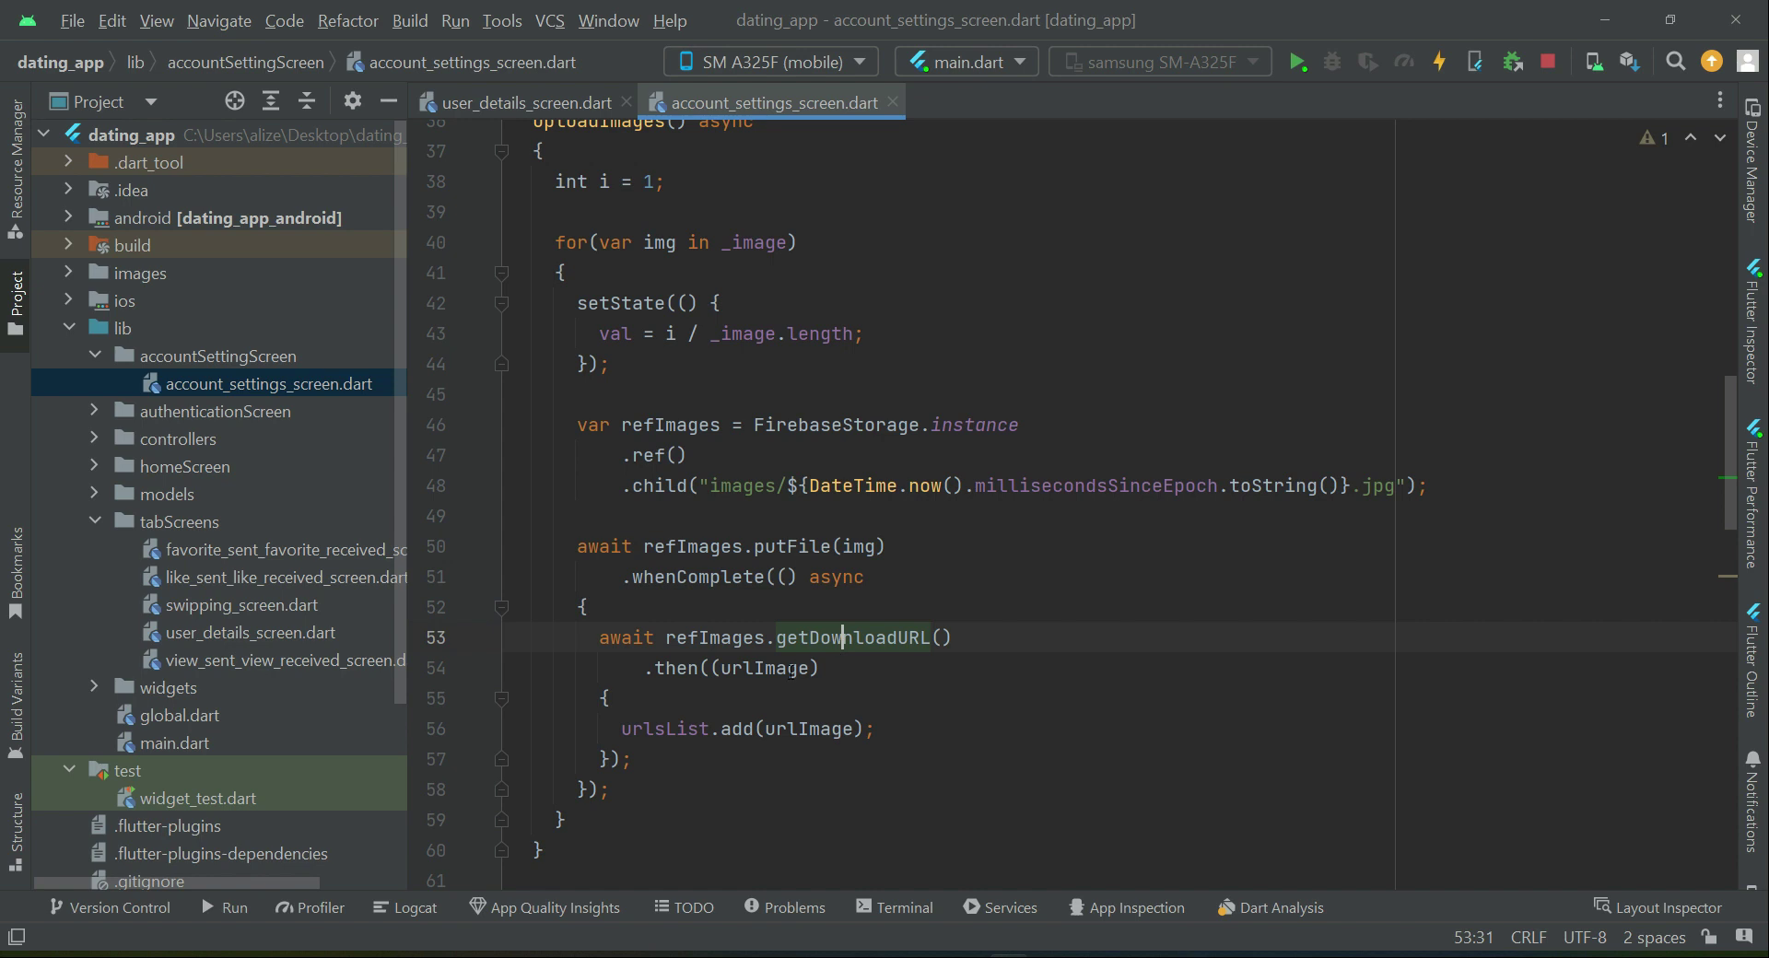
double_click(663, 728)
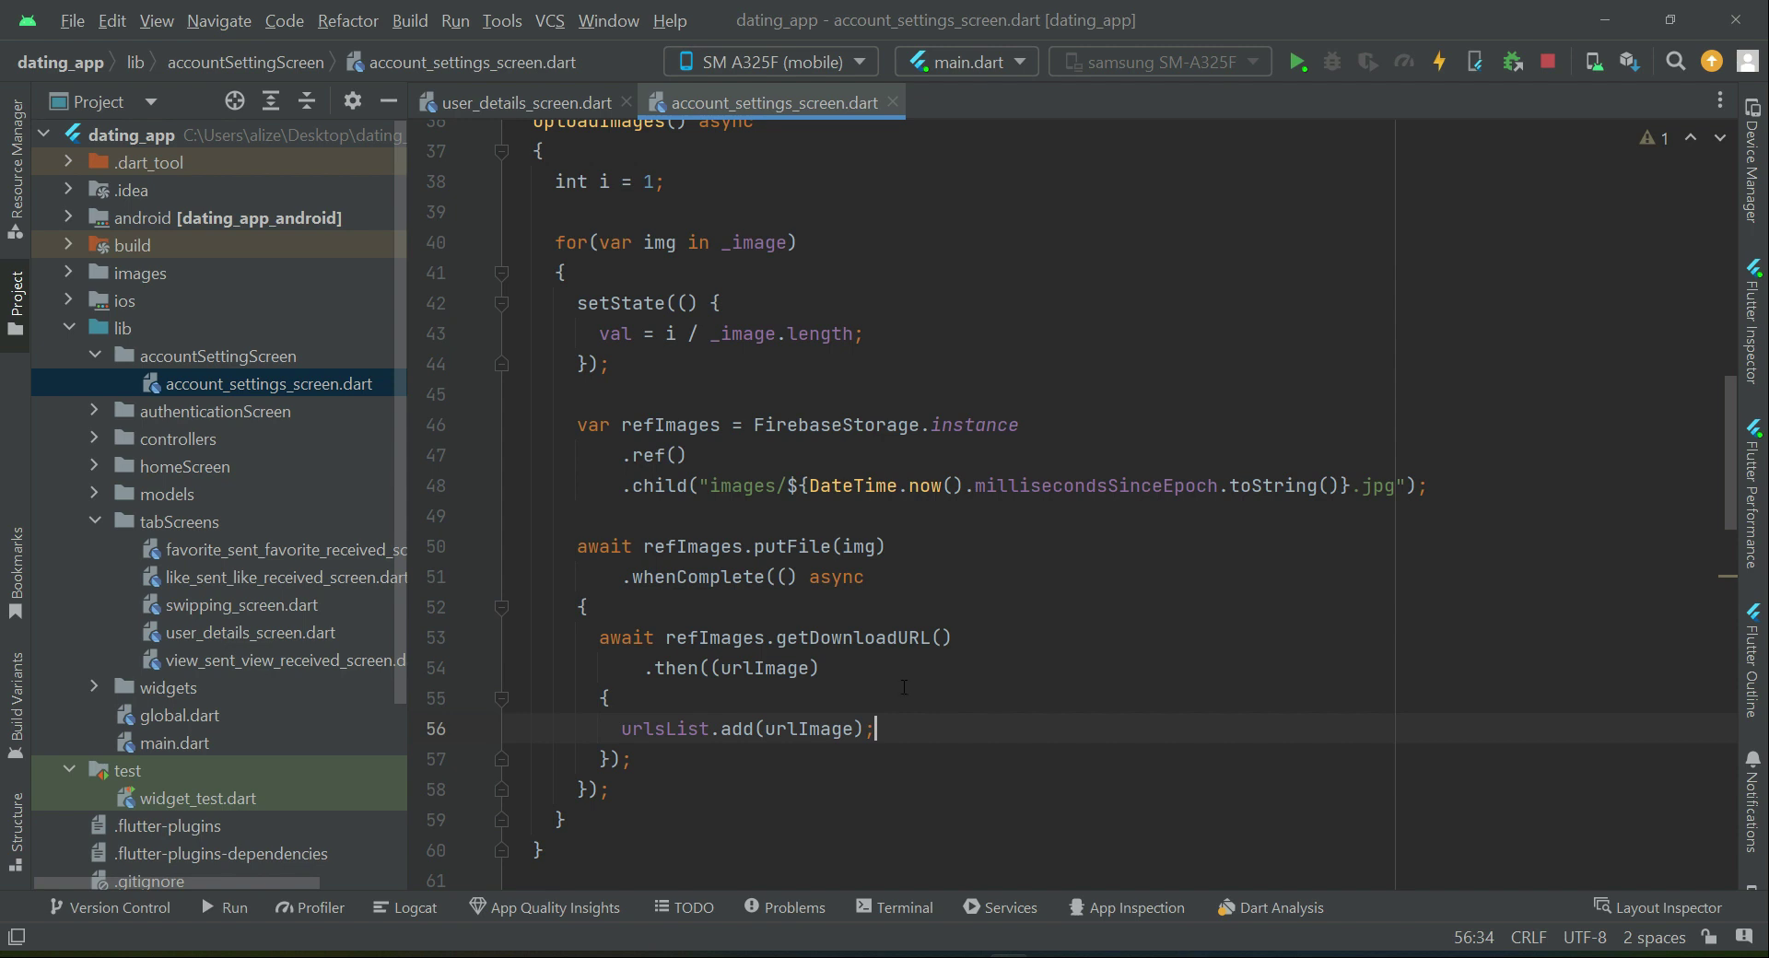
key("enter")
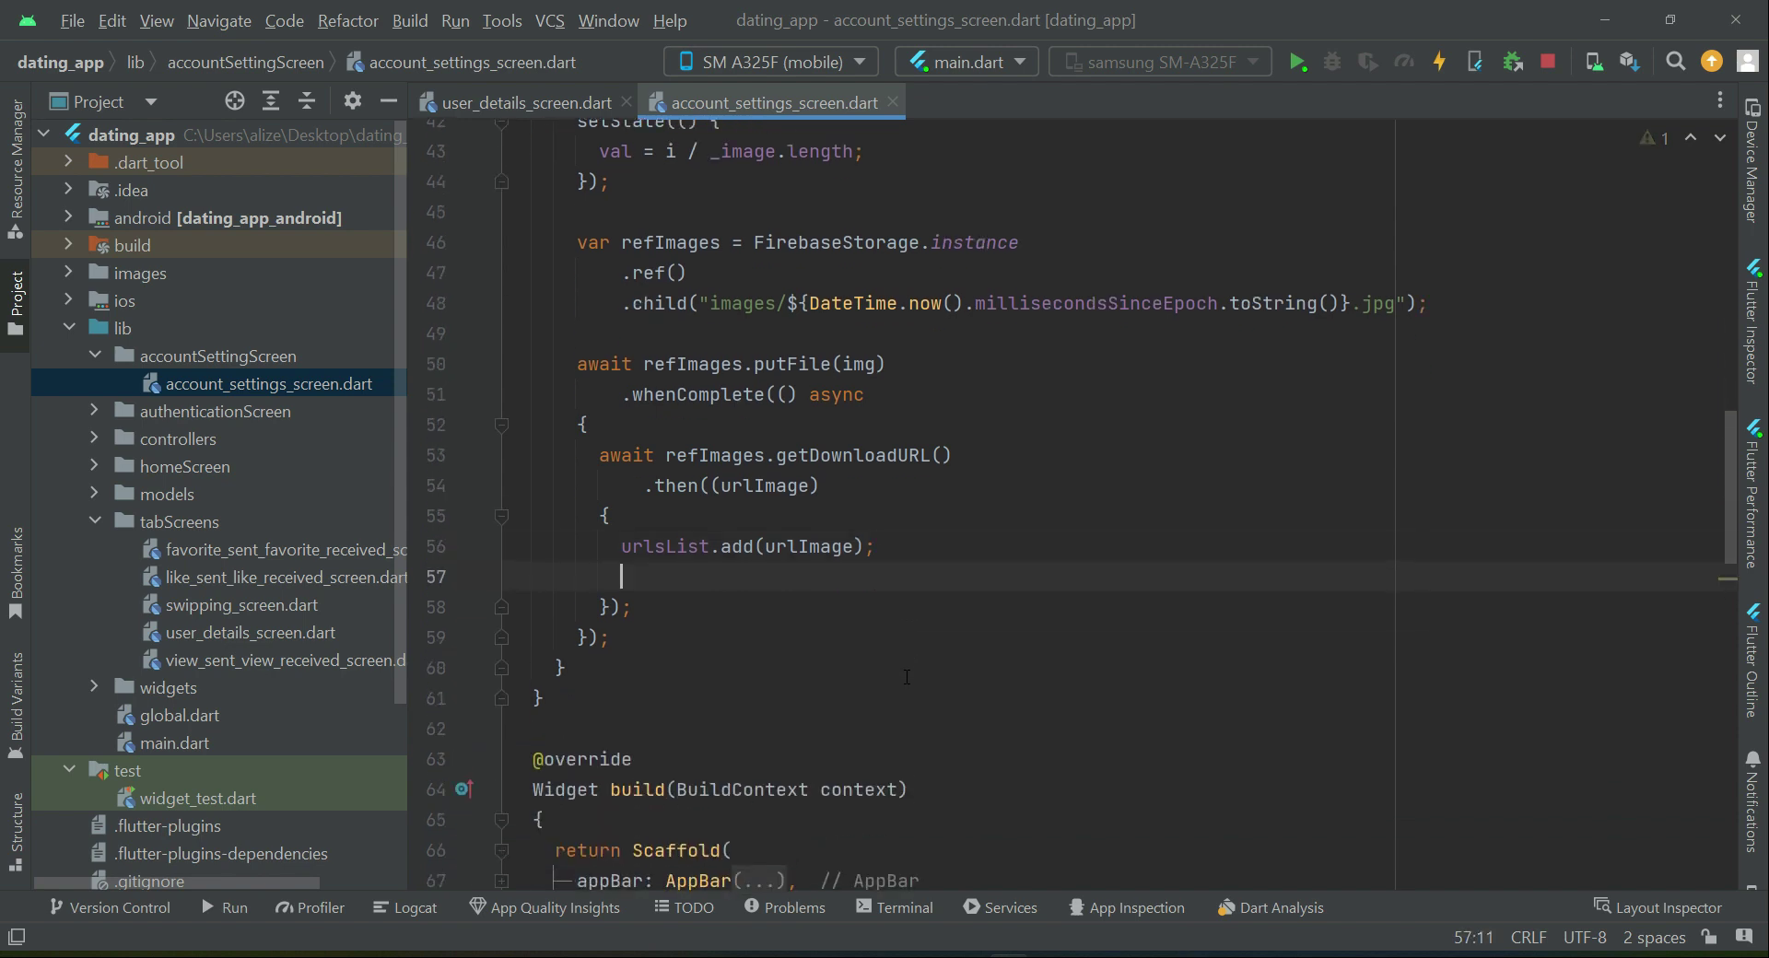
type("i++")
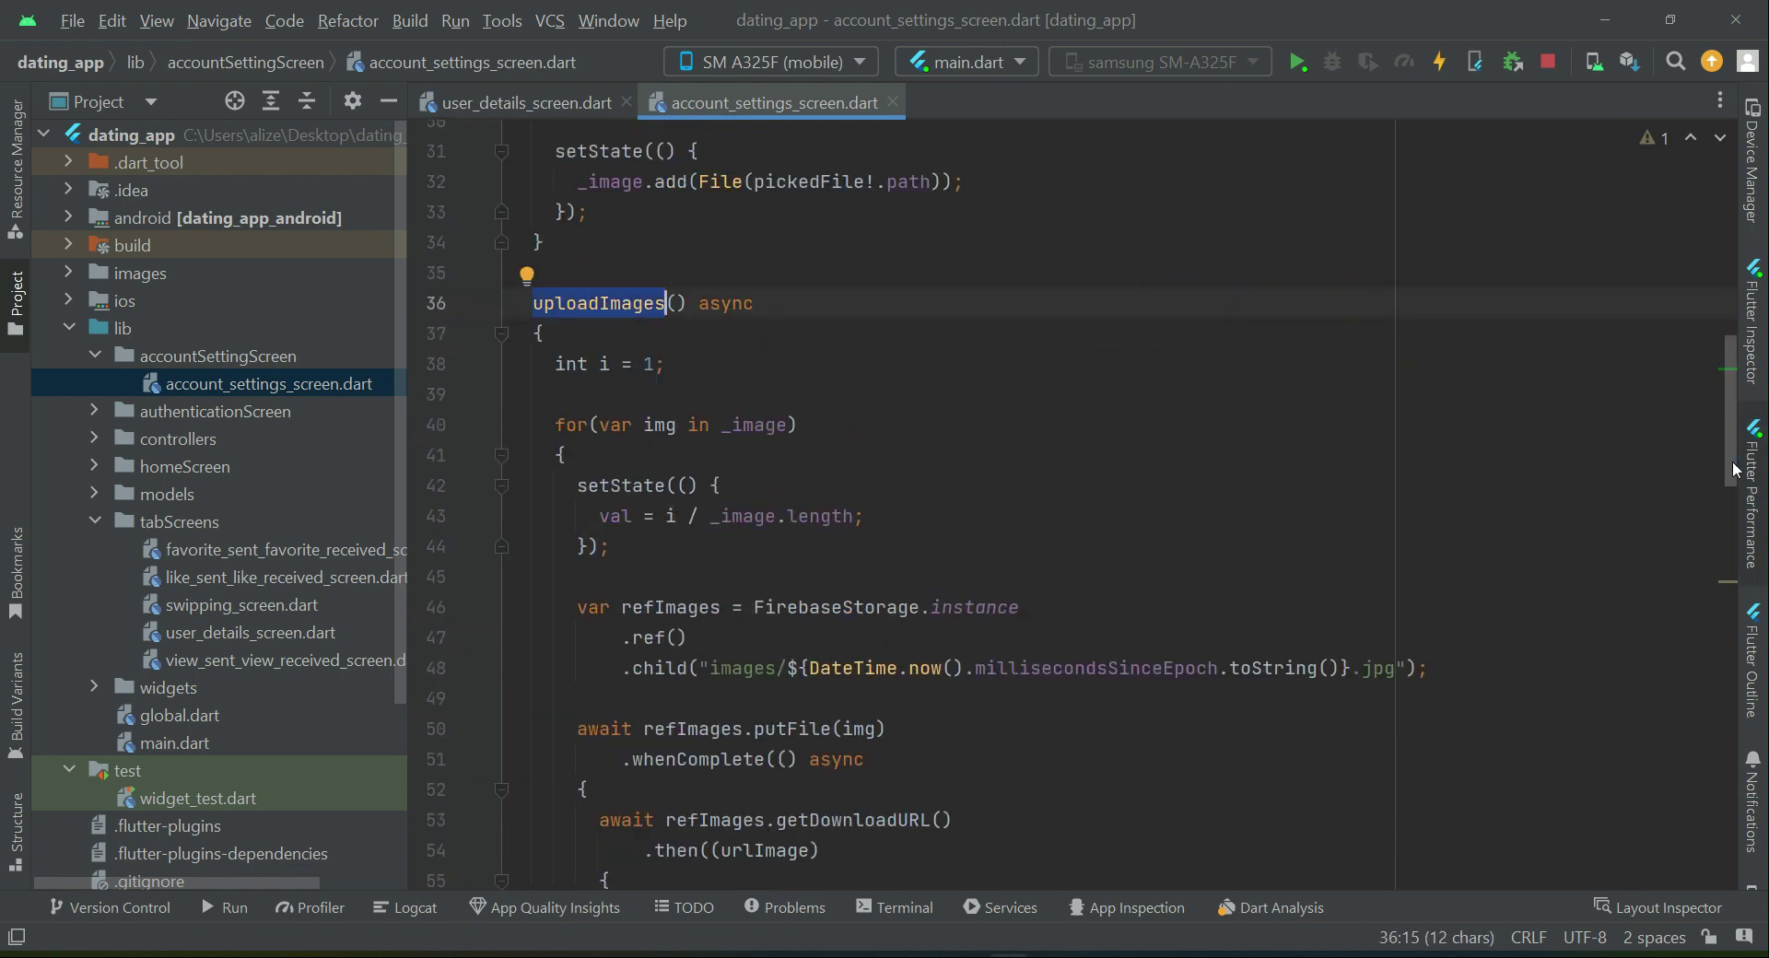
Step: Scroll down to the AppBar's next IconButton onPressed handler
scroll("down", 3)
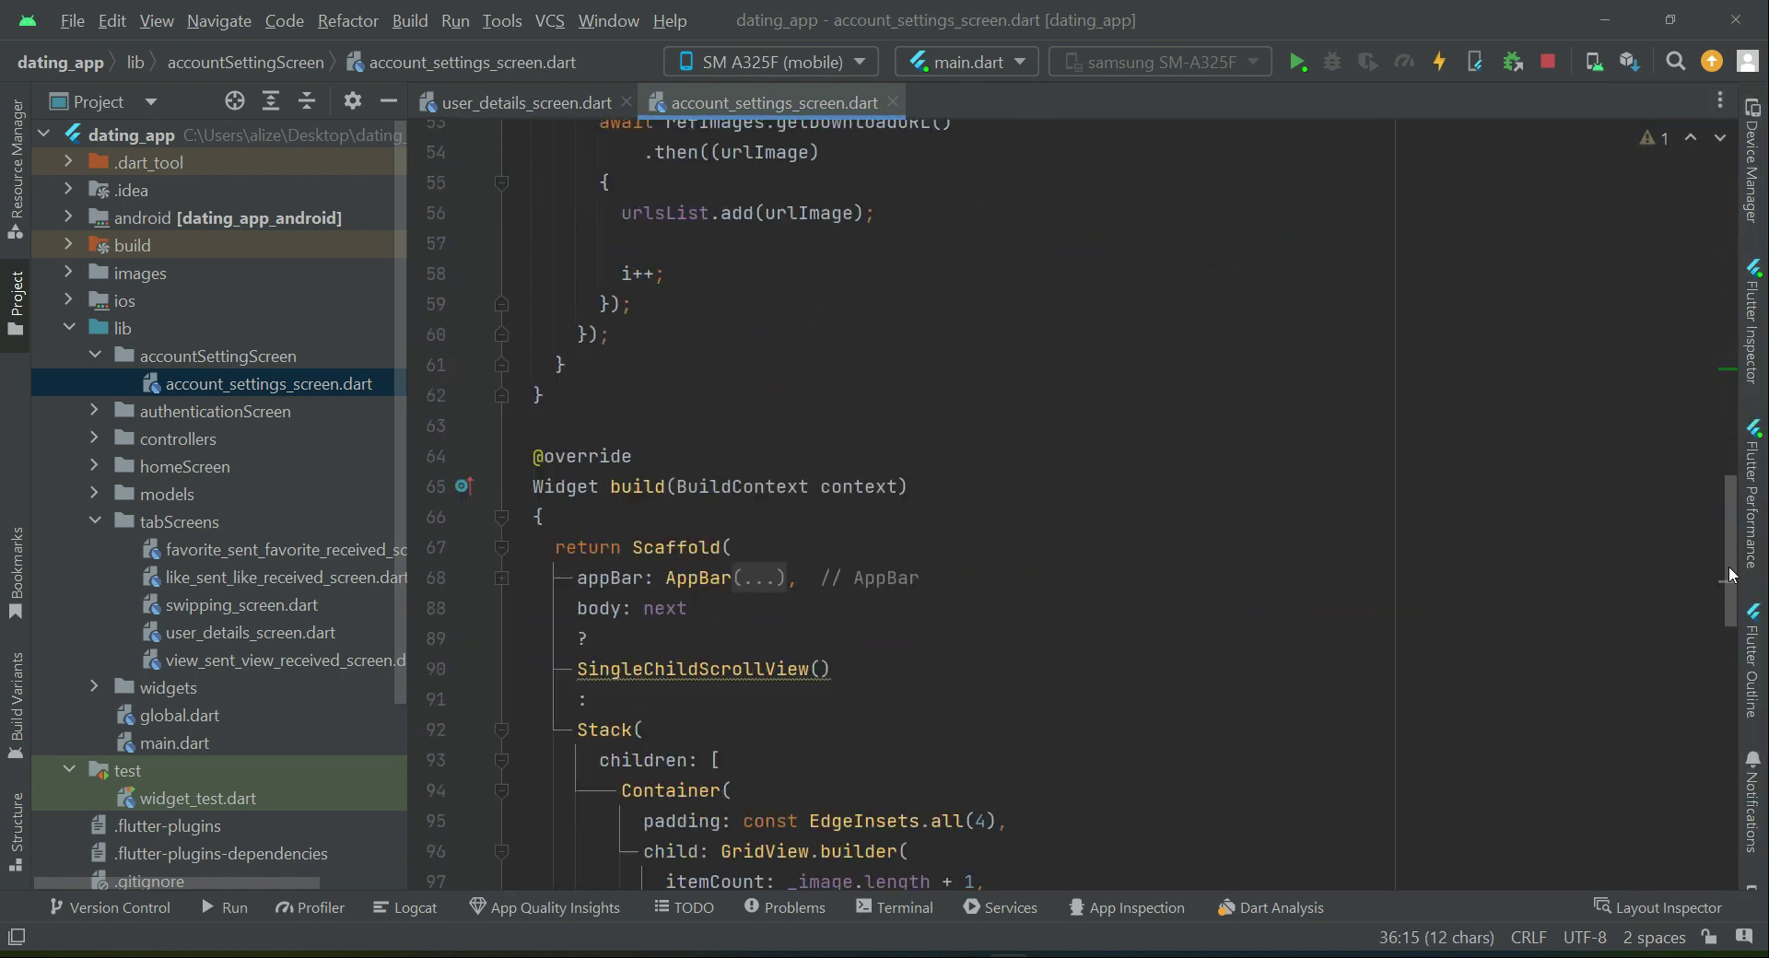
scroll("down", 3)
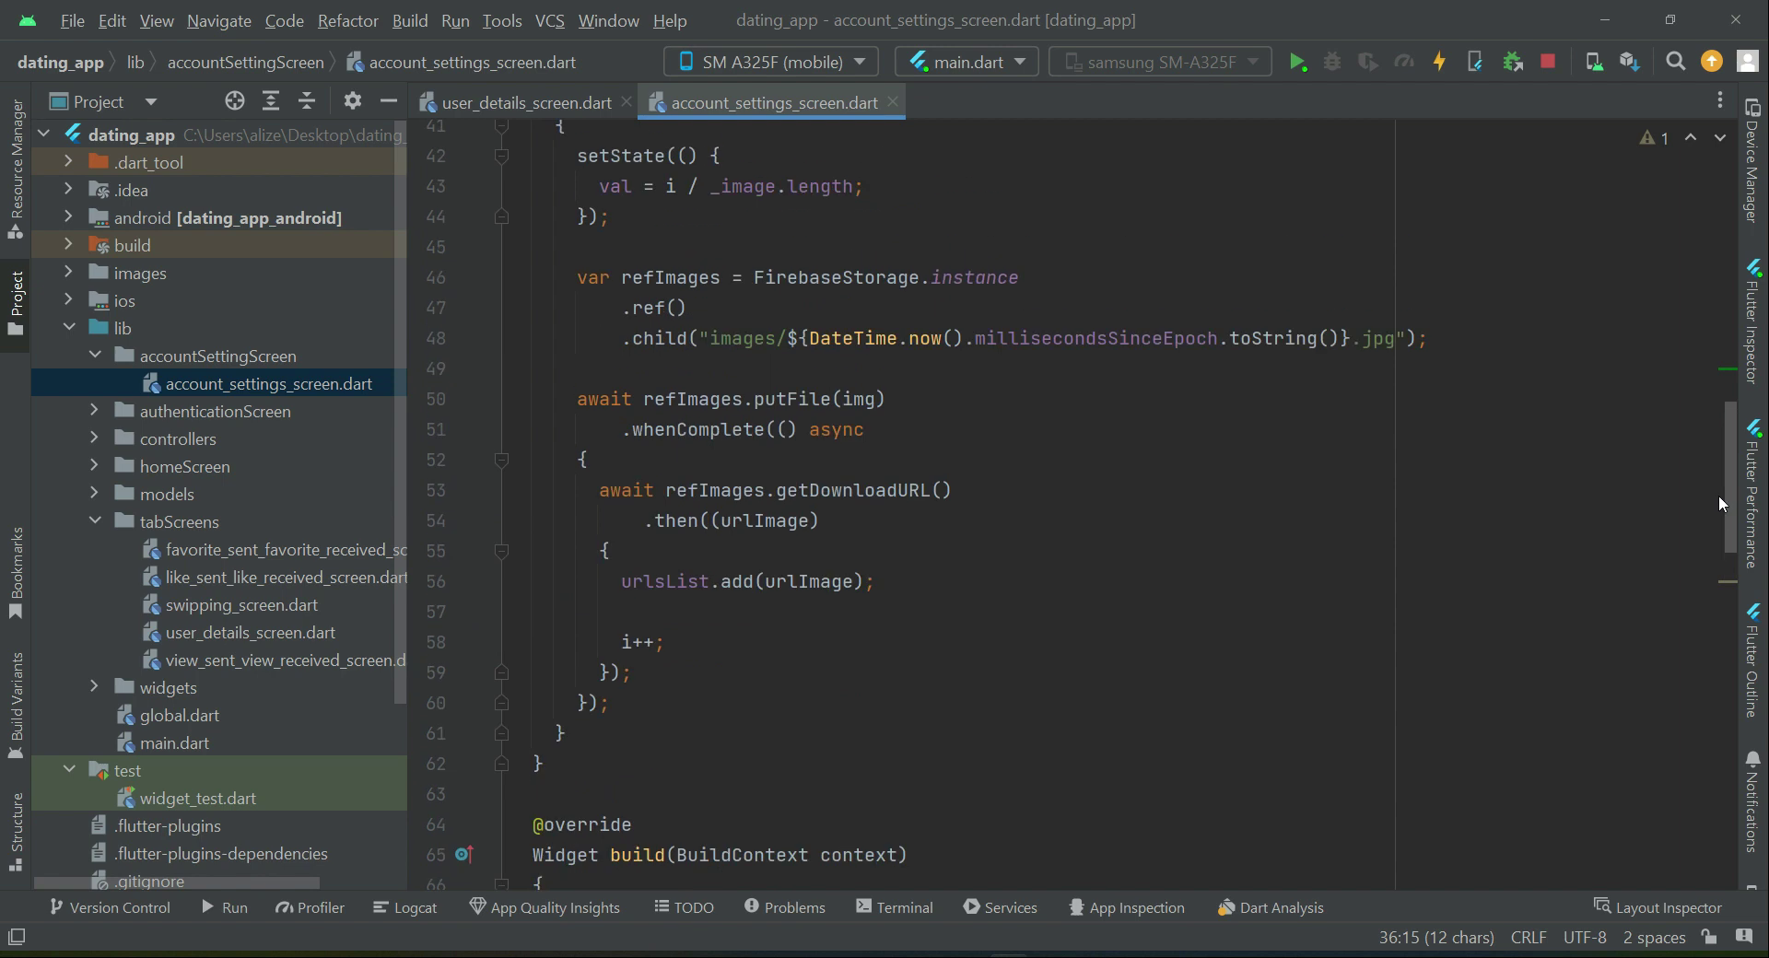
scroll("down", 3)
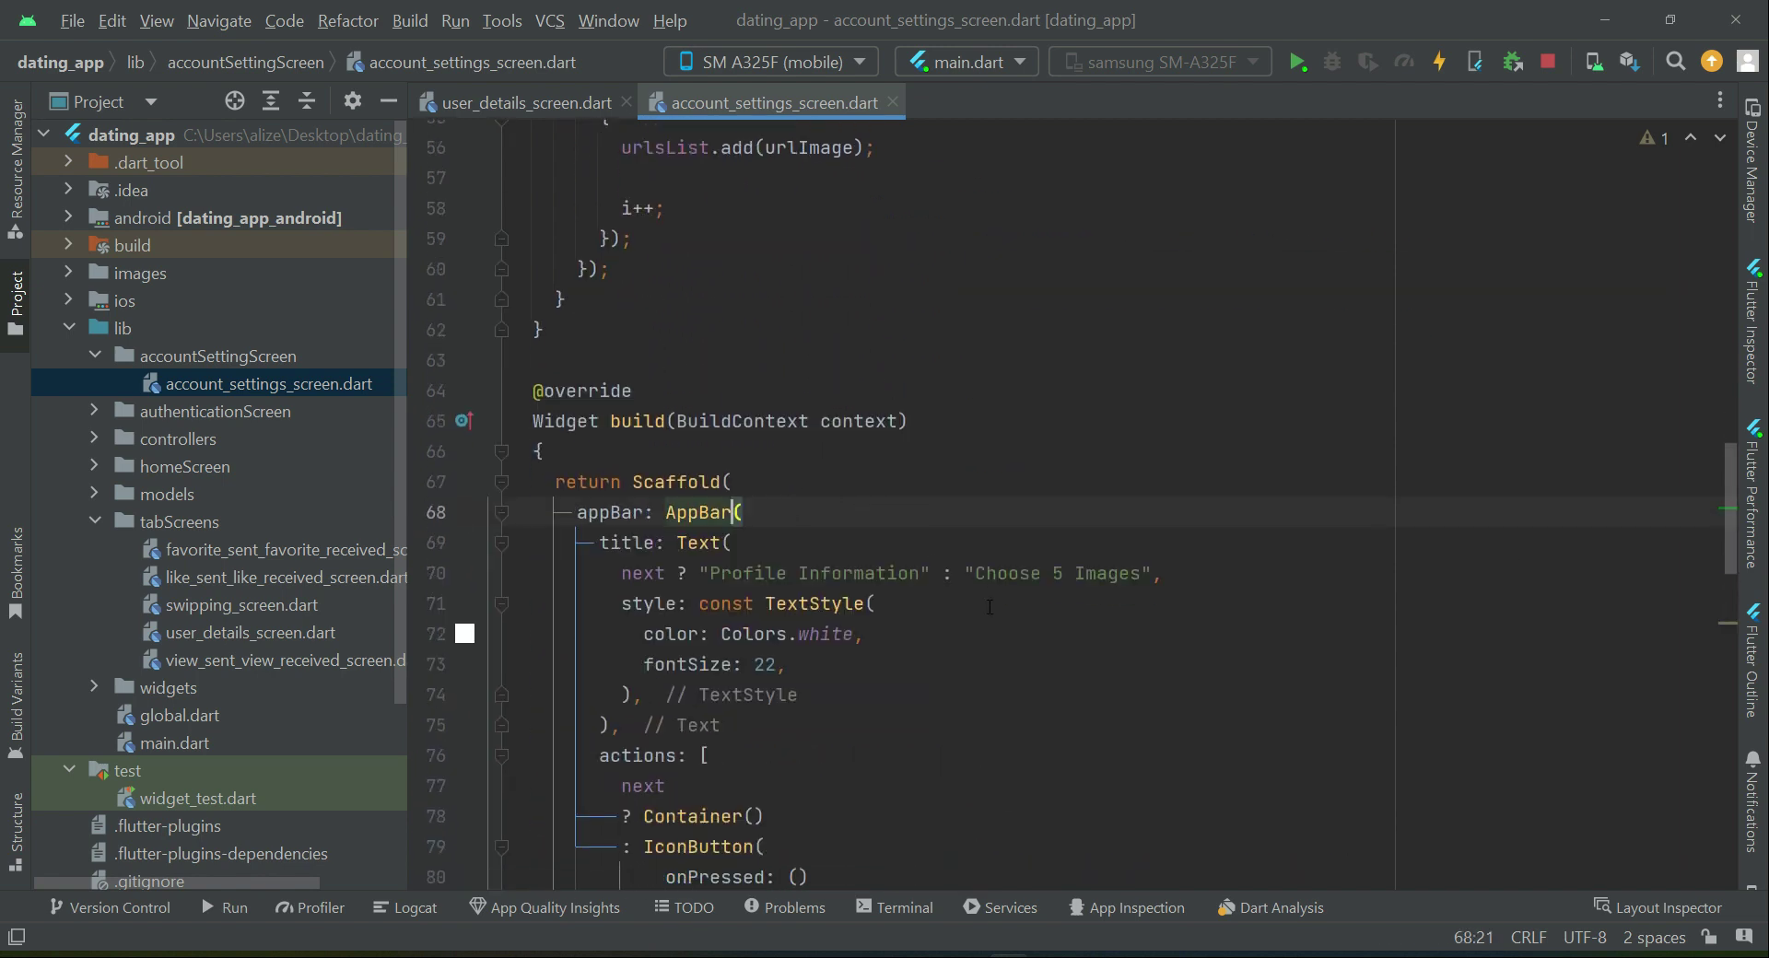
scroll("down", 3)
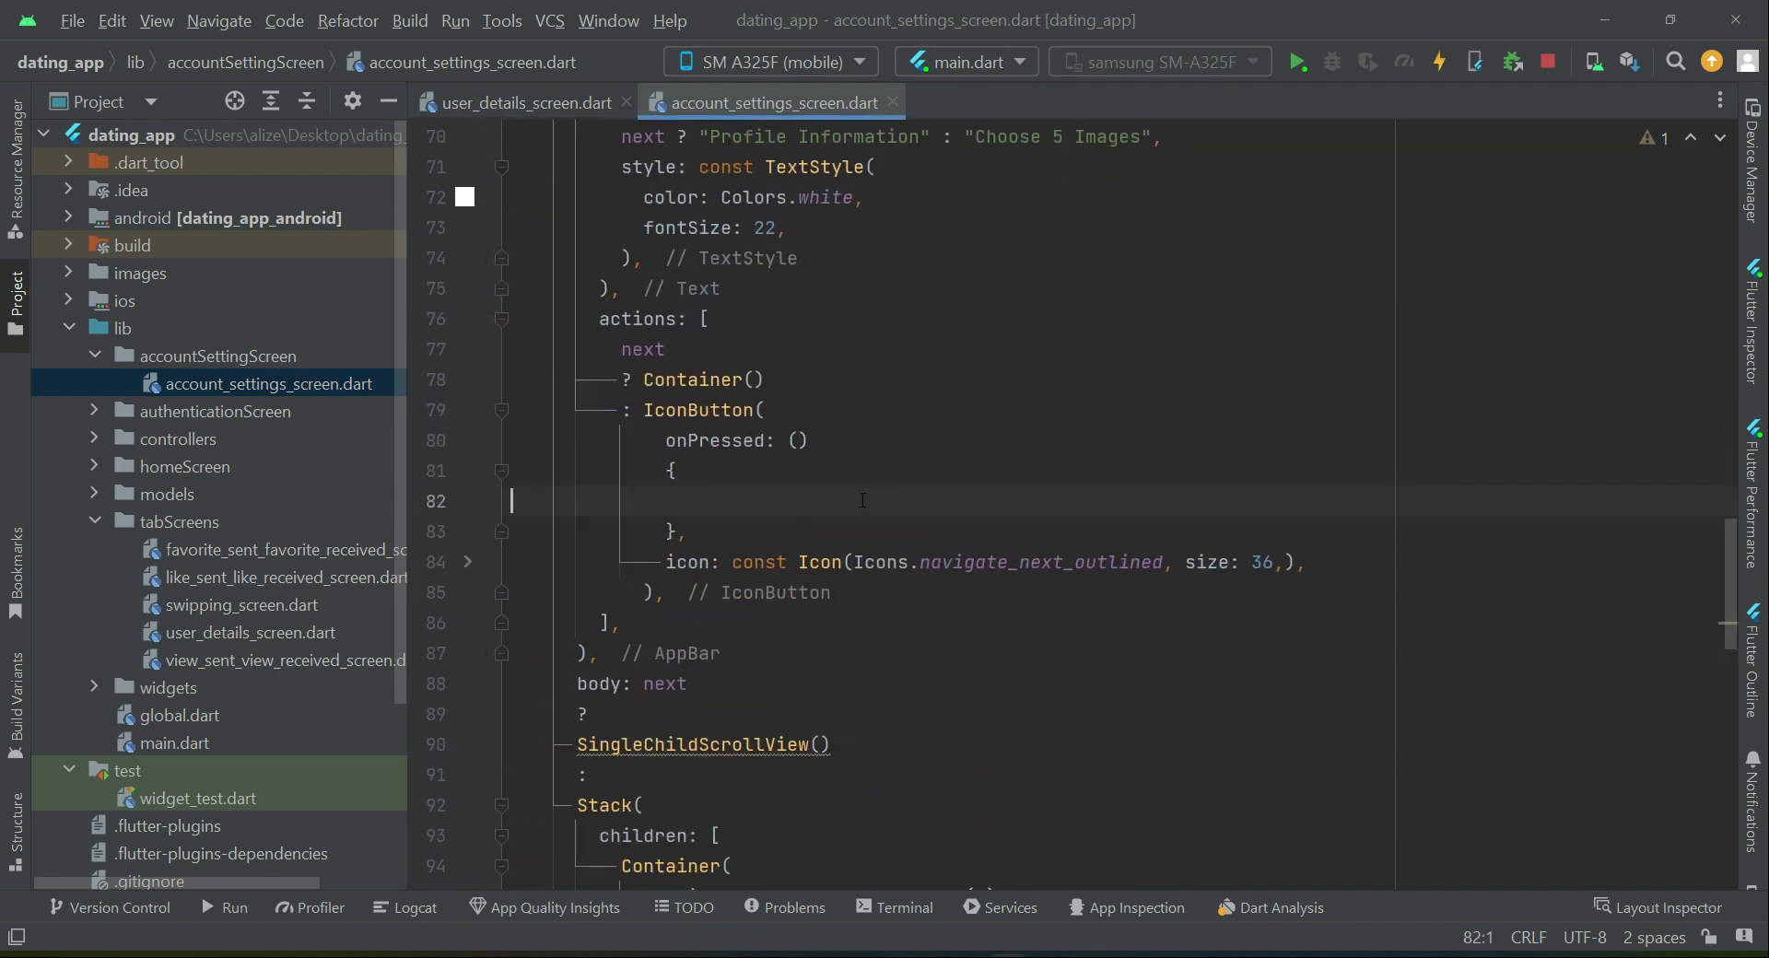
Step: Call showDialog(context: context) with a builder returning Center(child: CircularProgressIndicator())
type("sh")
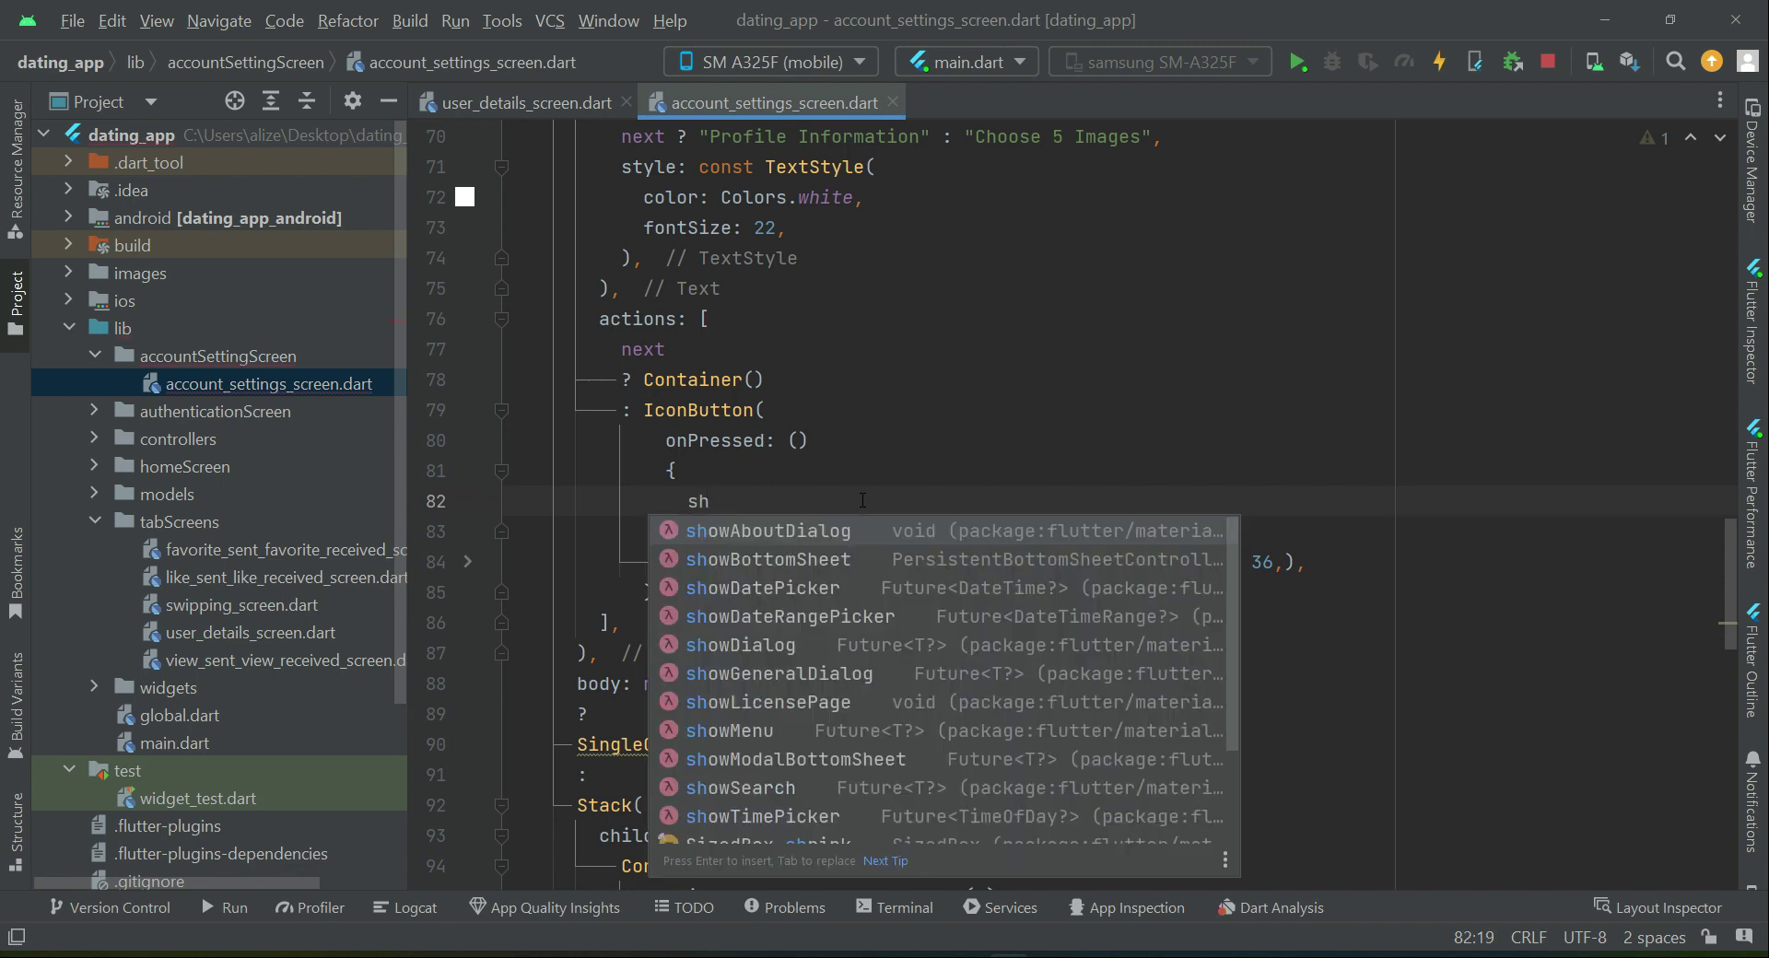
type("ow")
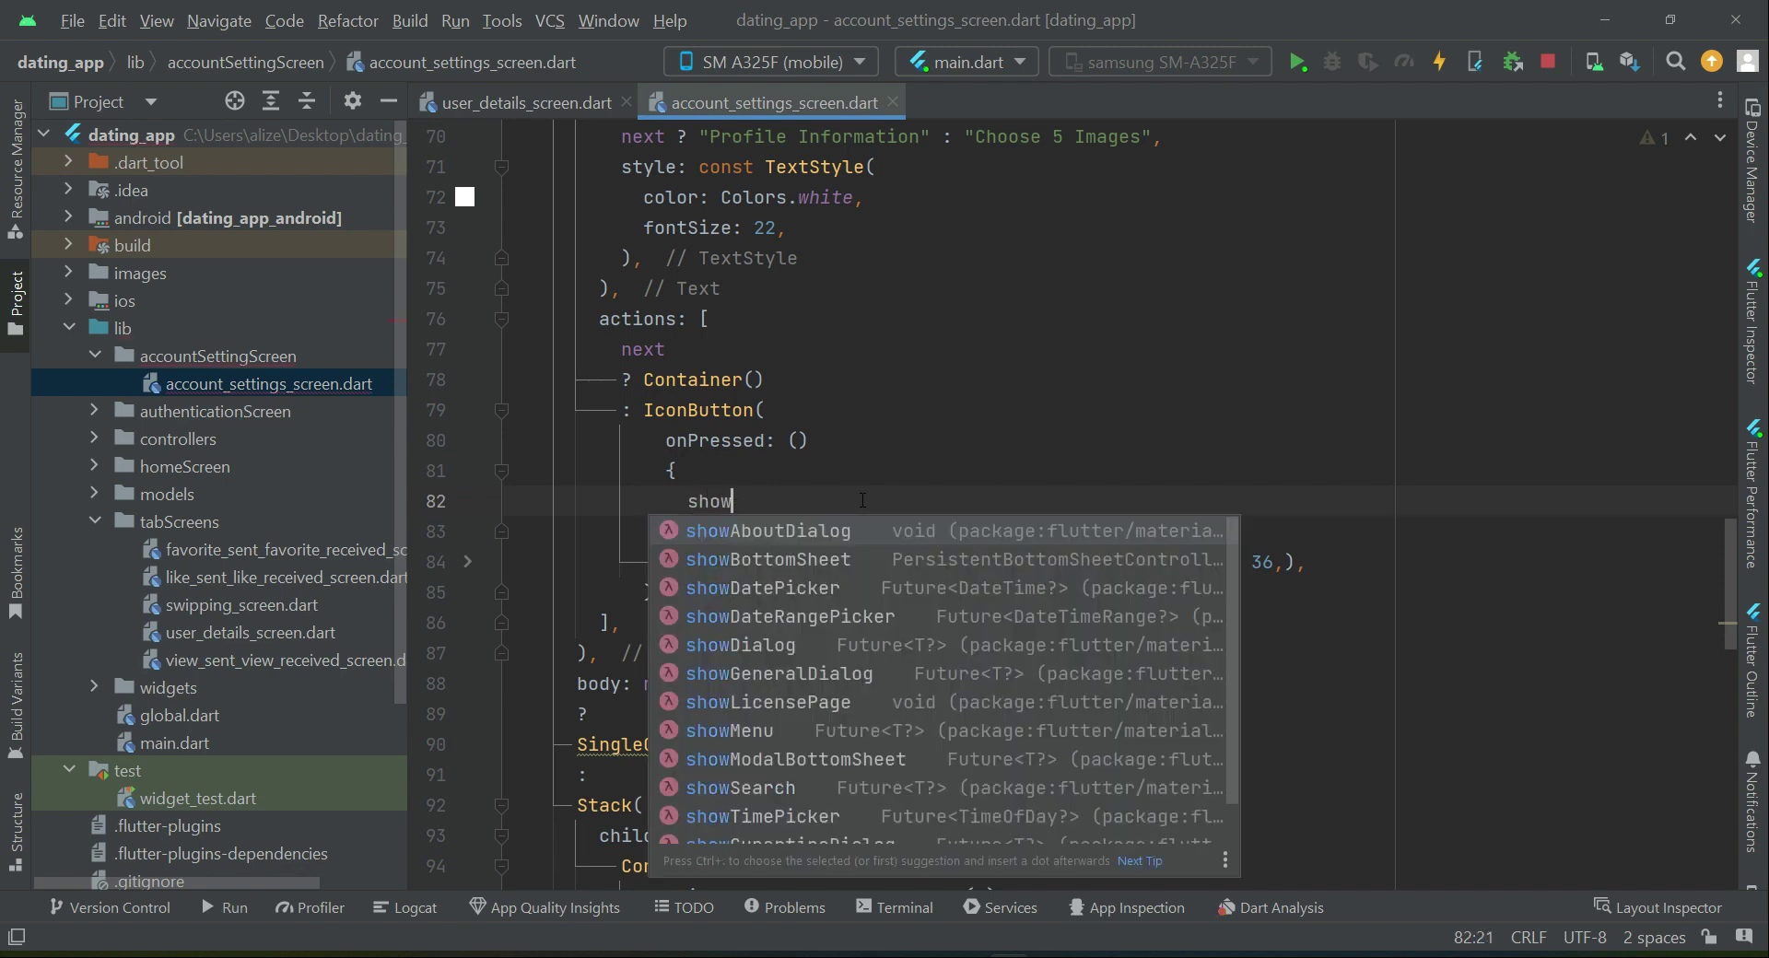
type("Dialog(")
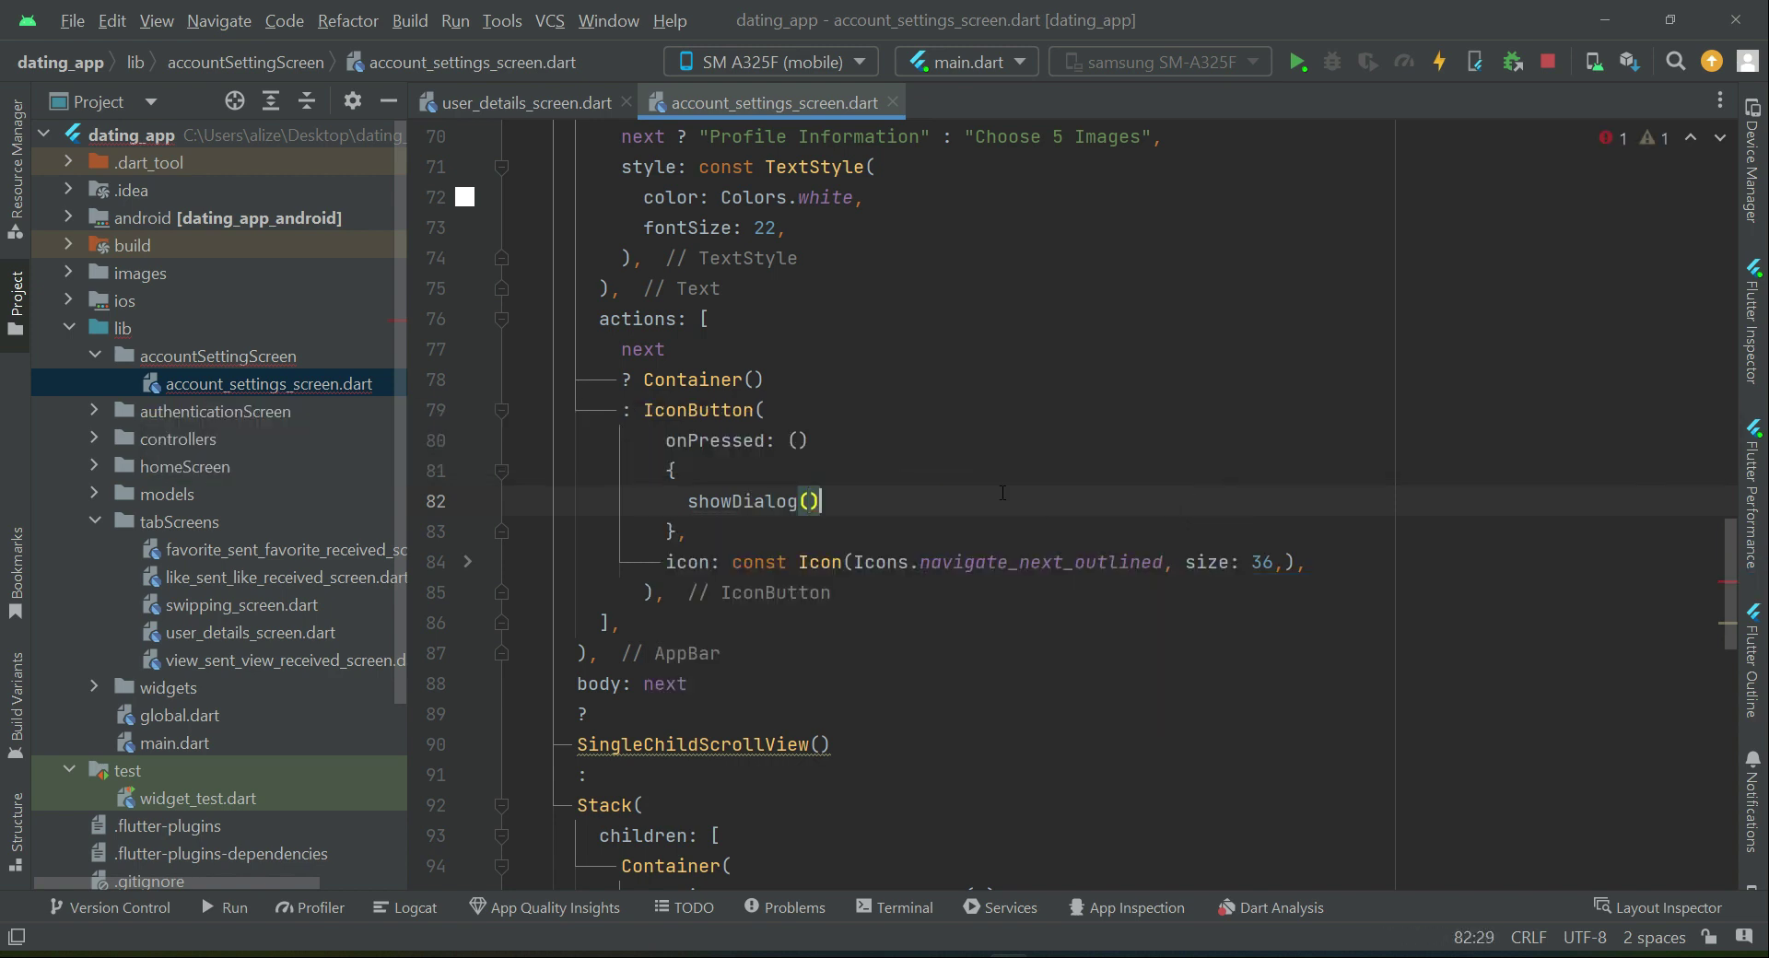
type(";")
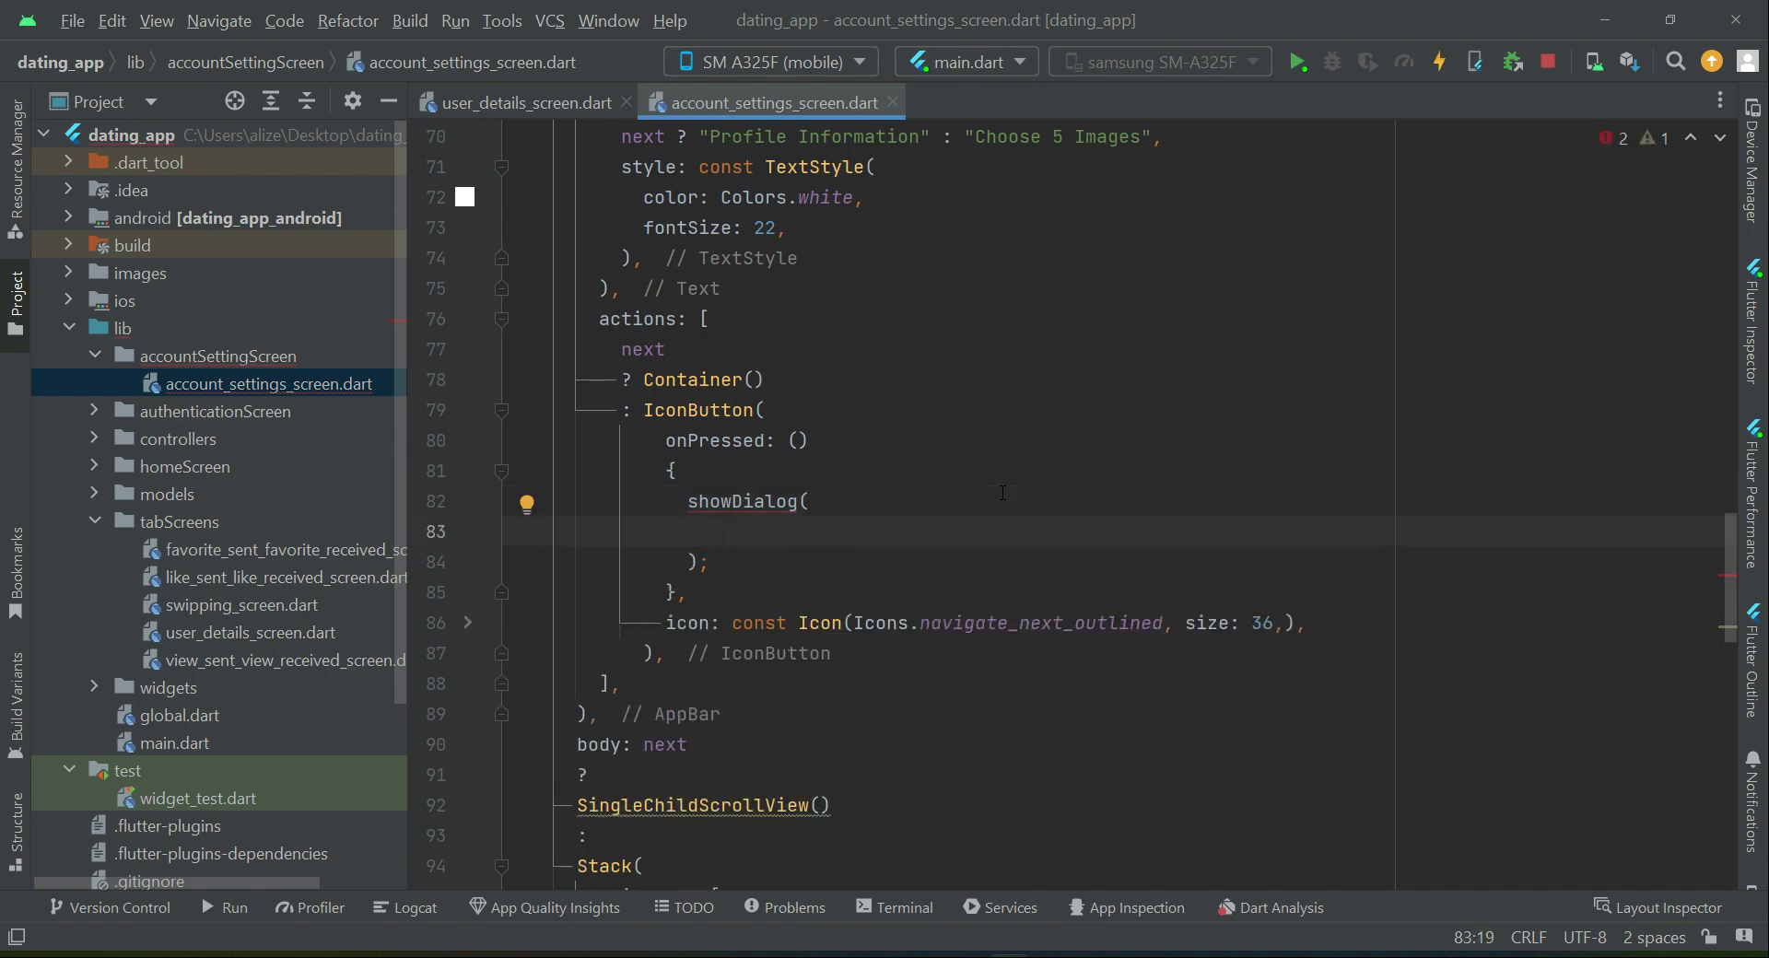
type("context: context")
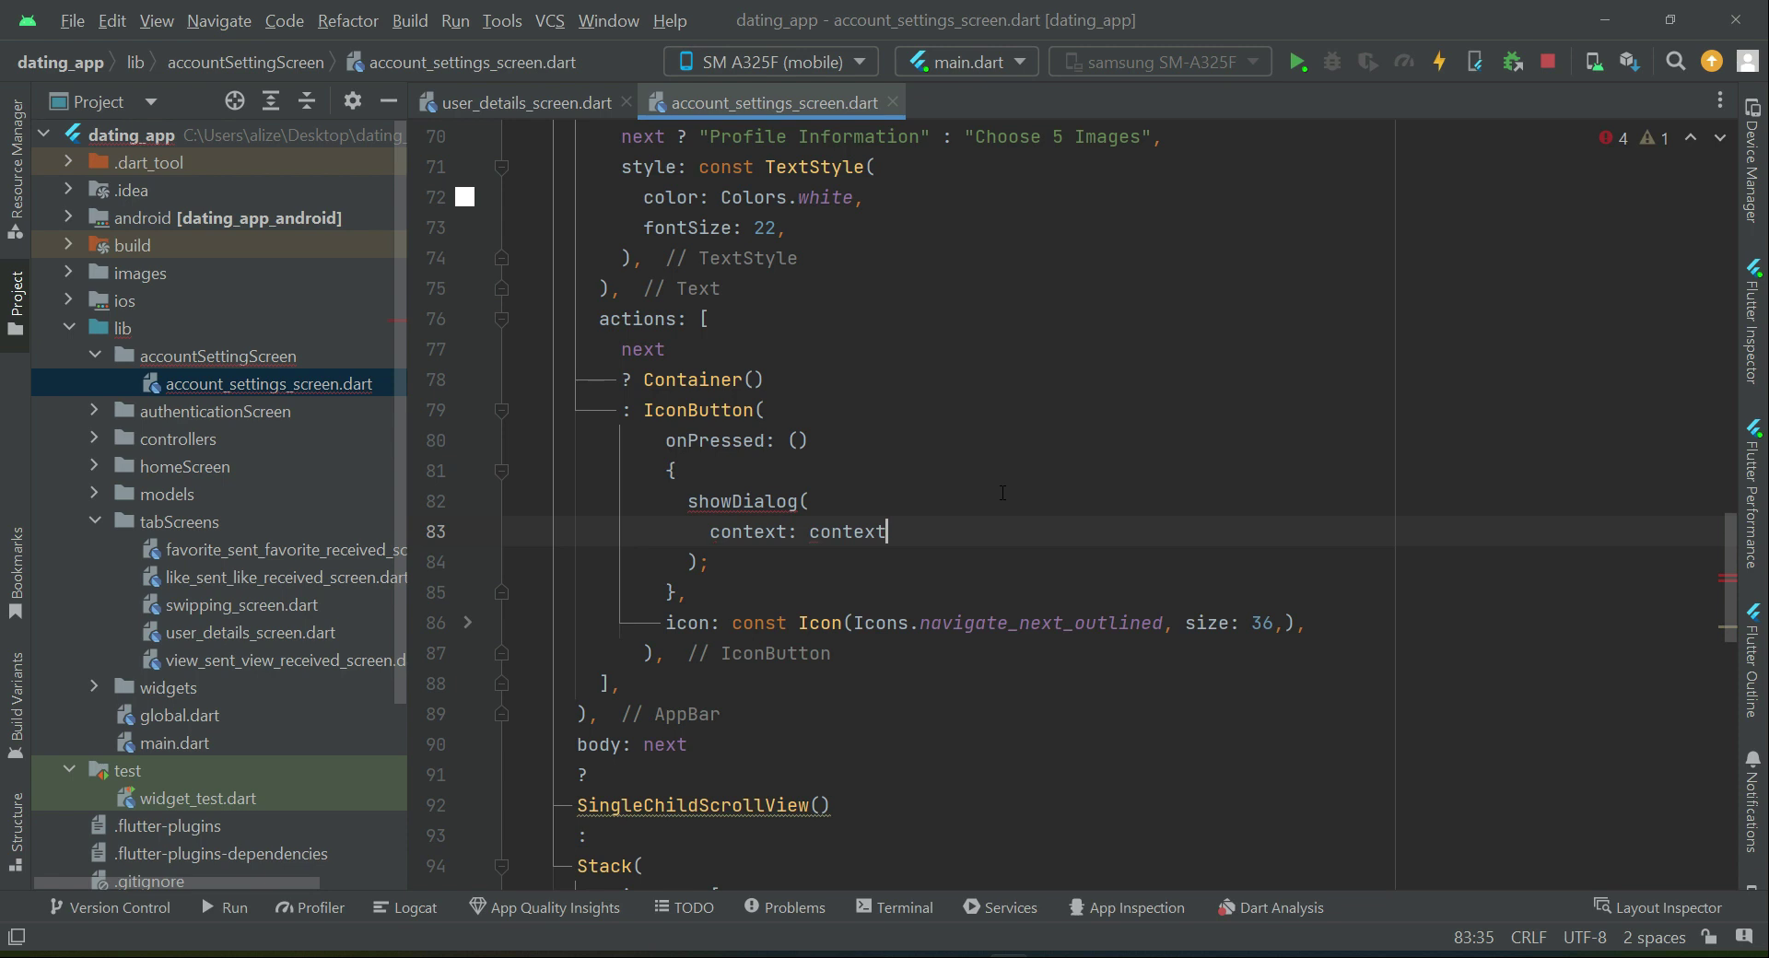
type(",")
type("builder:")
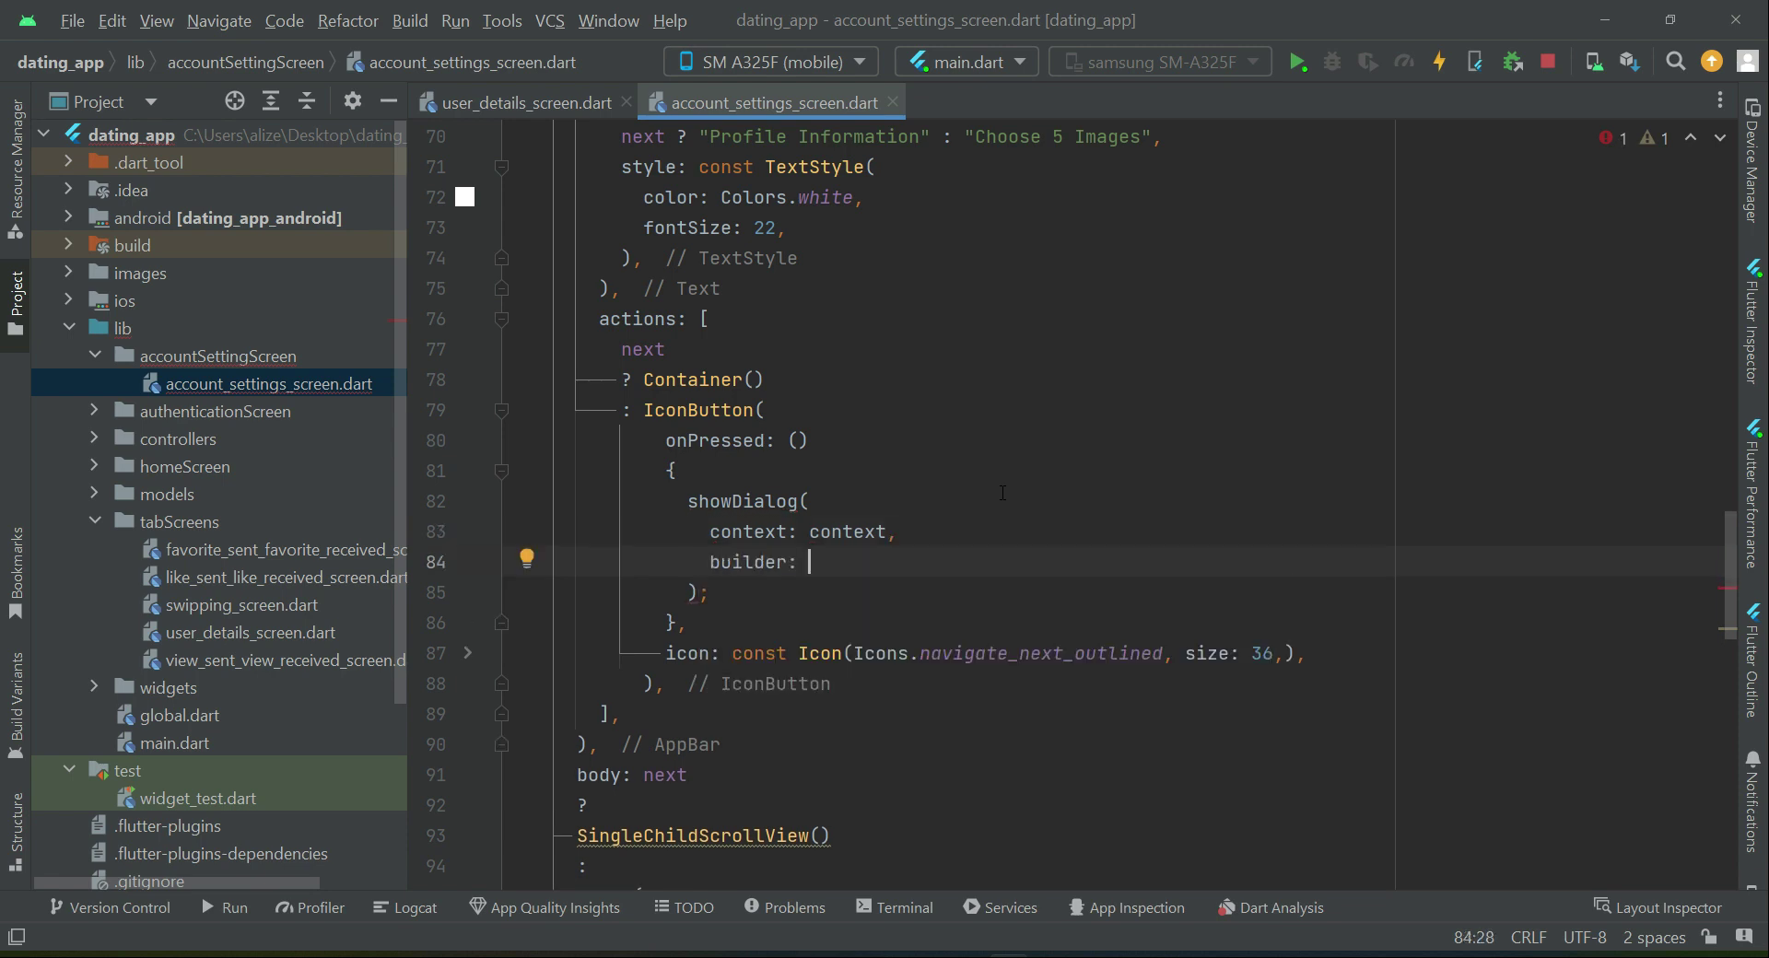
type("(context)")
type("{")
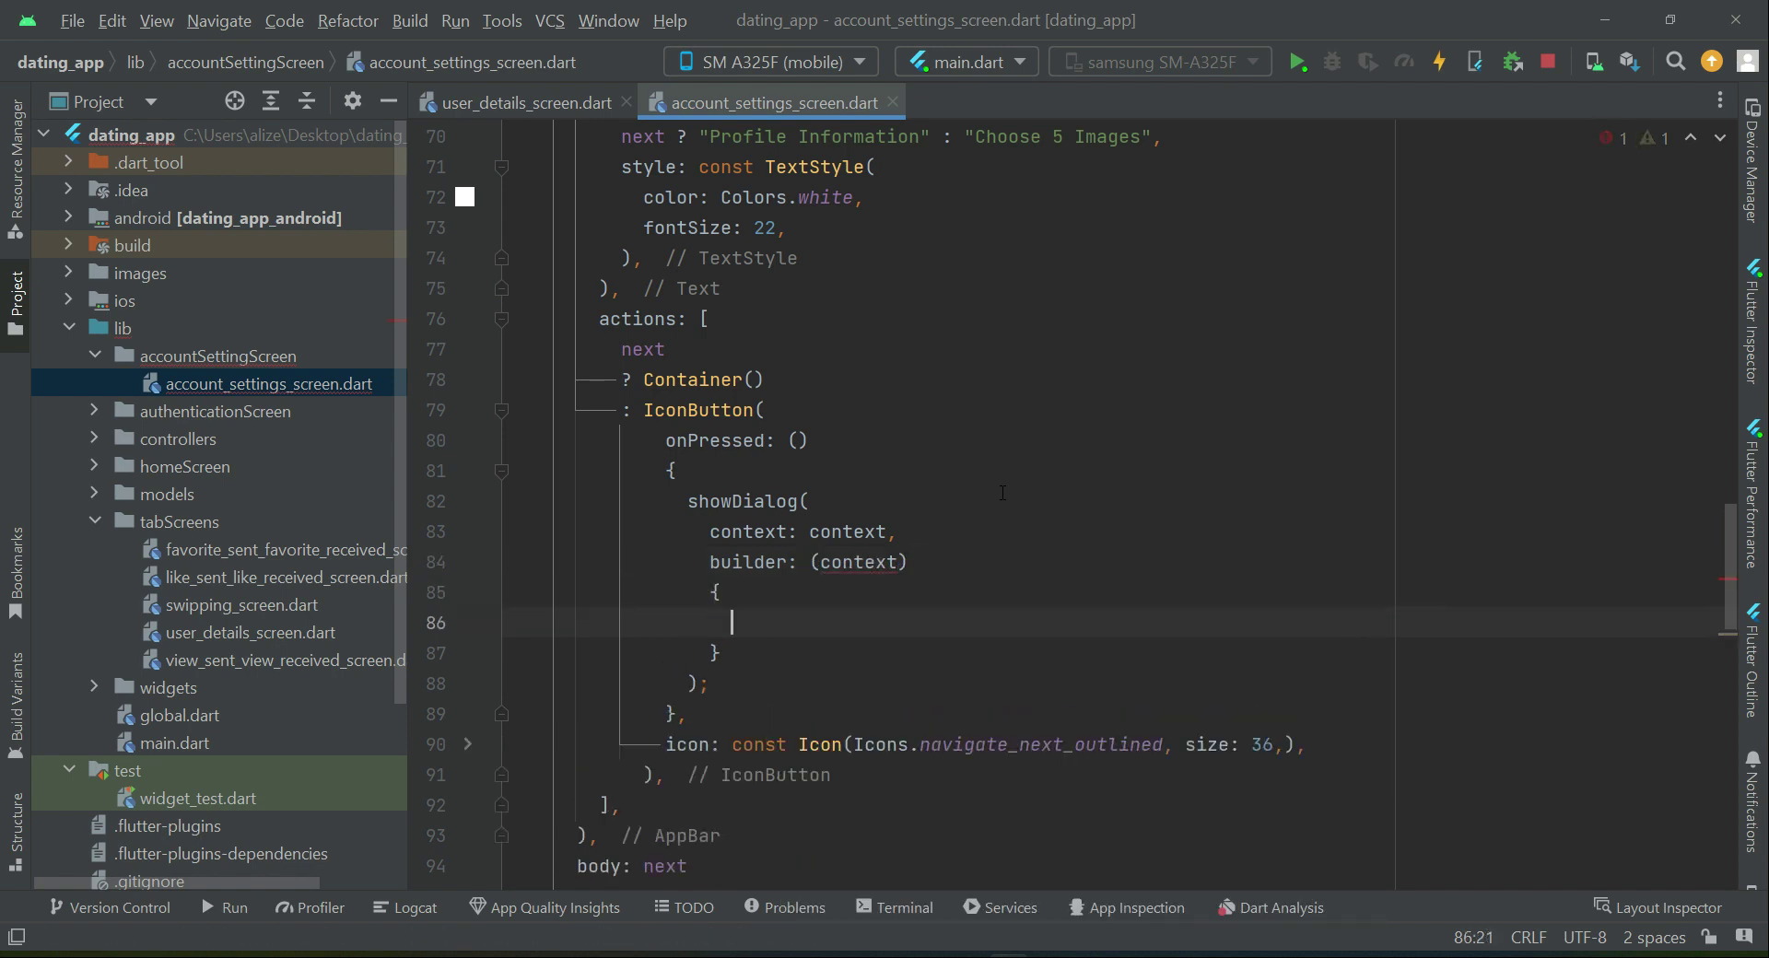
type("return")
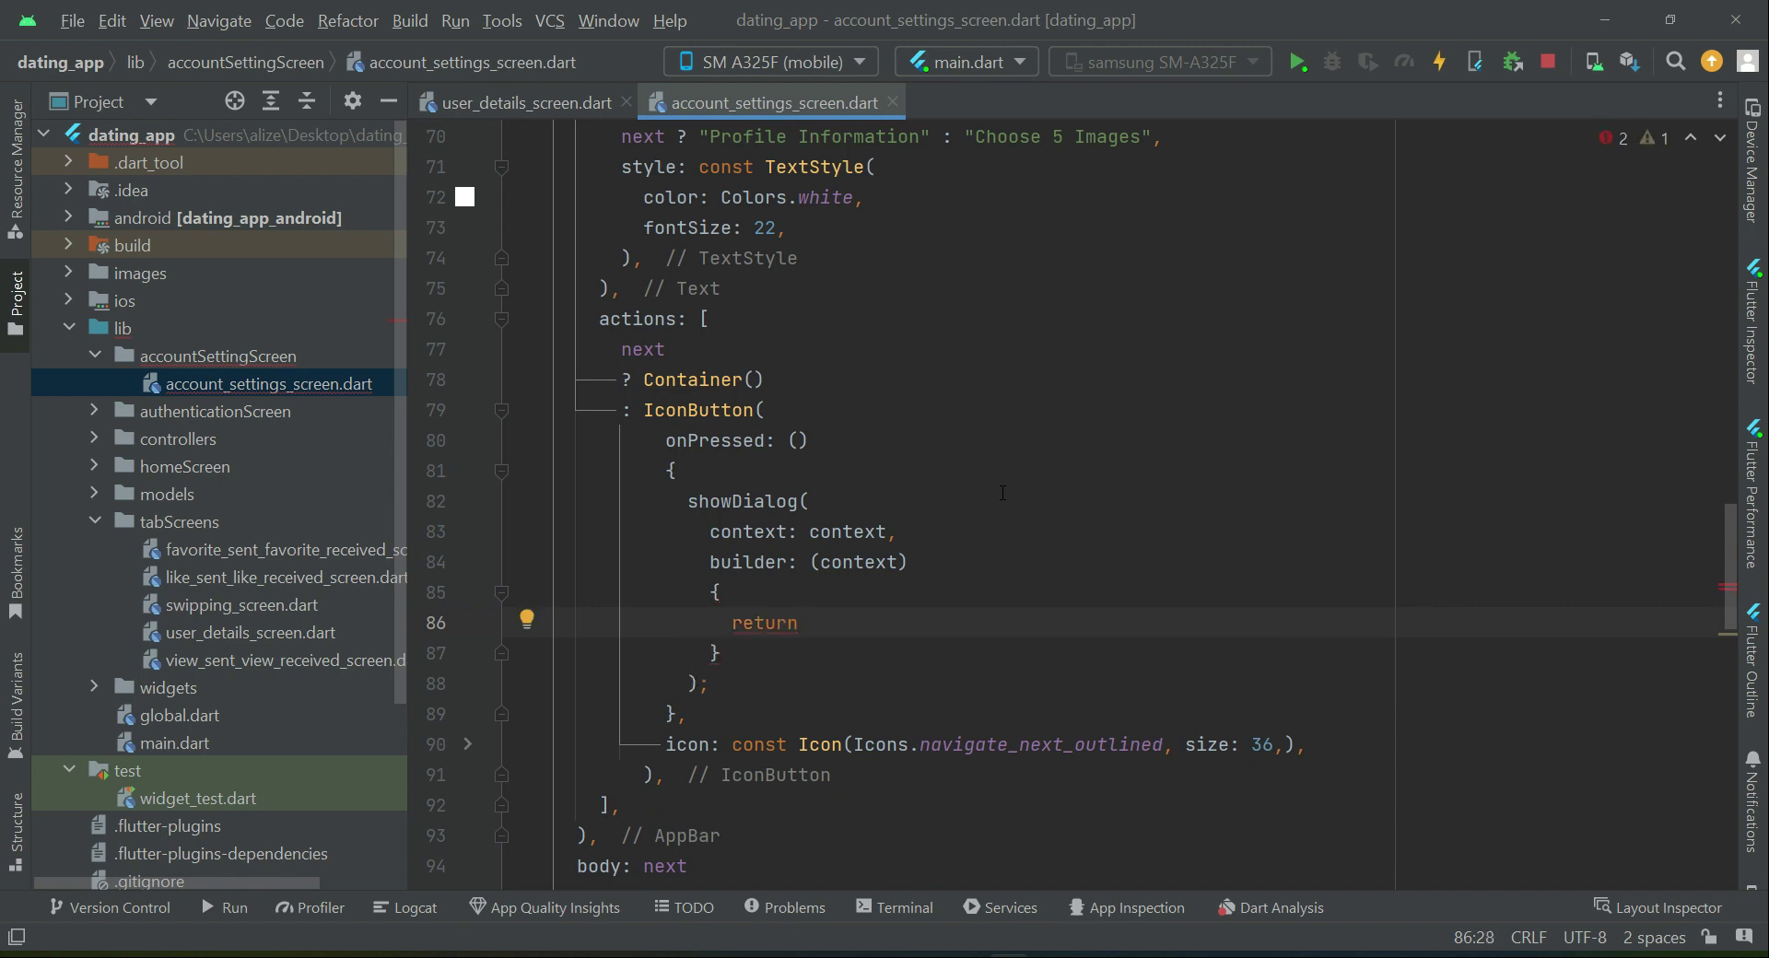
type("CircularProgressIndicator(")
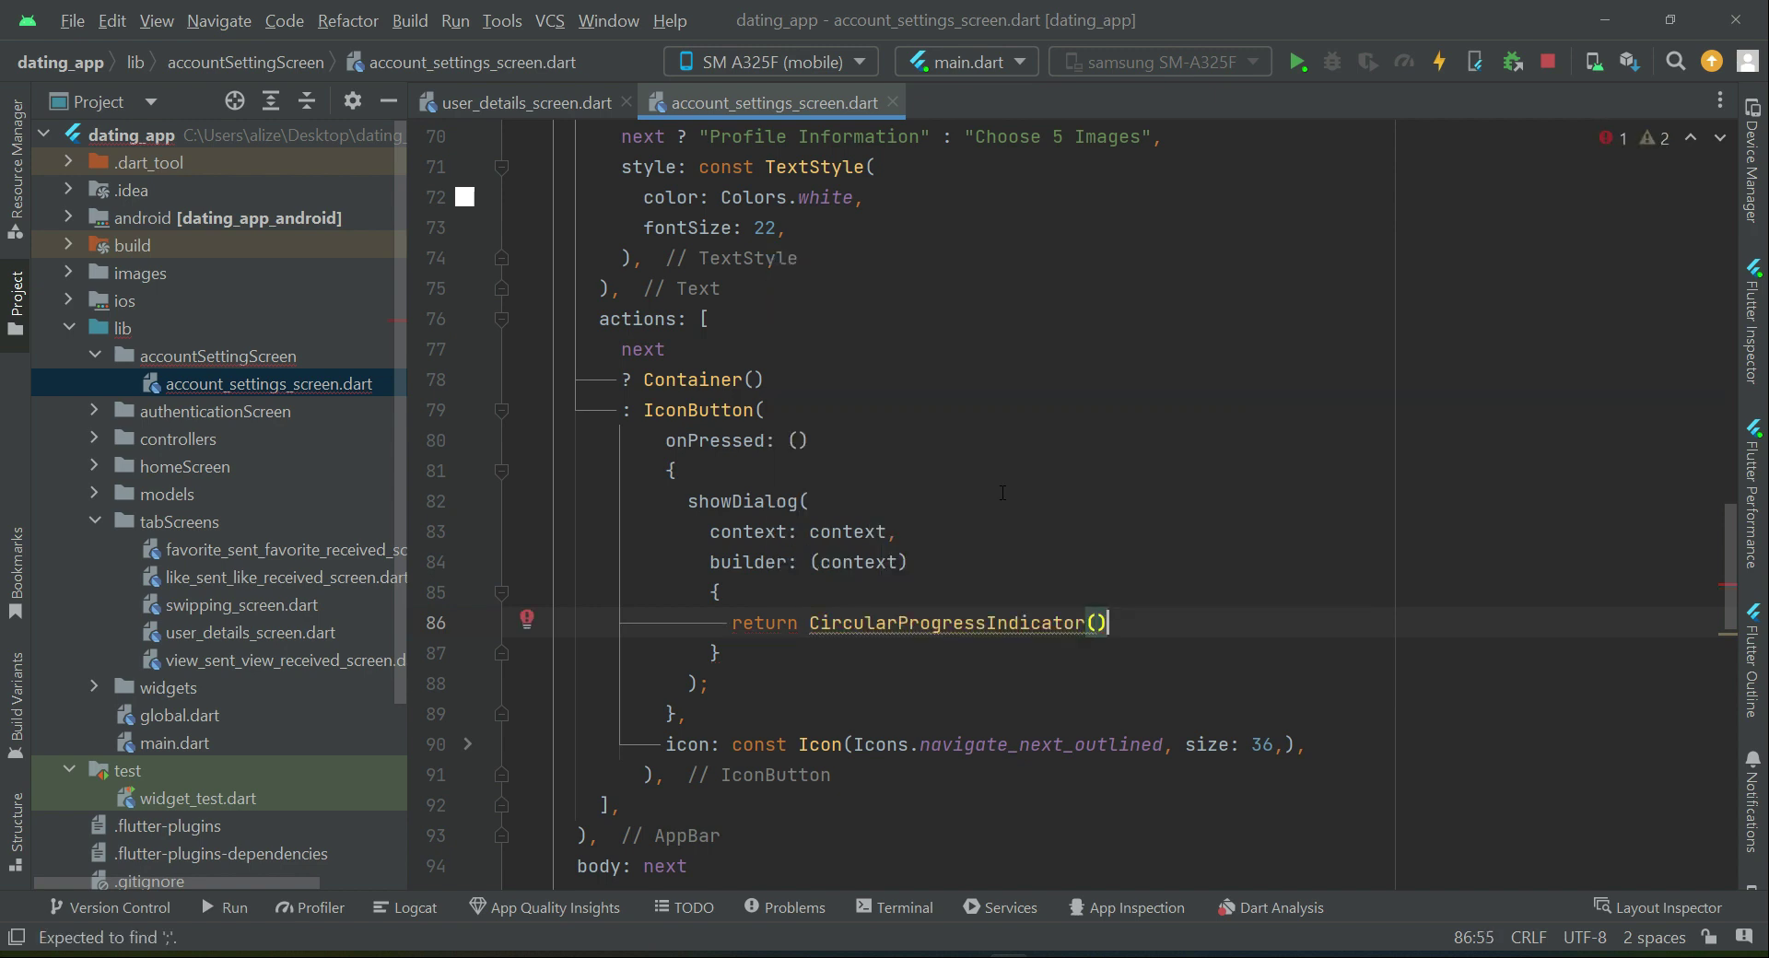
type(";")
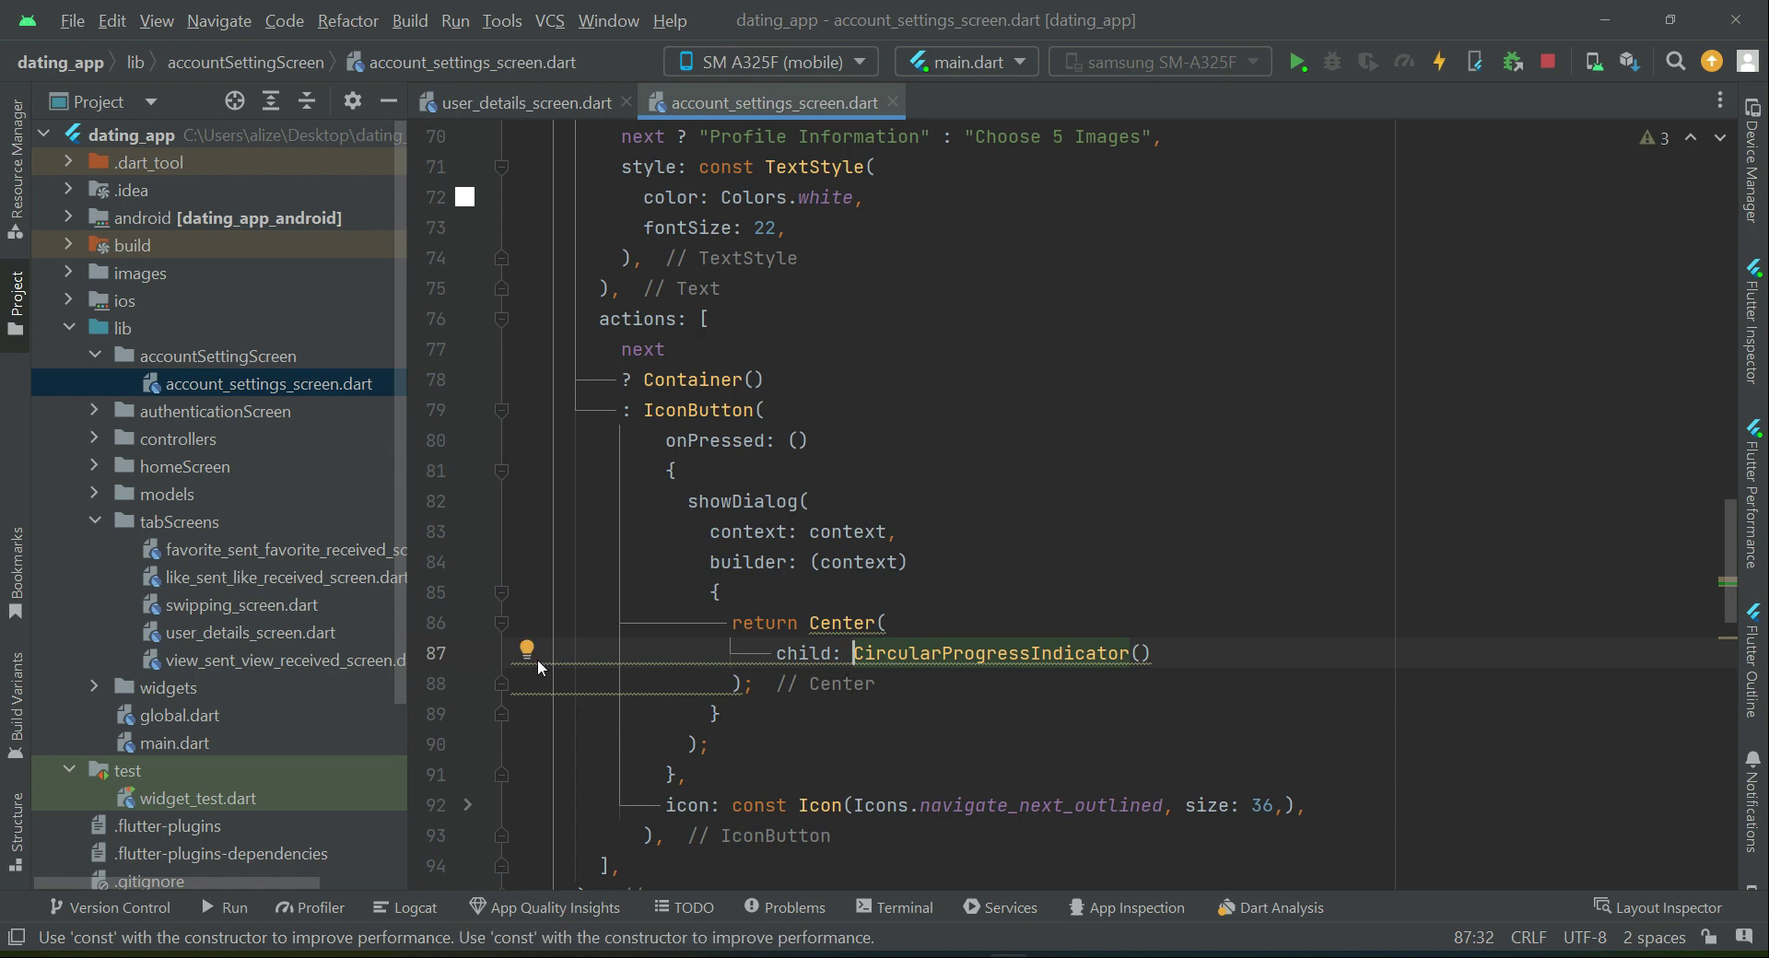
Step: Wrap the indicator in a const Column with SizedBox(height: 10) and Text("uploading images...")
left_click(526, 652)
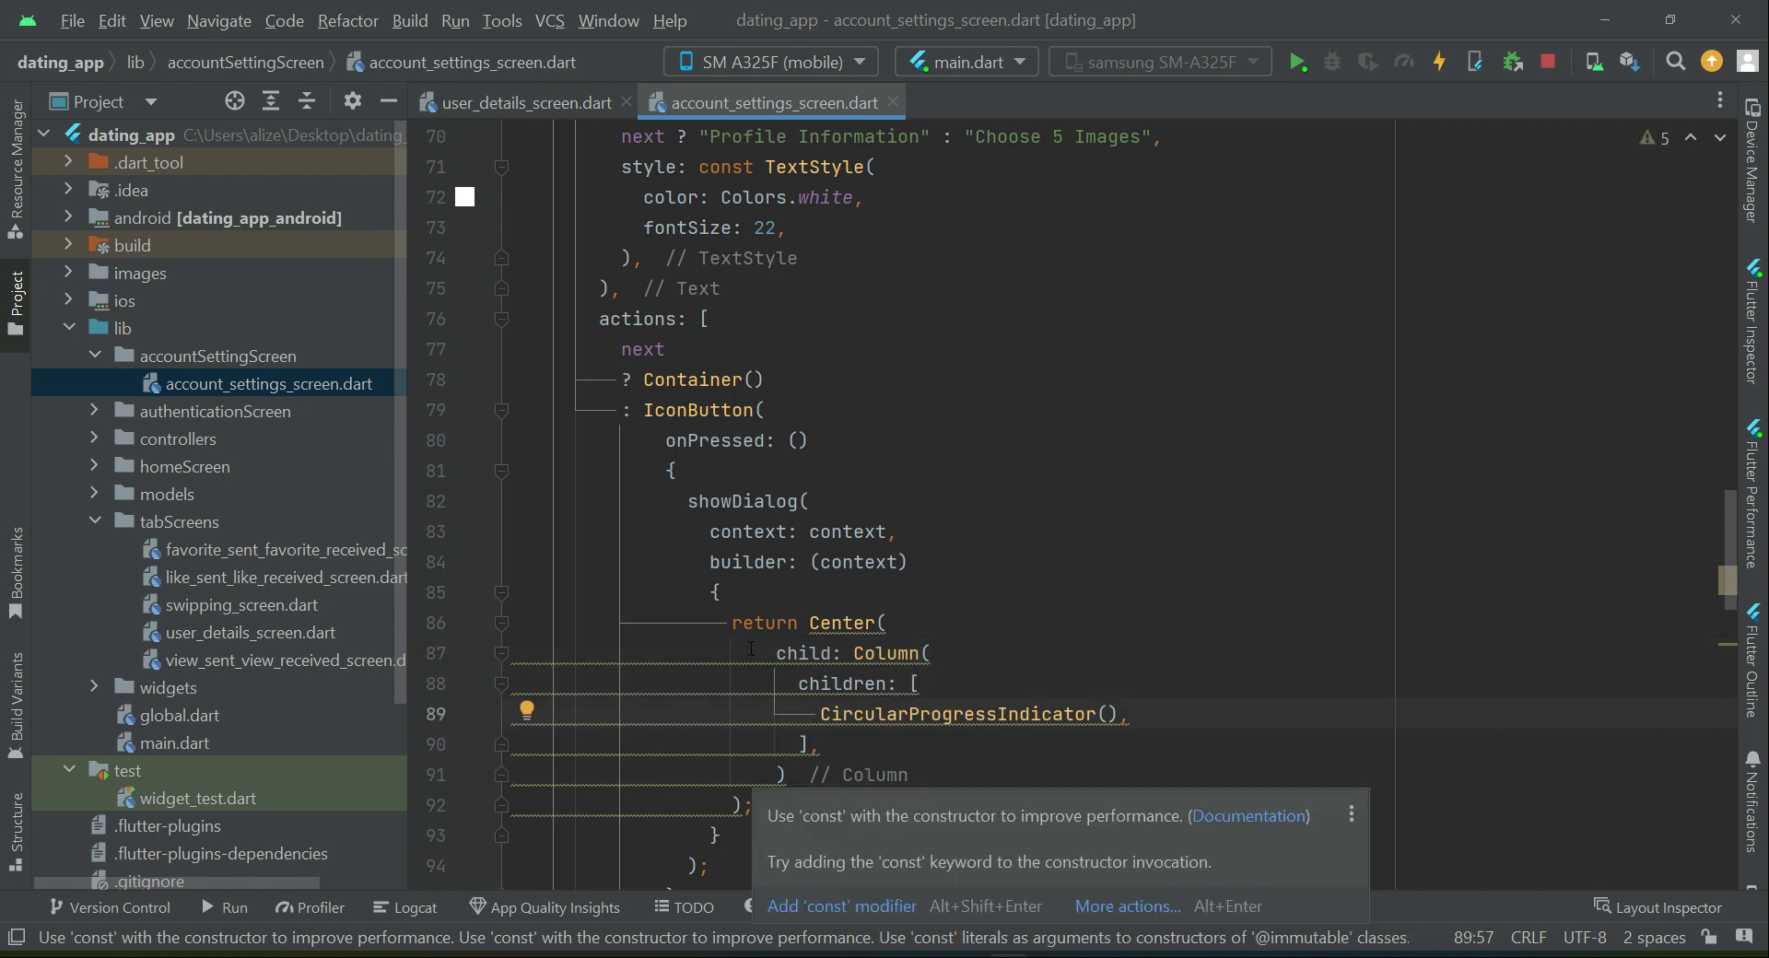
type("Text(\"uploading")
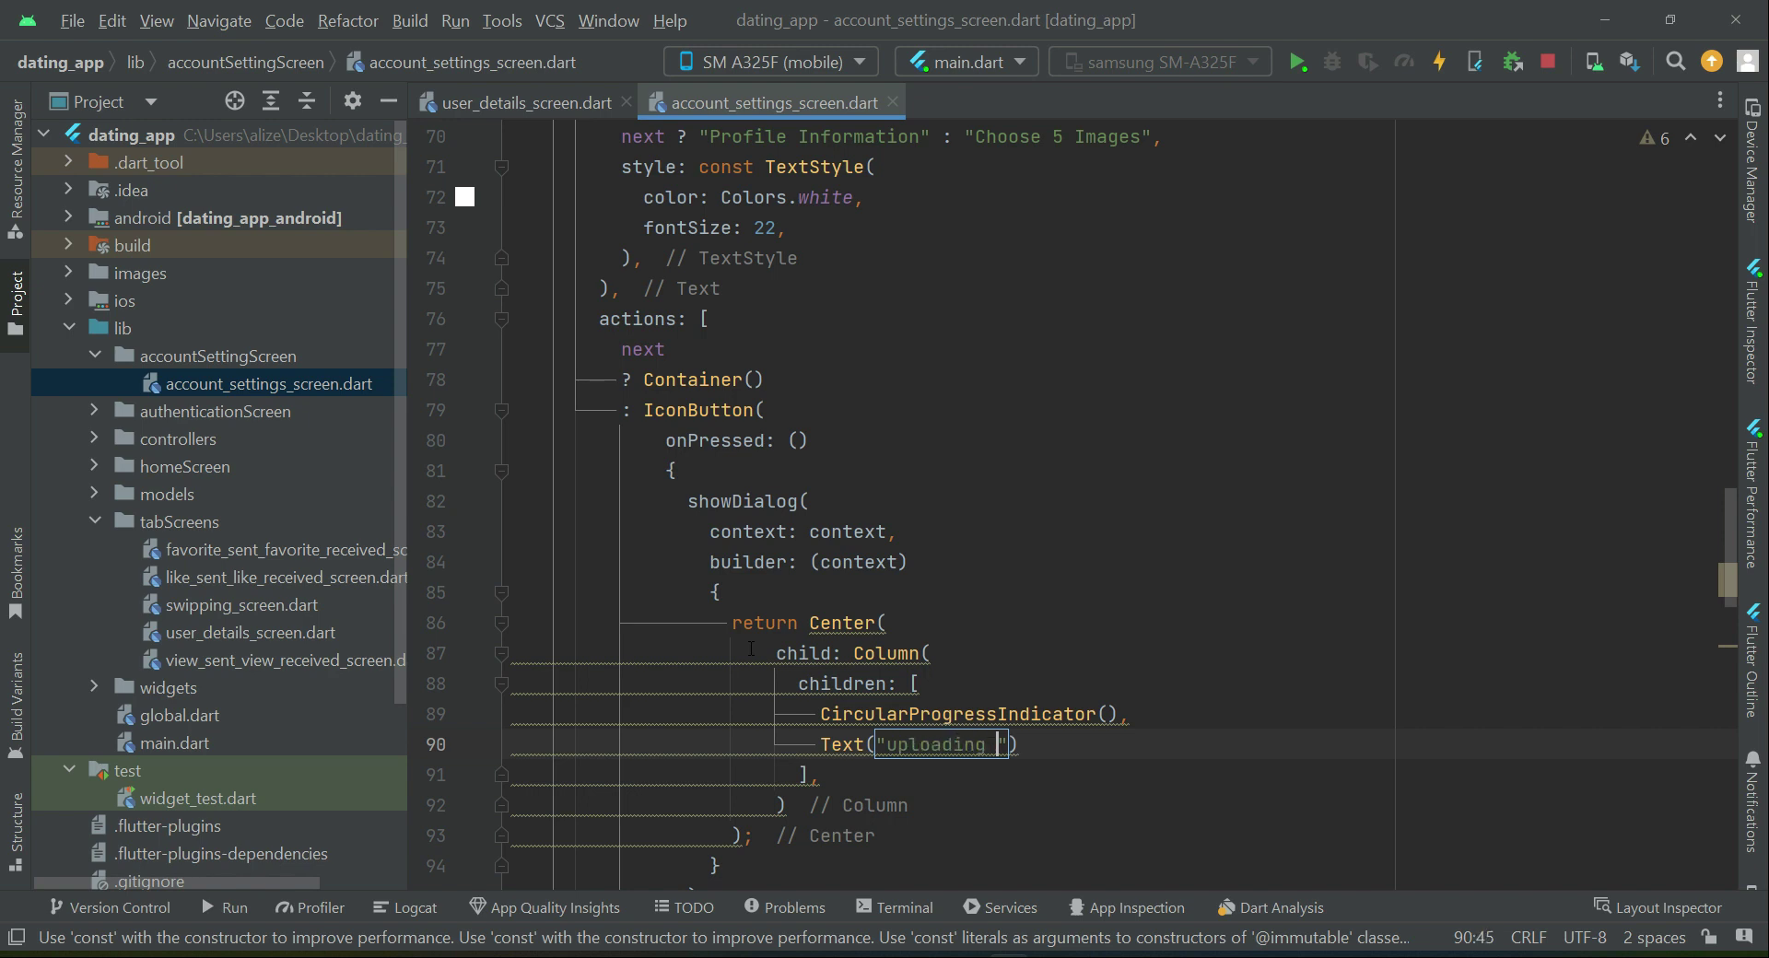
type("images...")
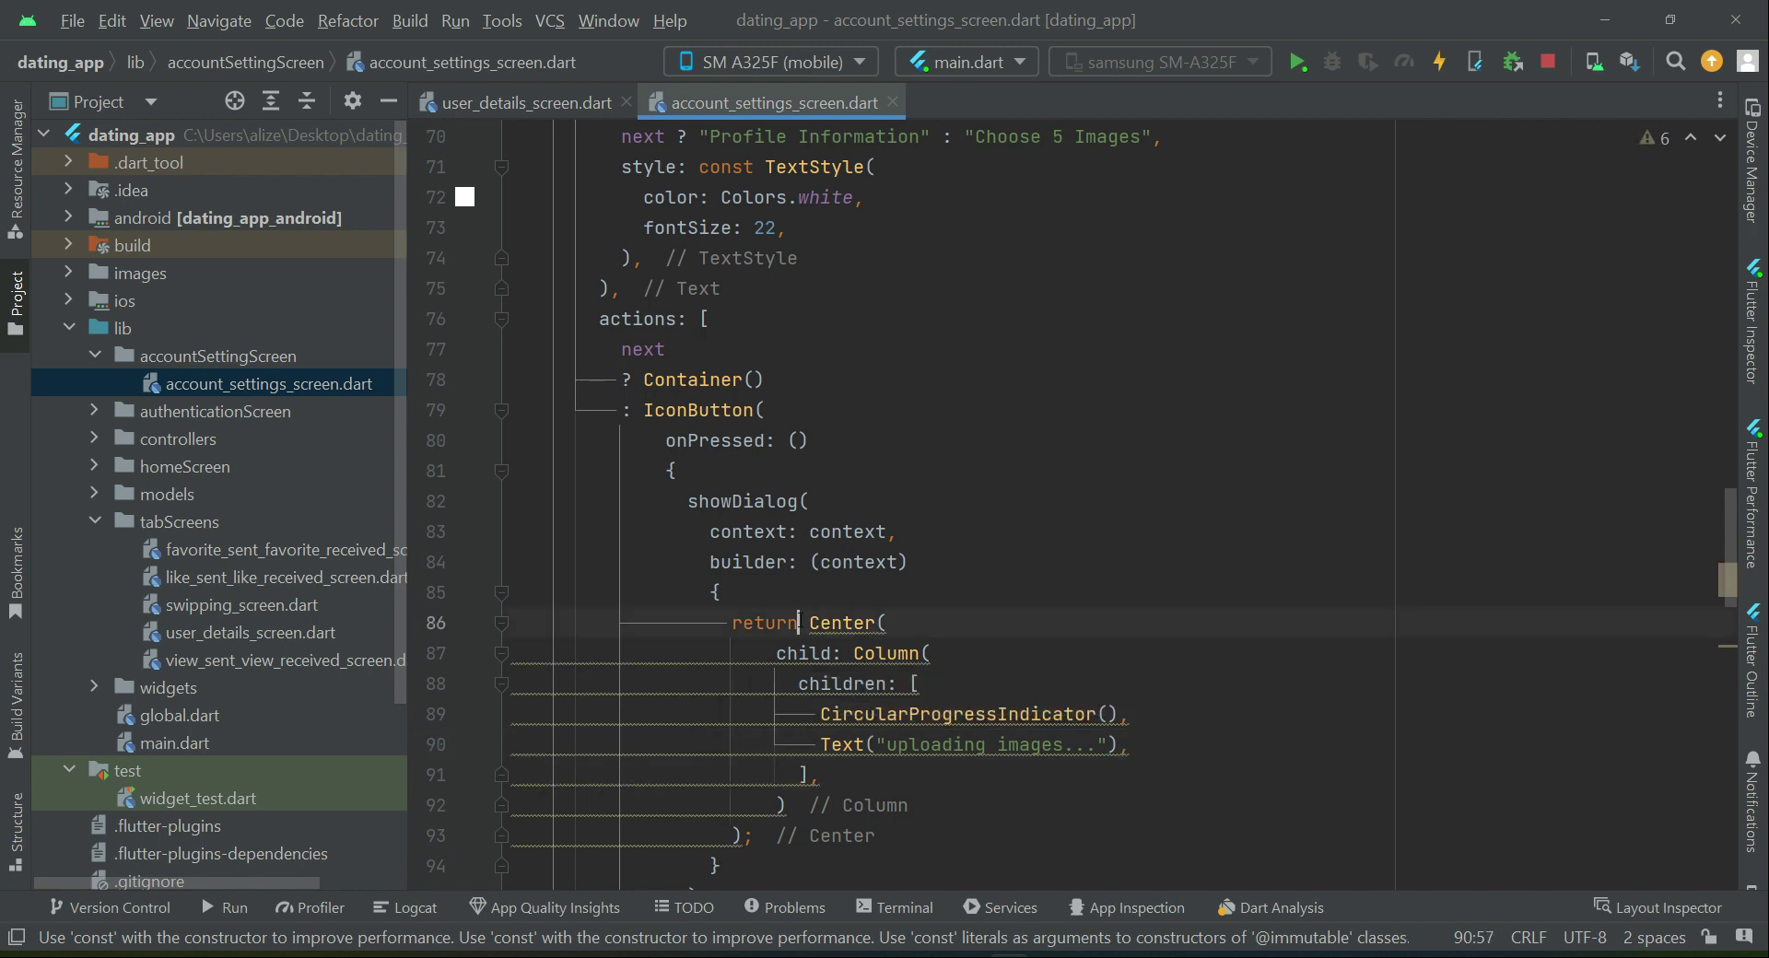
type("const")
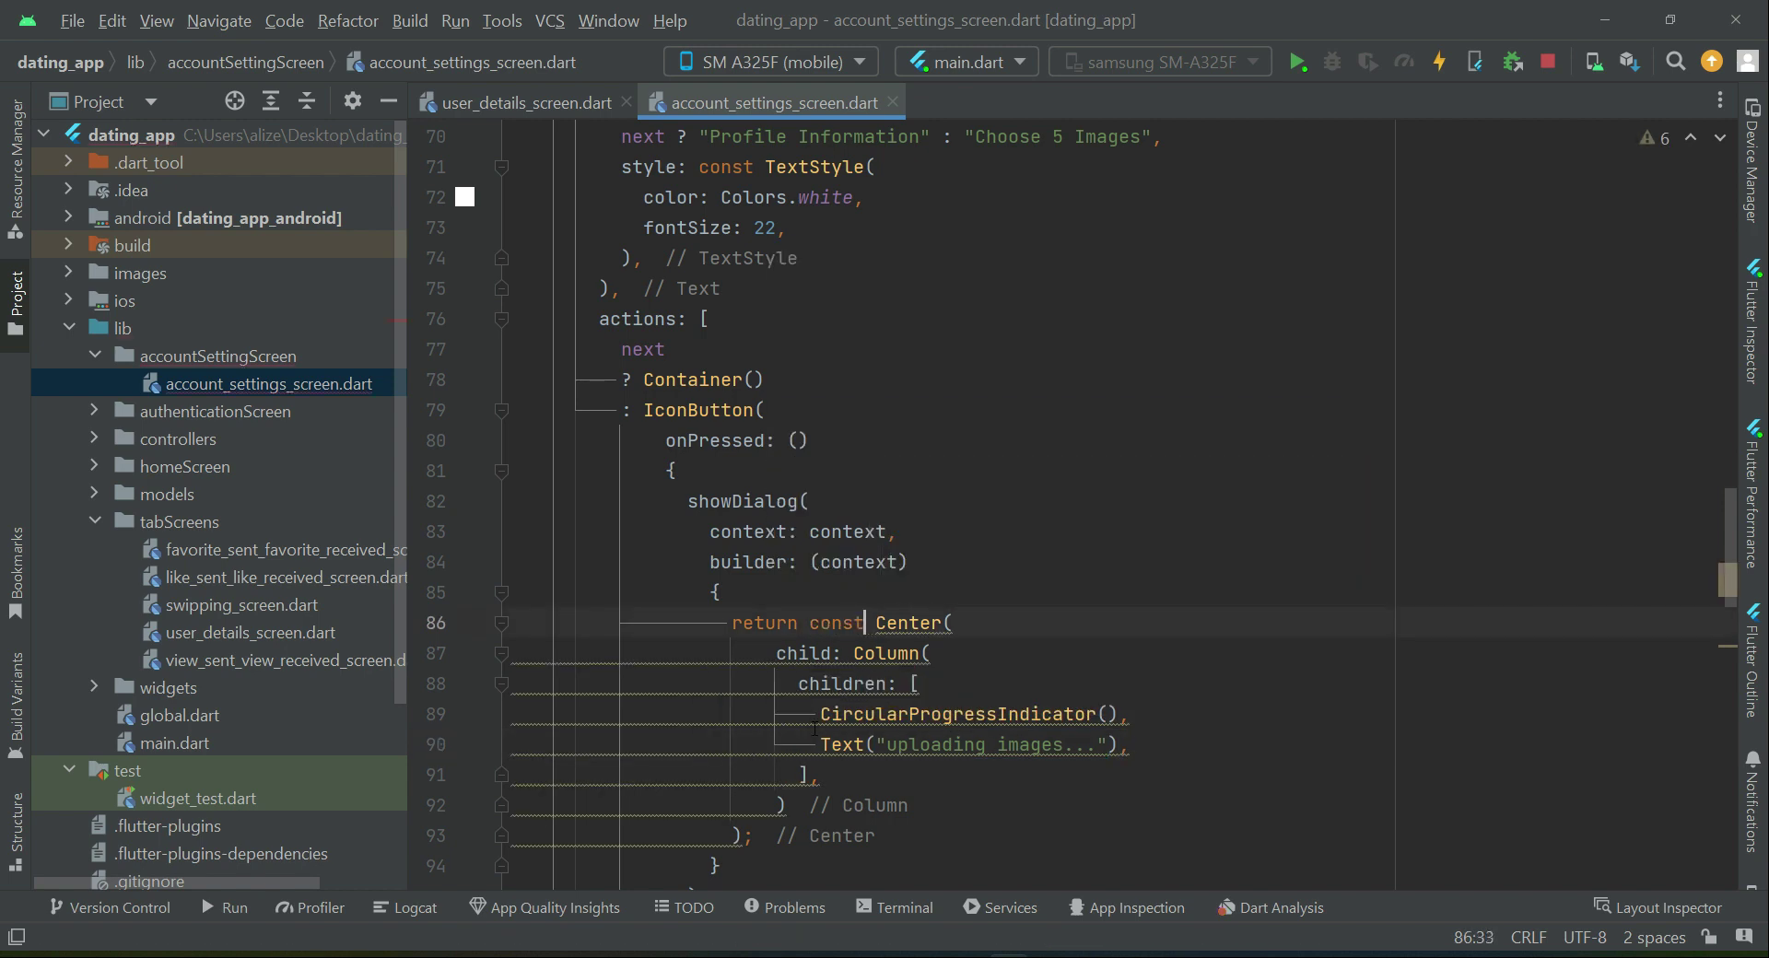
scroll("down", 3)
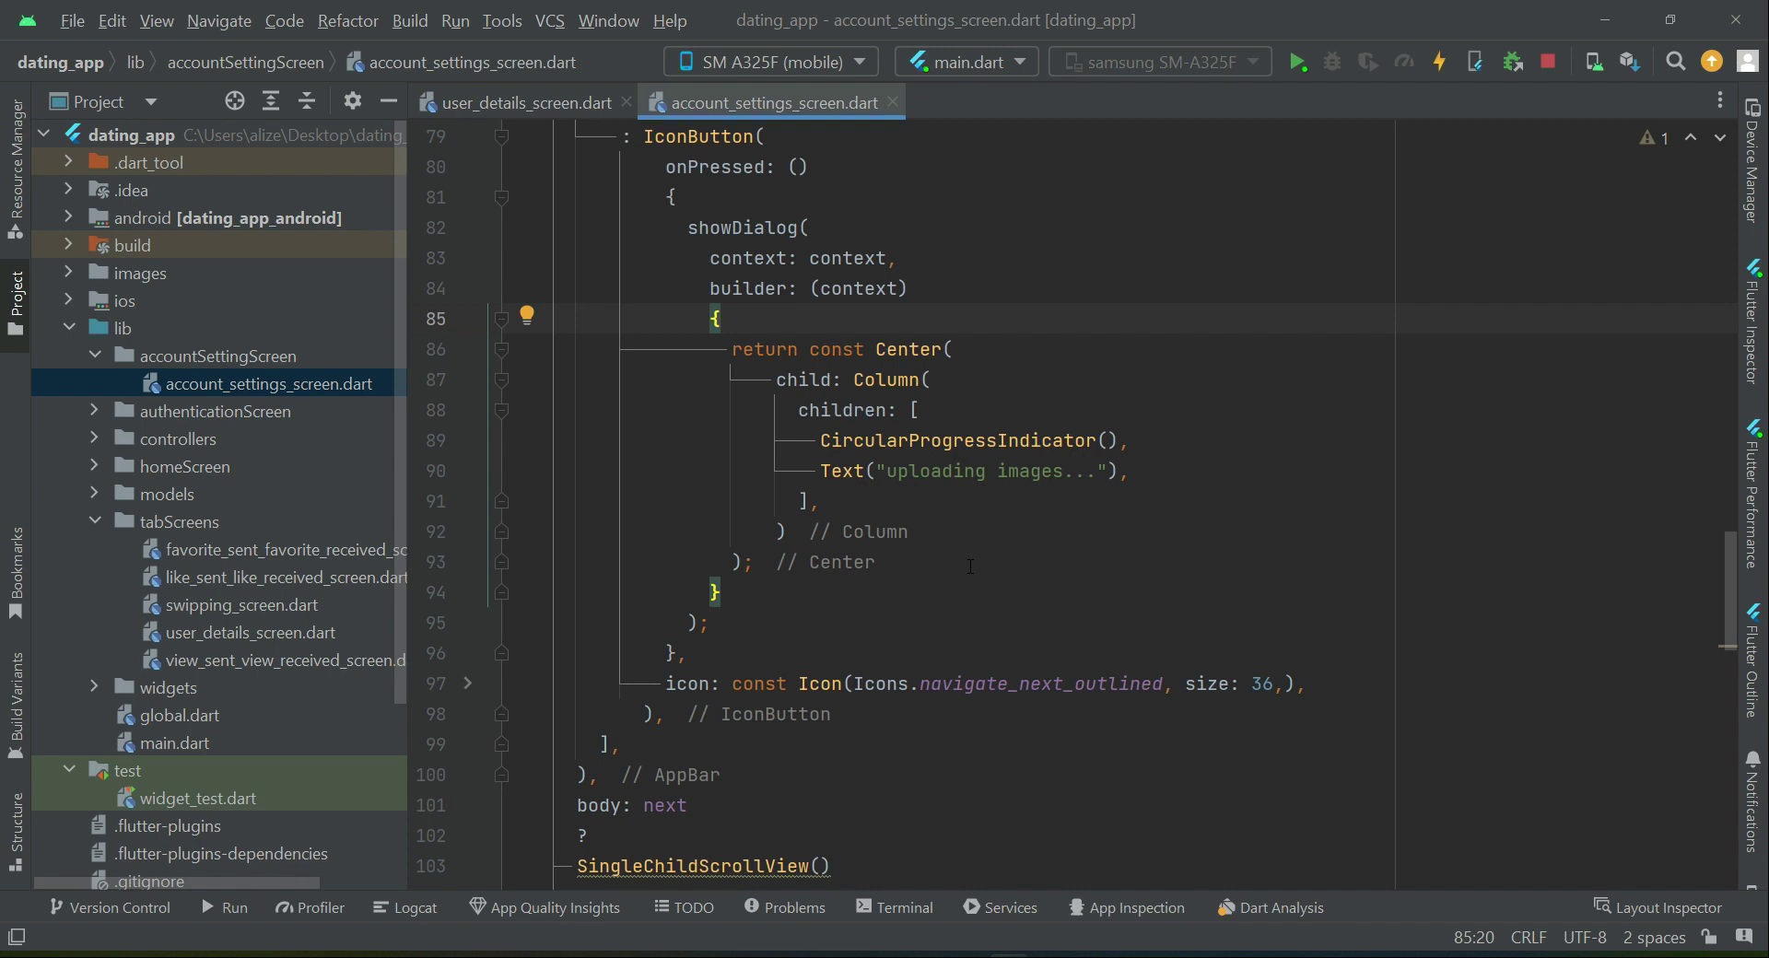
type("Size(width, height)")
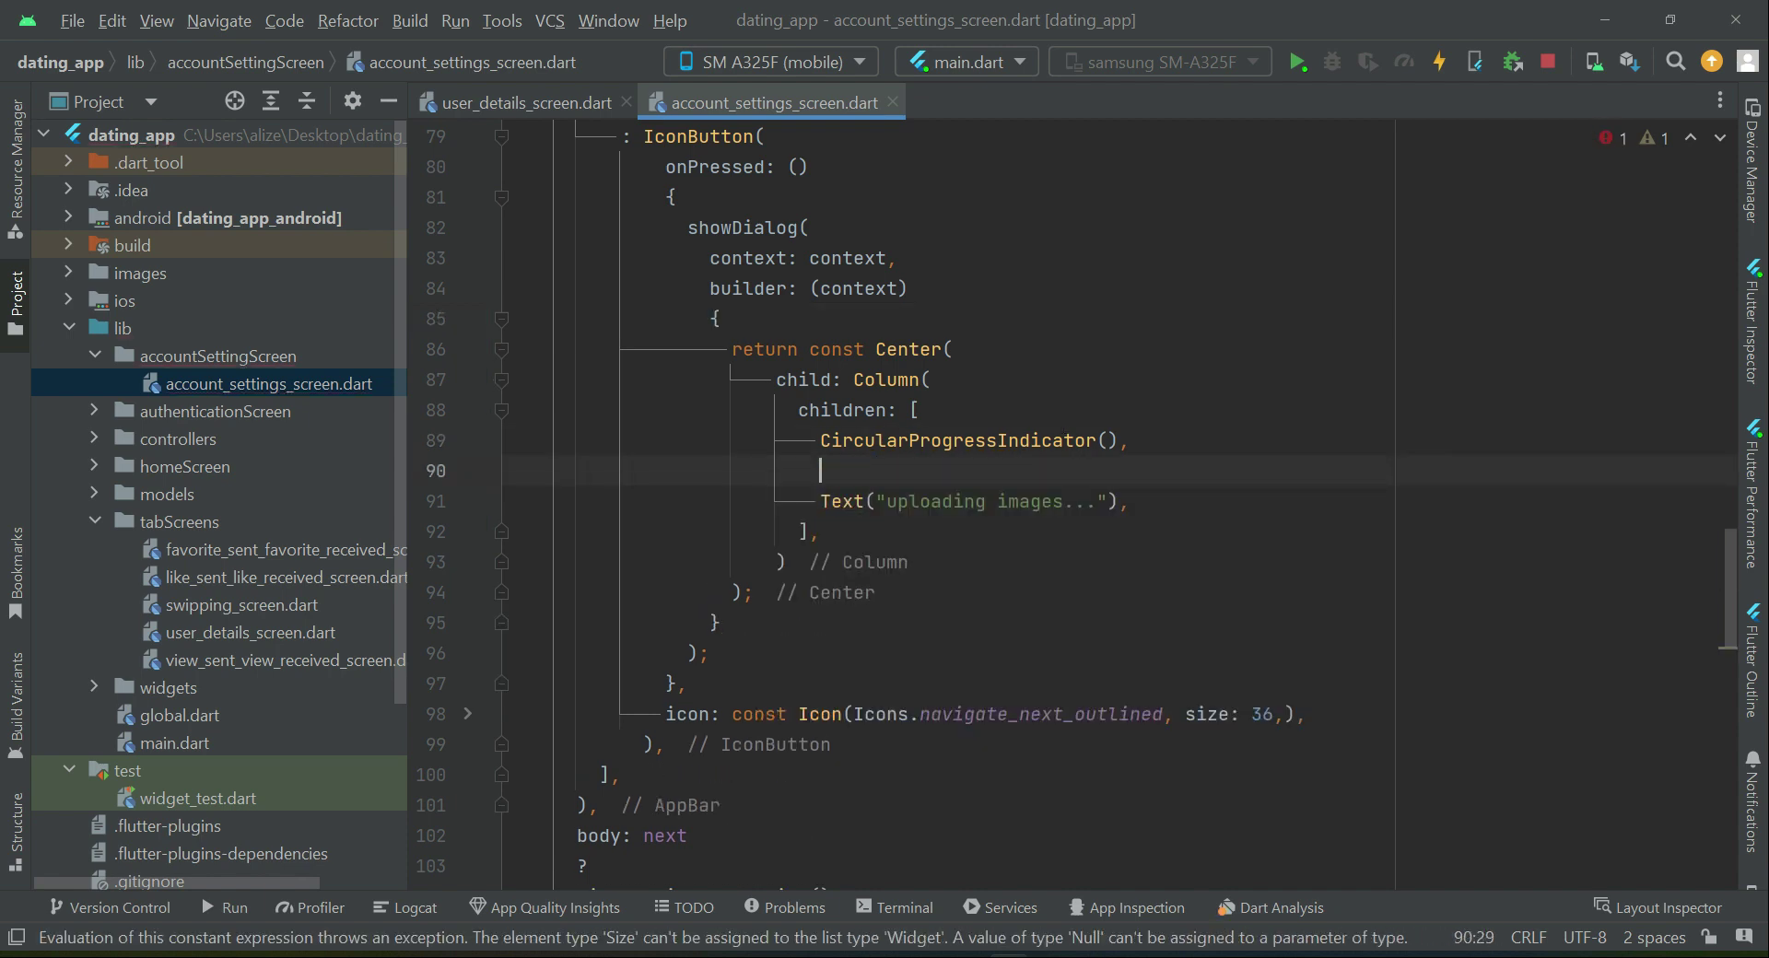
type("SizedBox()")
type("height:")
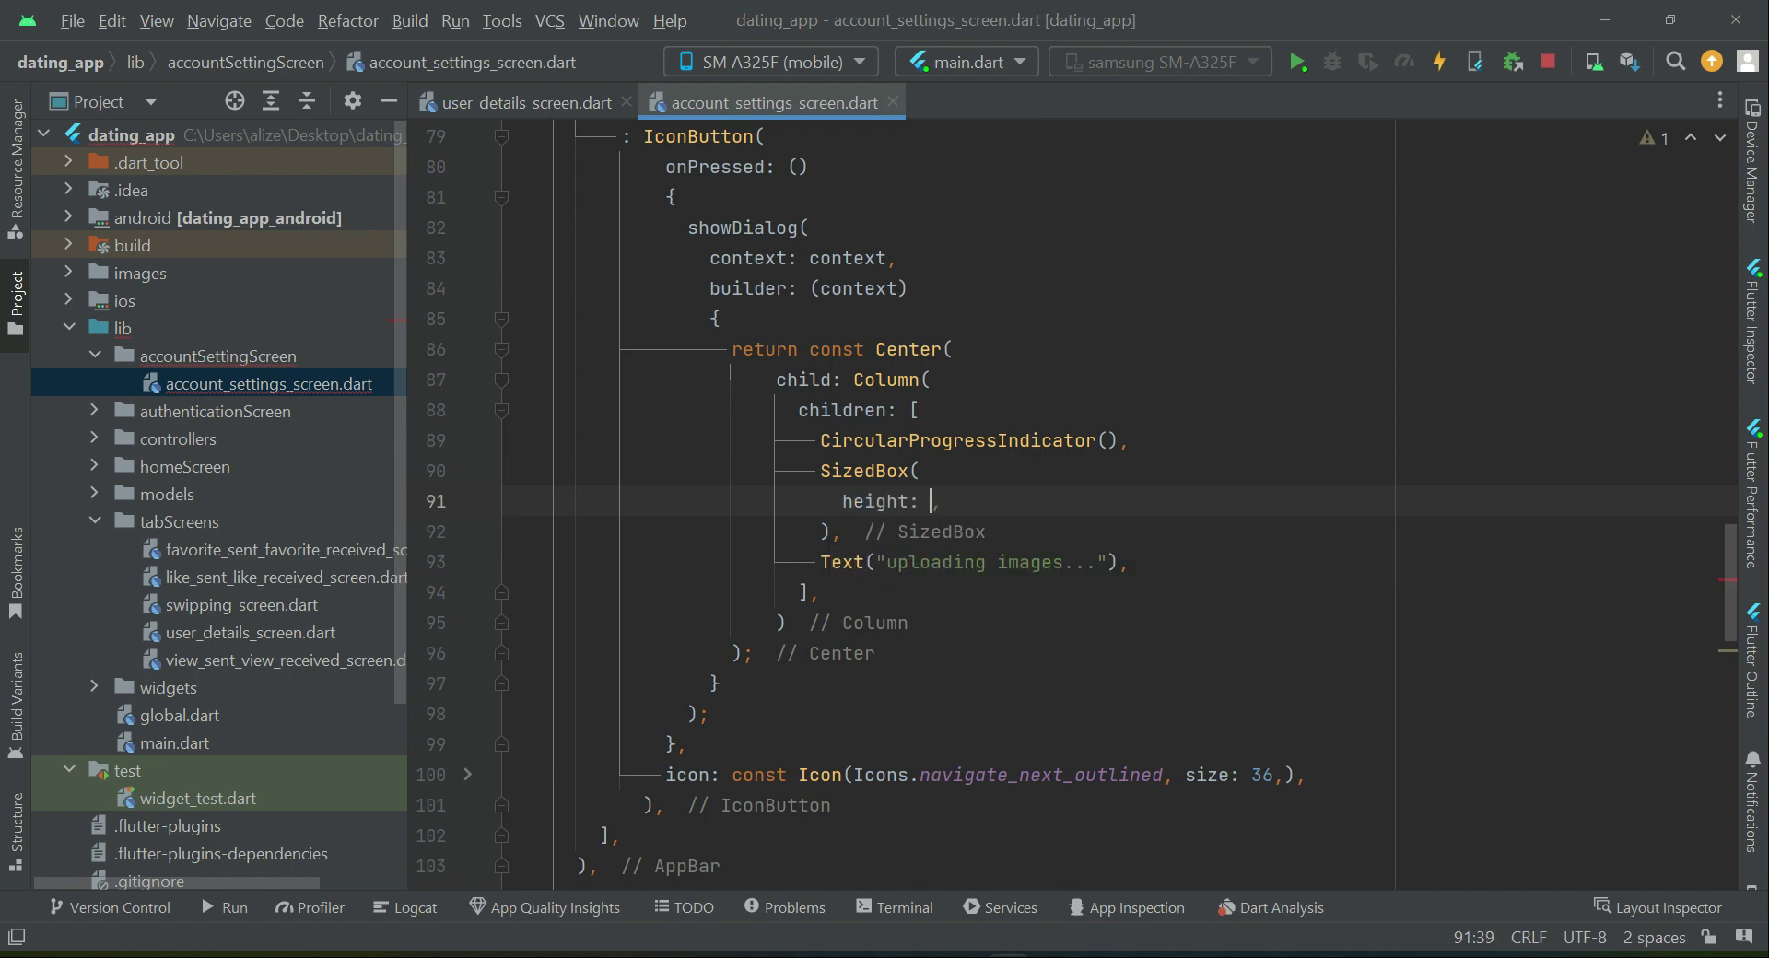
type("10")
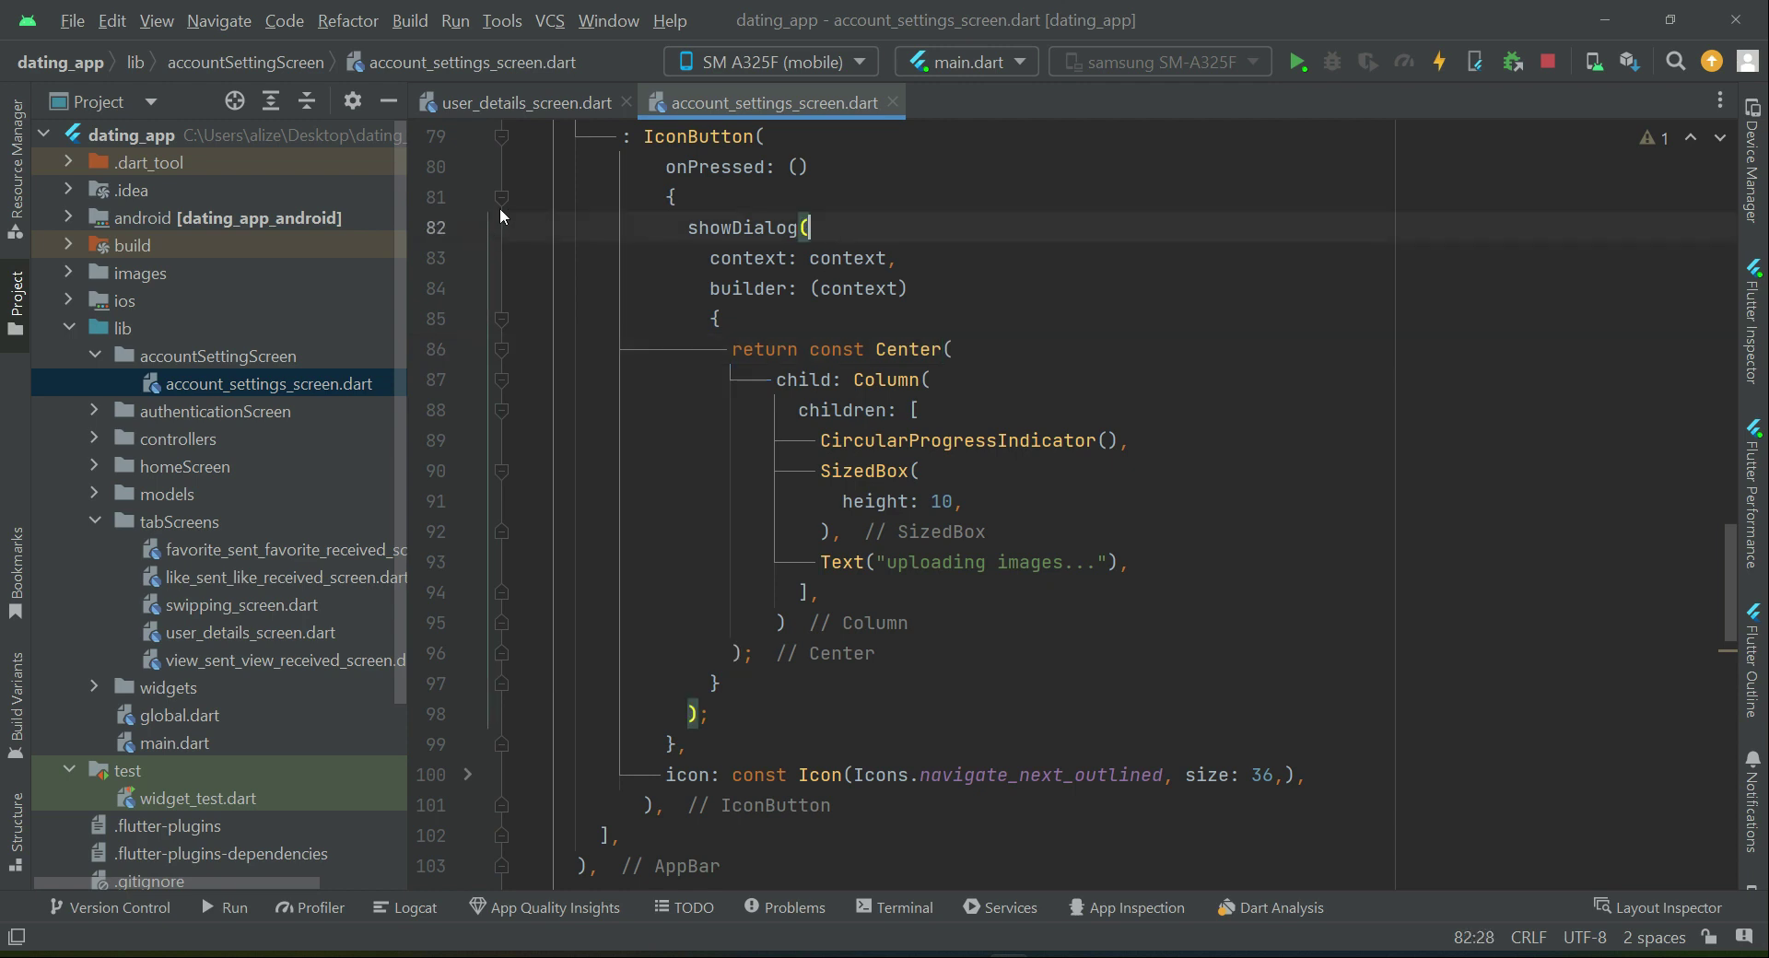
Step: Add uploadImages(); on the line after the showDialog call
scroll("down", 3)
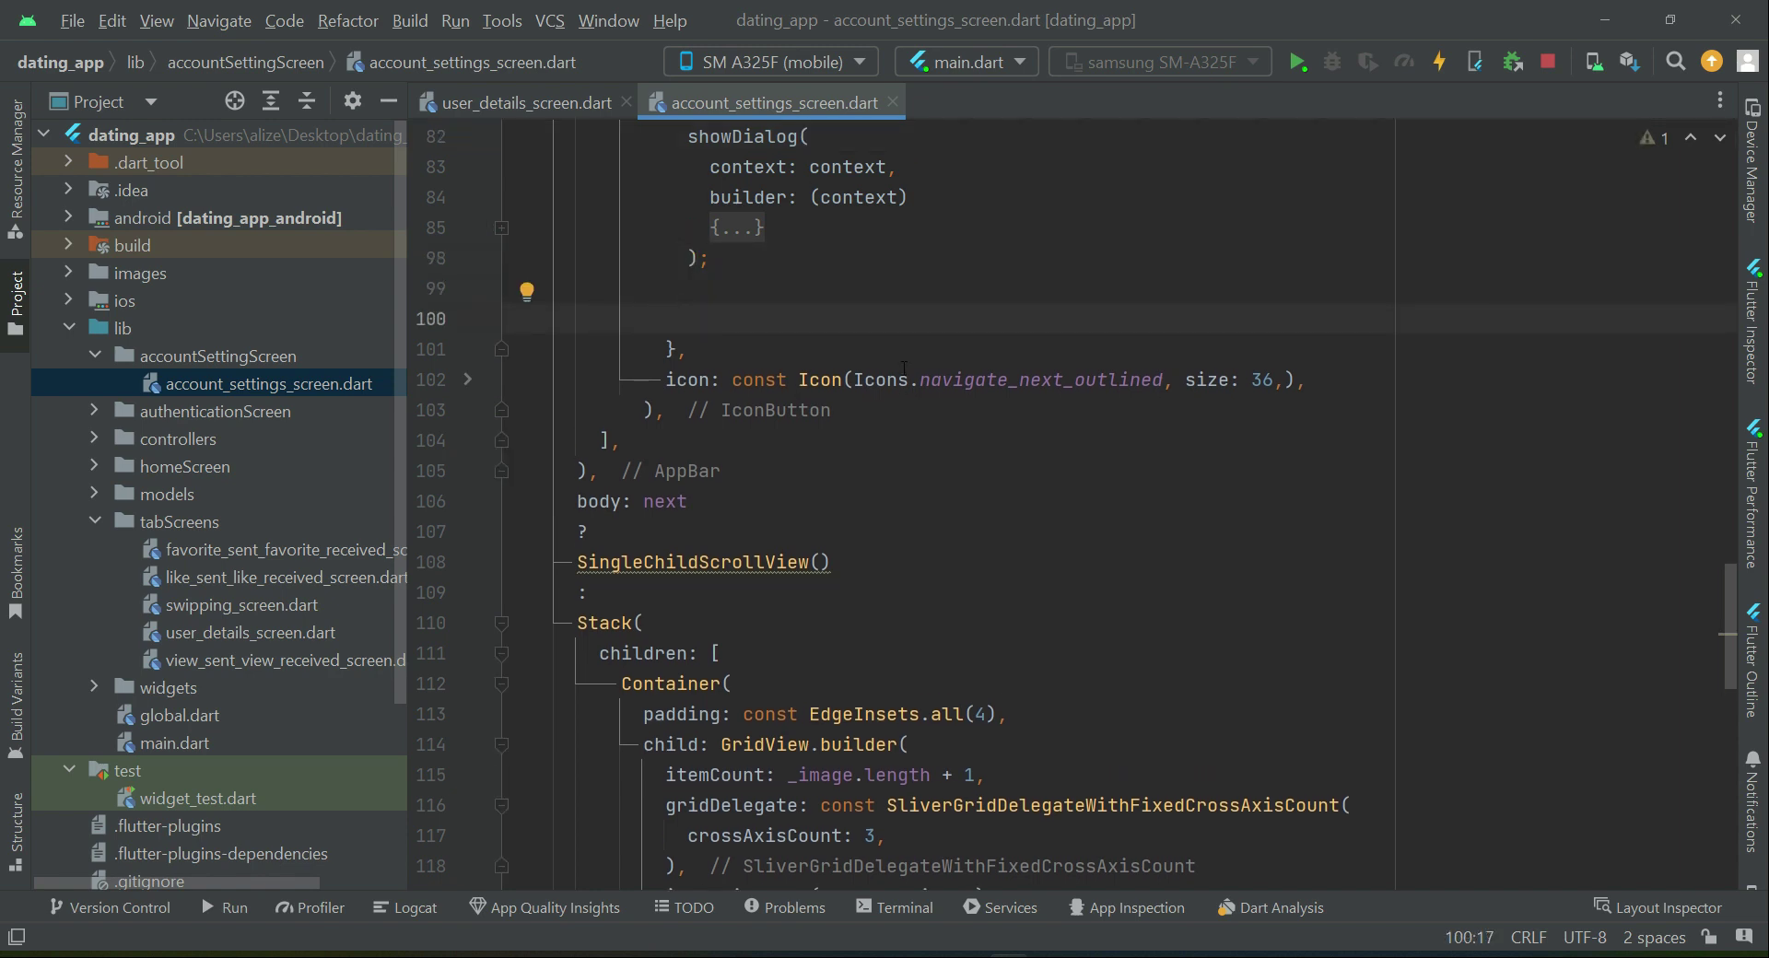
type("uploadImages()")
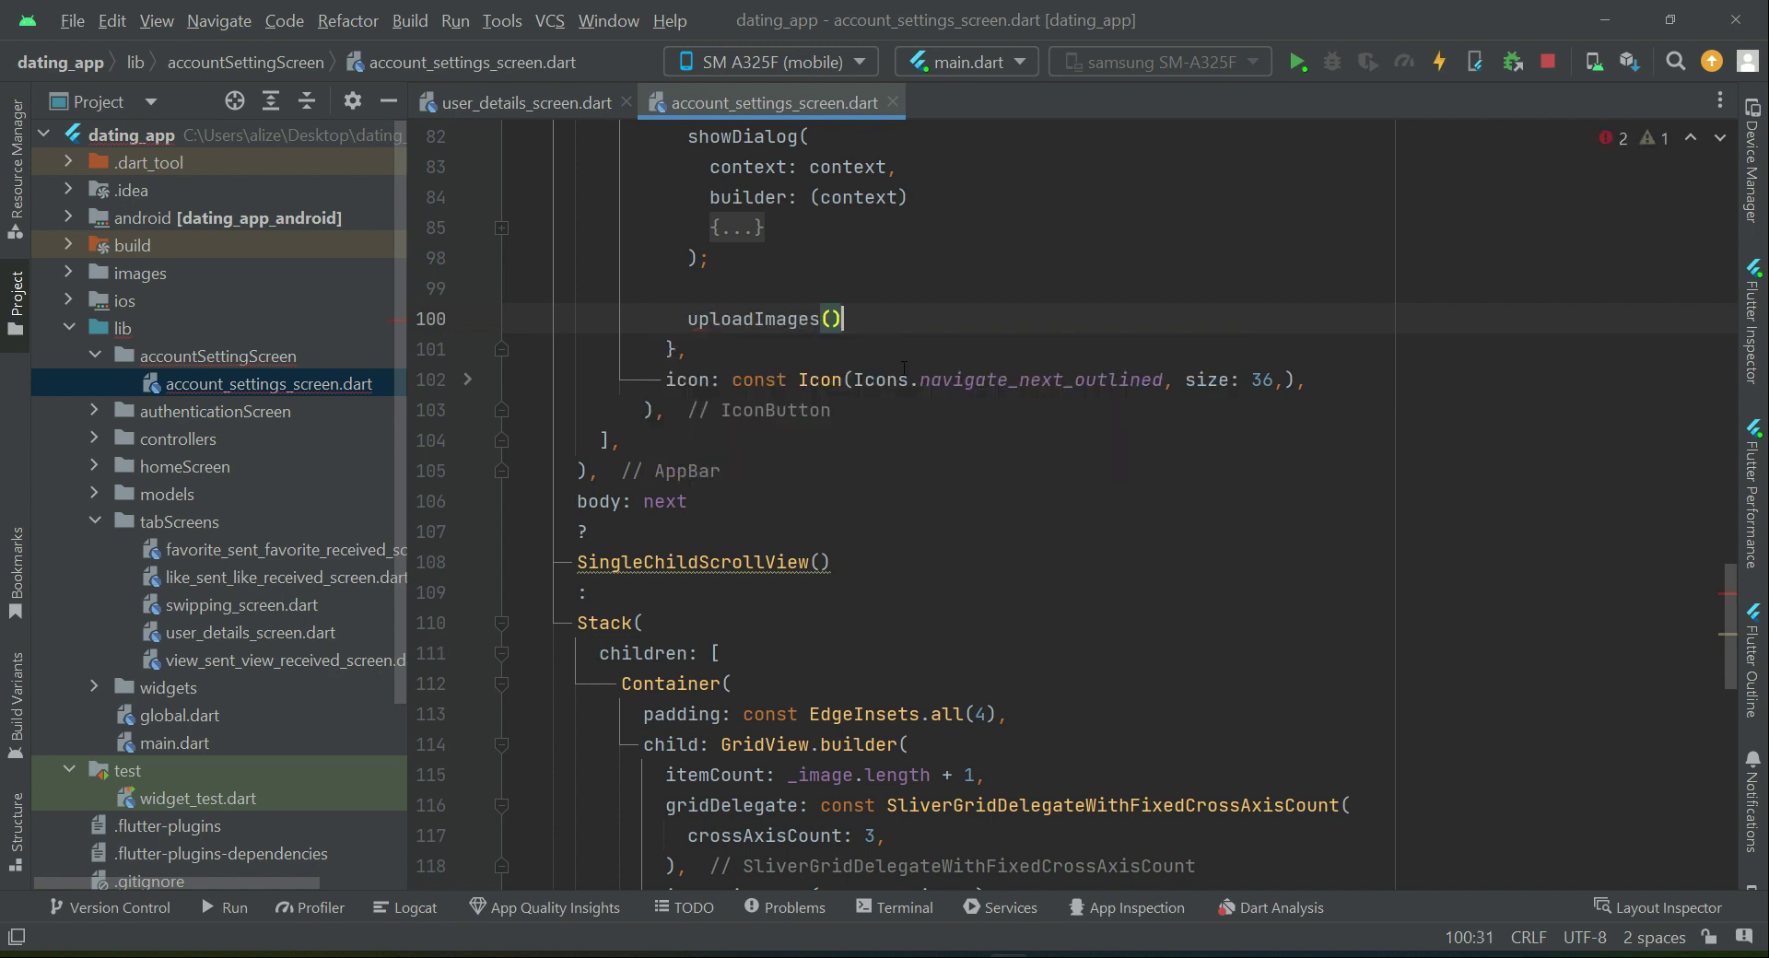
type(";")
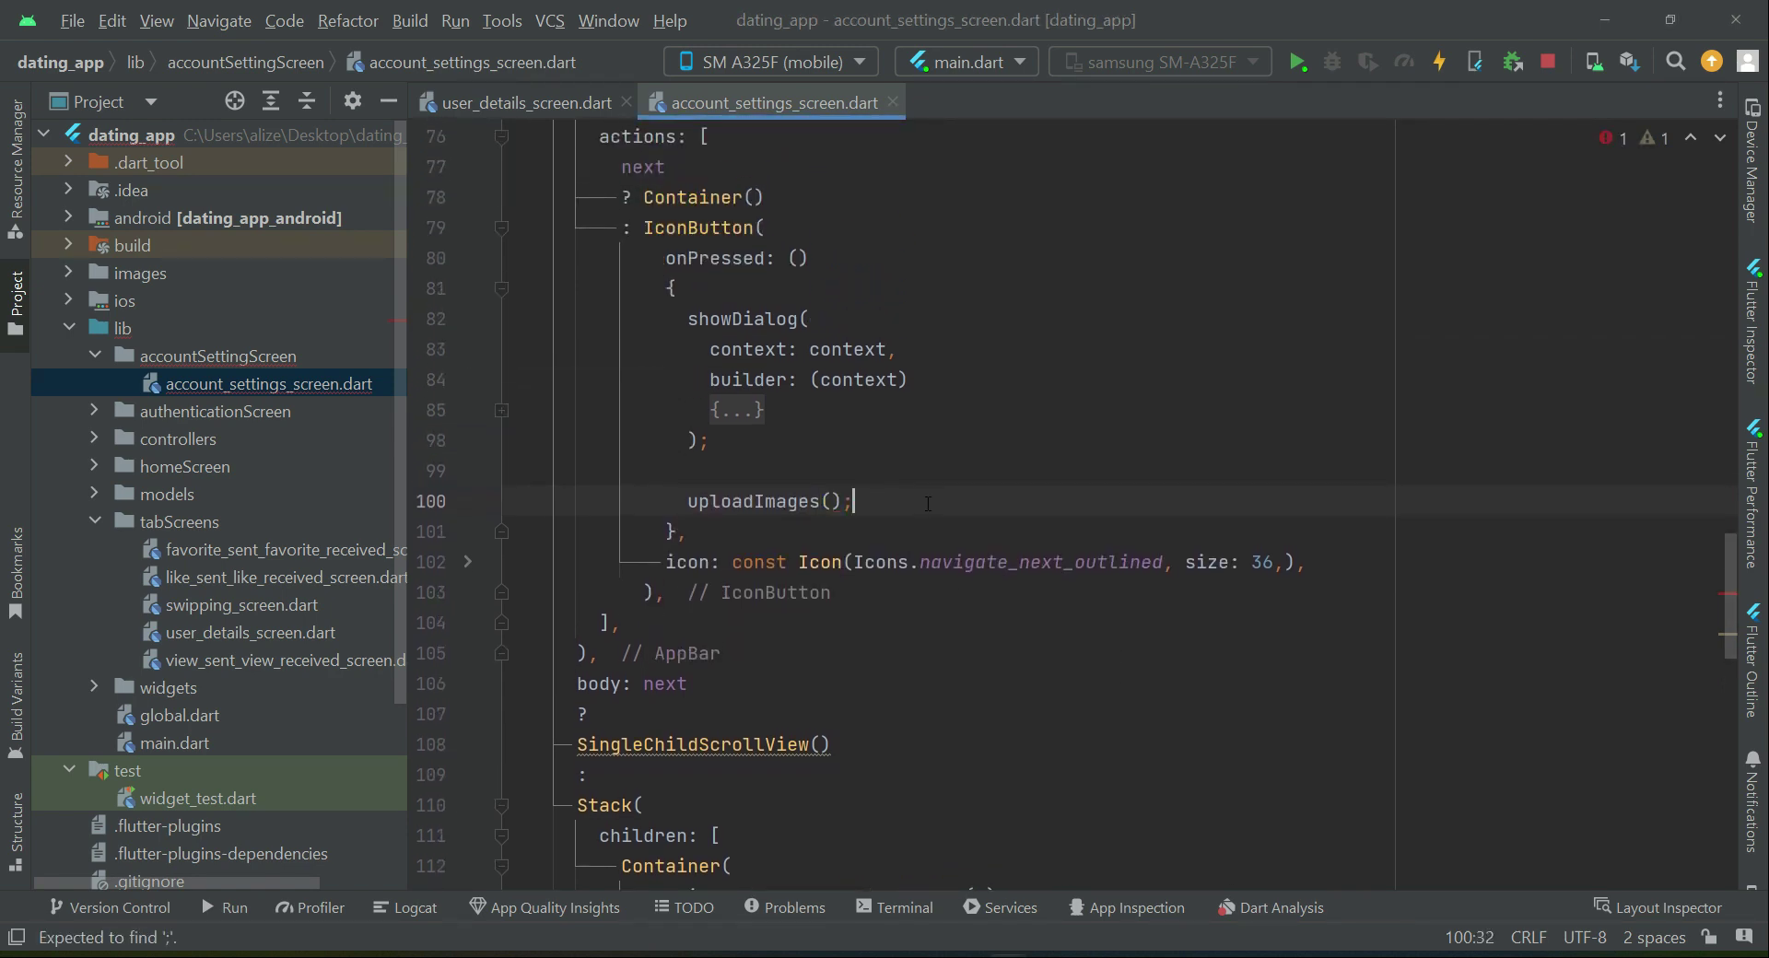